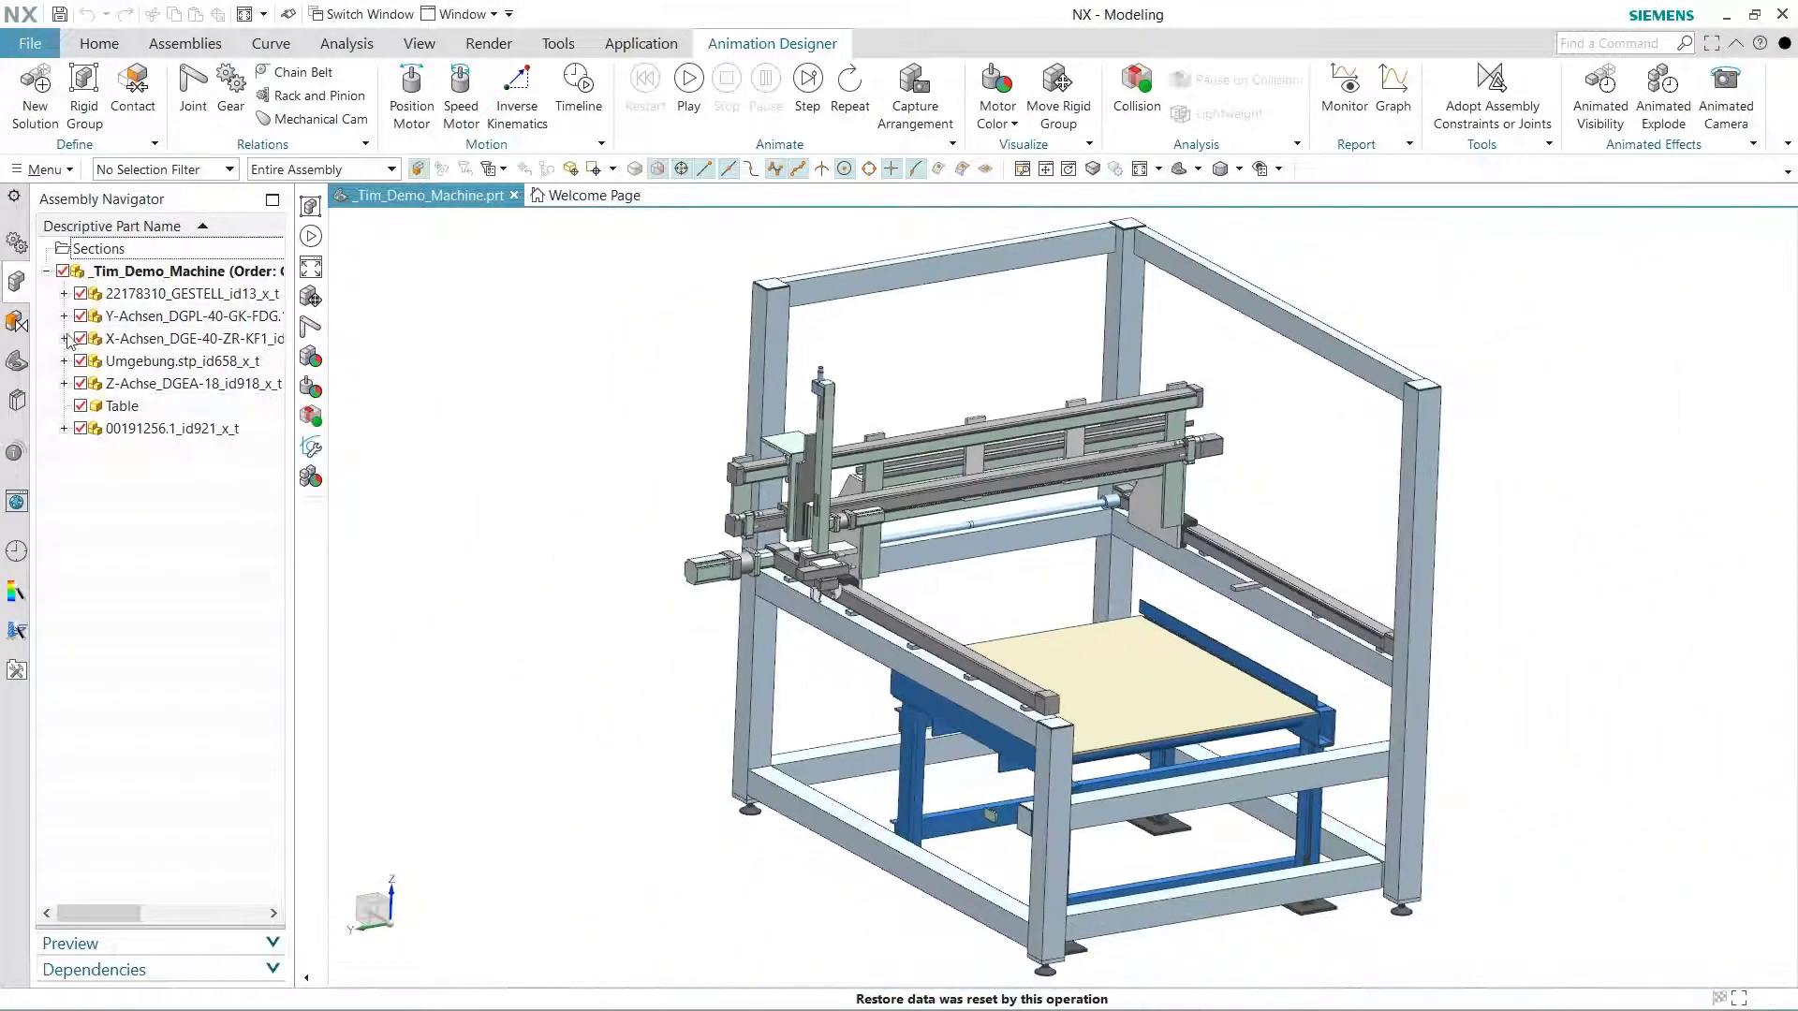
- Expand the Y-Achsen parts, then bring up the _1847_Demo_Machine.prt model
left_click(66, 316)
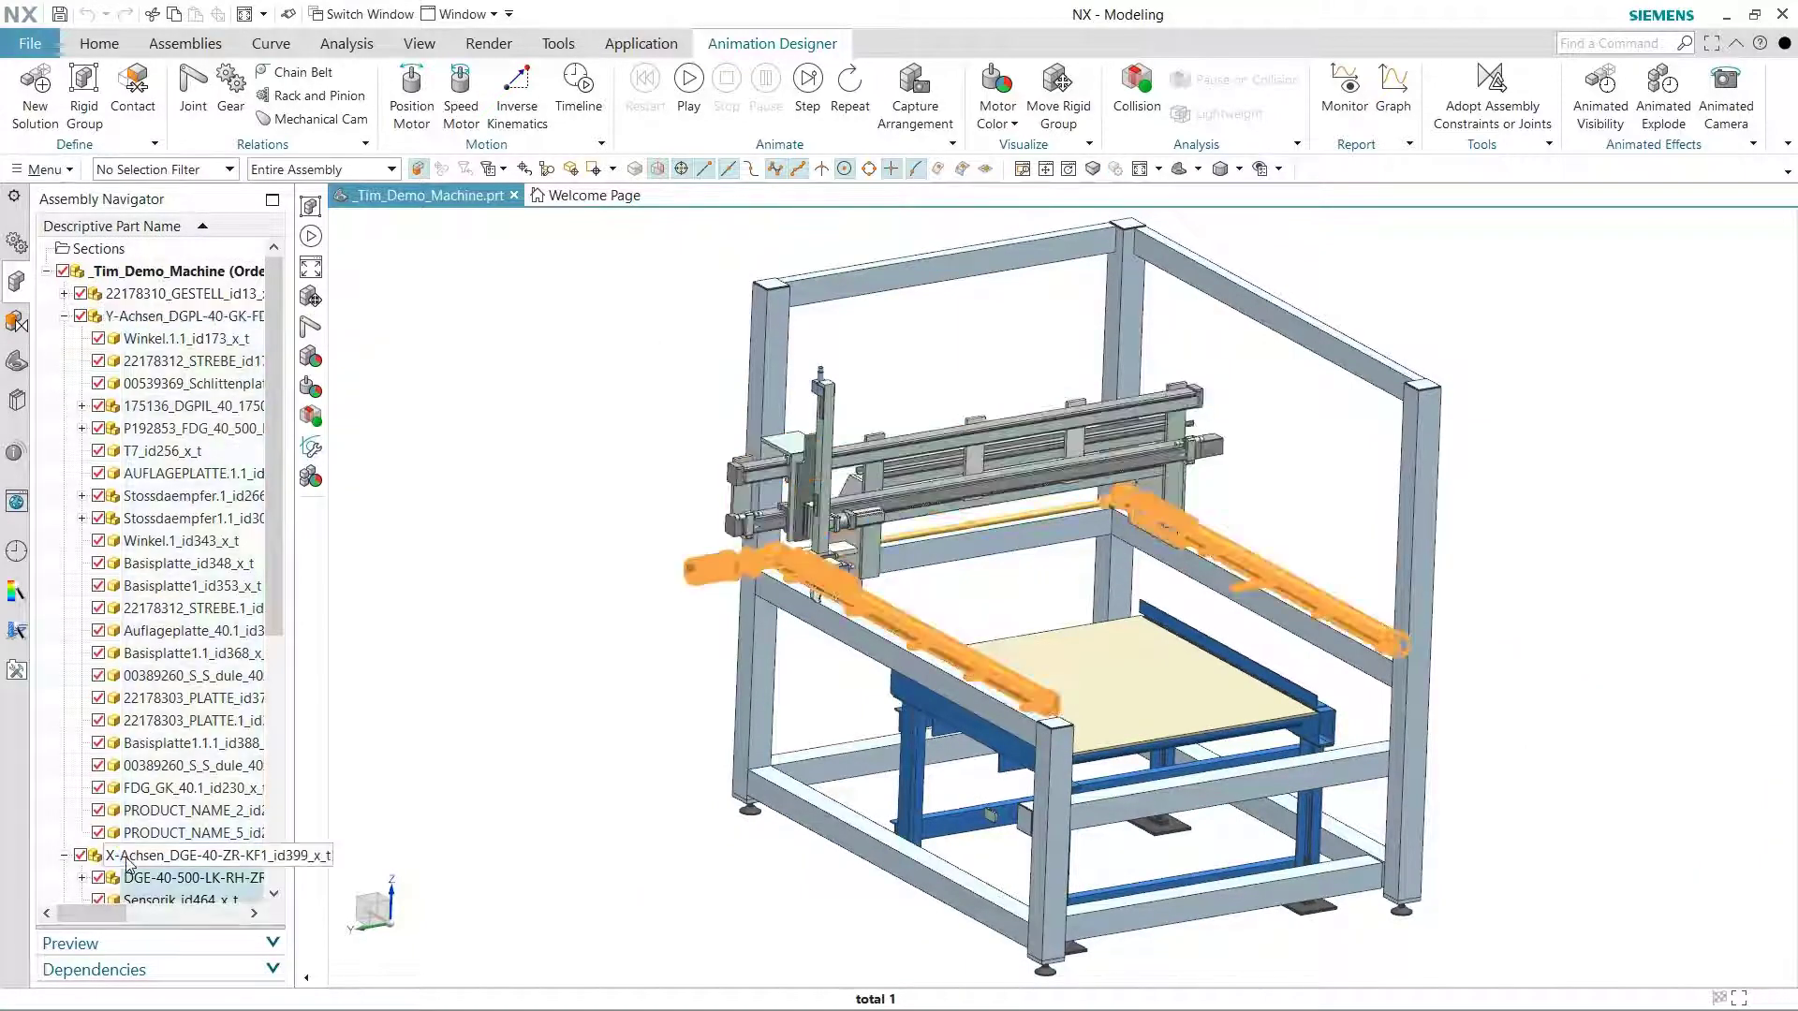
left_click(173, 295)
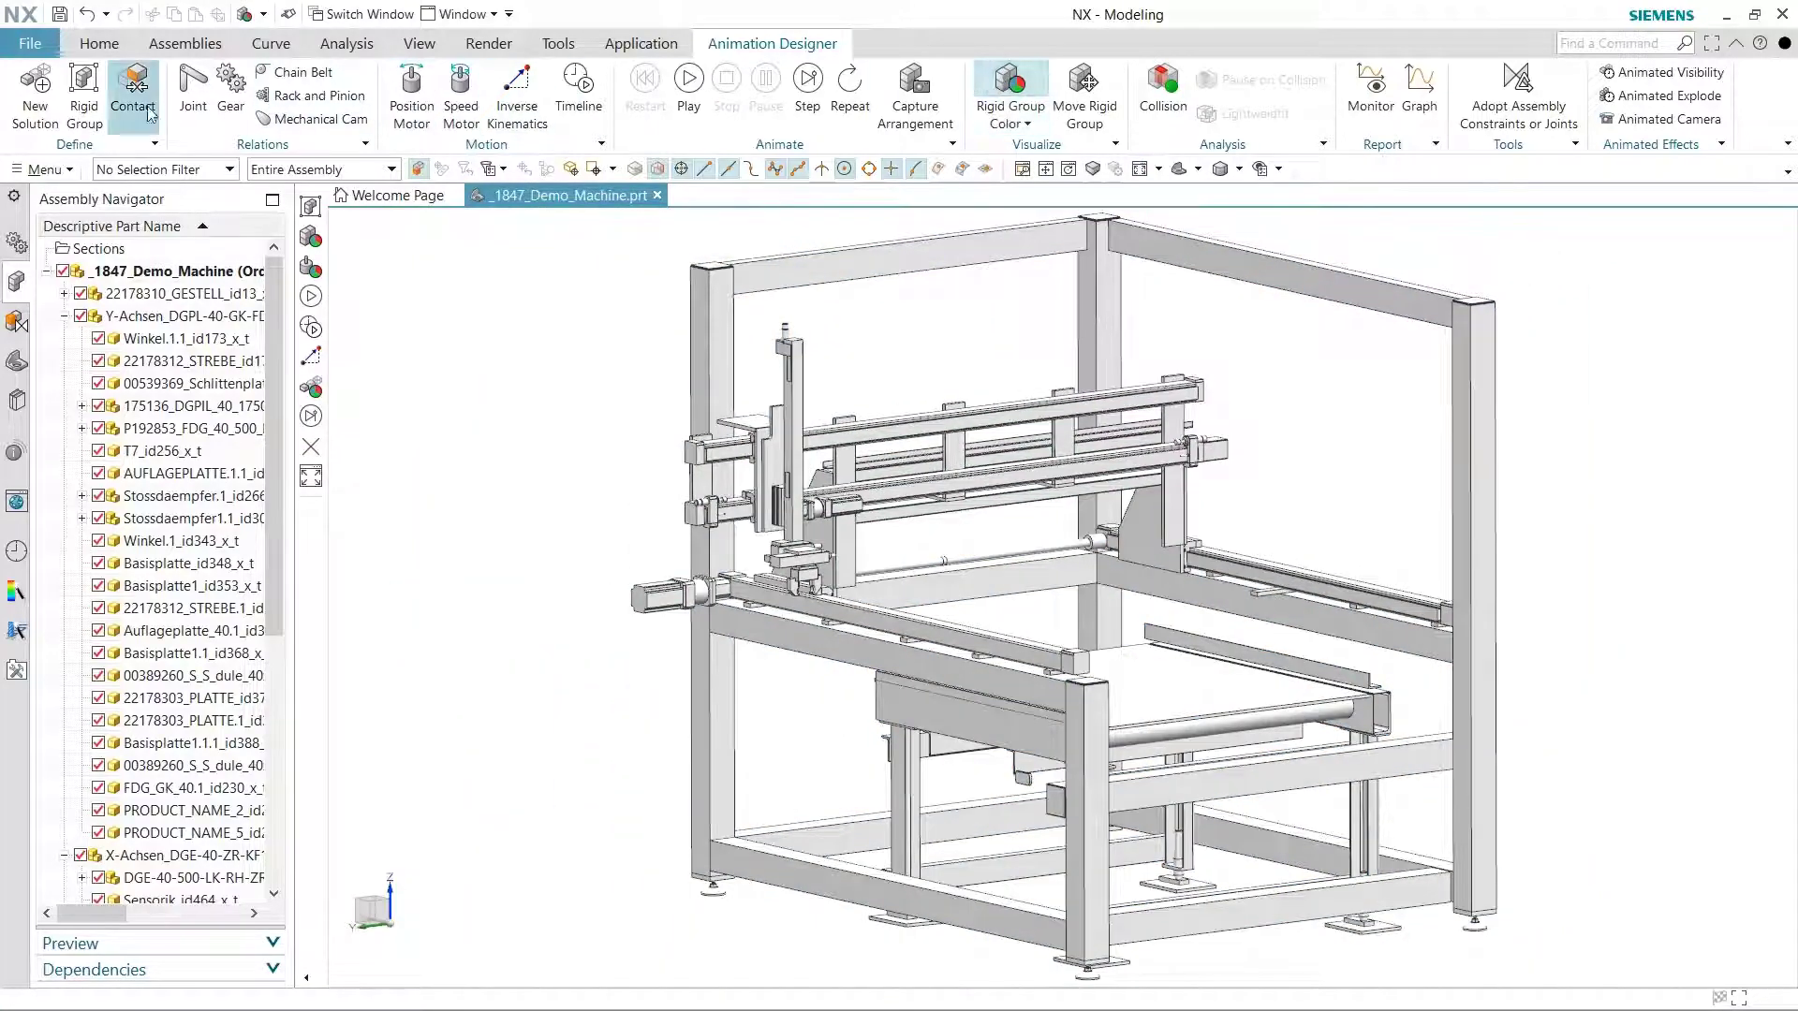
- Create colour-coded rigid groups for the first axis, vertical axis, gantry beam and X axis rails
left_click(83, 90)
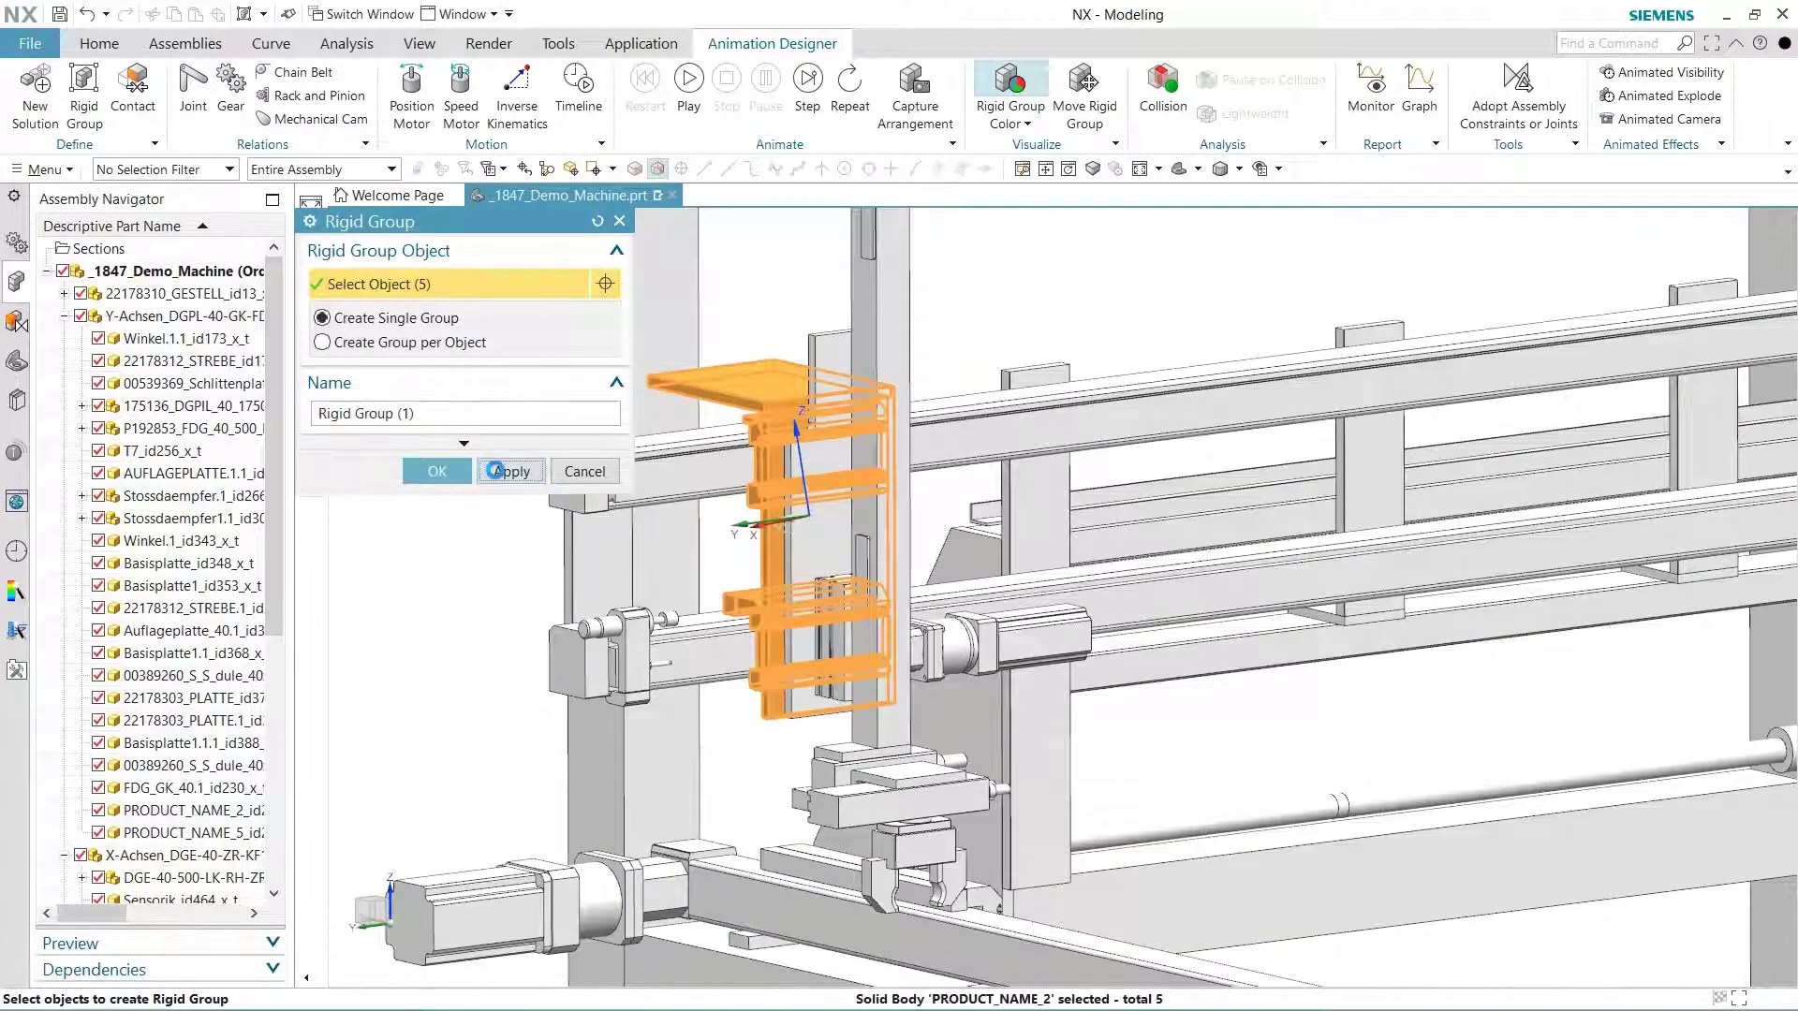
left_click(509, 470)
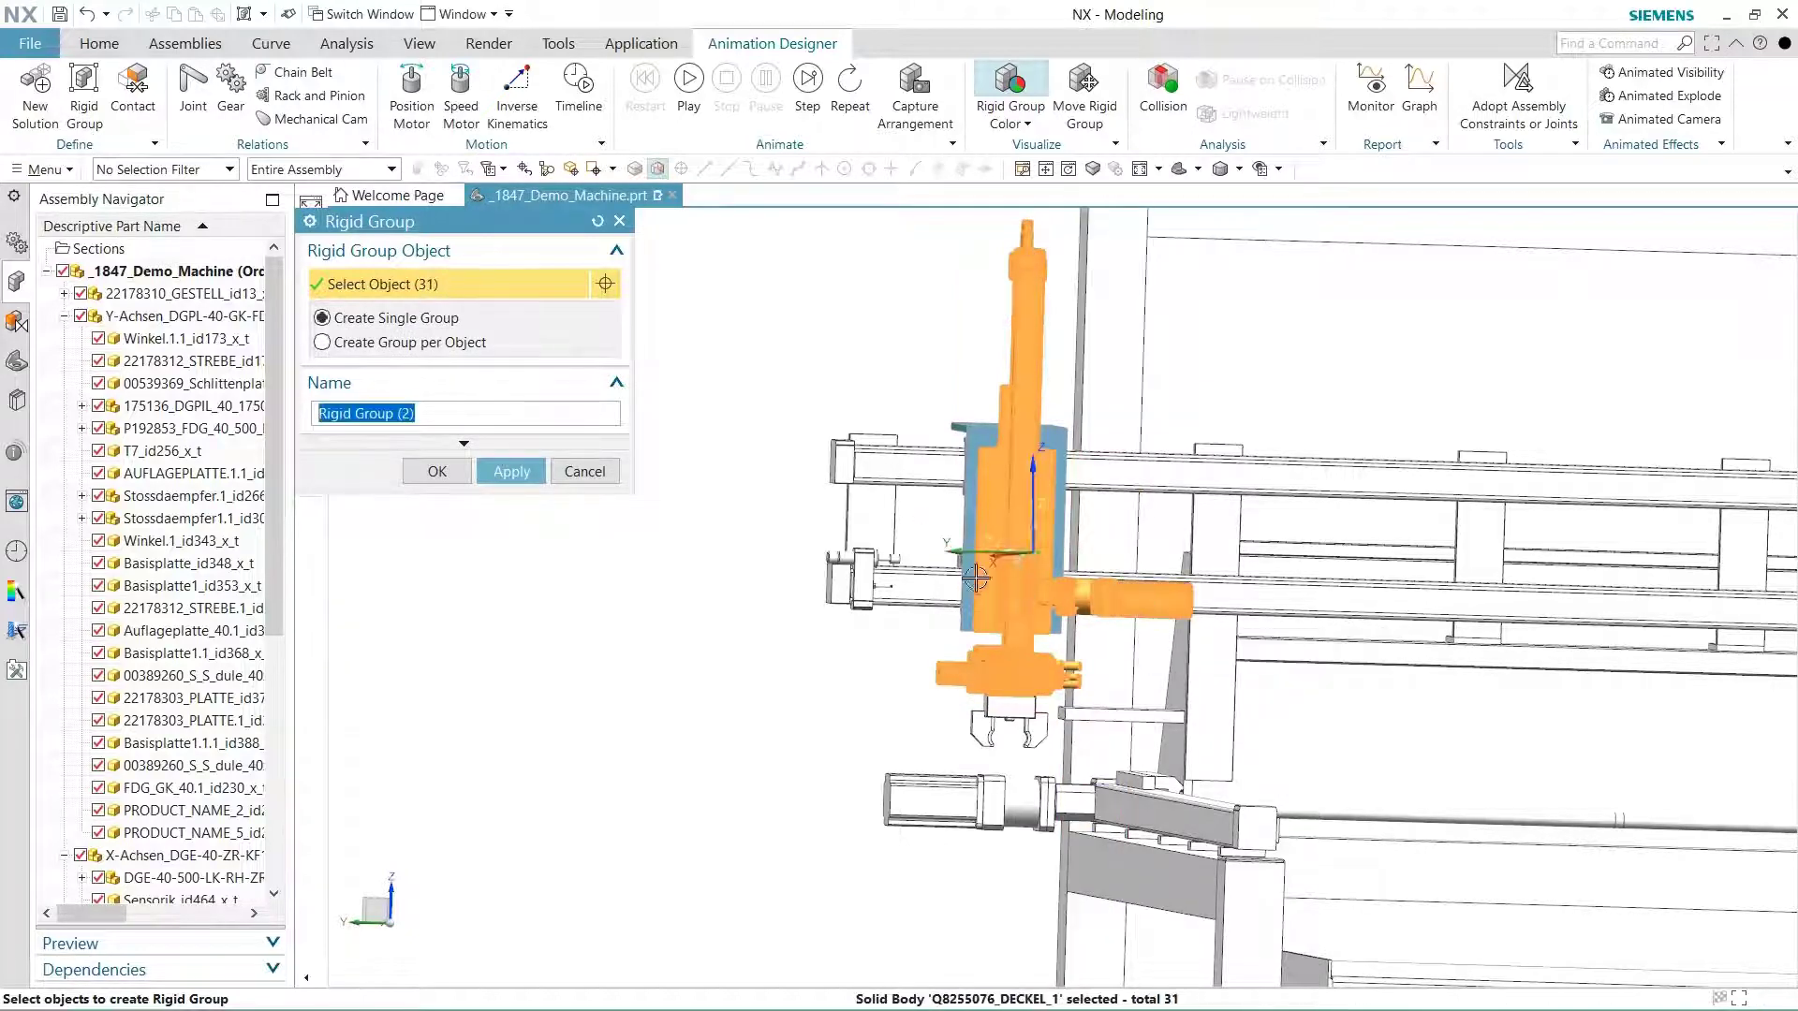
left_click(511, 471)
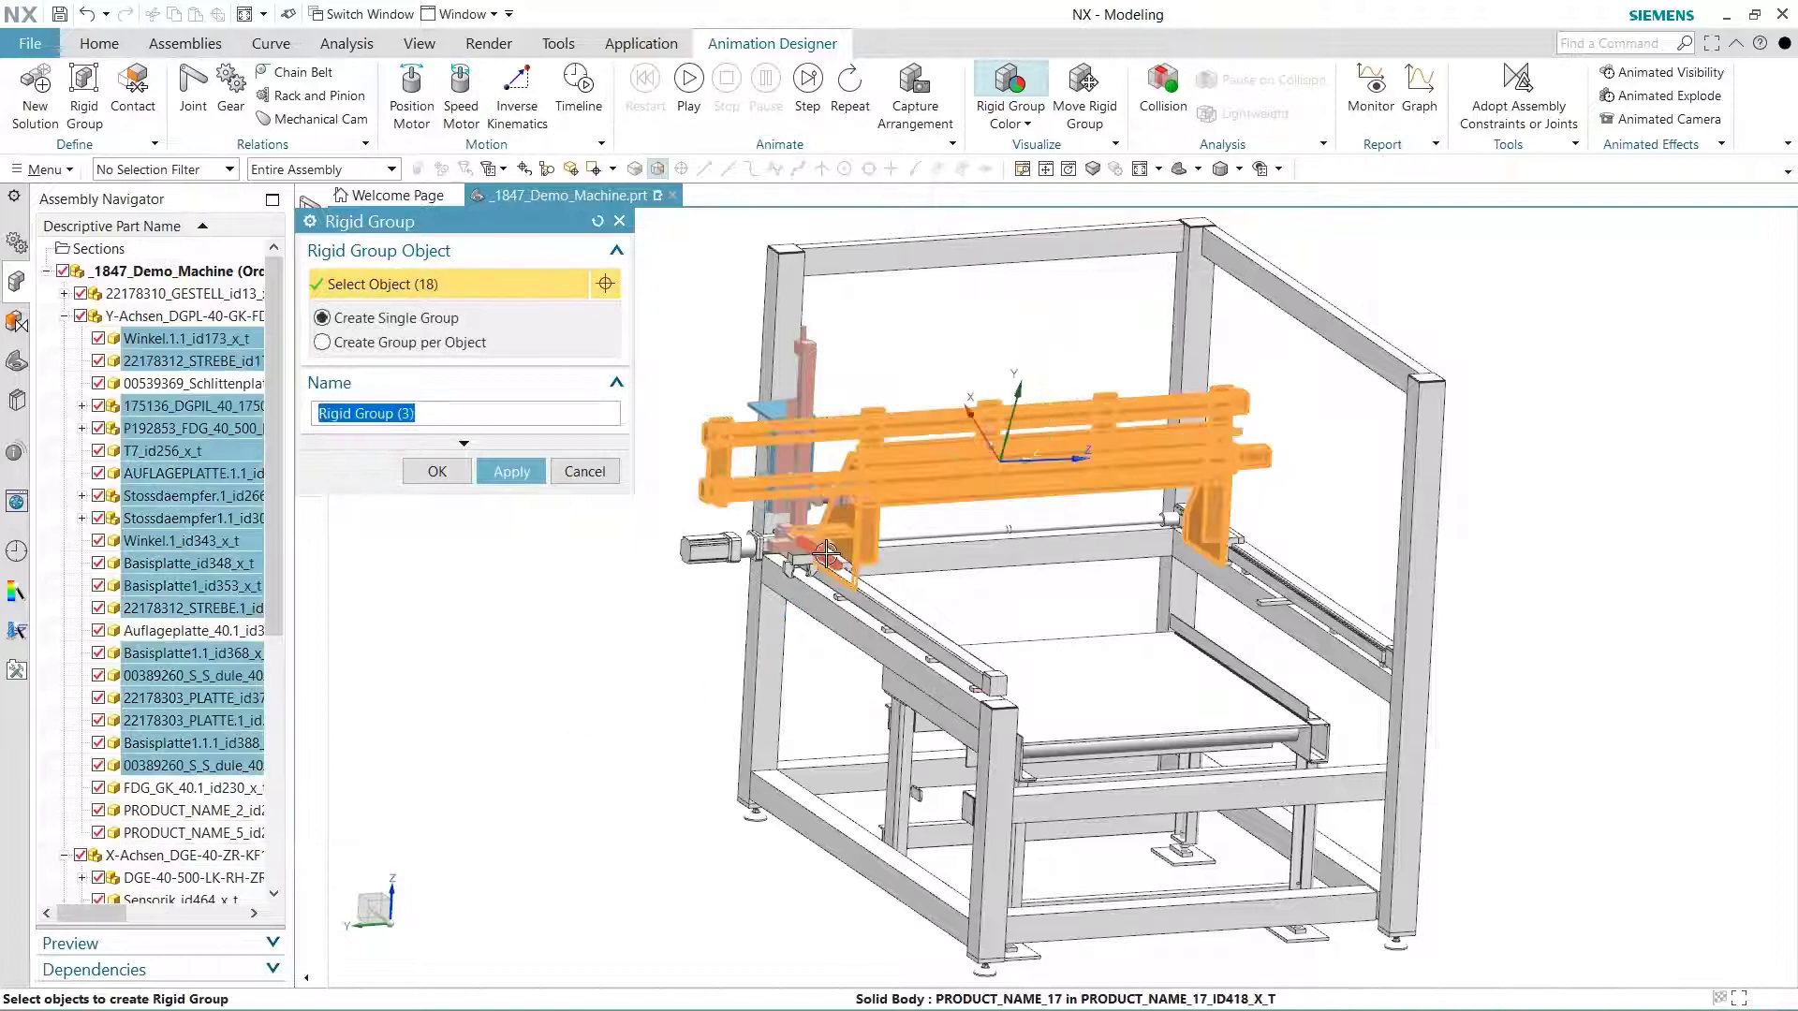
left_click(820, 551)
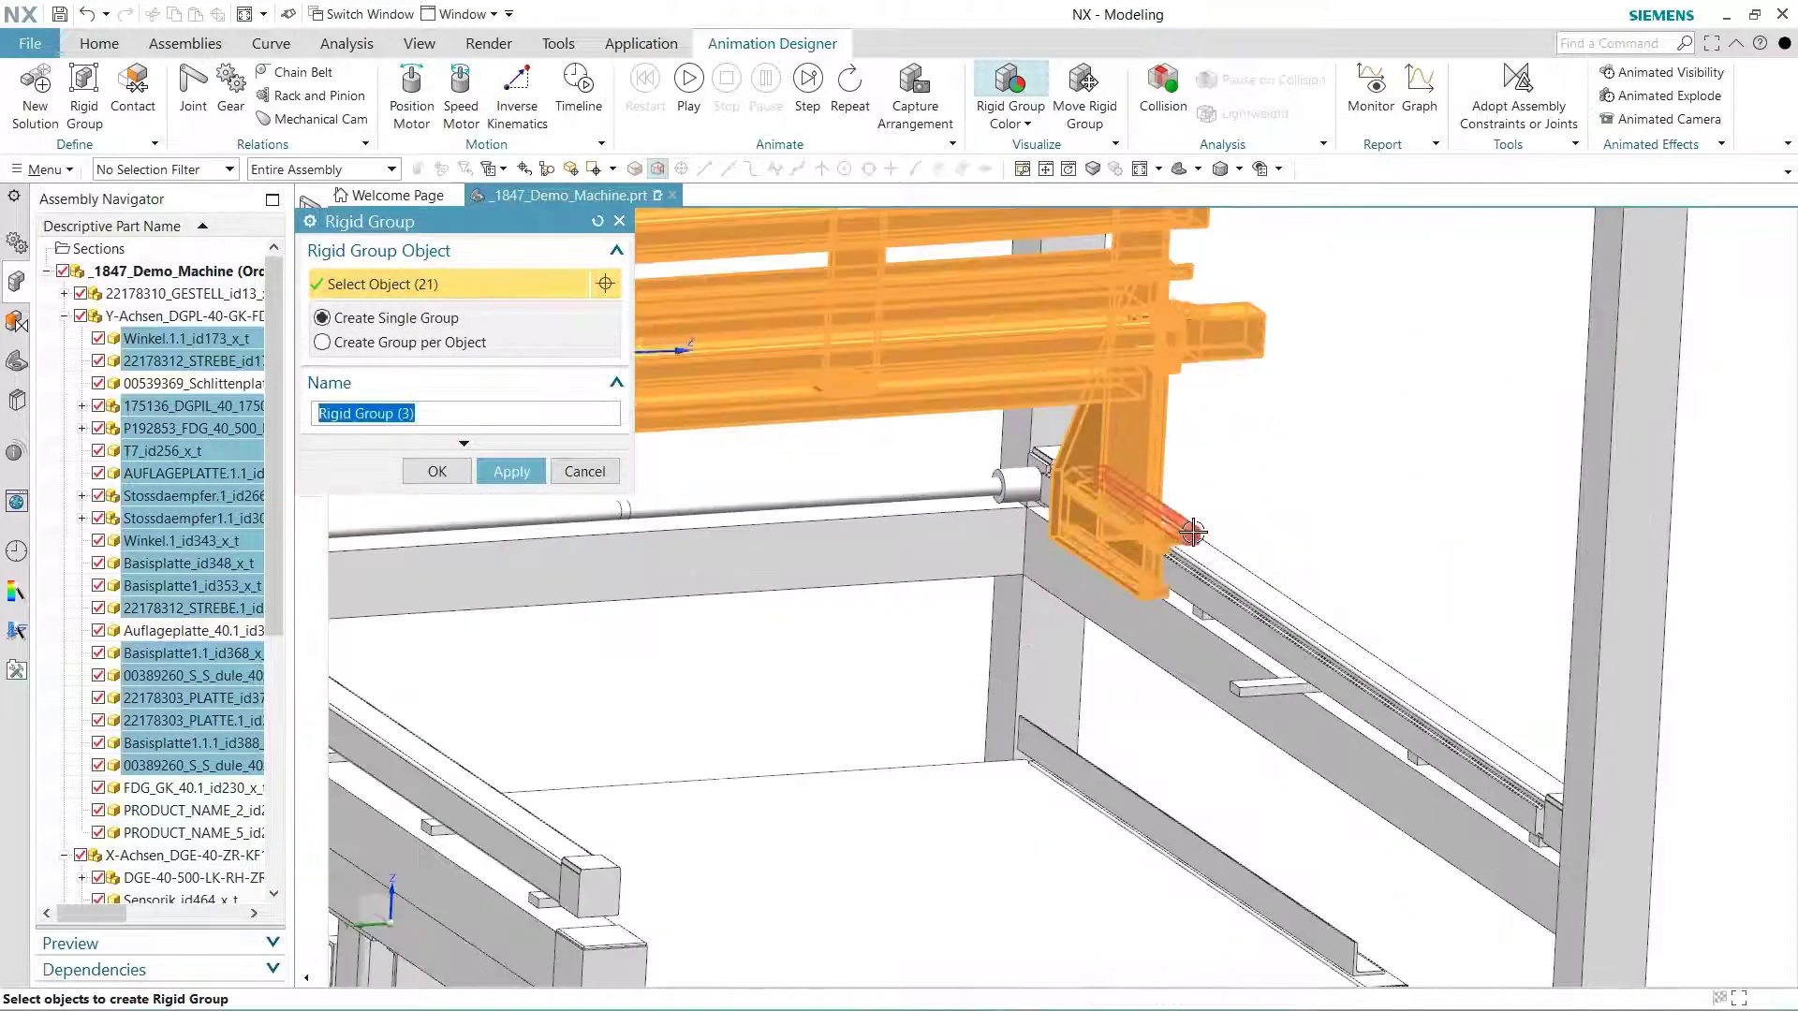
left_click(1192, 533)
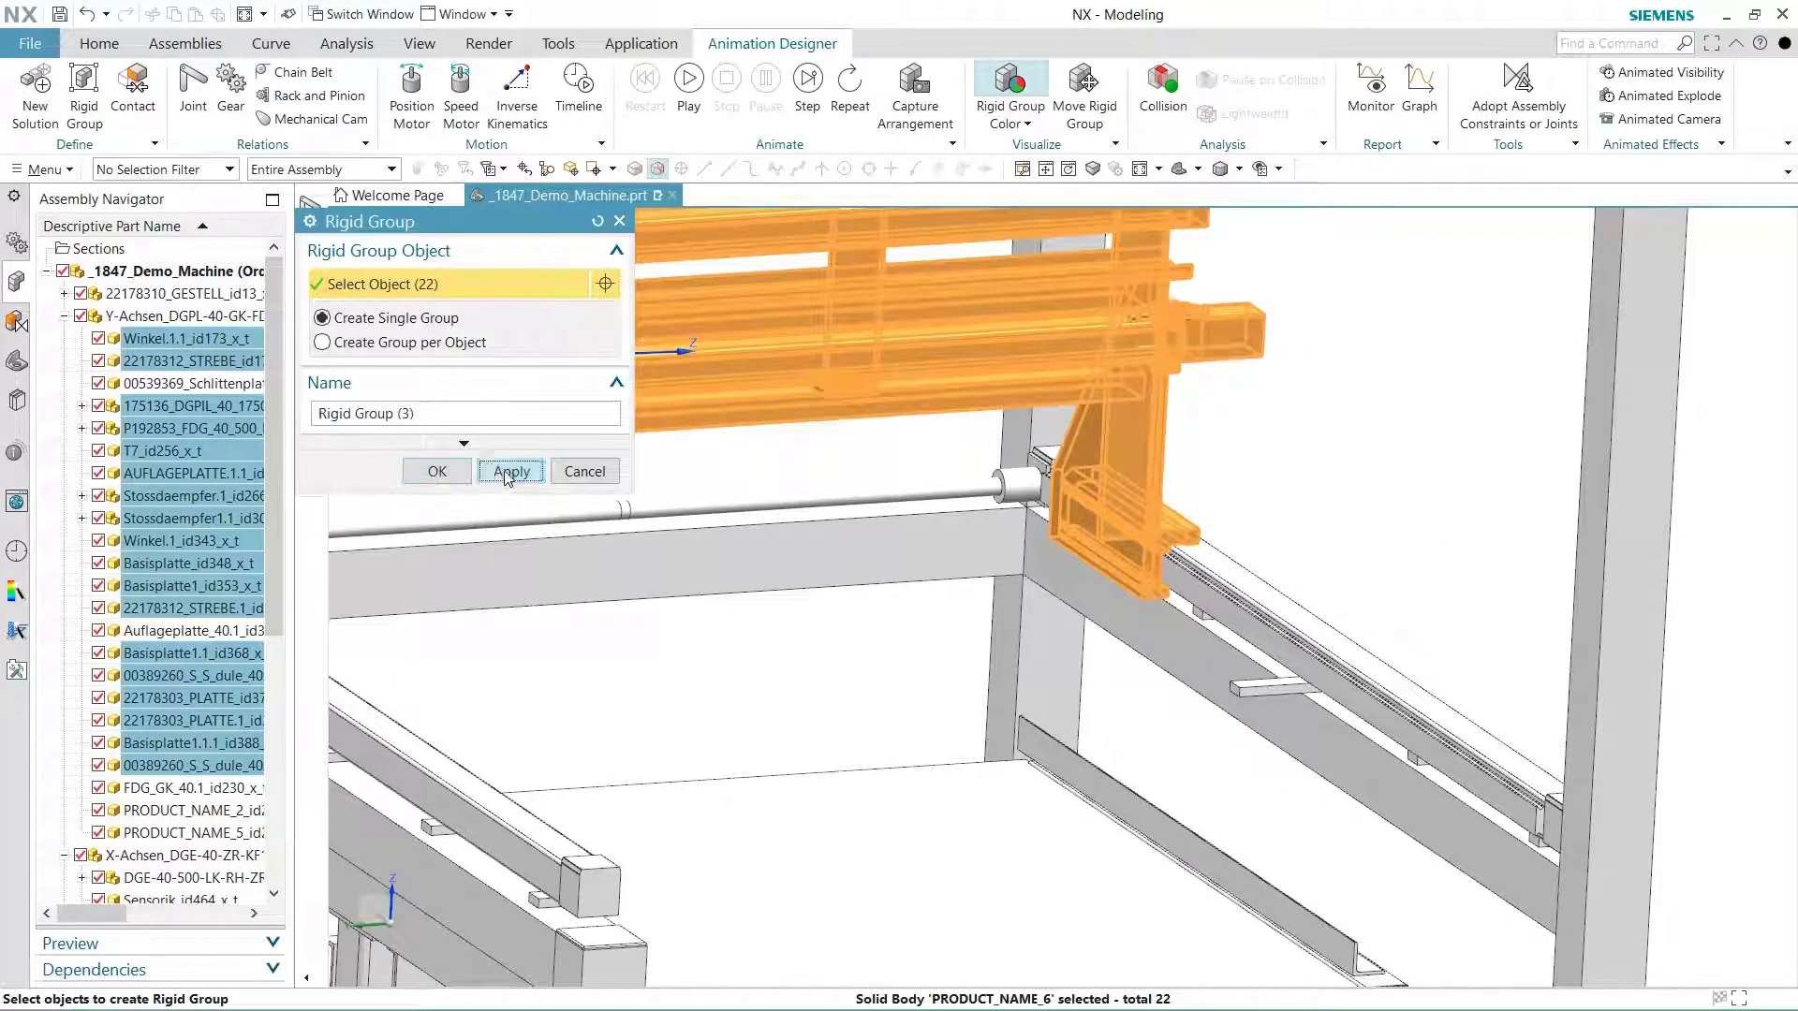
left_click(510, 471)
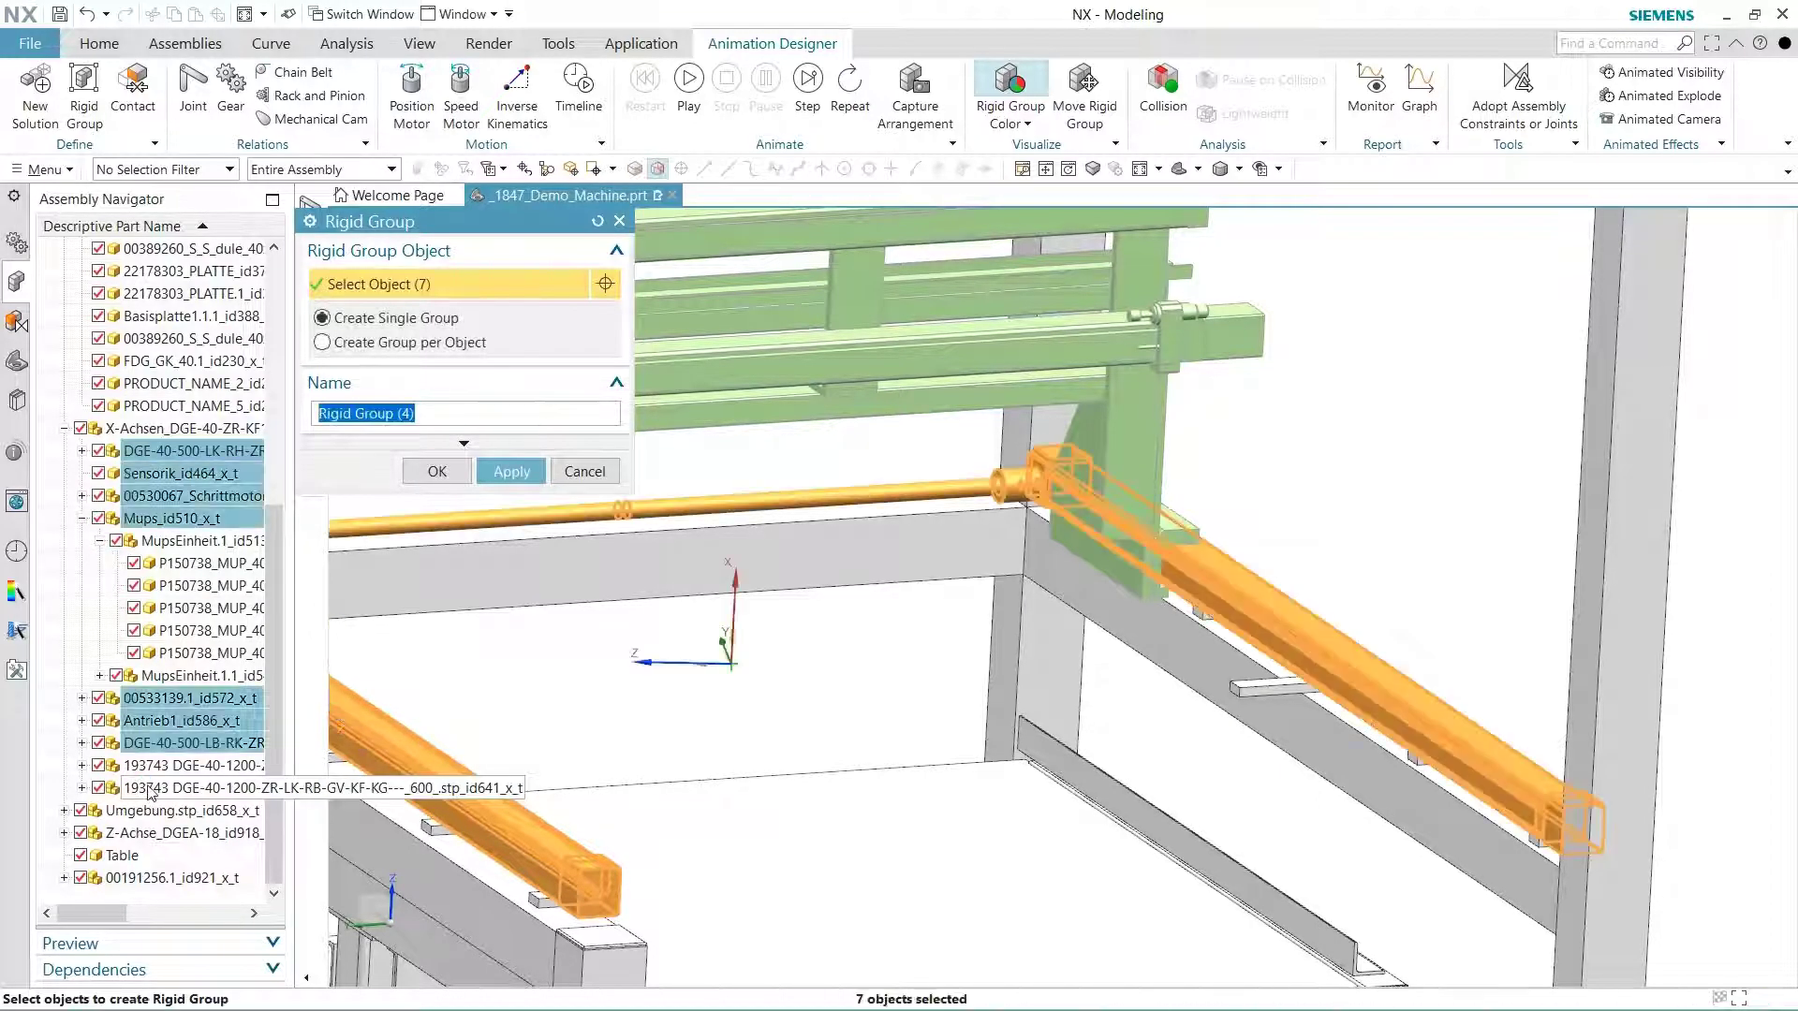
left_click(435, 471)
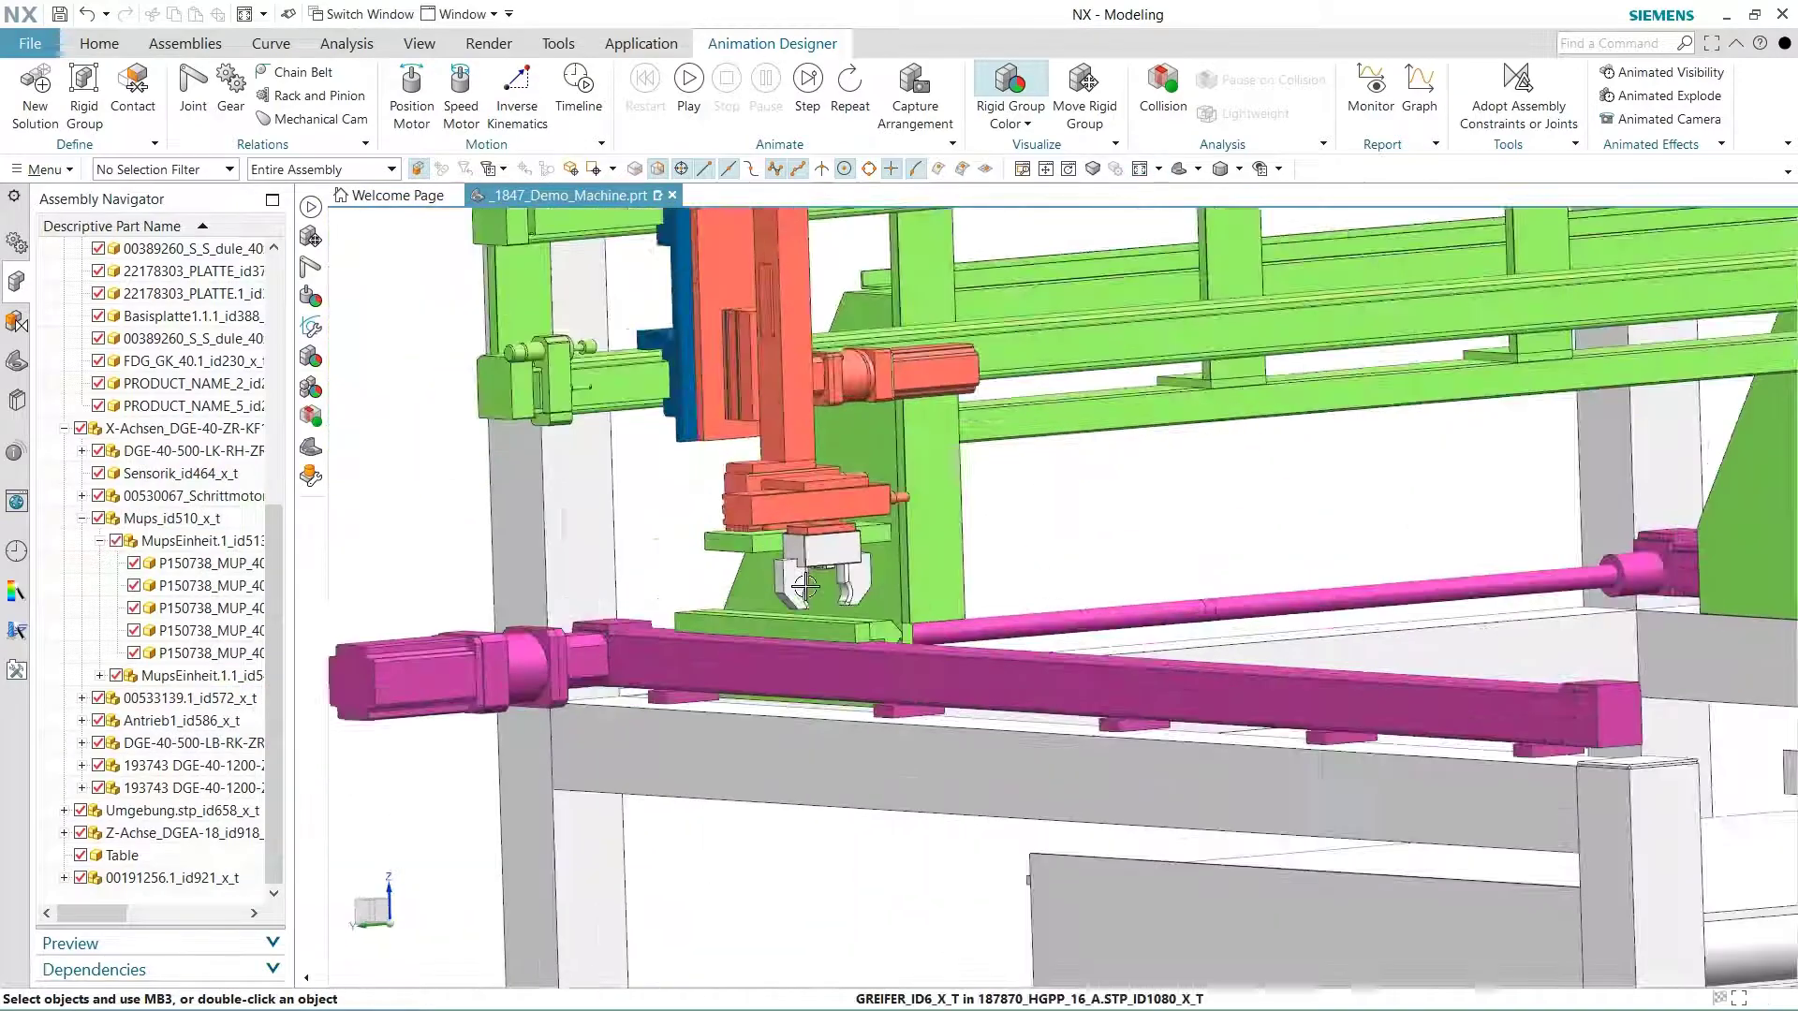
- Create a separate rigid group for each gripper jaw part using Create Group per Object
left_click(82, 92)
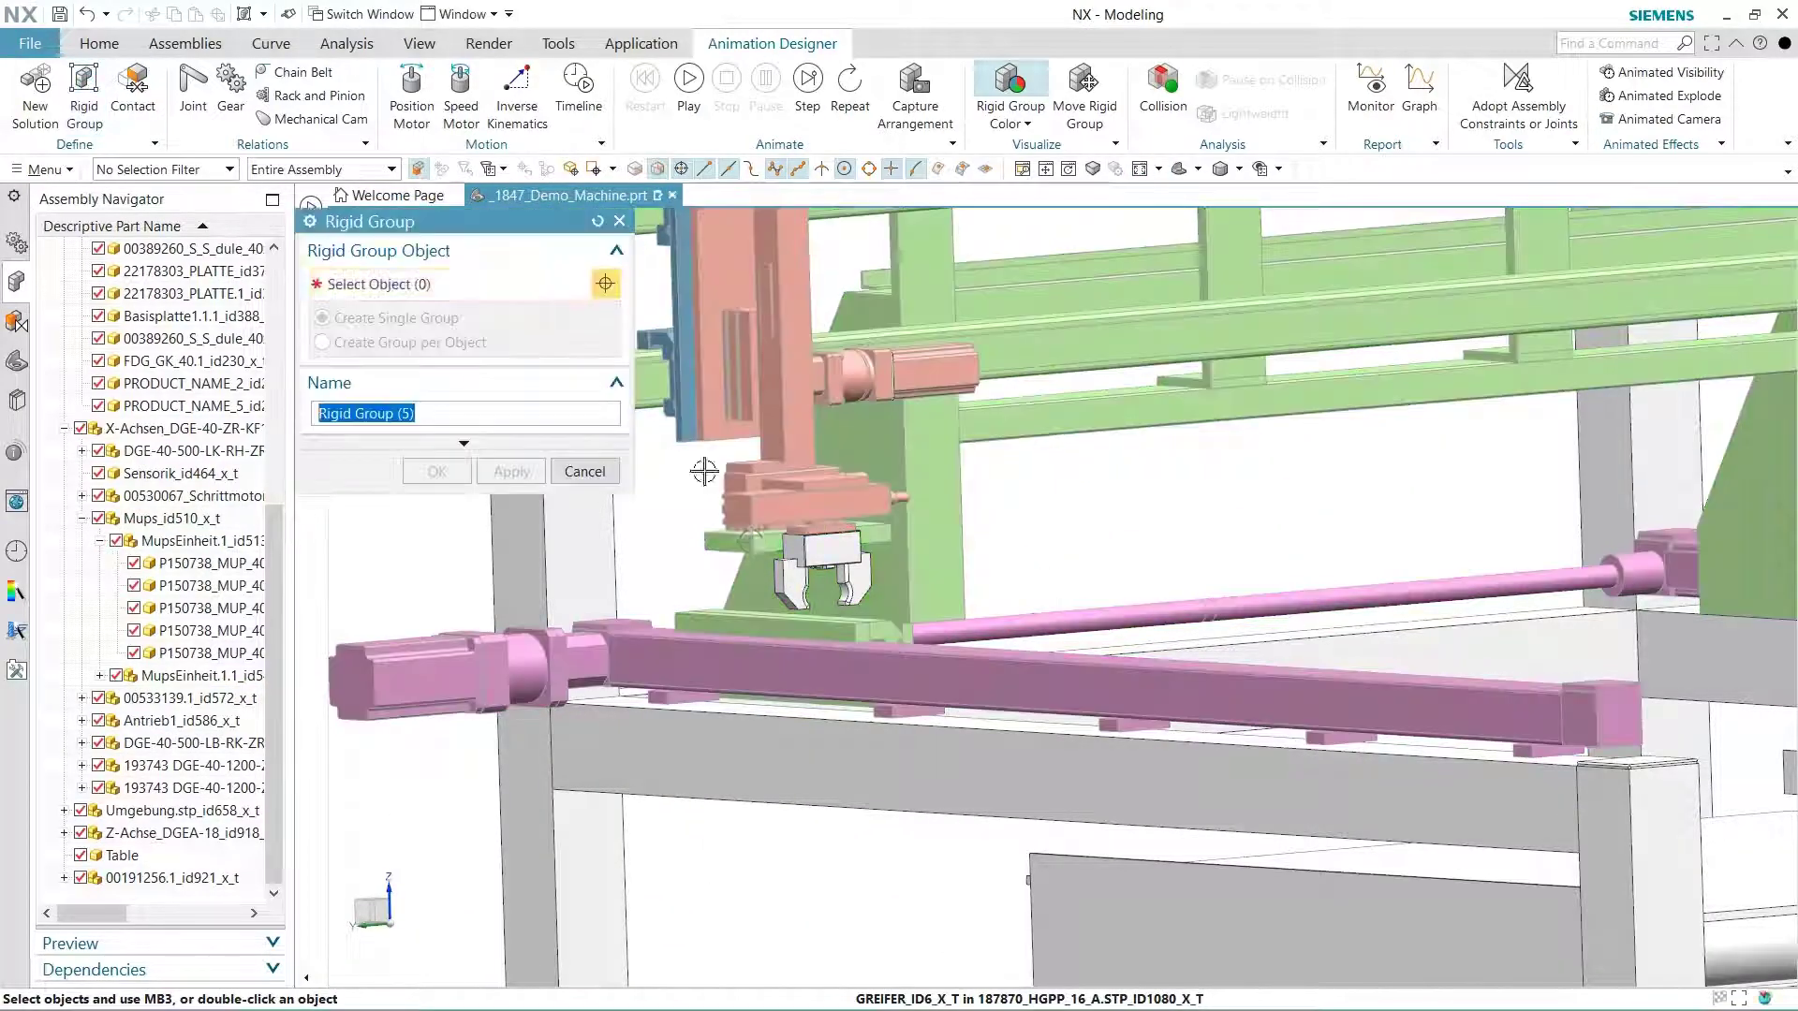
left_click(820, 562)
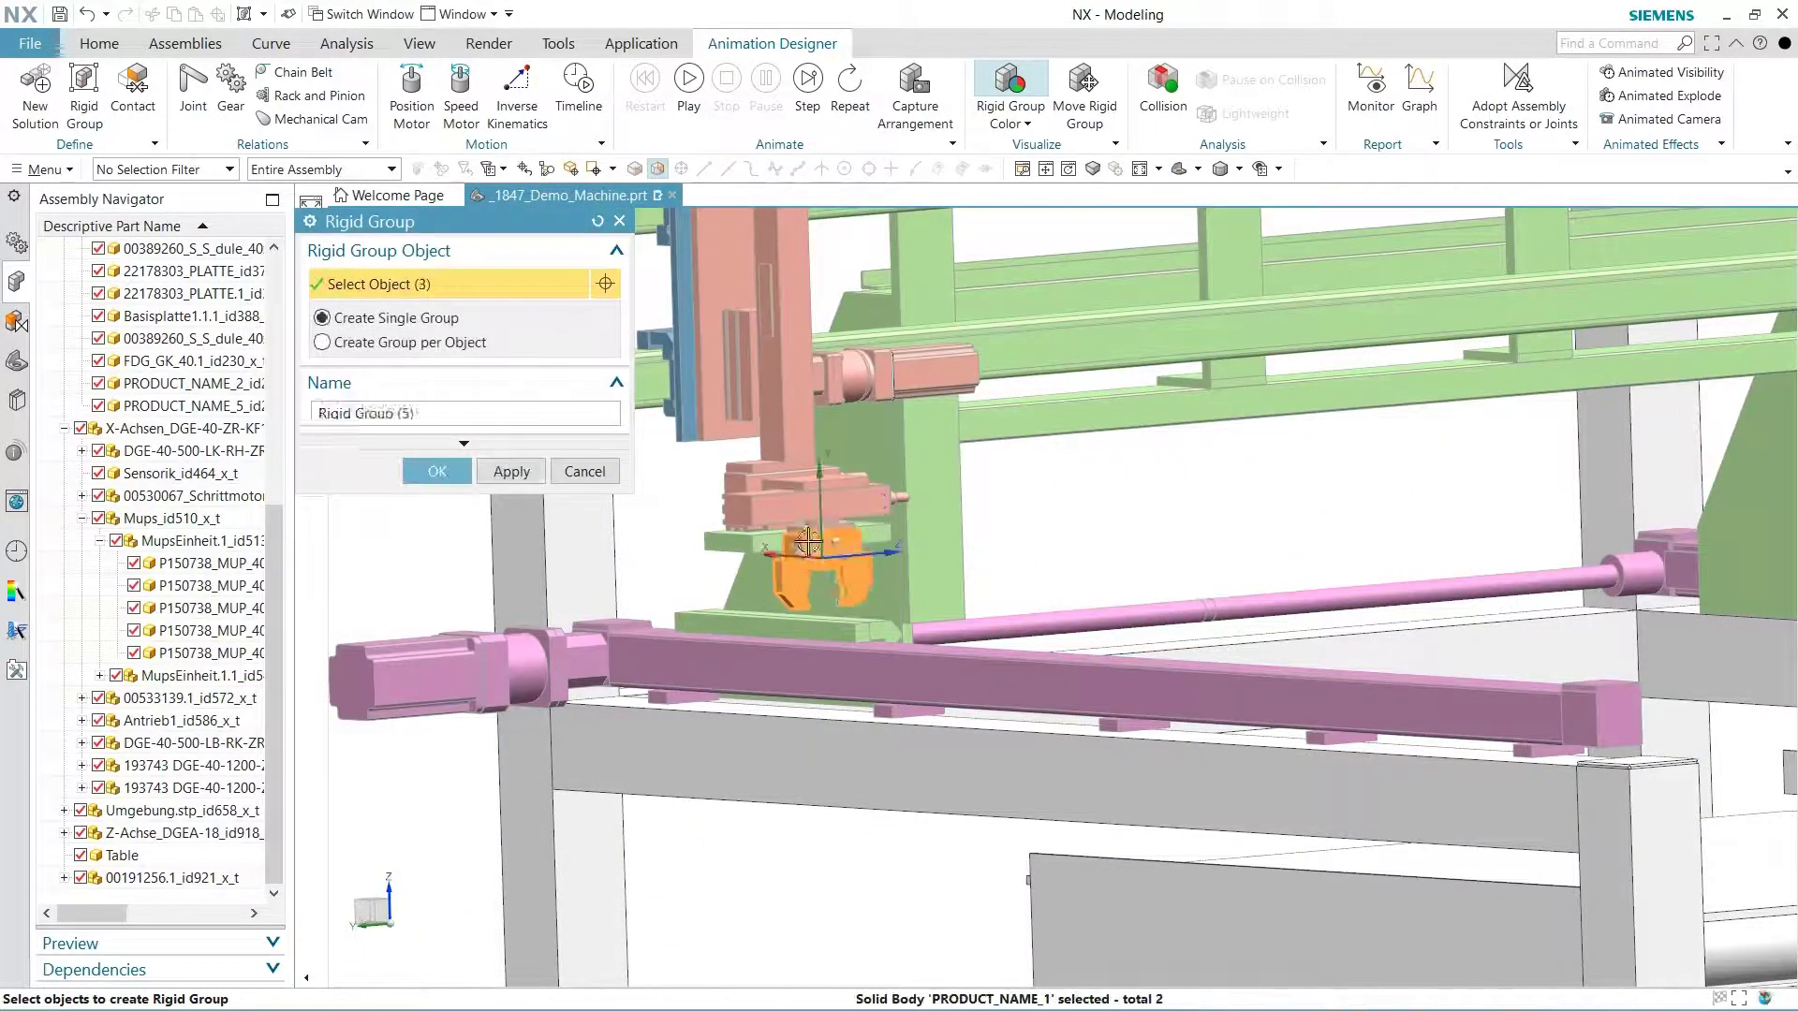
left_click(322, 342)
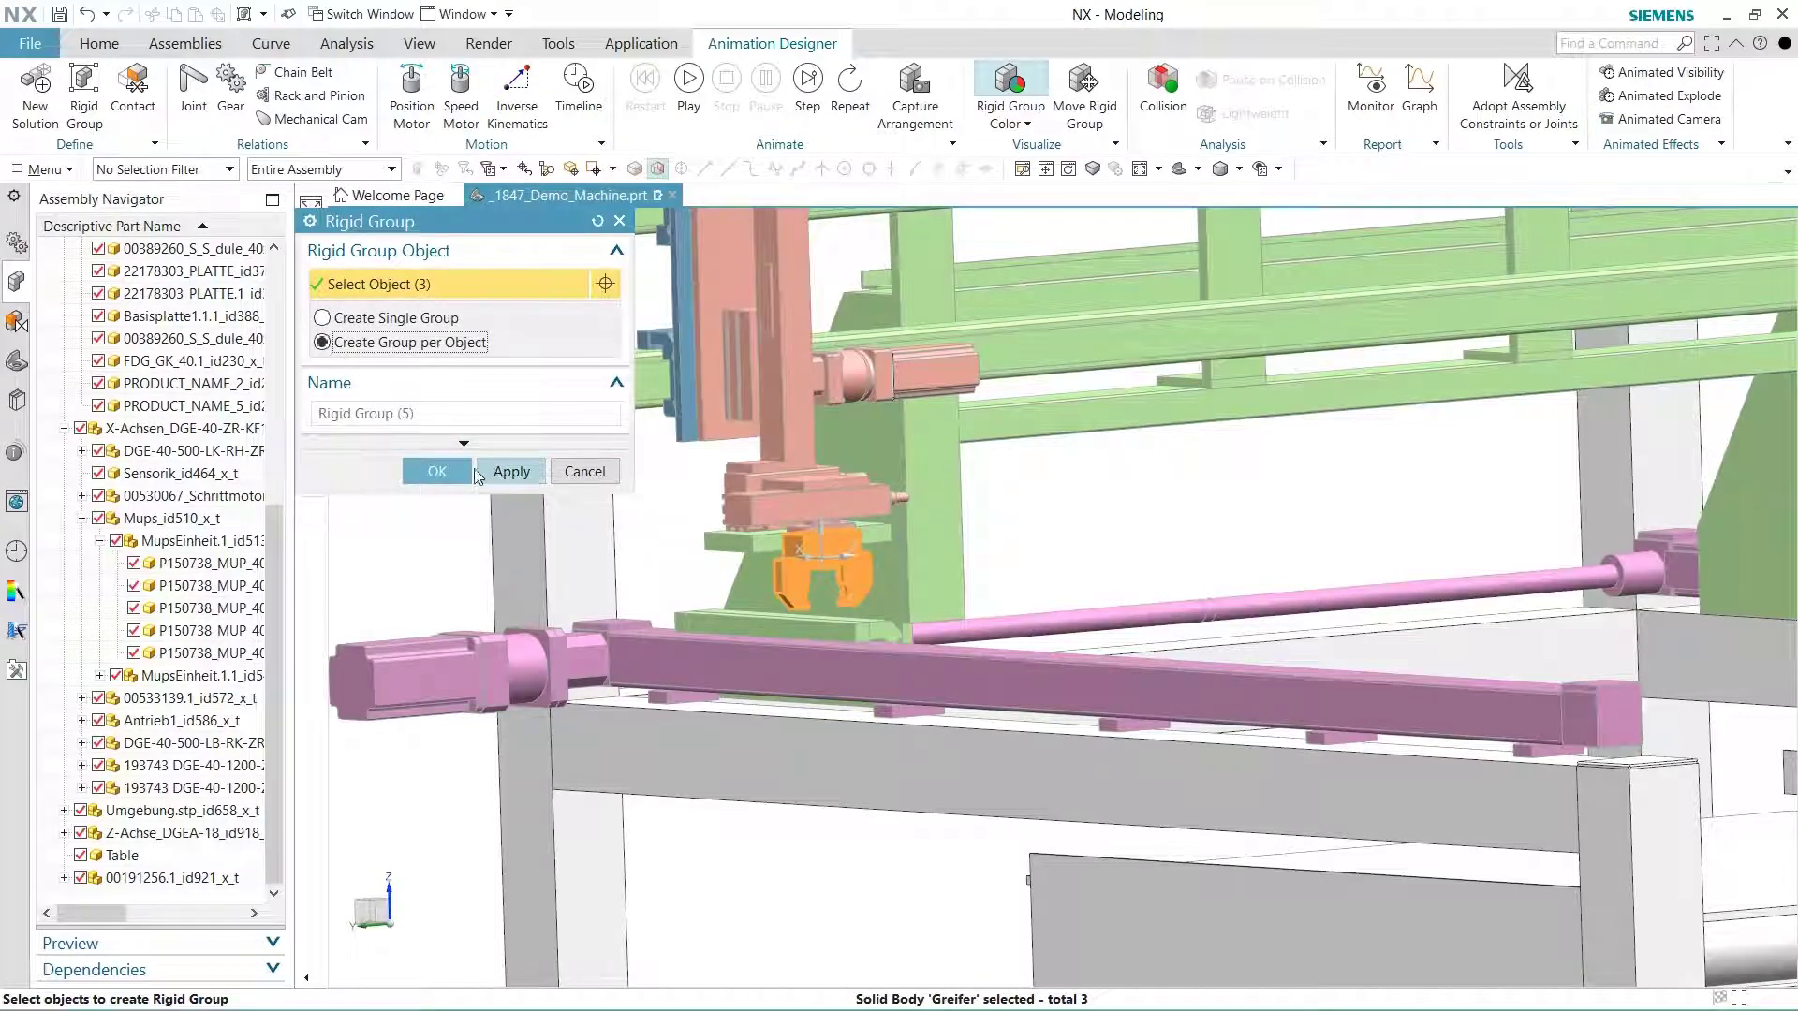
left_click(435, 471)
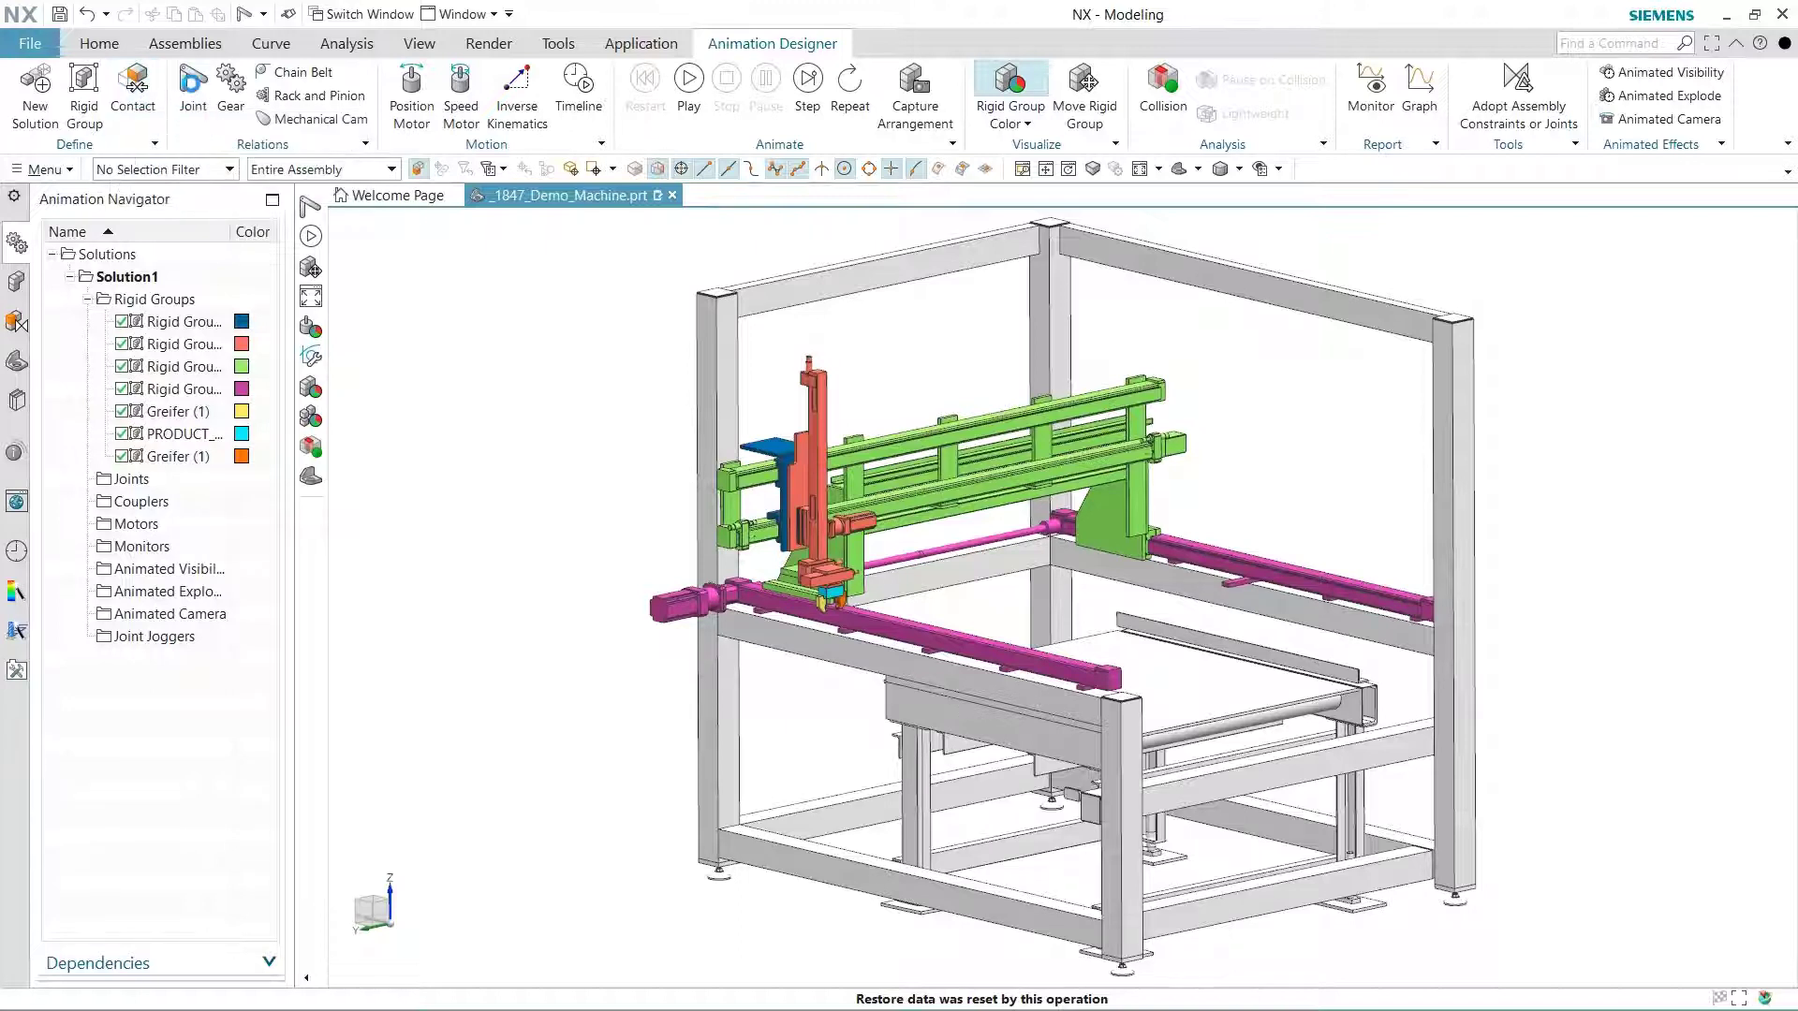
- Fix the X axis rails with a fixed joint on rigid group 4
left_click(191, 87)
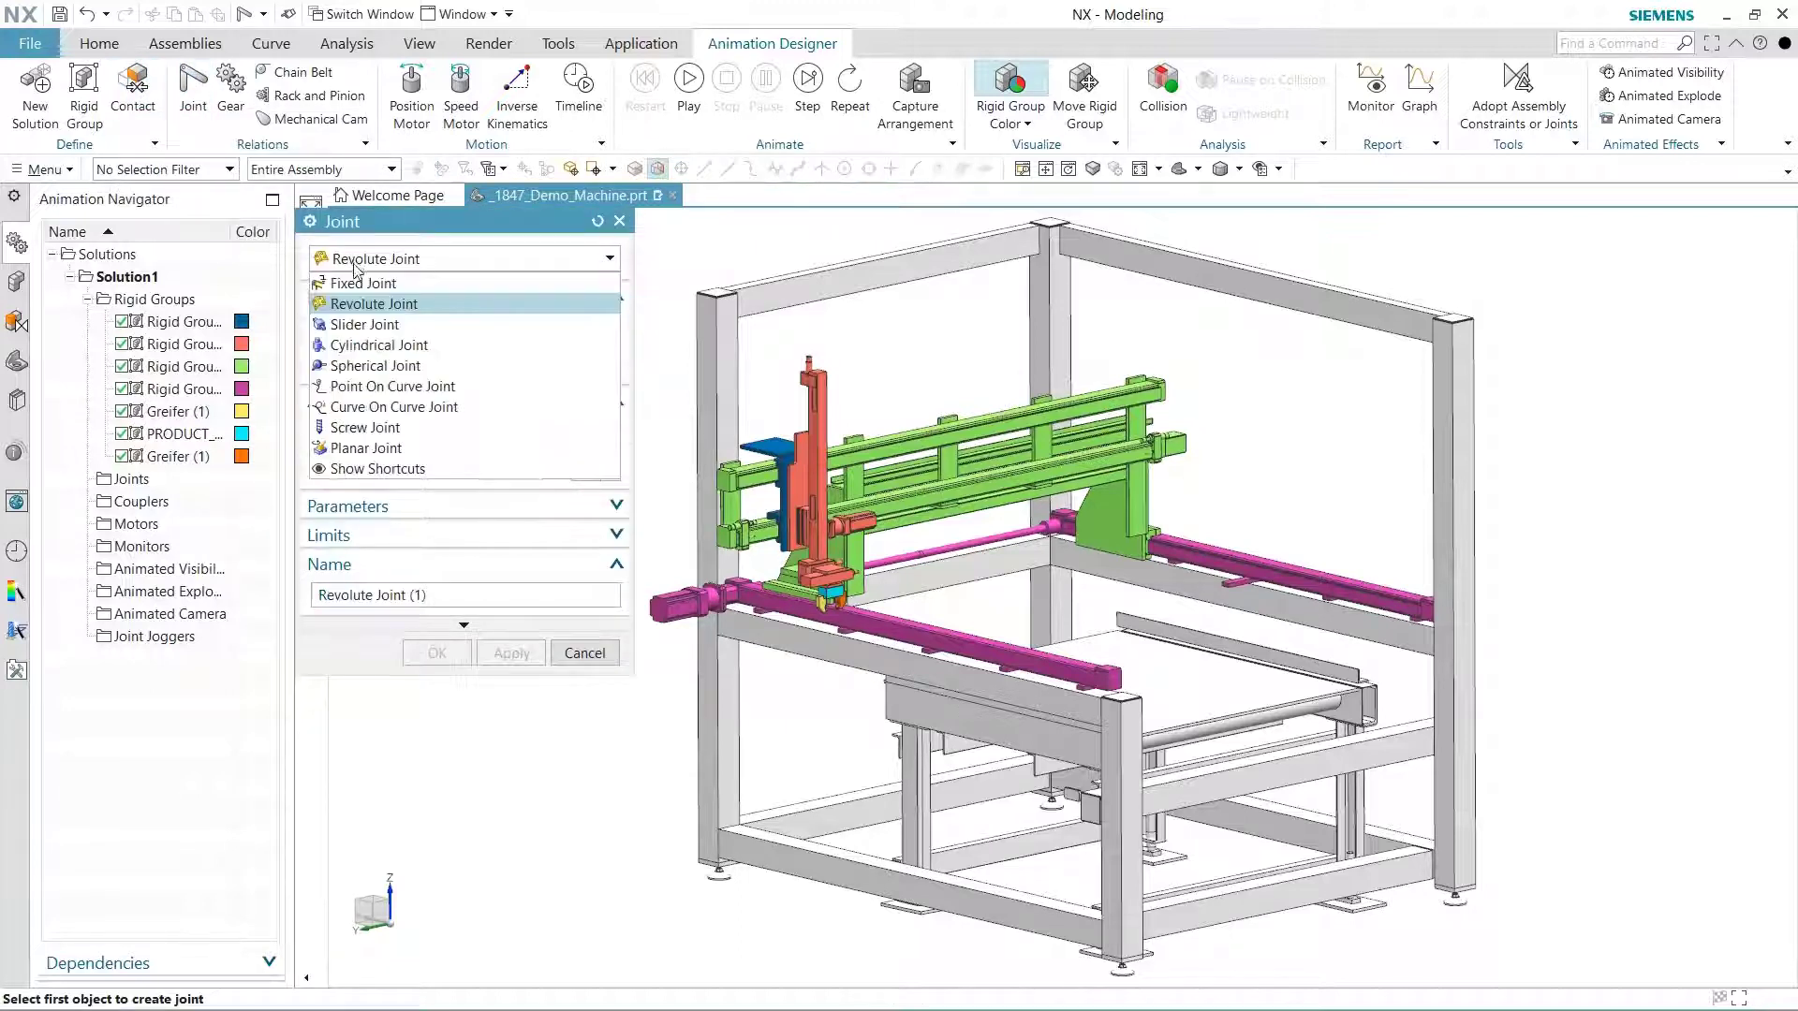
left_click(358, 283)
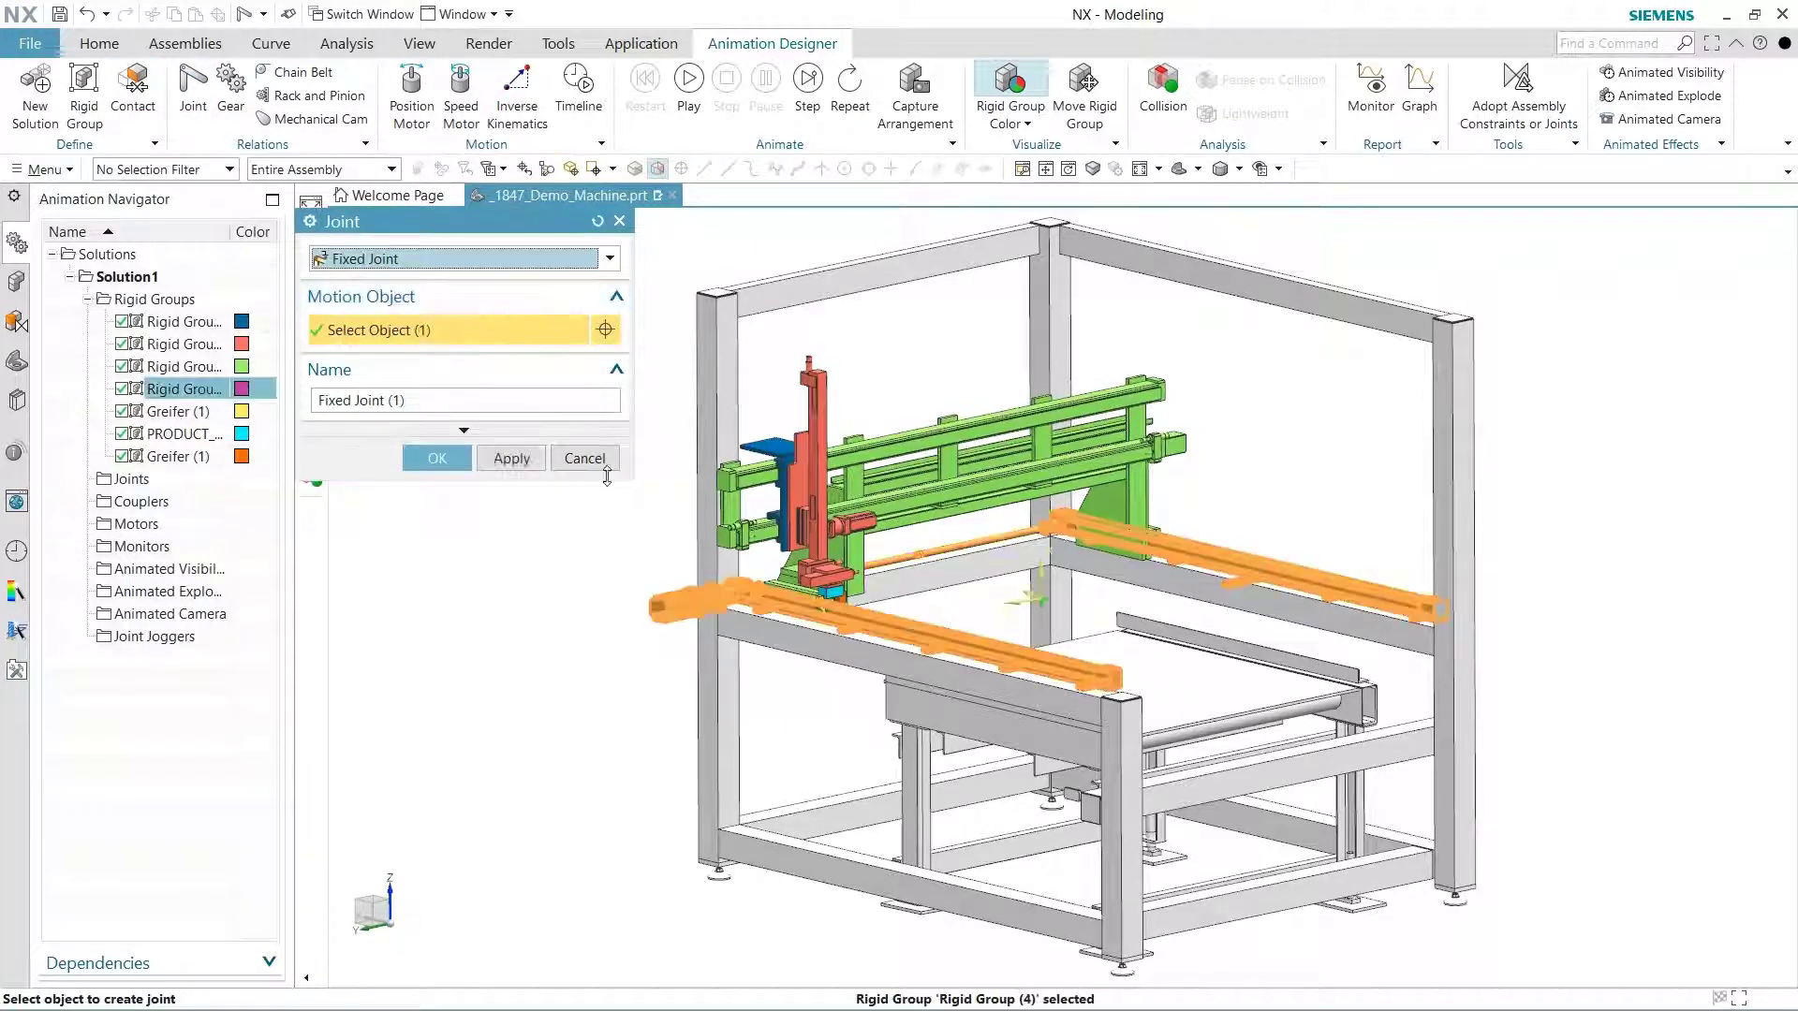
left_click(608, 258)
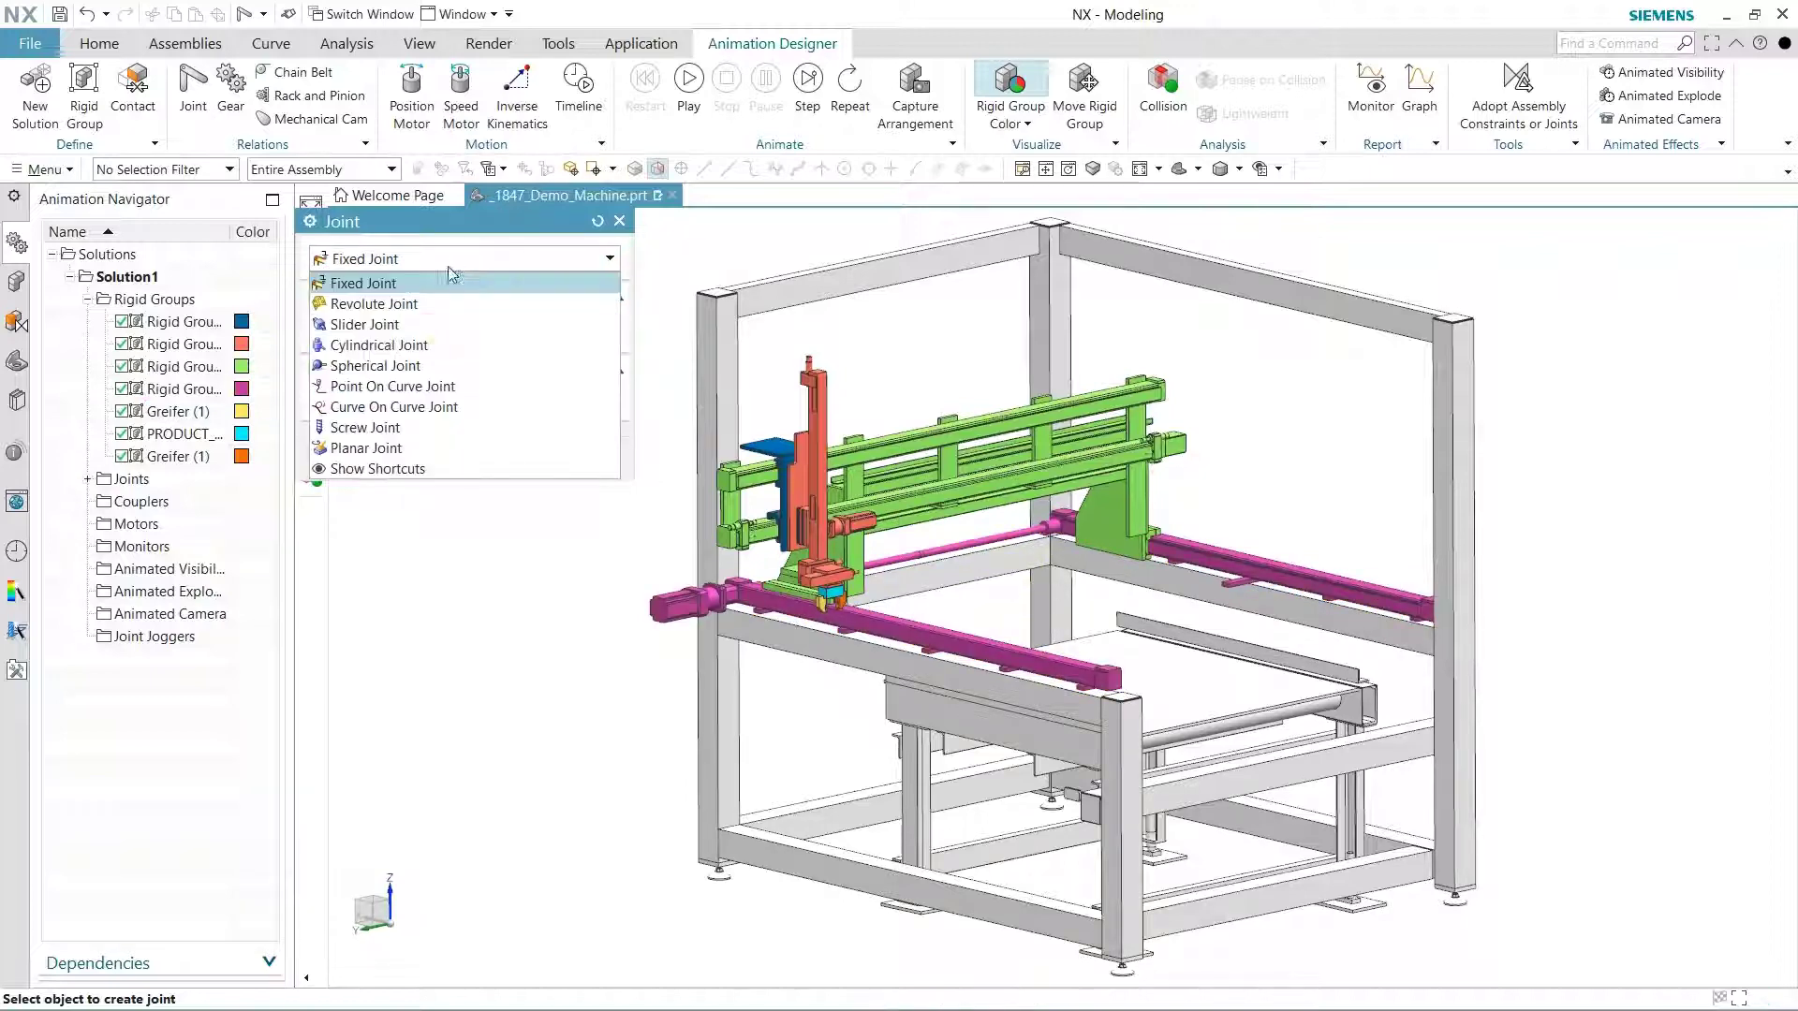
- Add slider joints for the axes and gripper jaws, then set up the gripper revolute joint
left_click(368, 325)
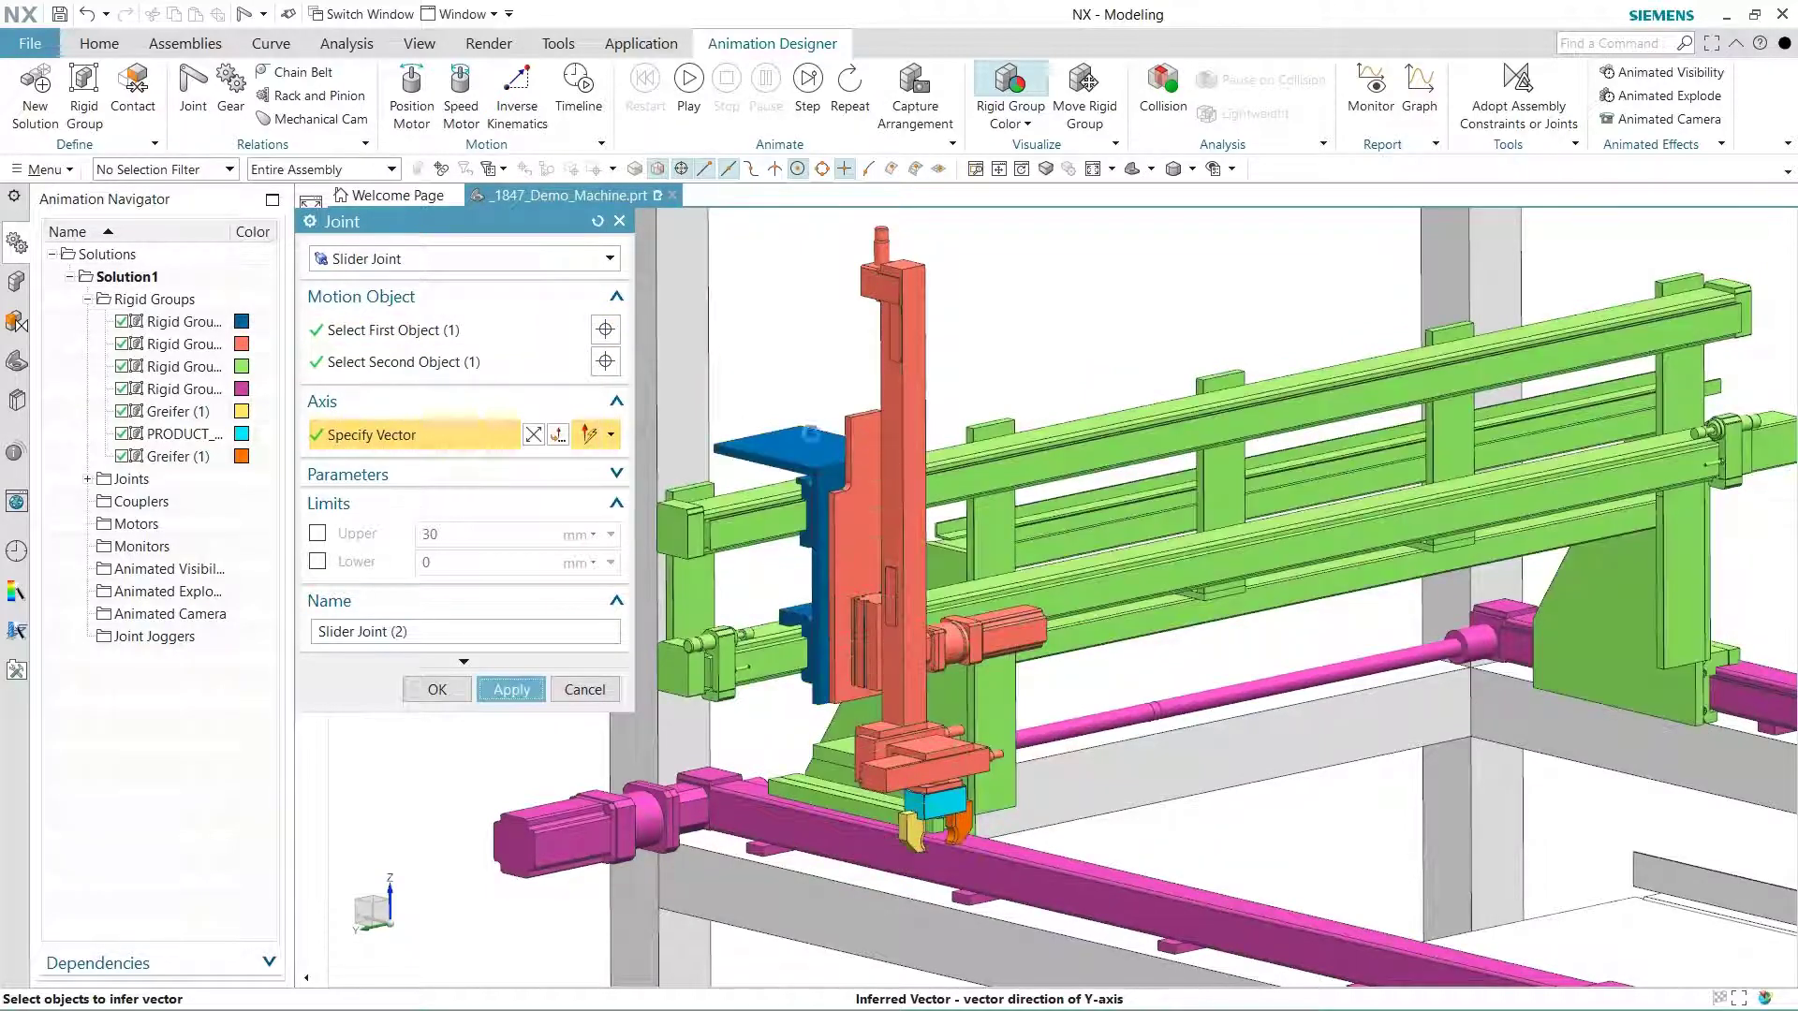
left_click(512, 689)
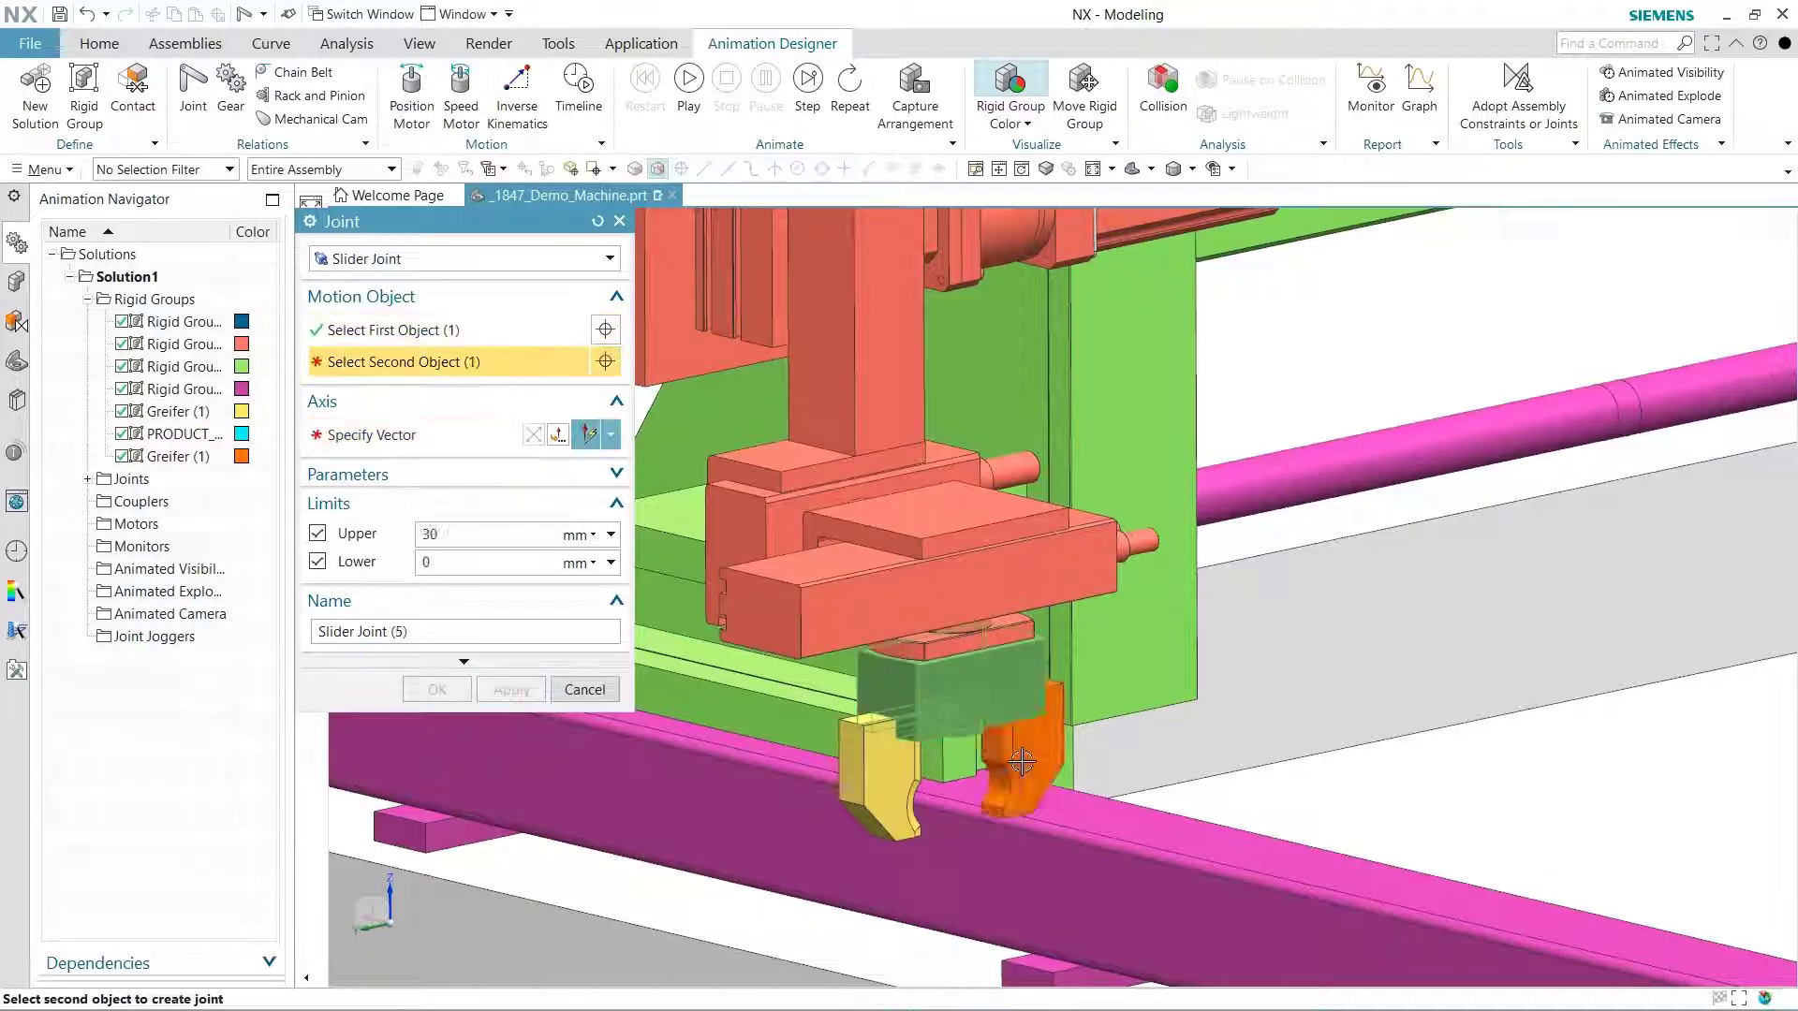
left_click(1021, 762)
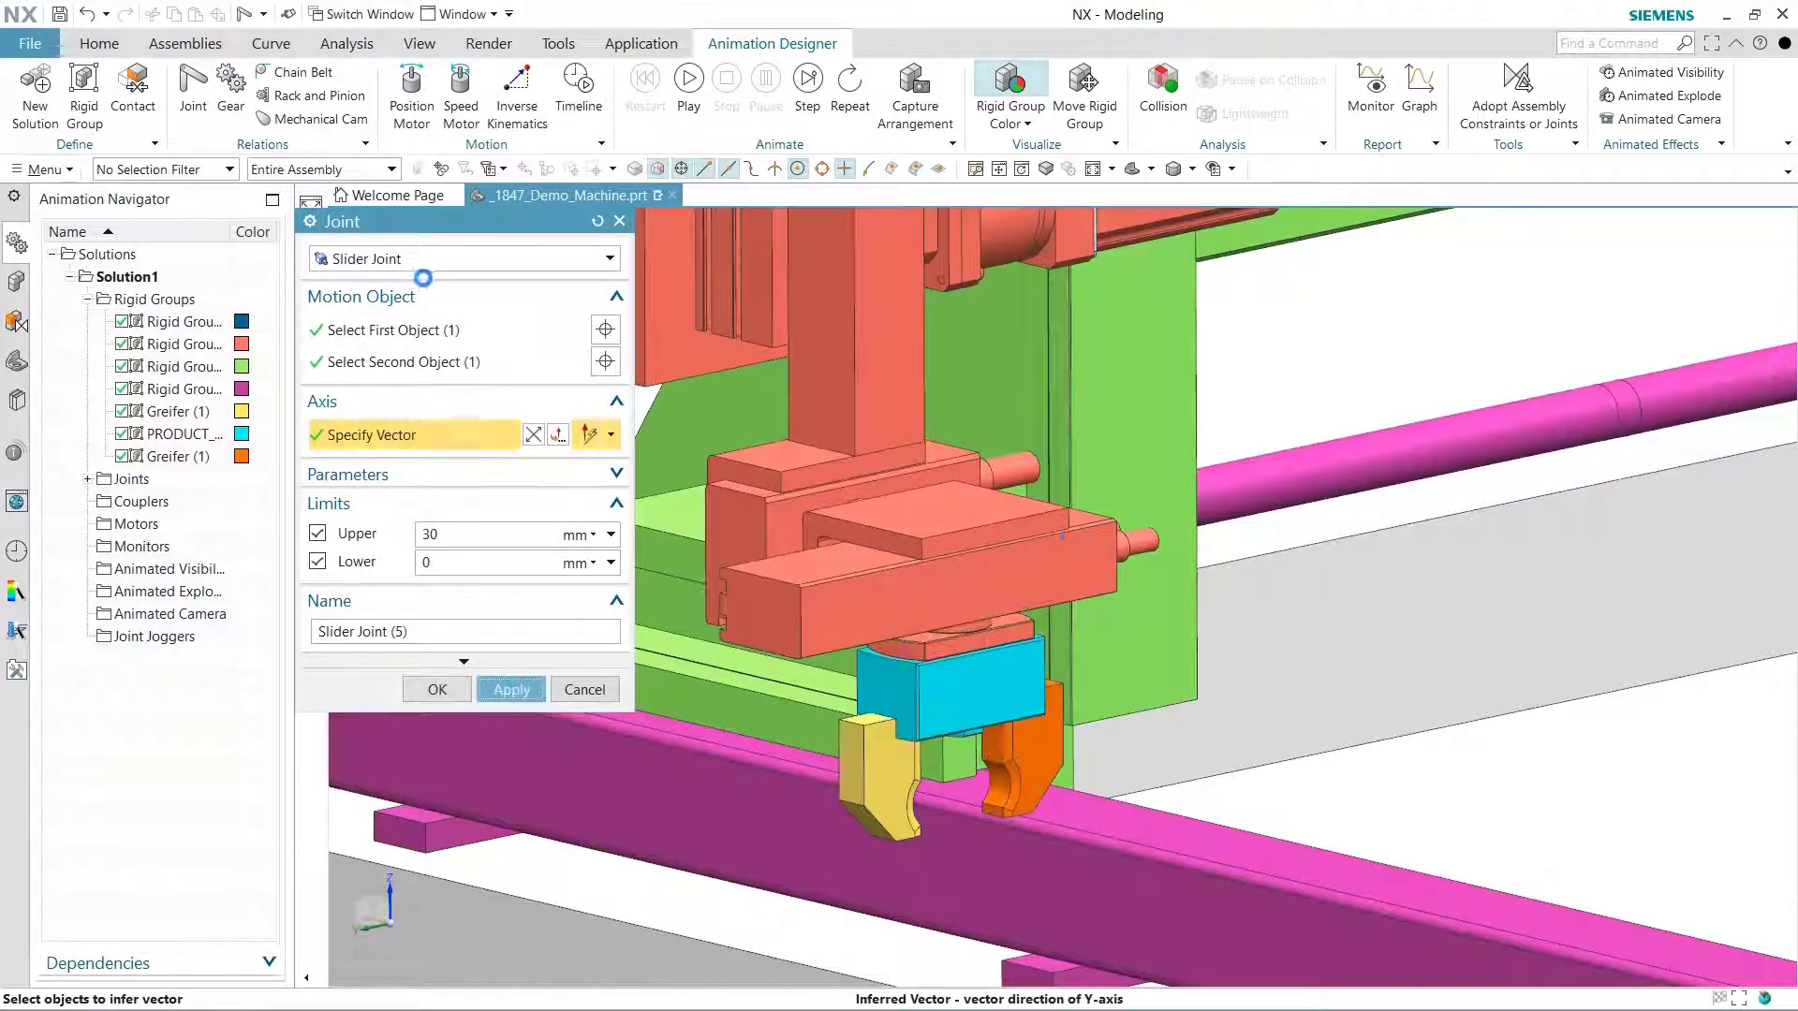
left_click(608, 258)
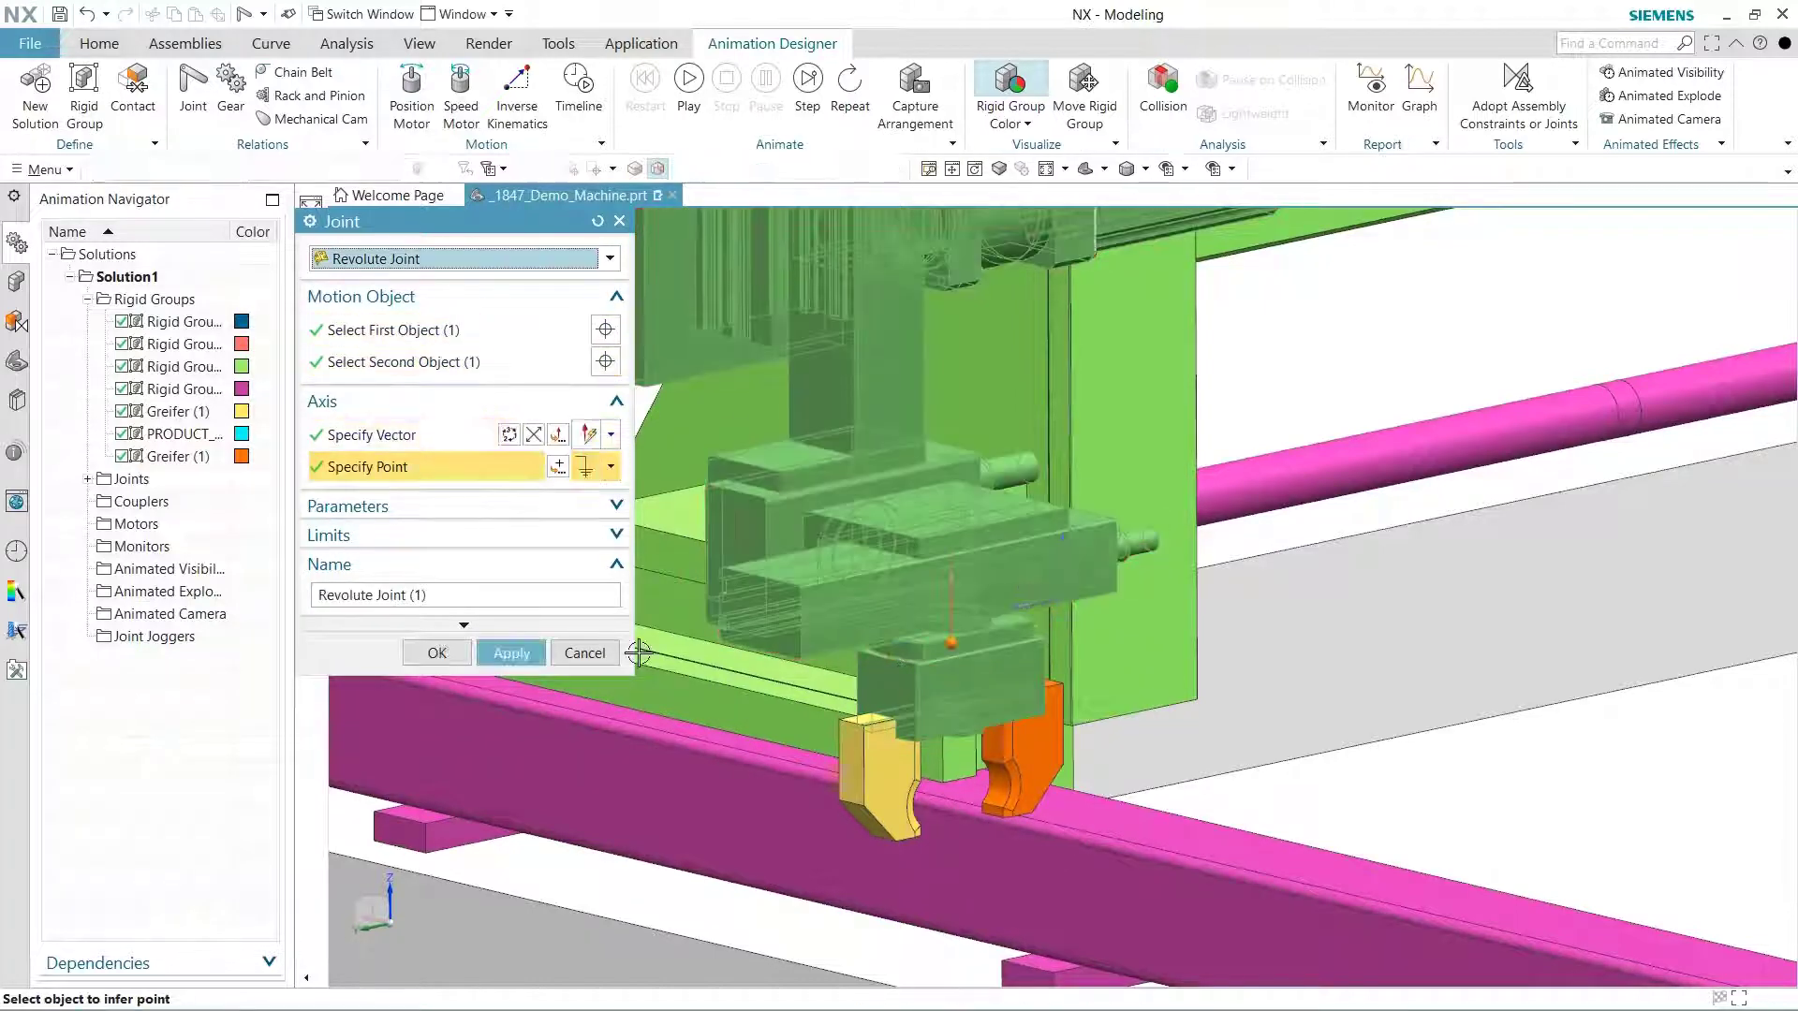
- Create the gripper head revolute joint, fit the whole machine, and switch to Motor Color
left_click(435, 652)
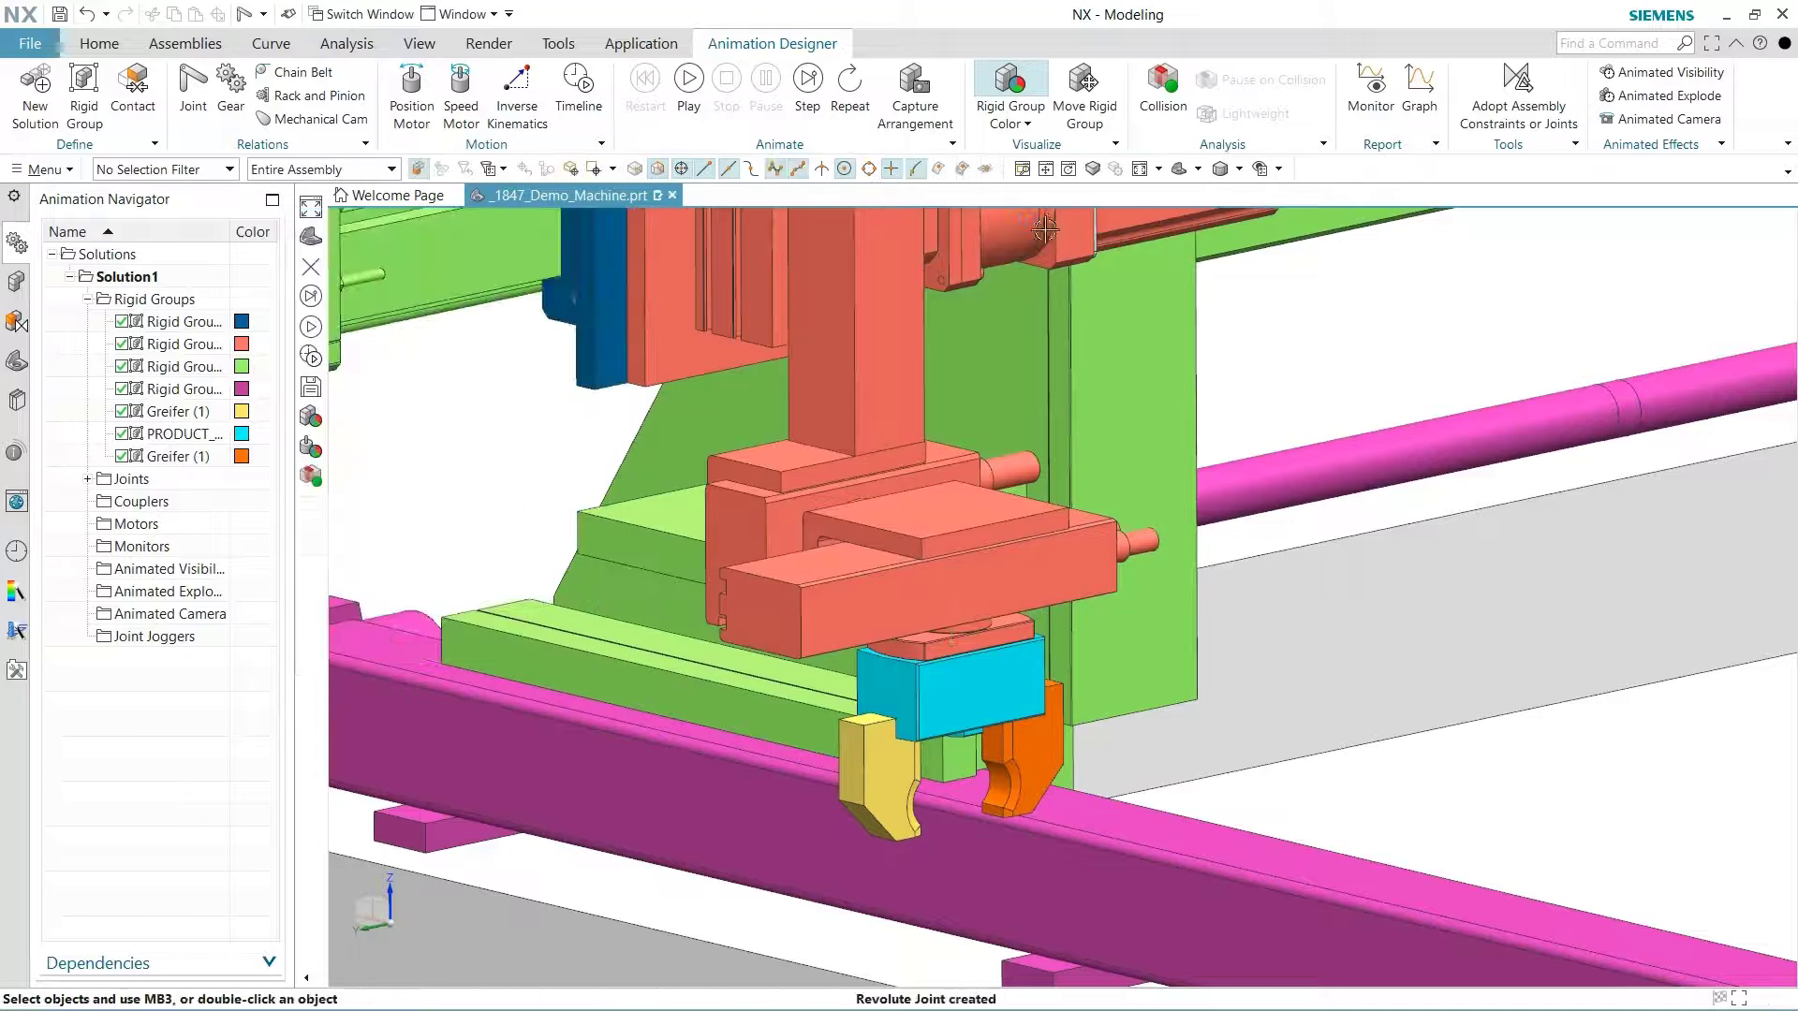
left_click(1083, 92)
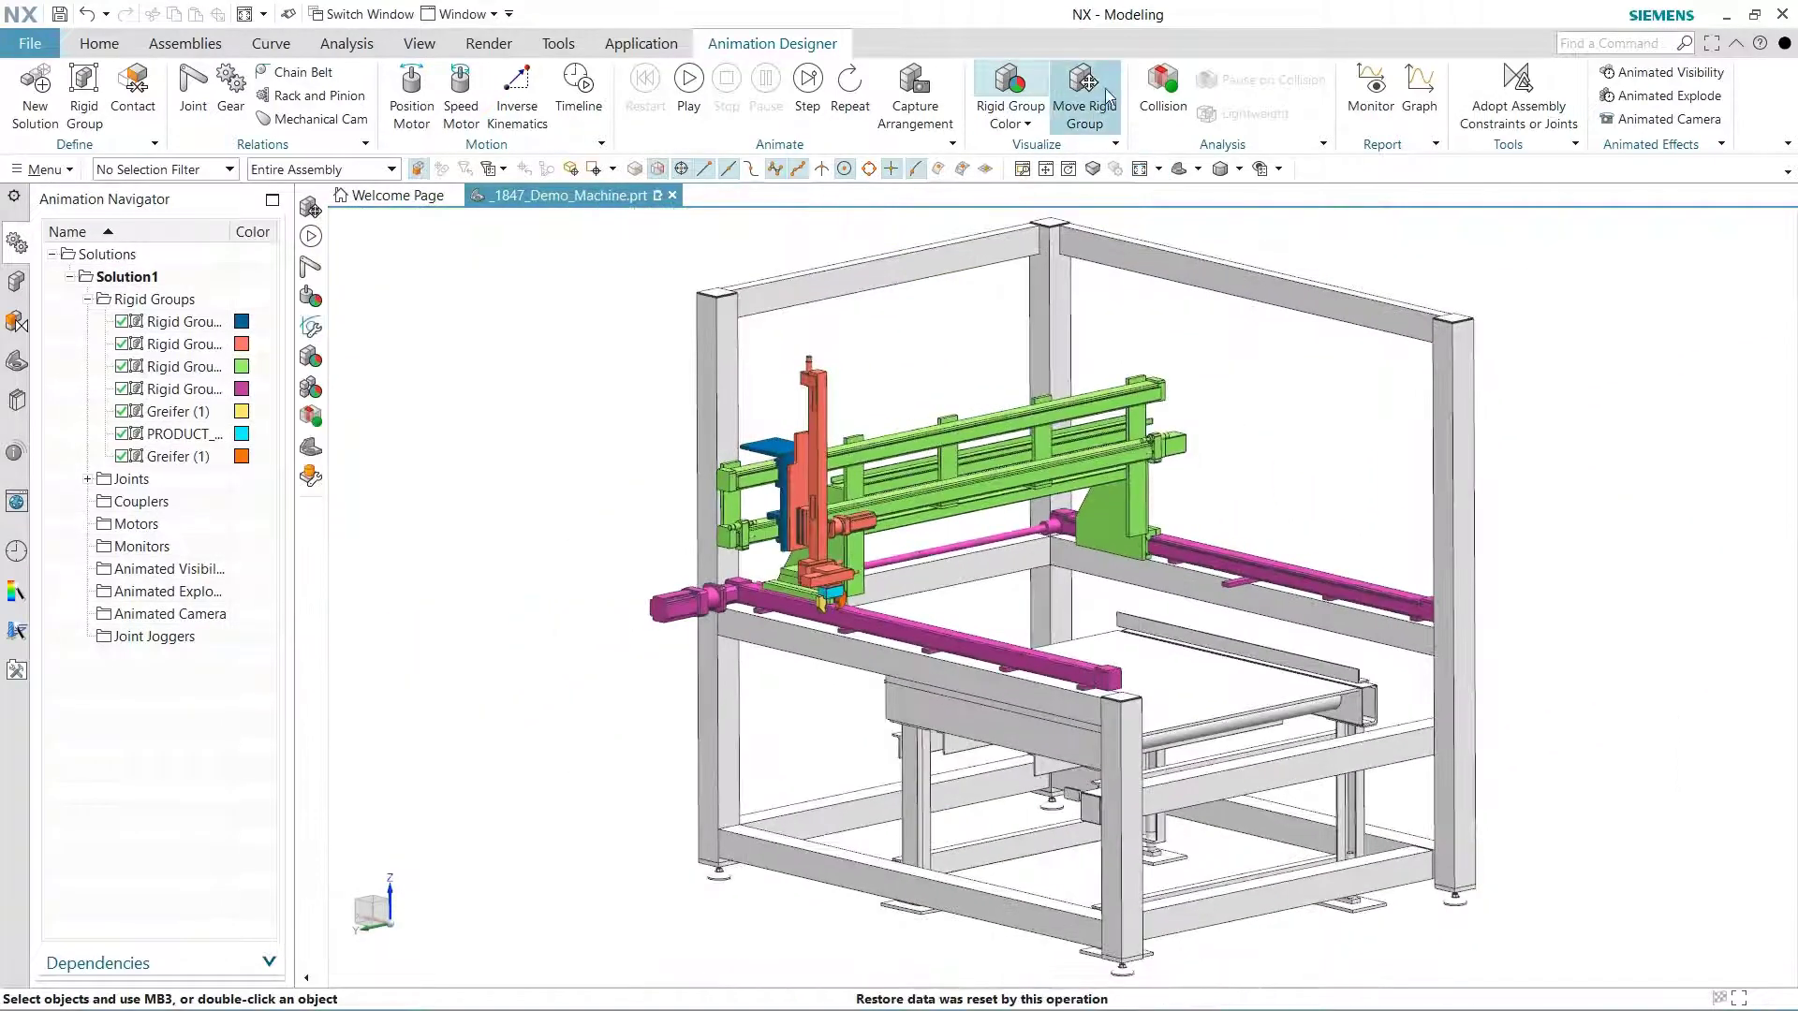
left_click(1082, 96)
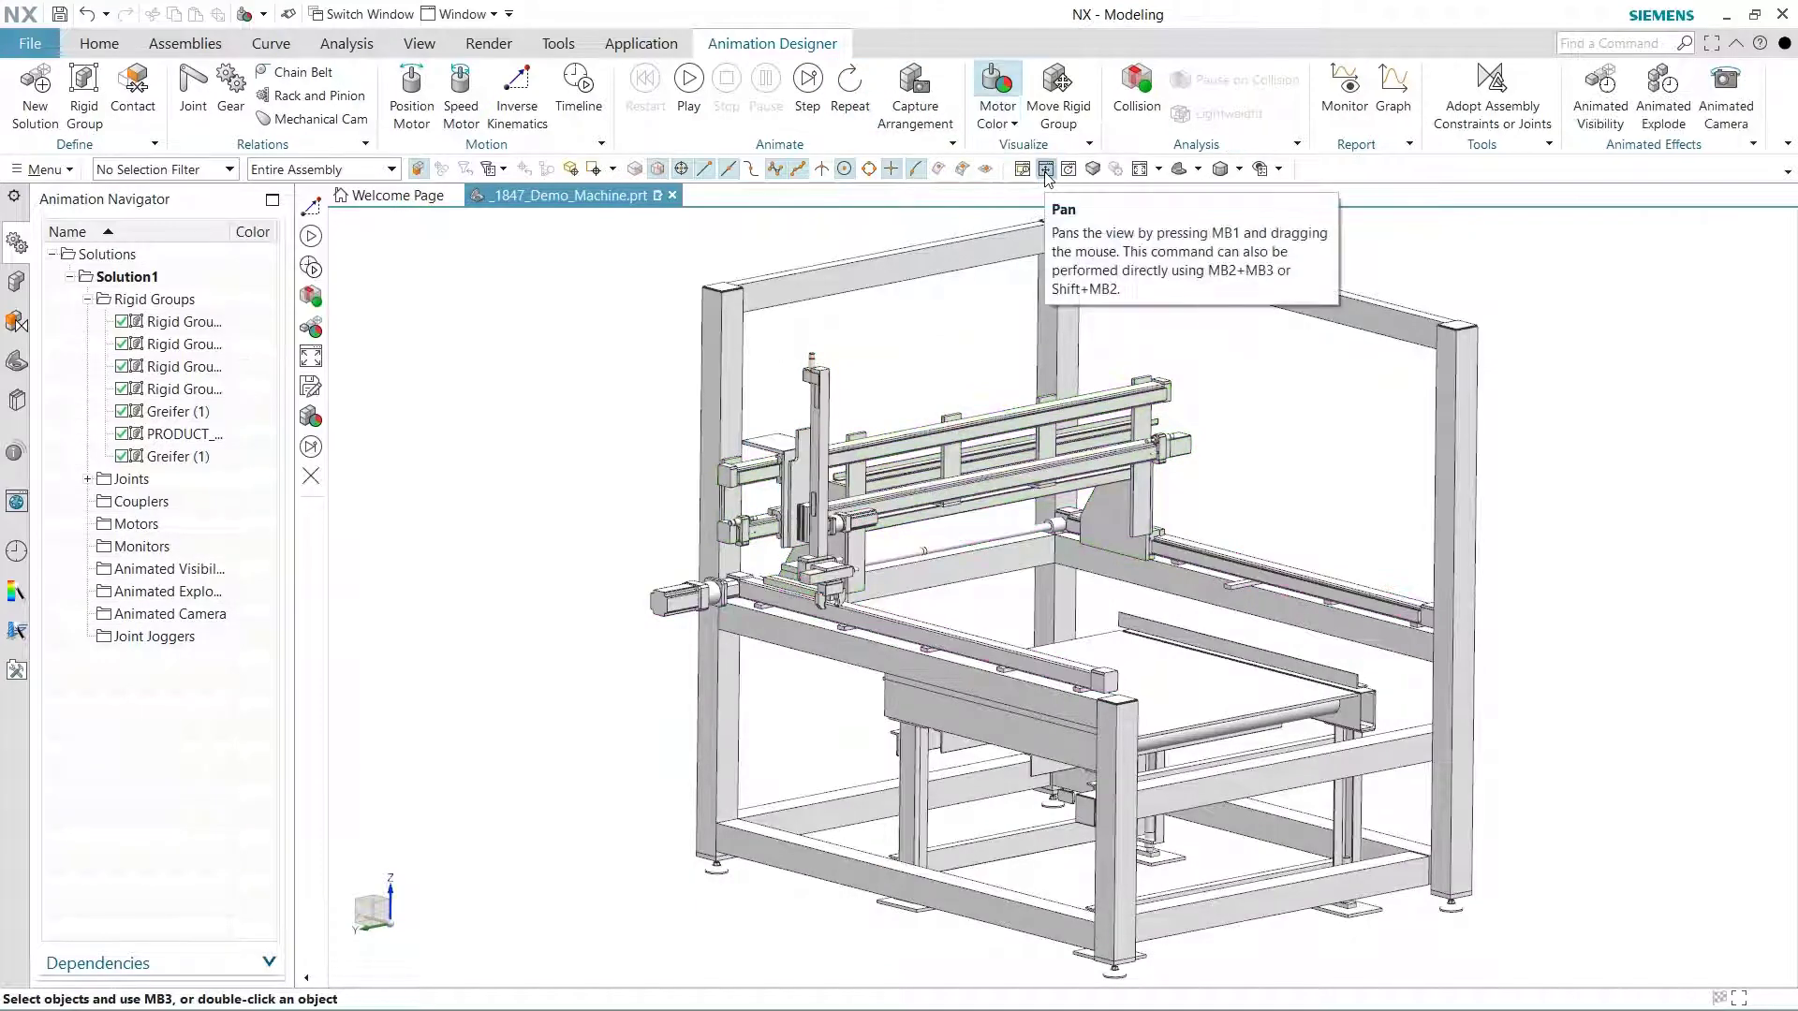
mouse_move(577, 93)
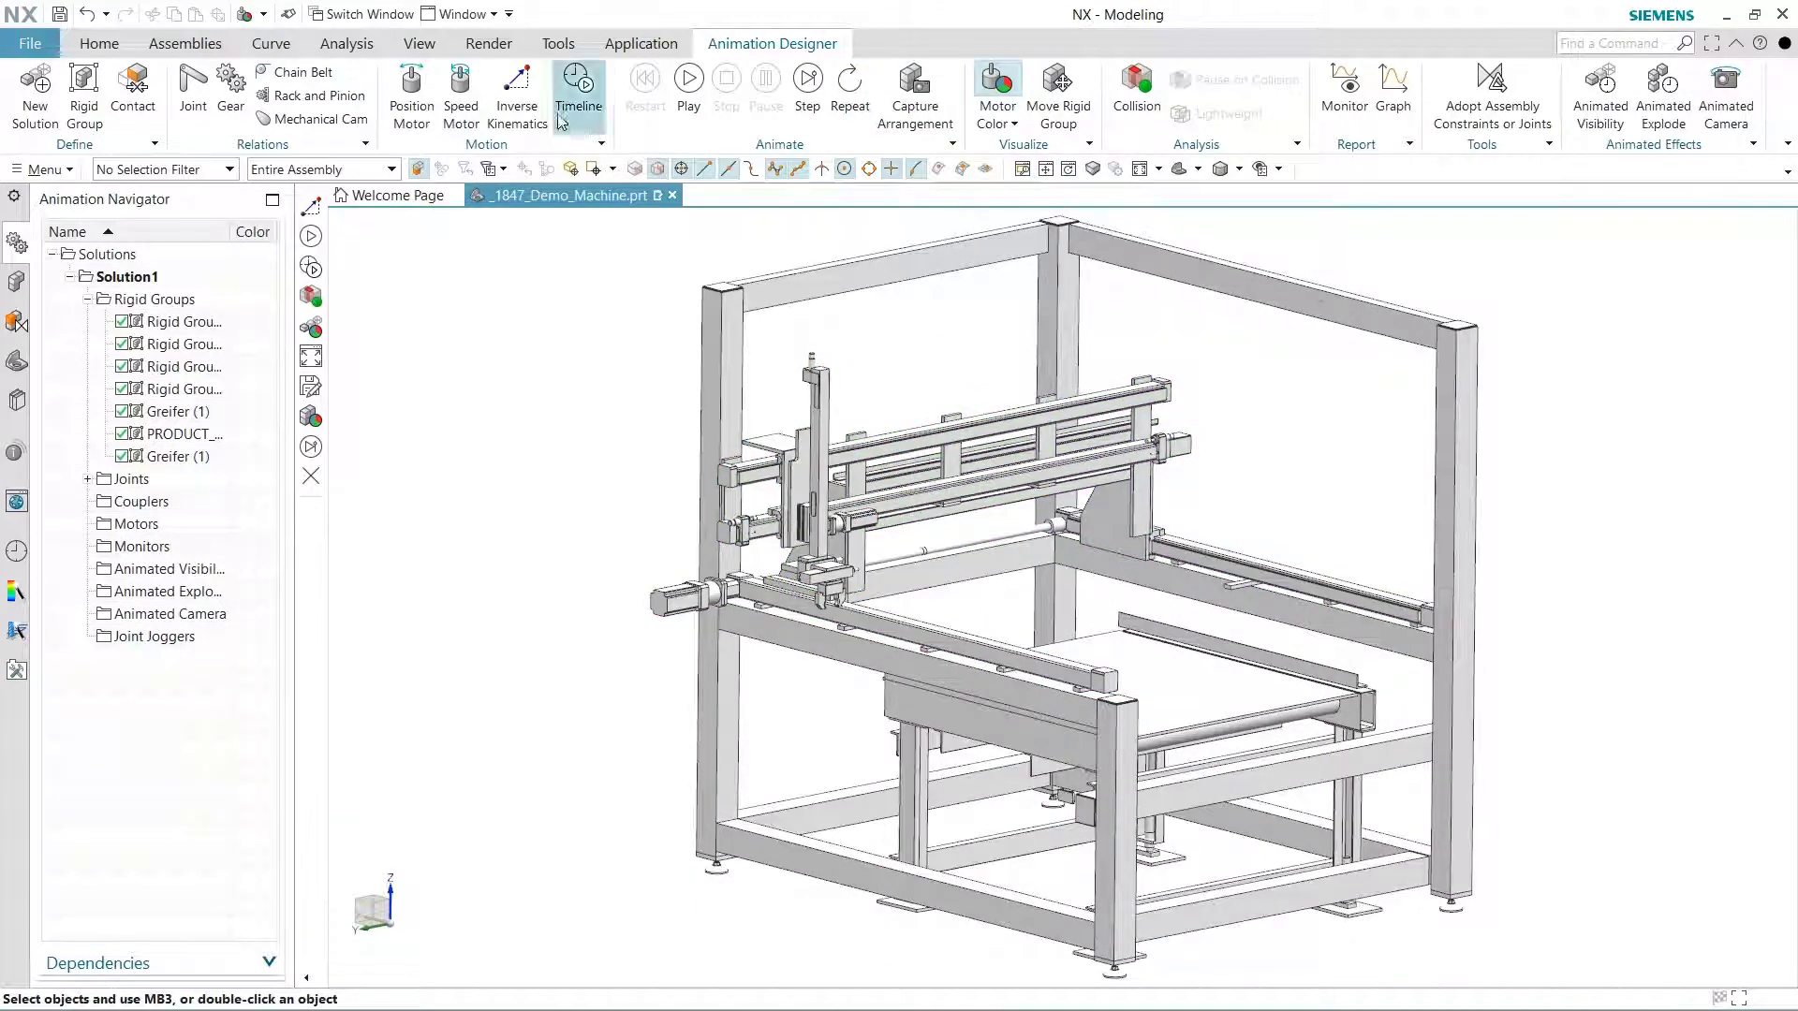
- Send the rigid group by inverse kinematics to a target point and orientation on the end stop edge
left_click(516, 94)
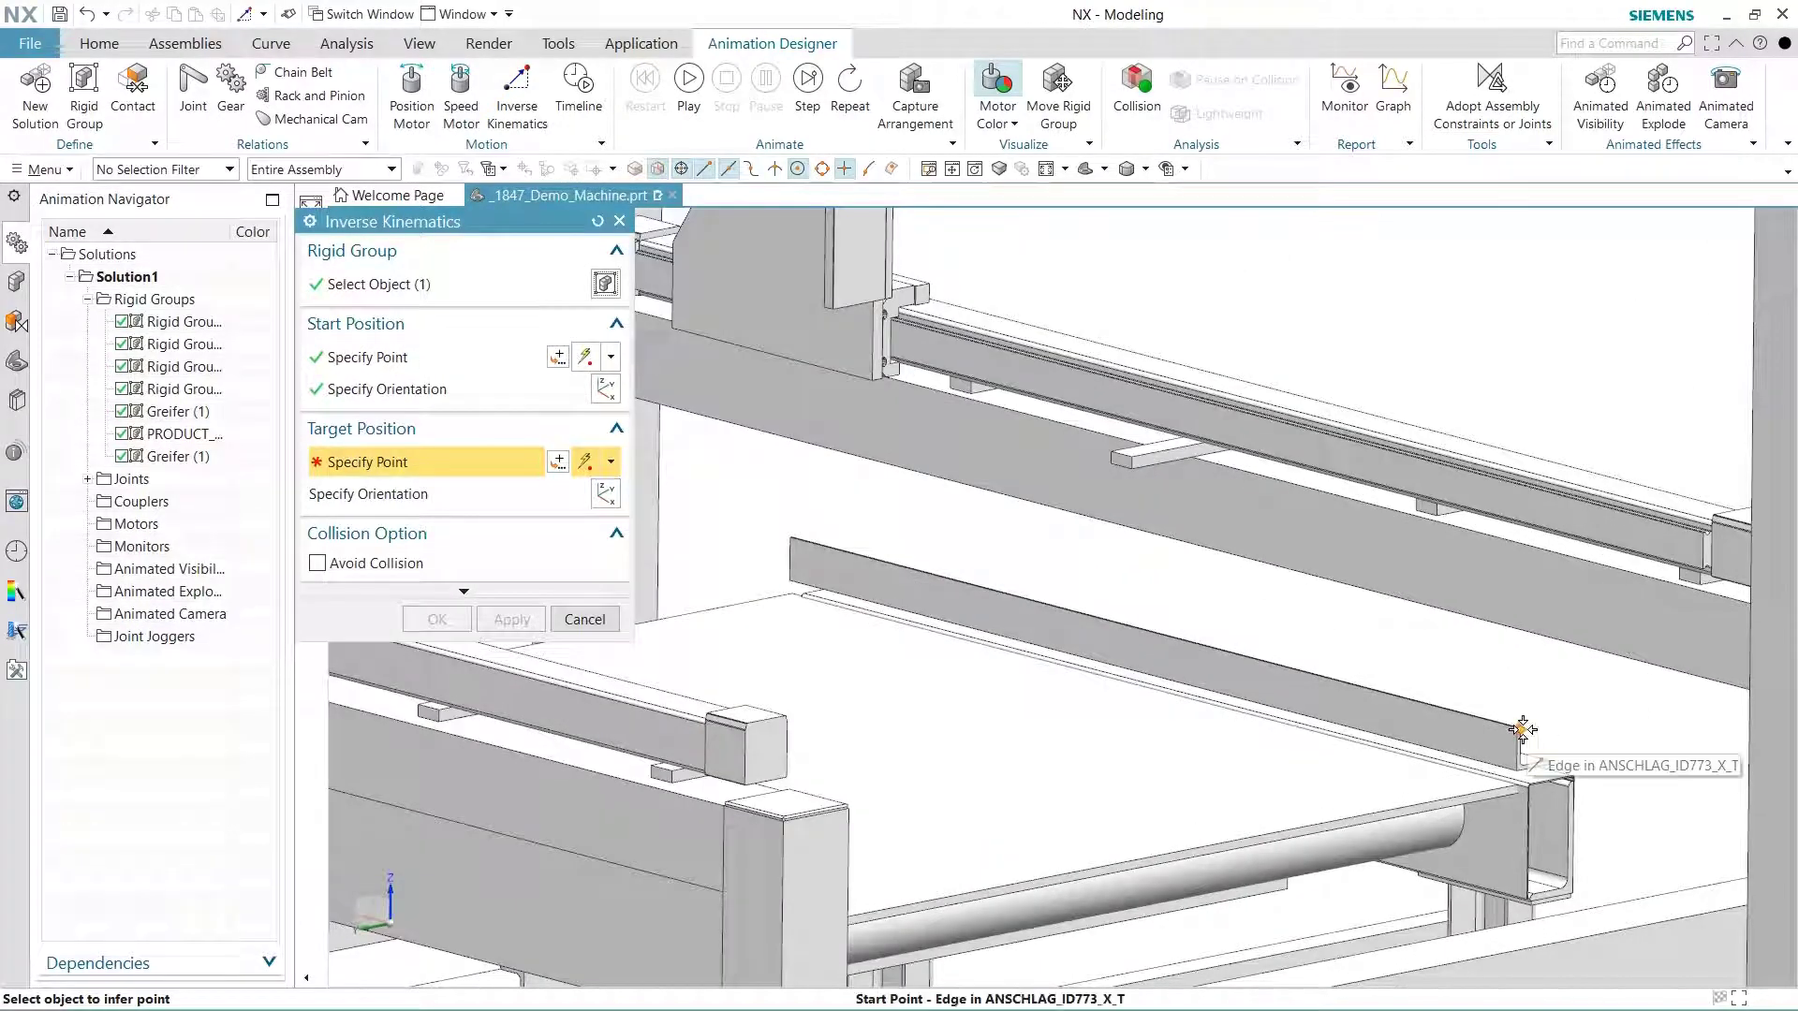
left_click(1521, 731)
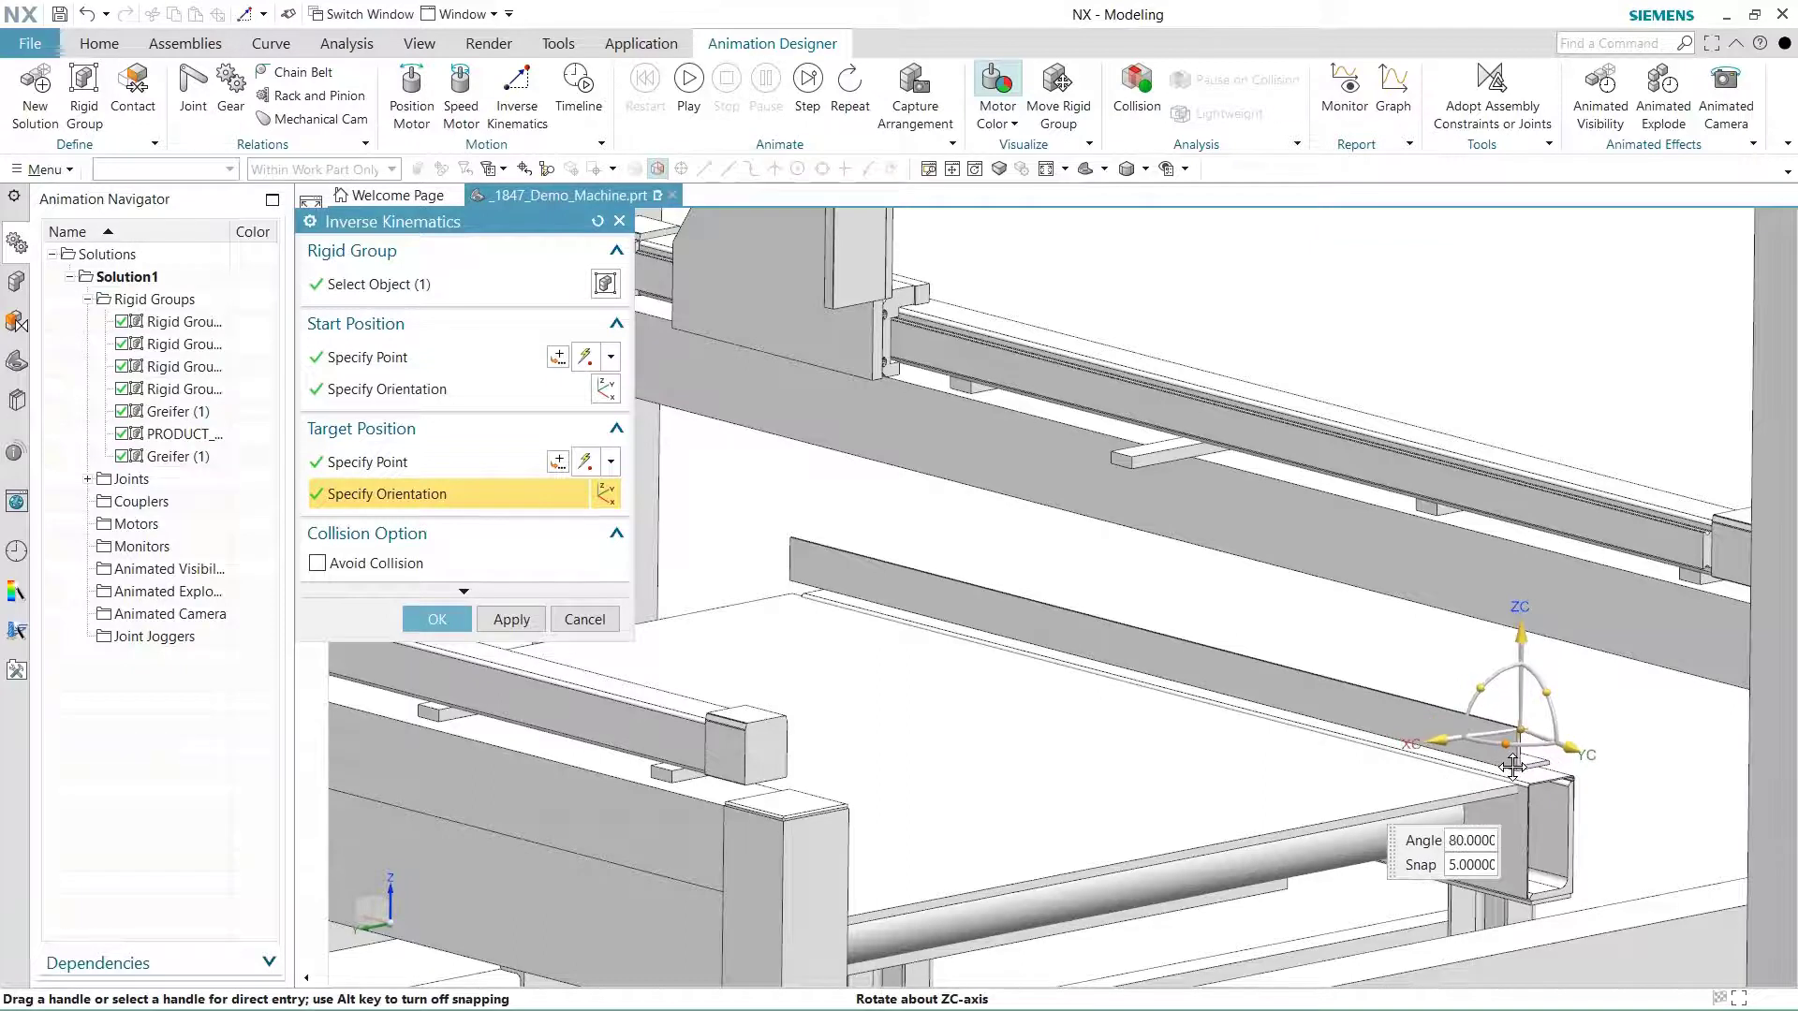
left_click(511, 619)
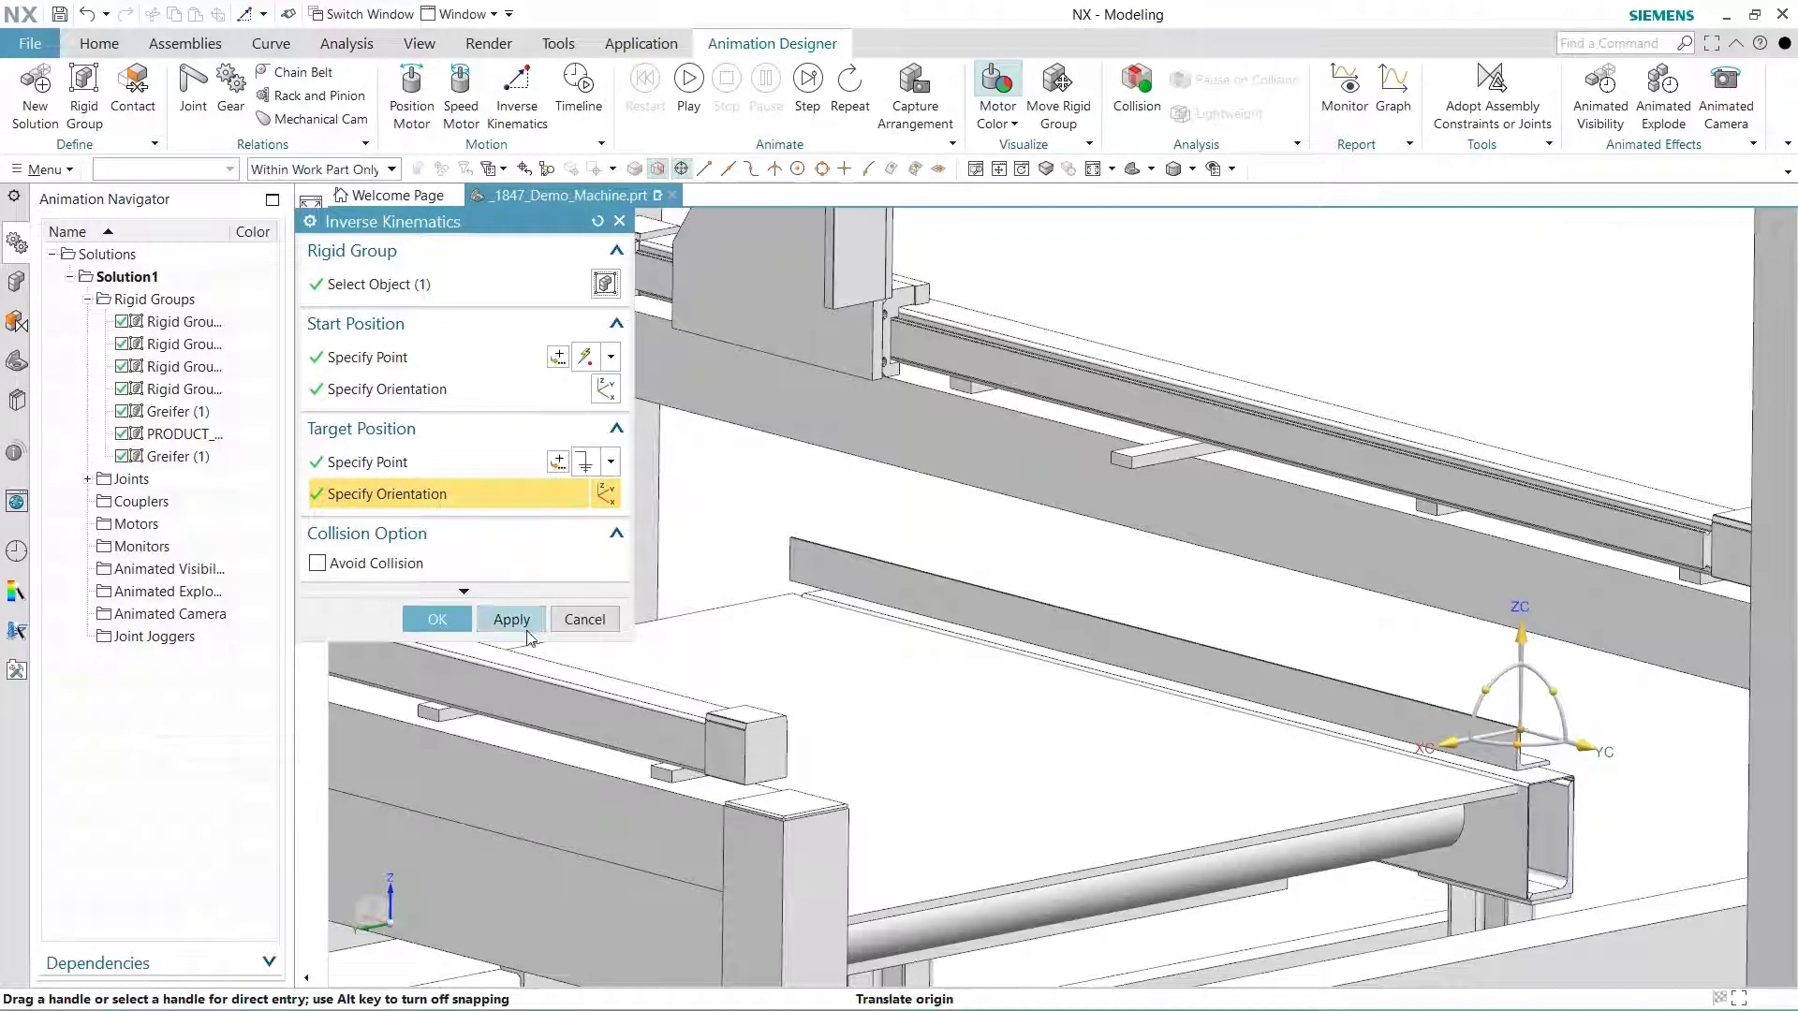
left_click(435, 618)
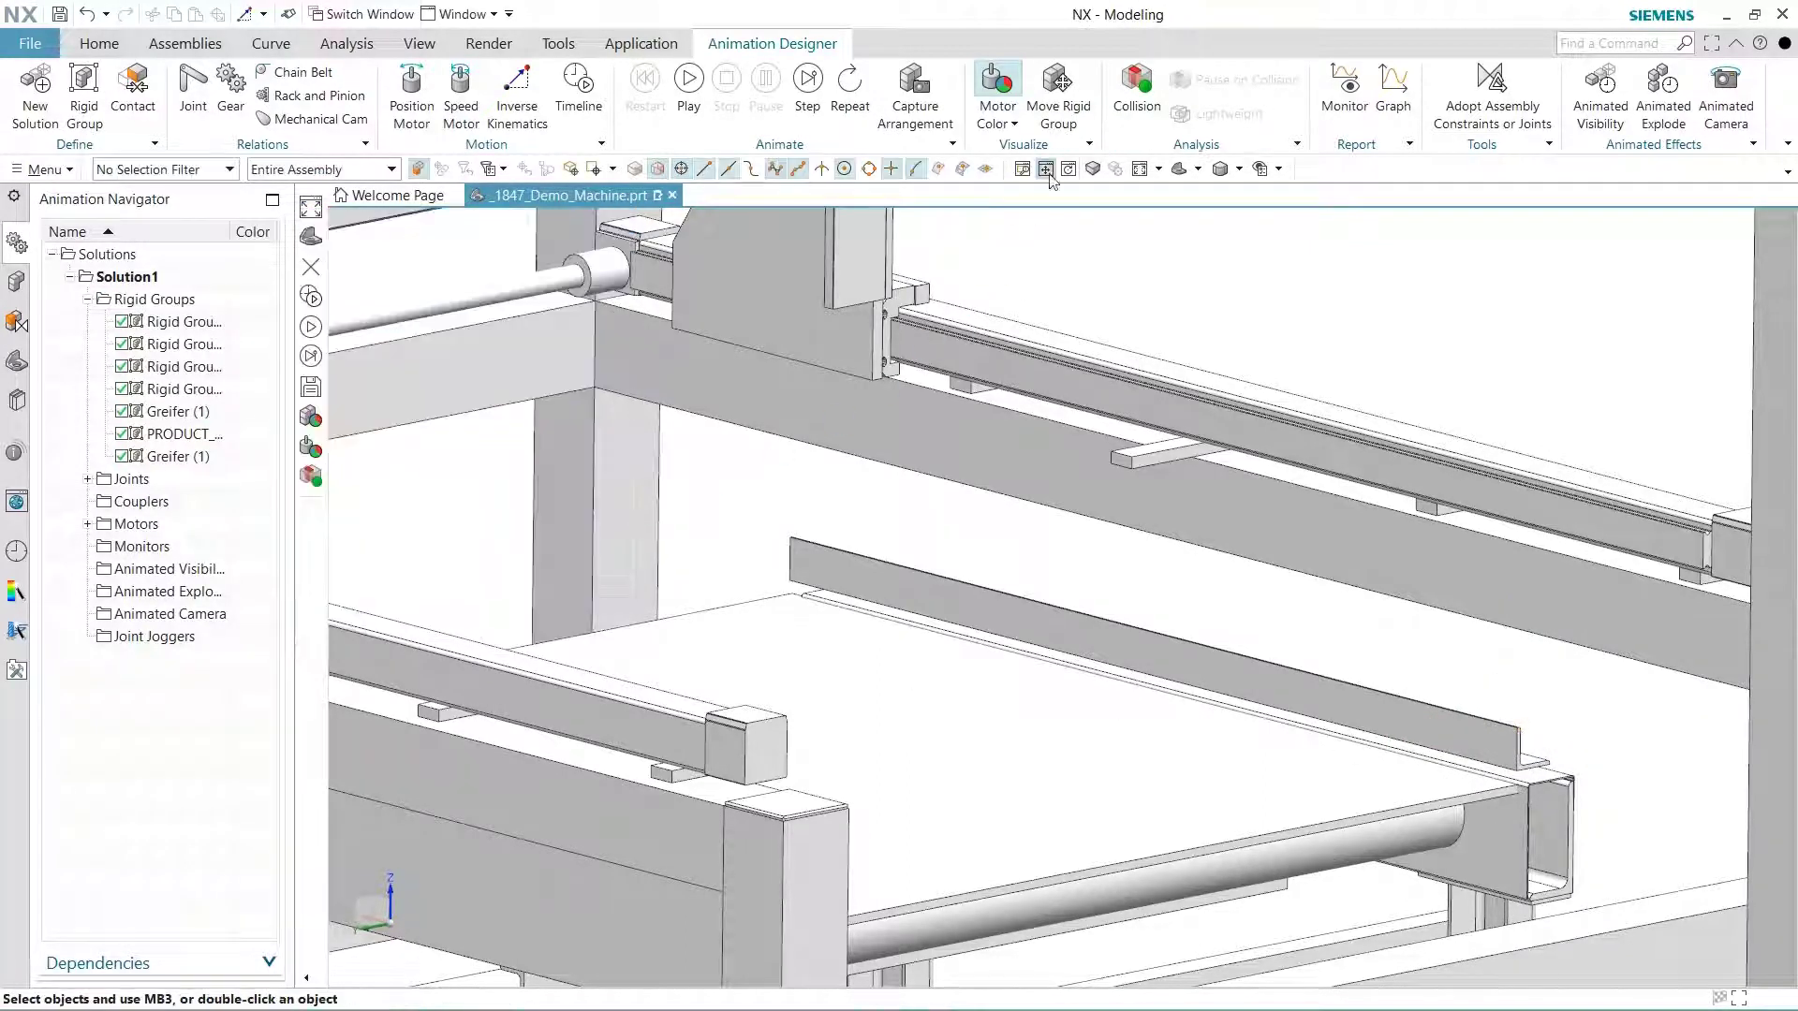
- Fit and play the motion, then show the timeline with Rigid Groups collapsed and Motors expanded
left_click(688, 81)
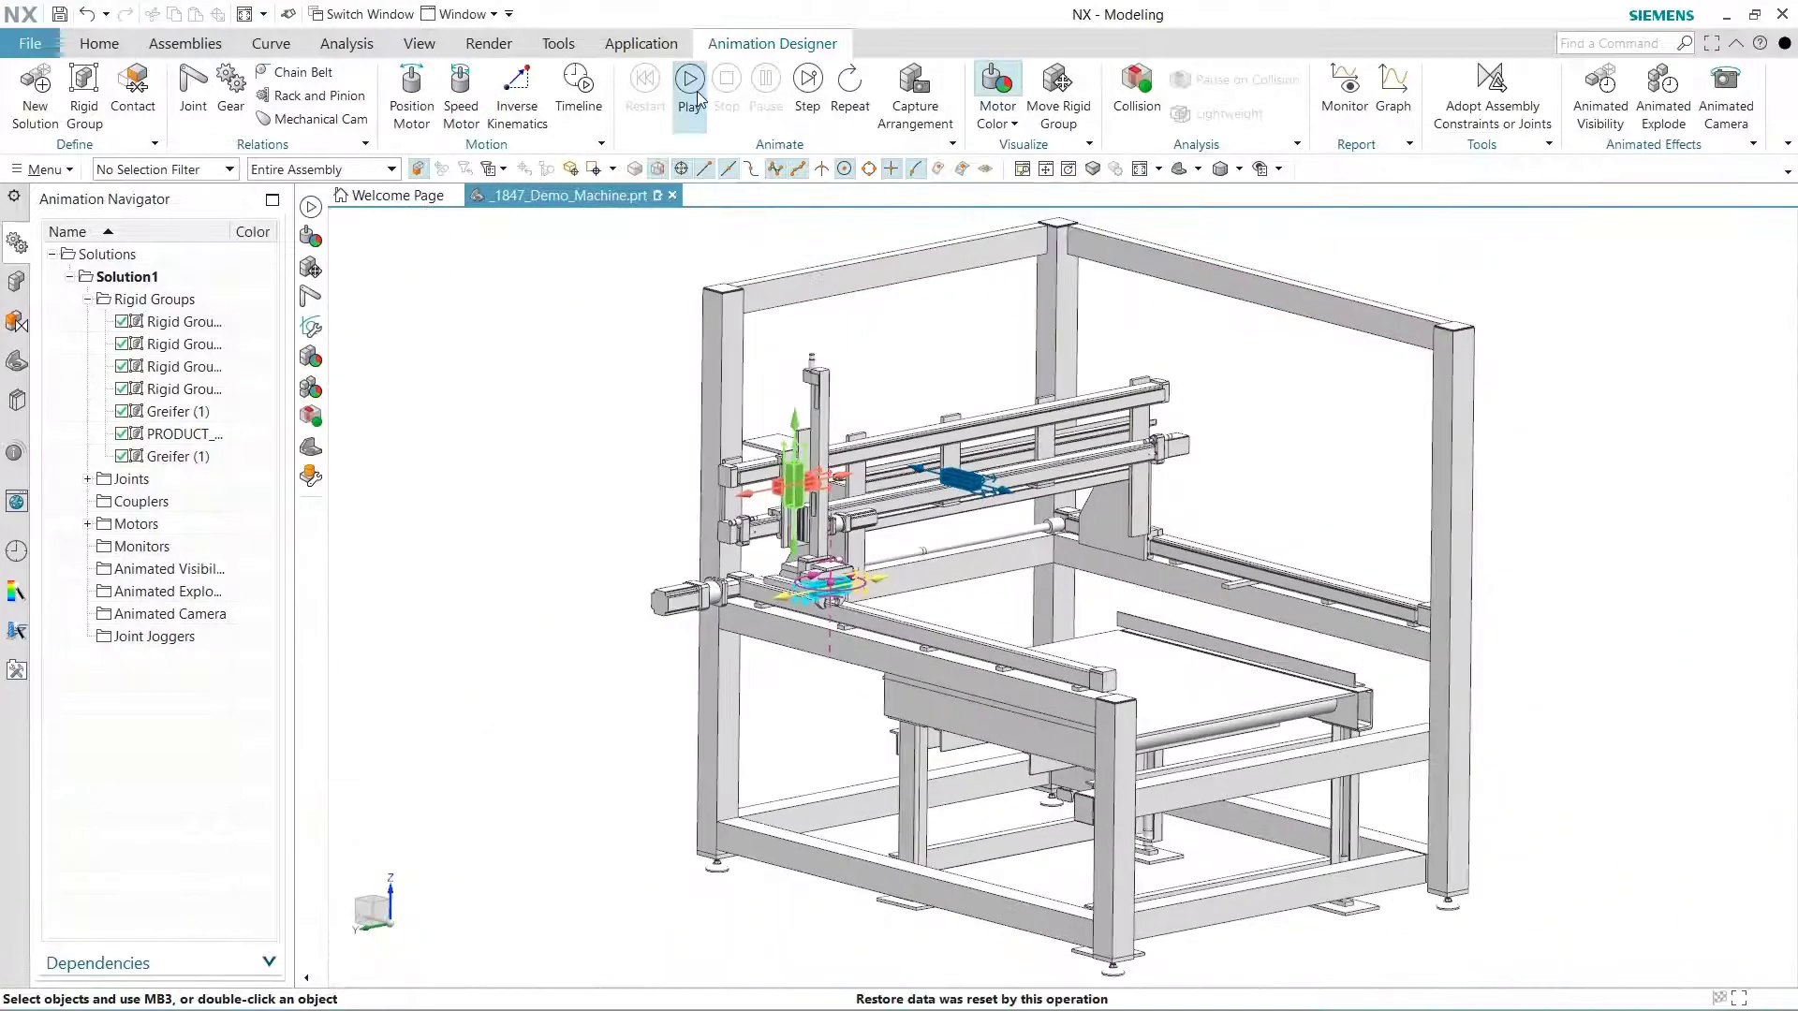
left_click(688, 88)
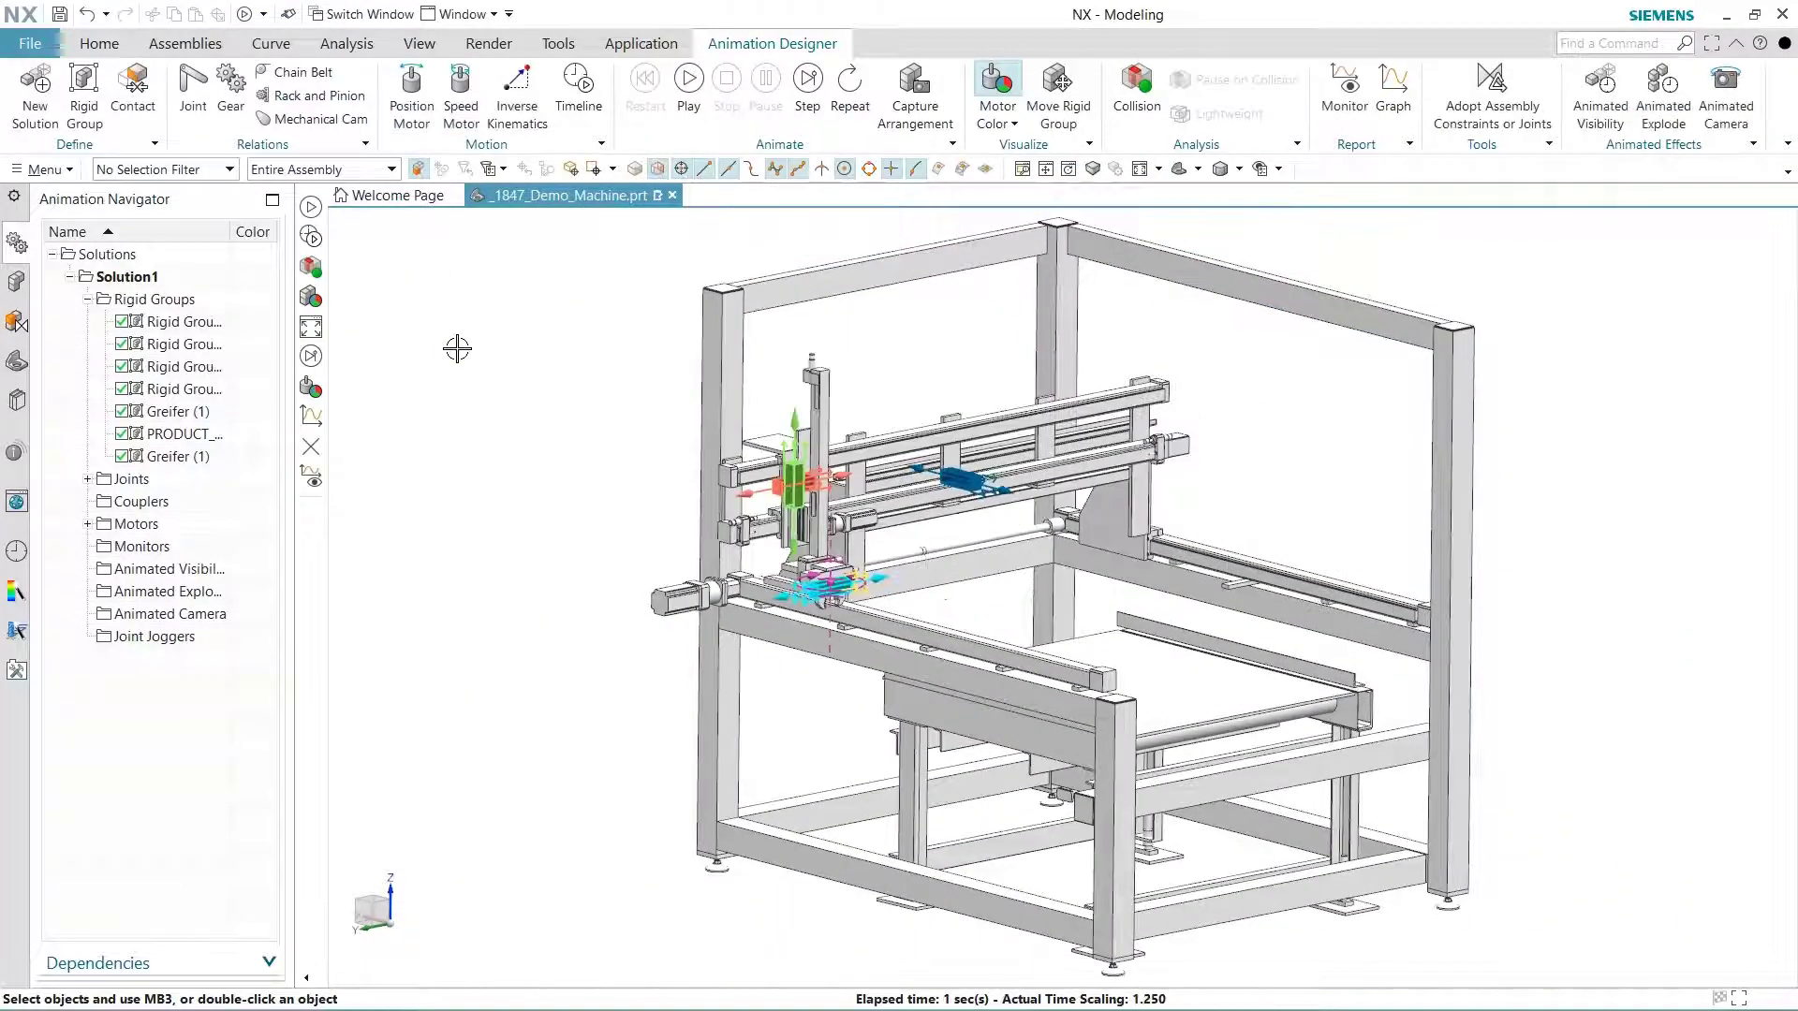
left_click(577, 81)
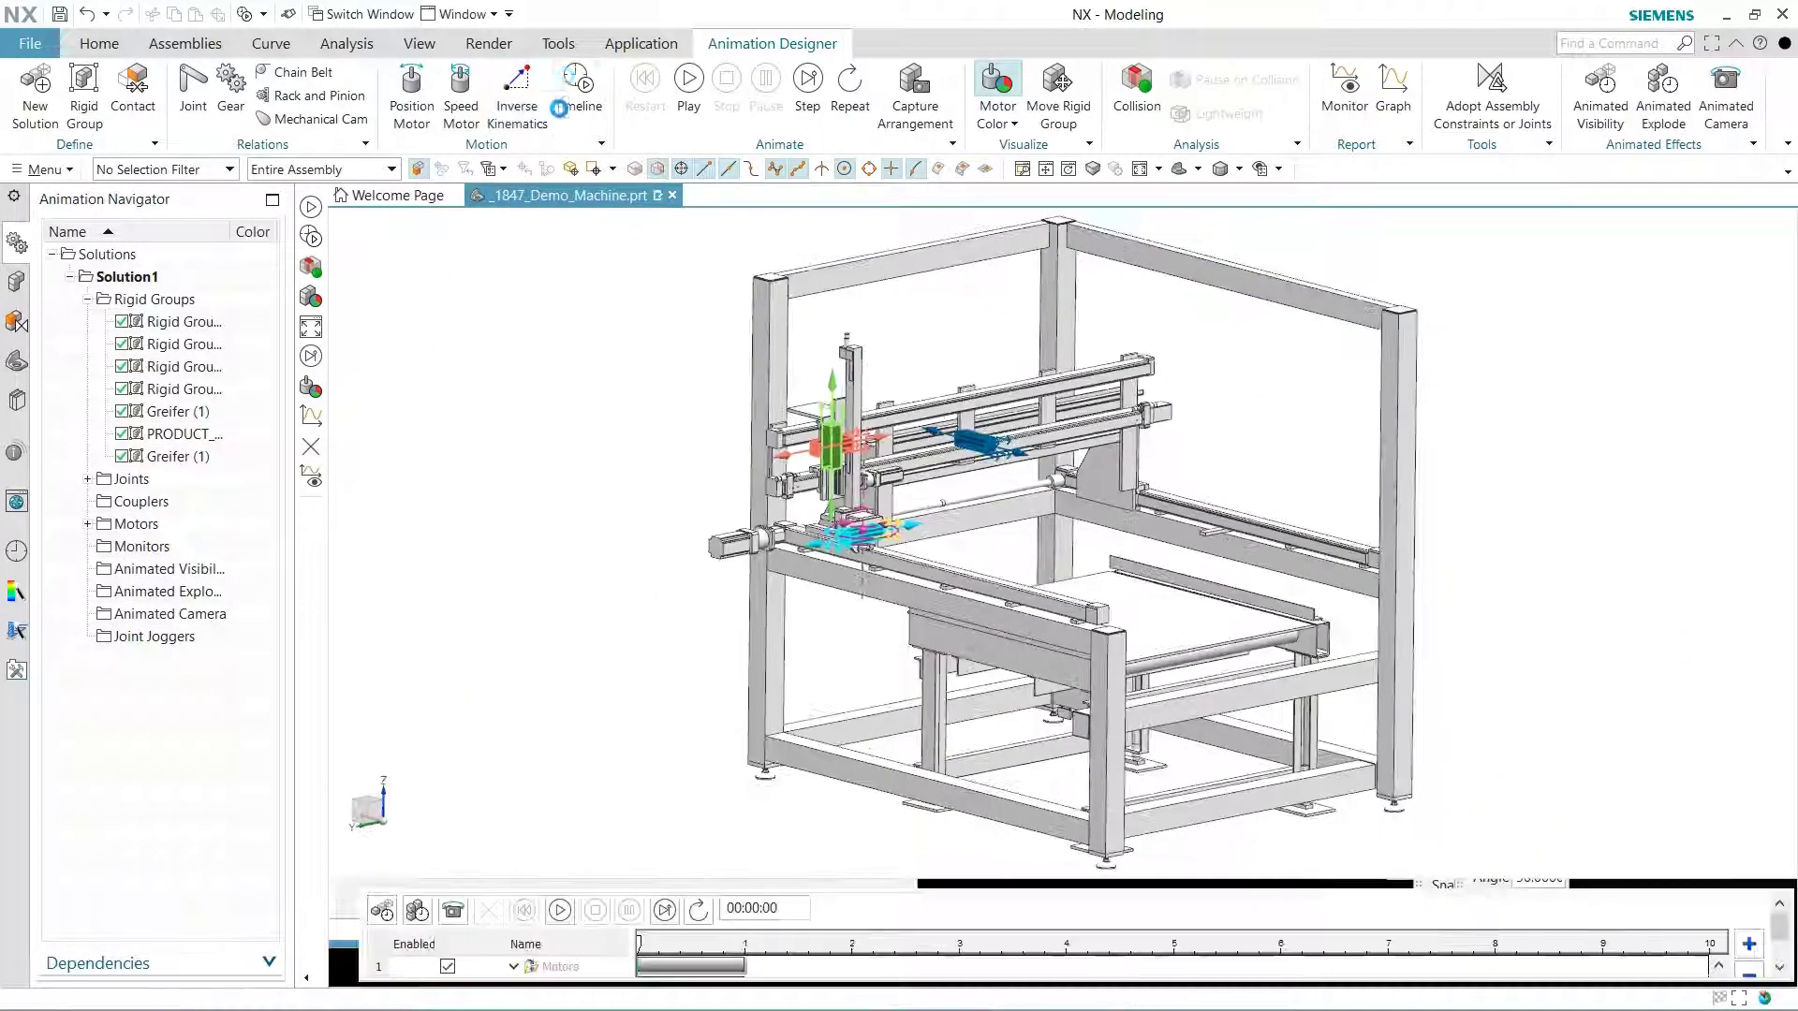
left_click(88, 299)
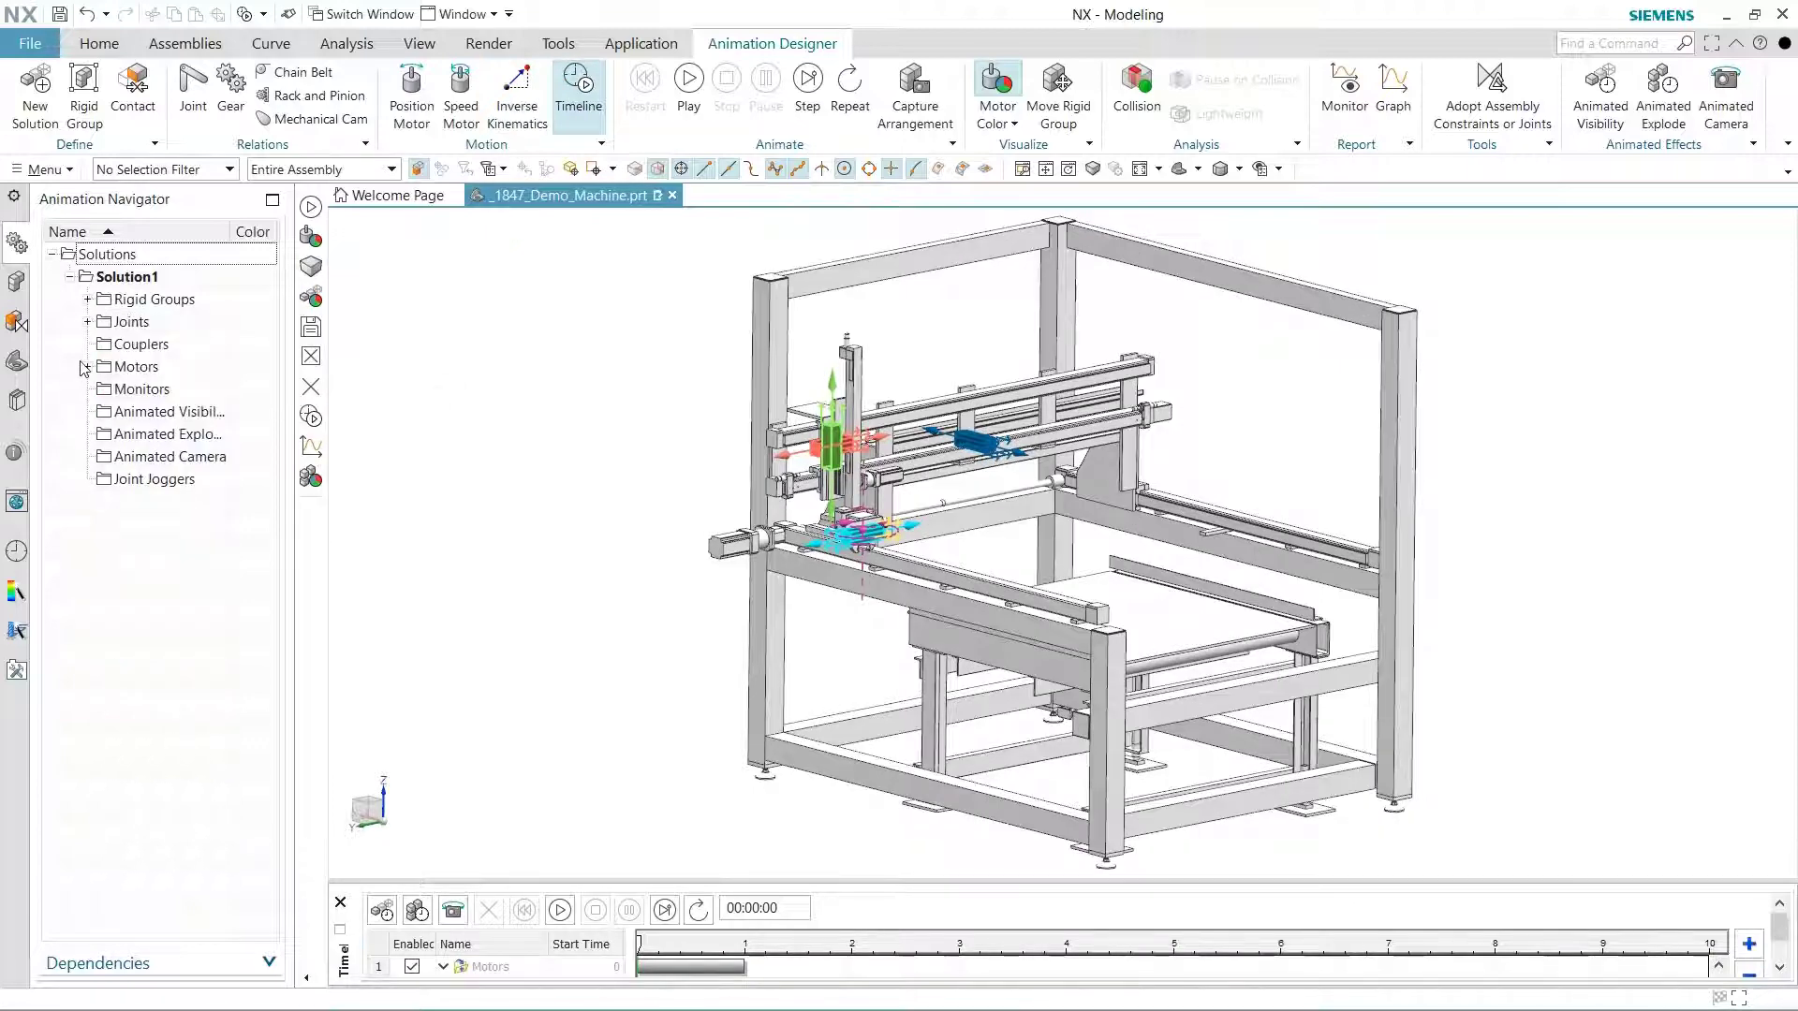
left_click(82, 368)
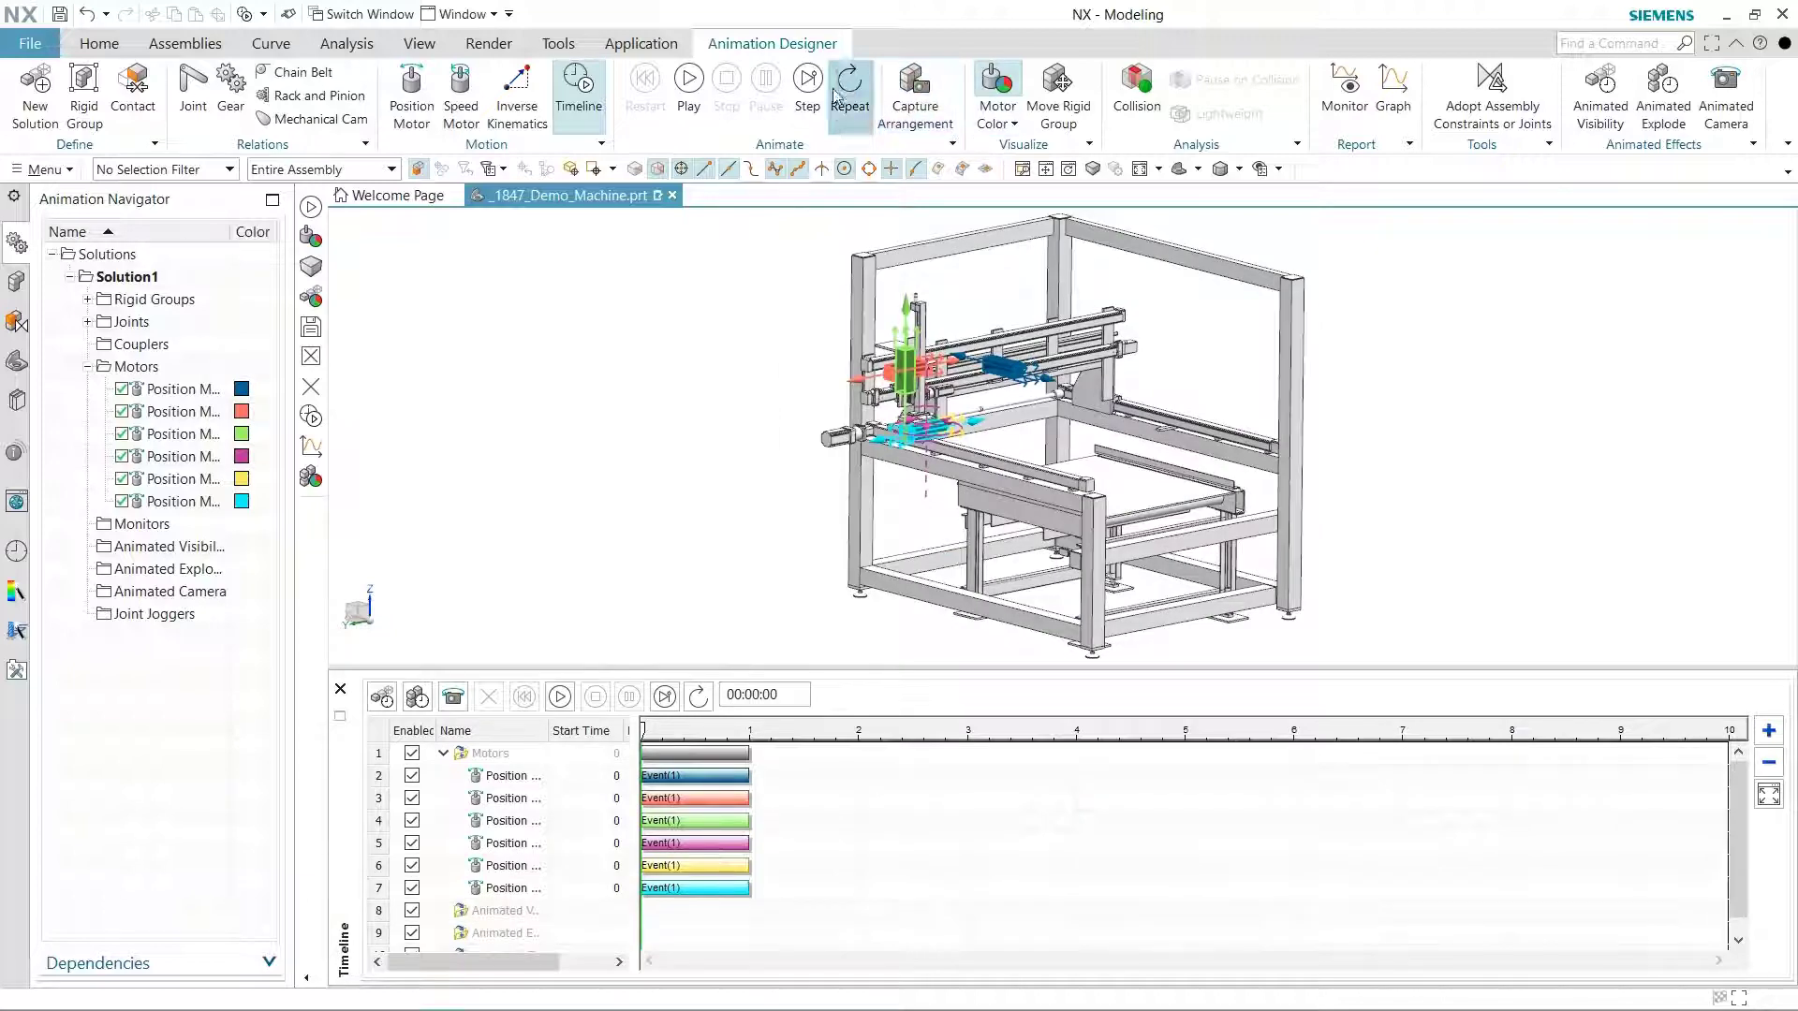
- Drag the six position motor events into a staggered three-second sequence and play it back
left_click(688, 81)
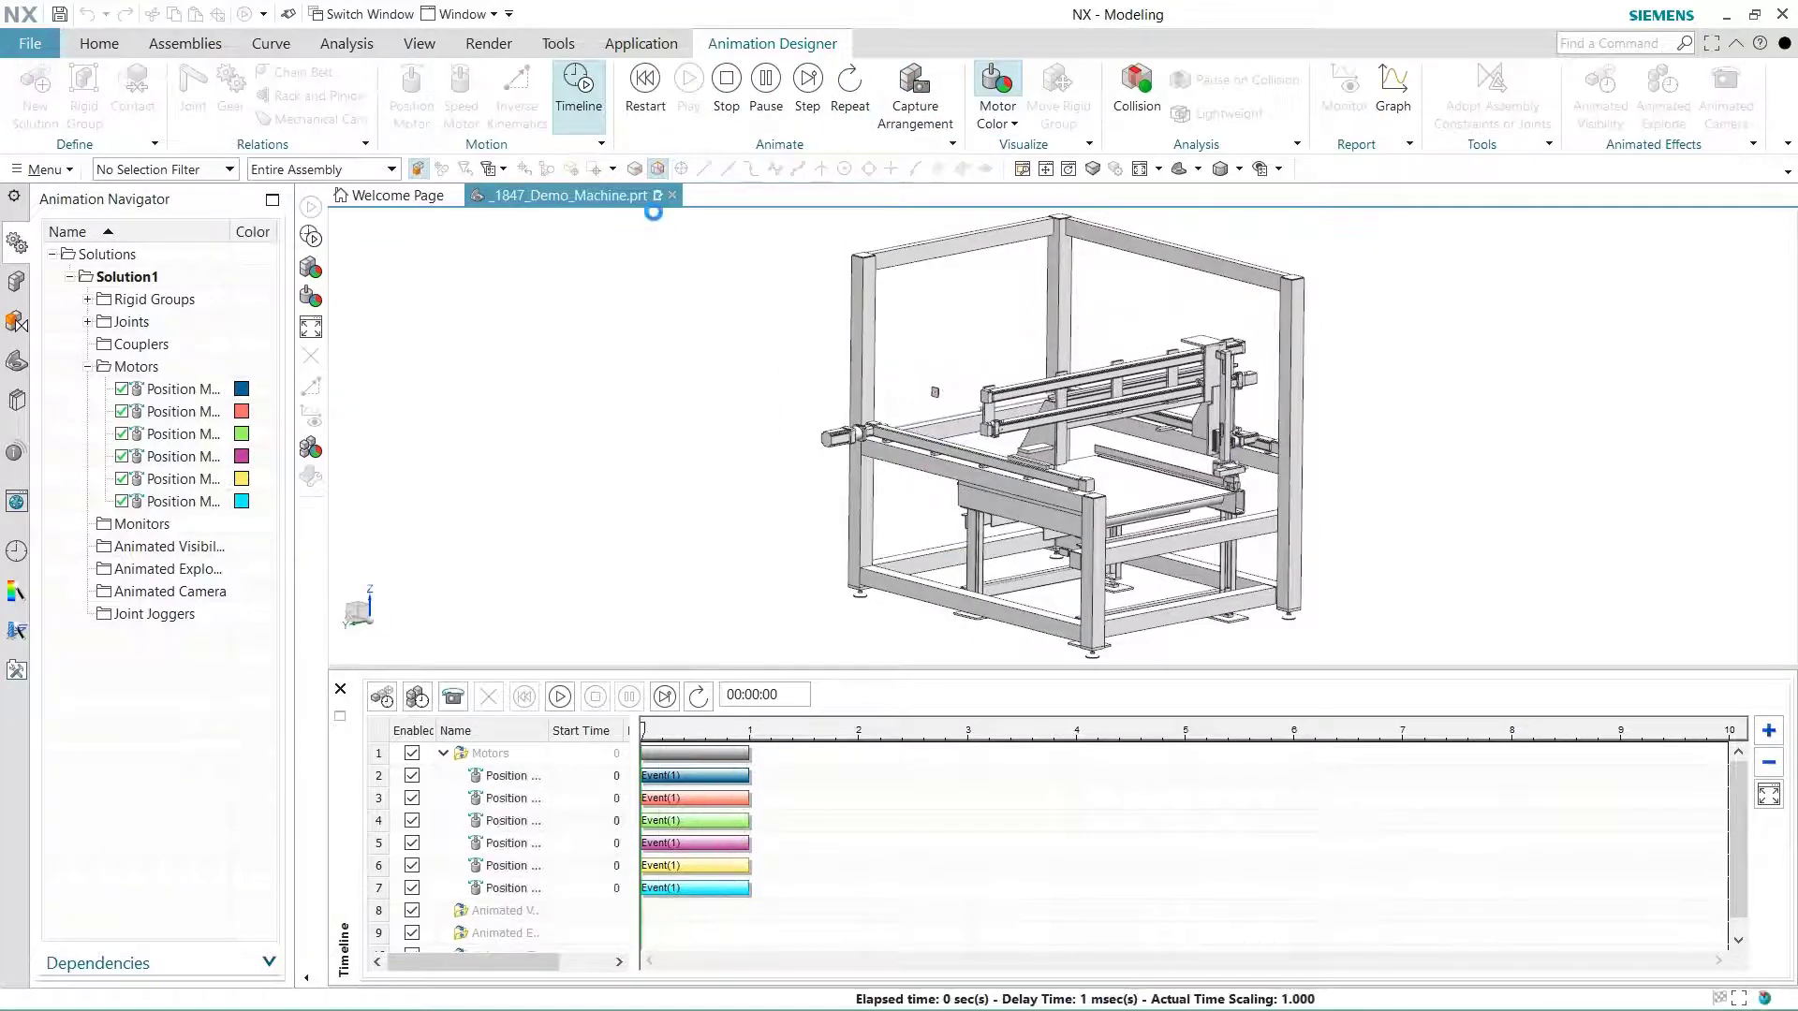
left_click(689, 82)
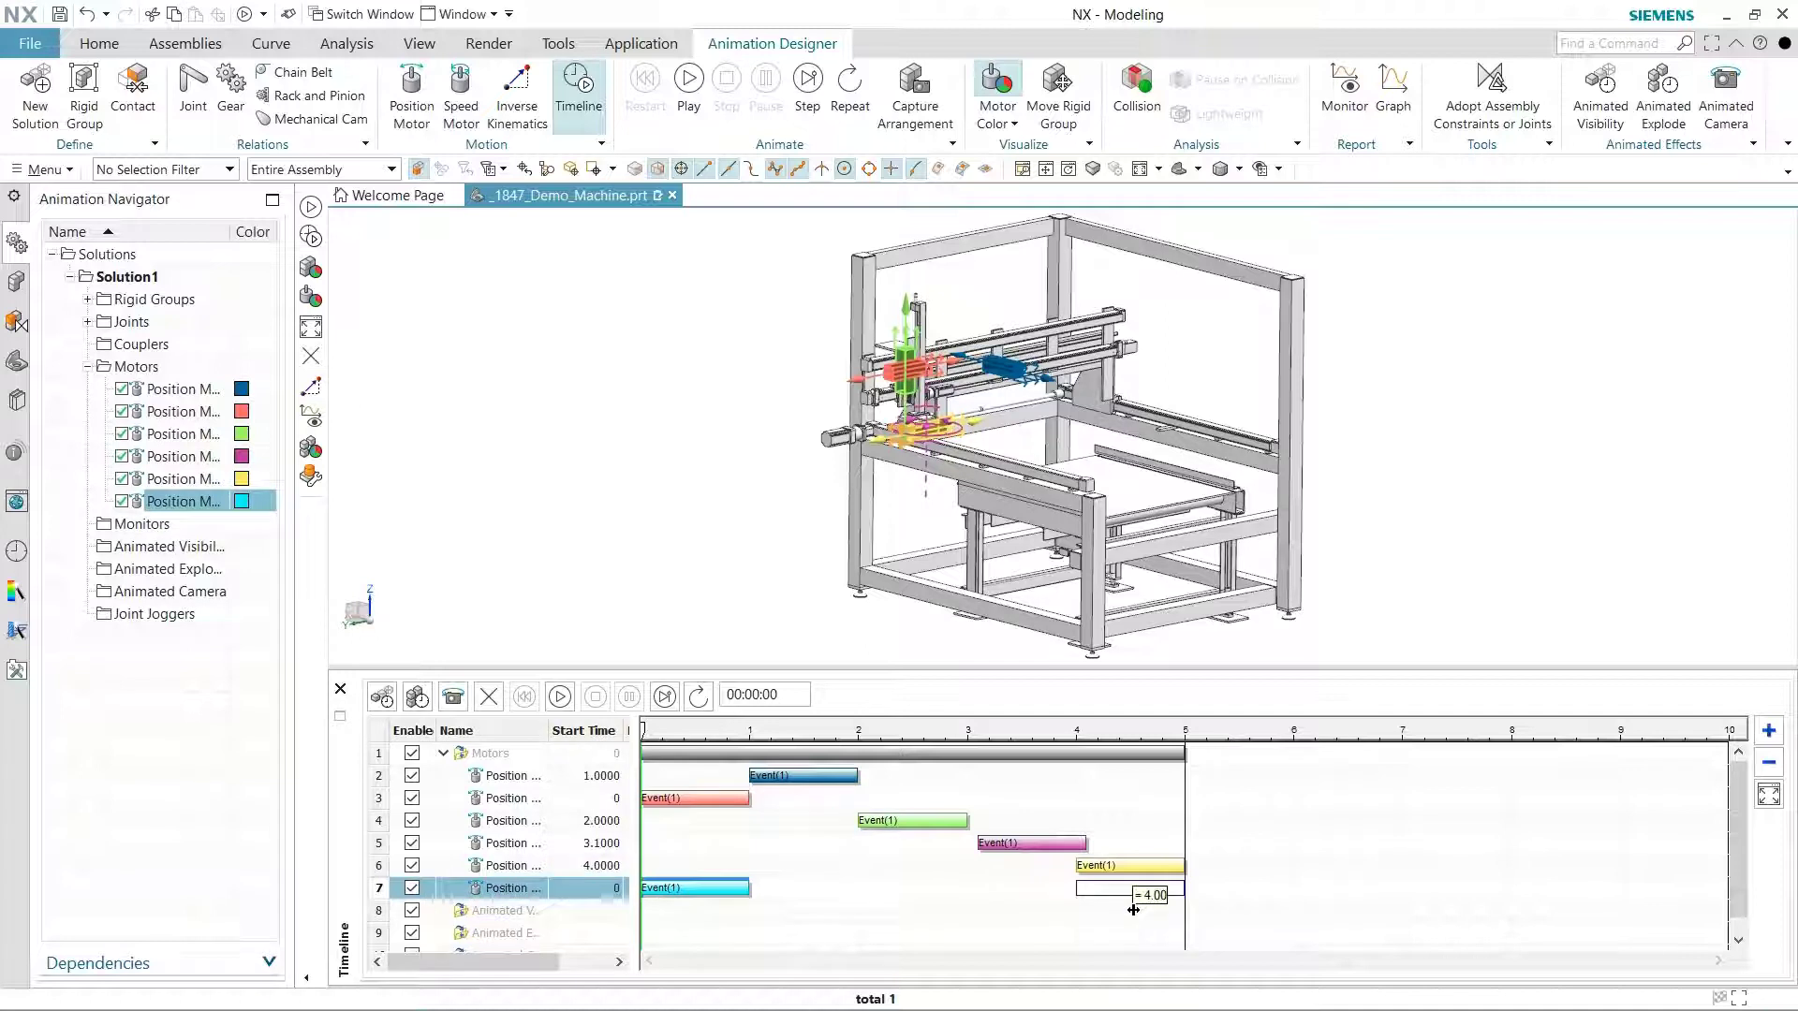
left_click(688, 80)
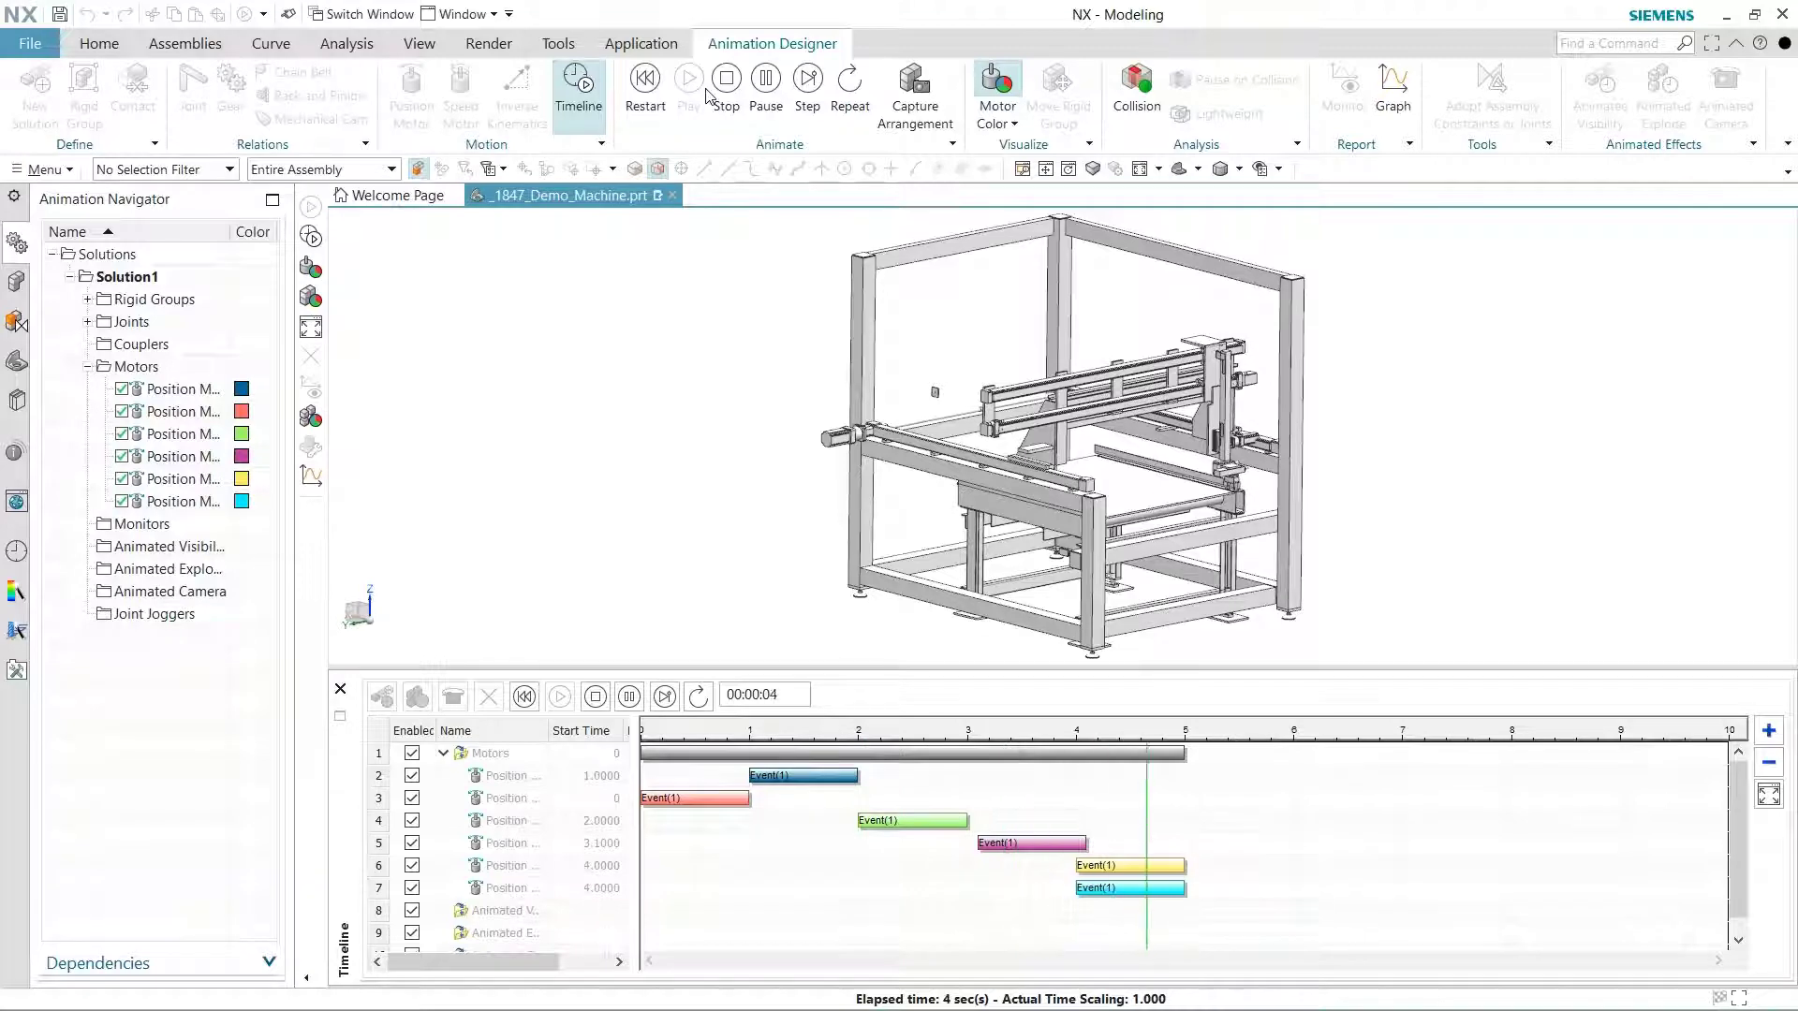
left_click(689, 82)
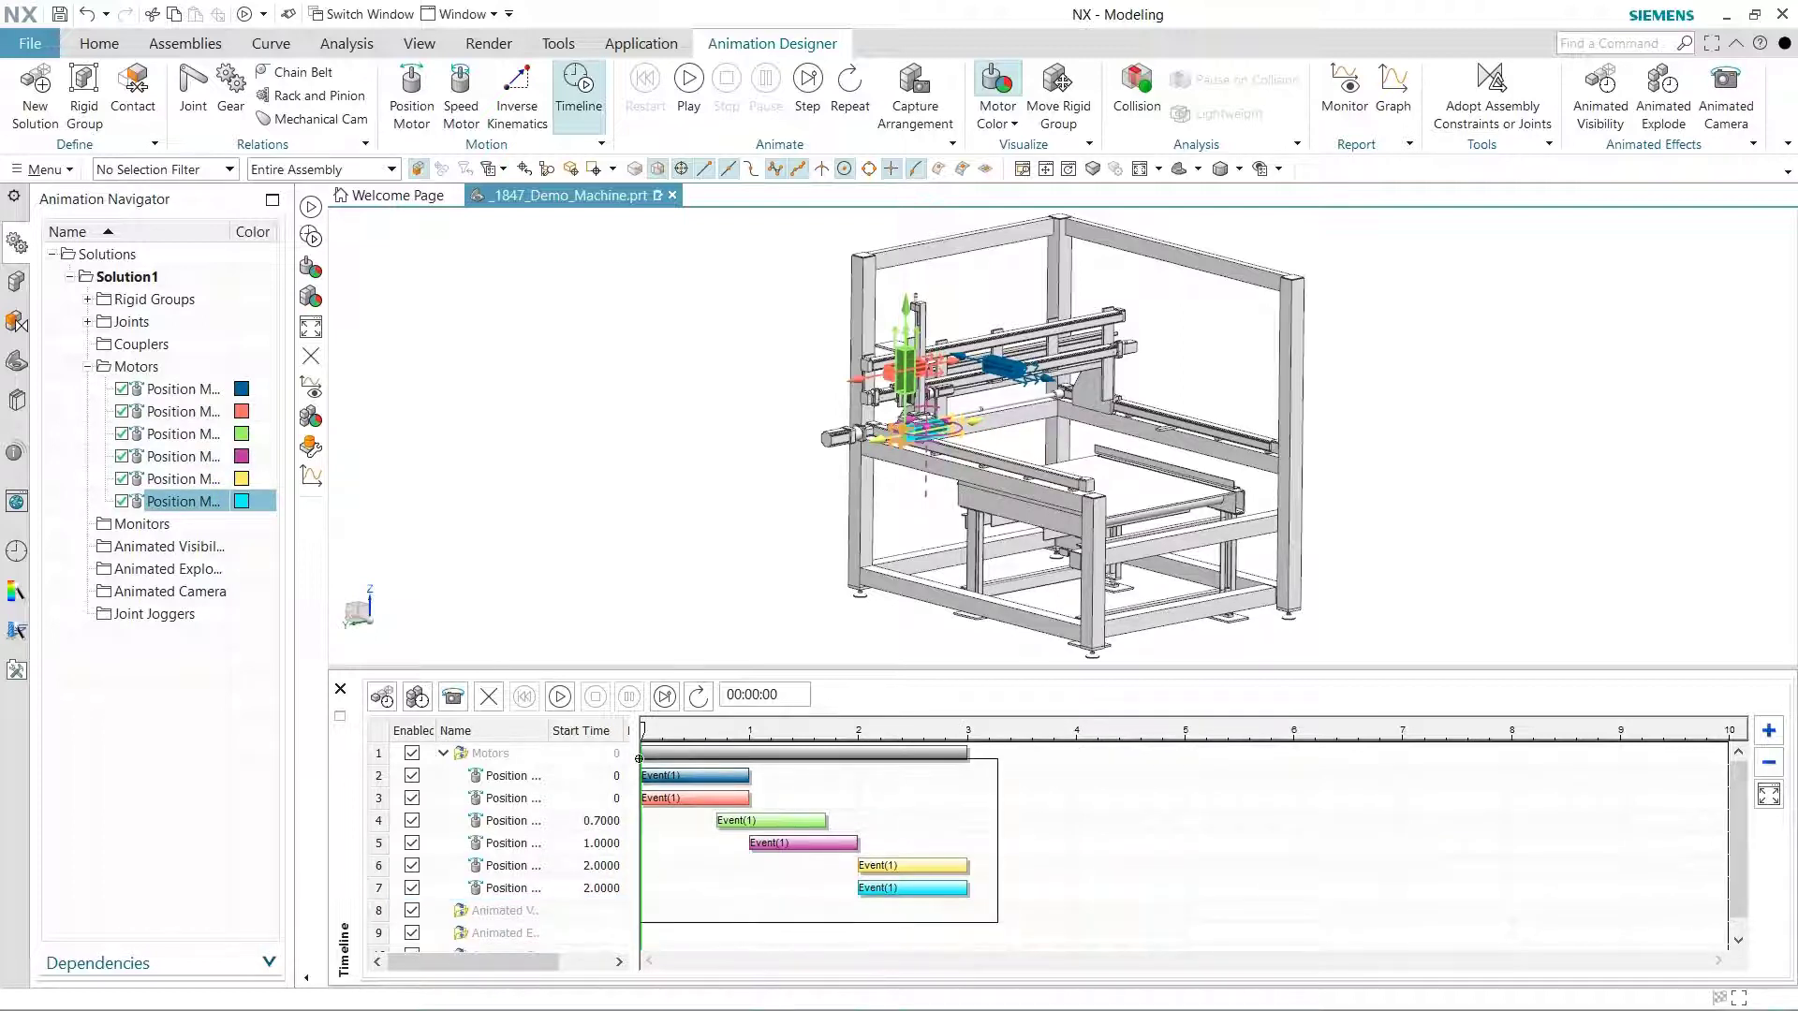
- Mirror the six motor events into a return motion, extending the timeline to 6 seconds
right_click(911, 889)
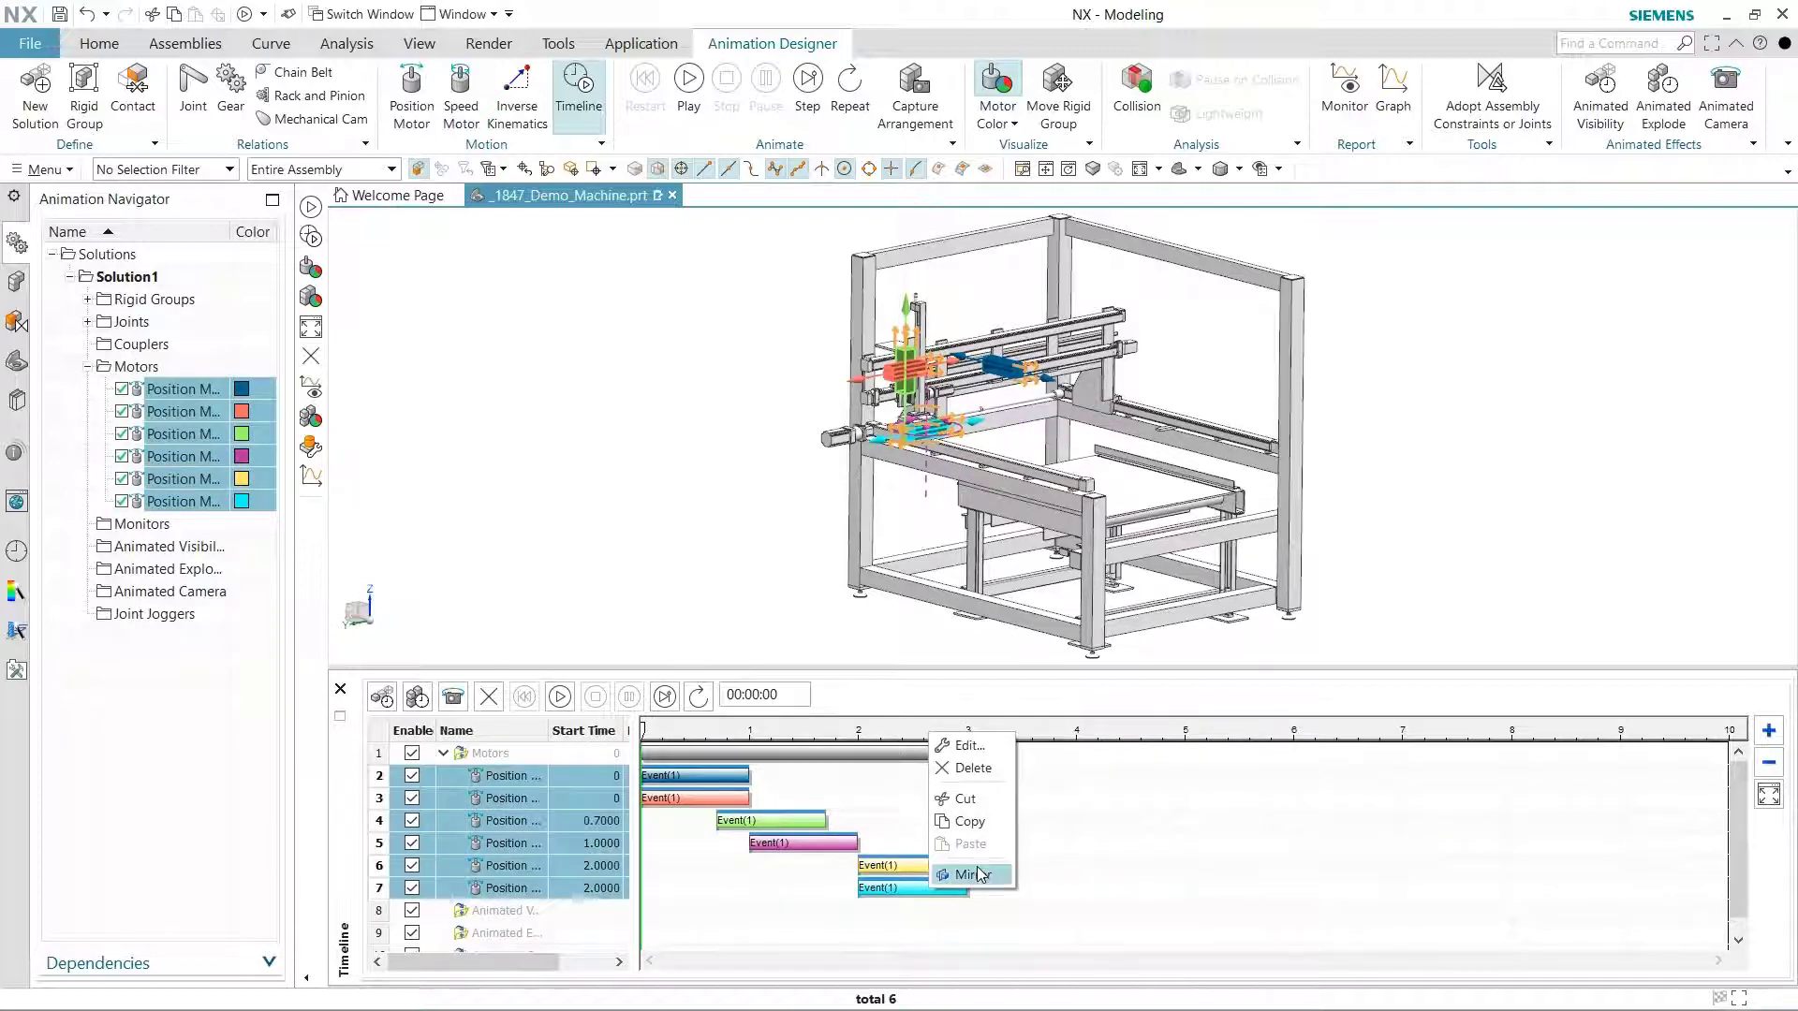
left_click(980, 875)
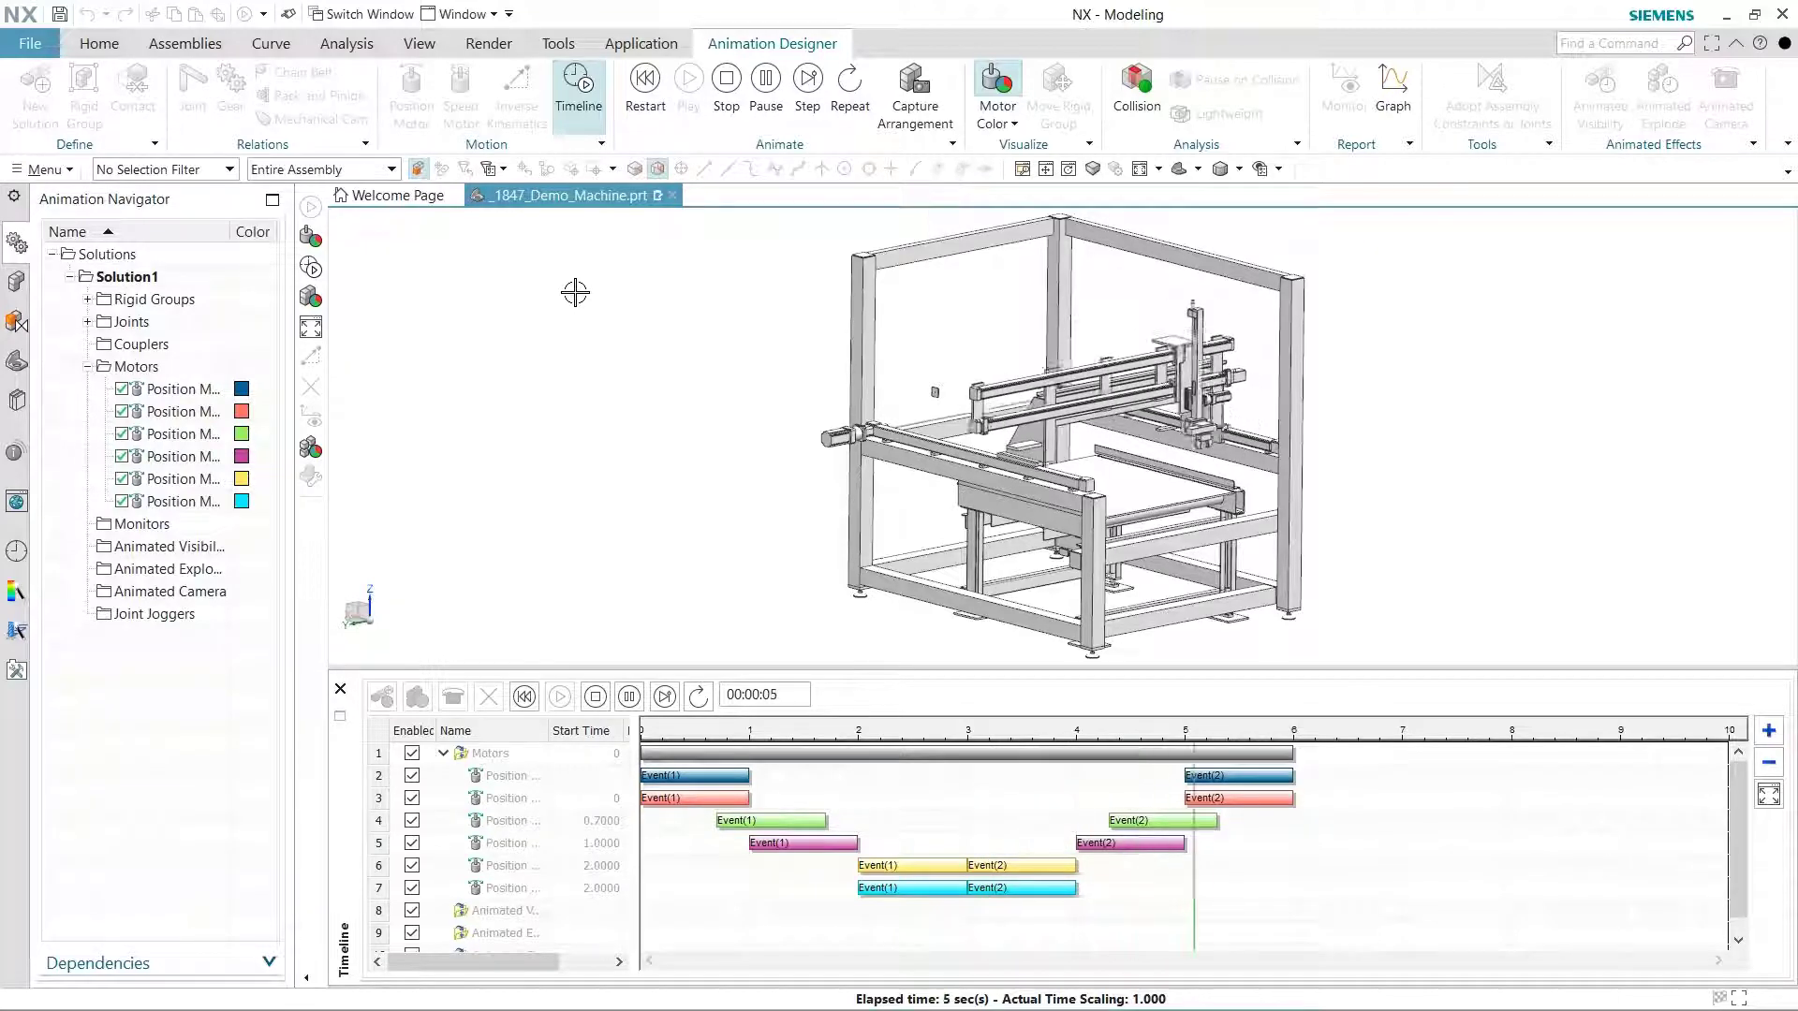
left_click(560, 696)
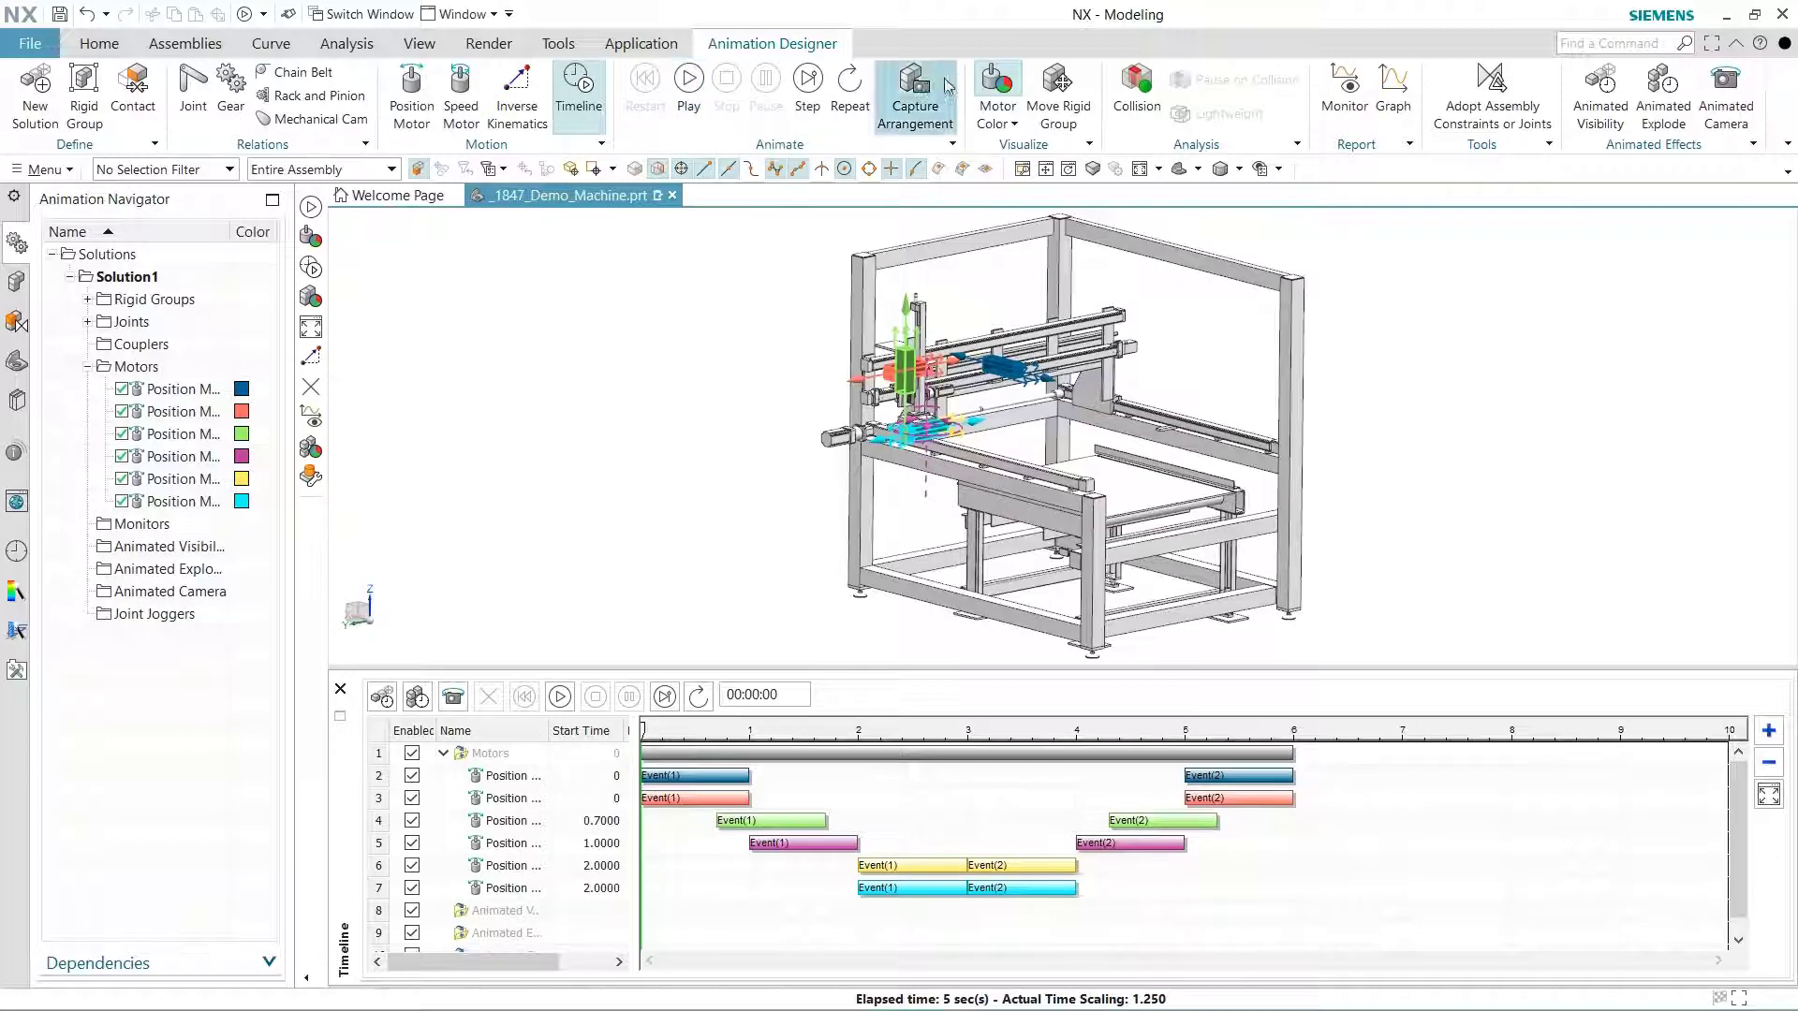
- Apply Motor Color, enable Collision, and play the 6-second motion to inspect red clashes
left_click(996, 91)
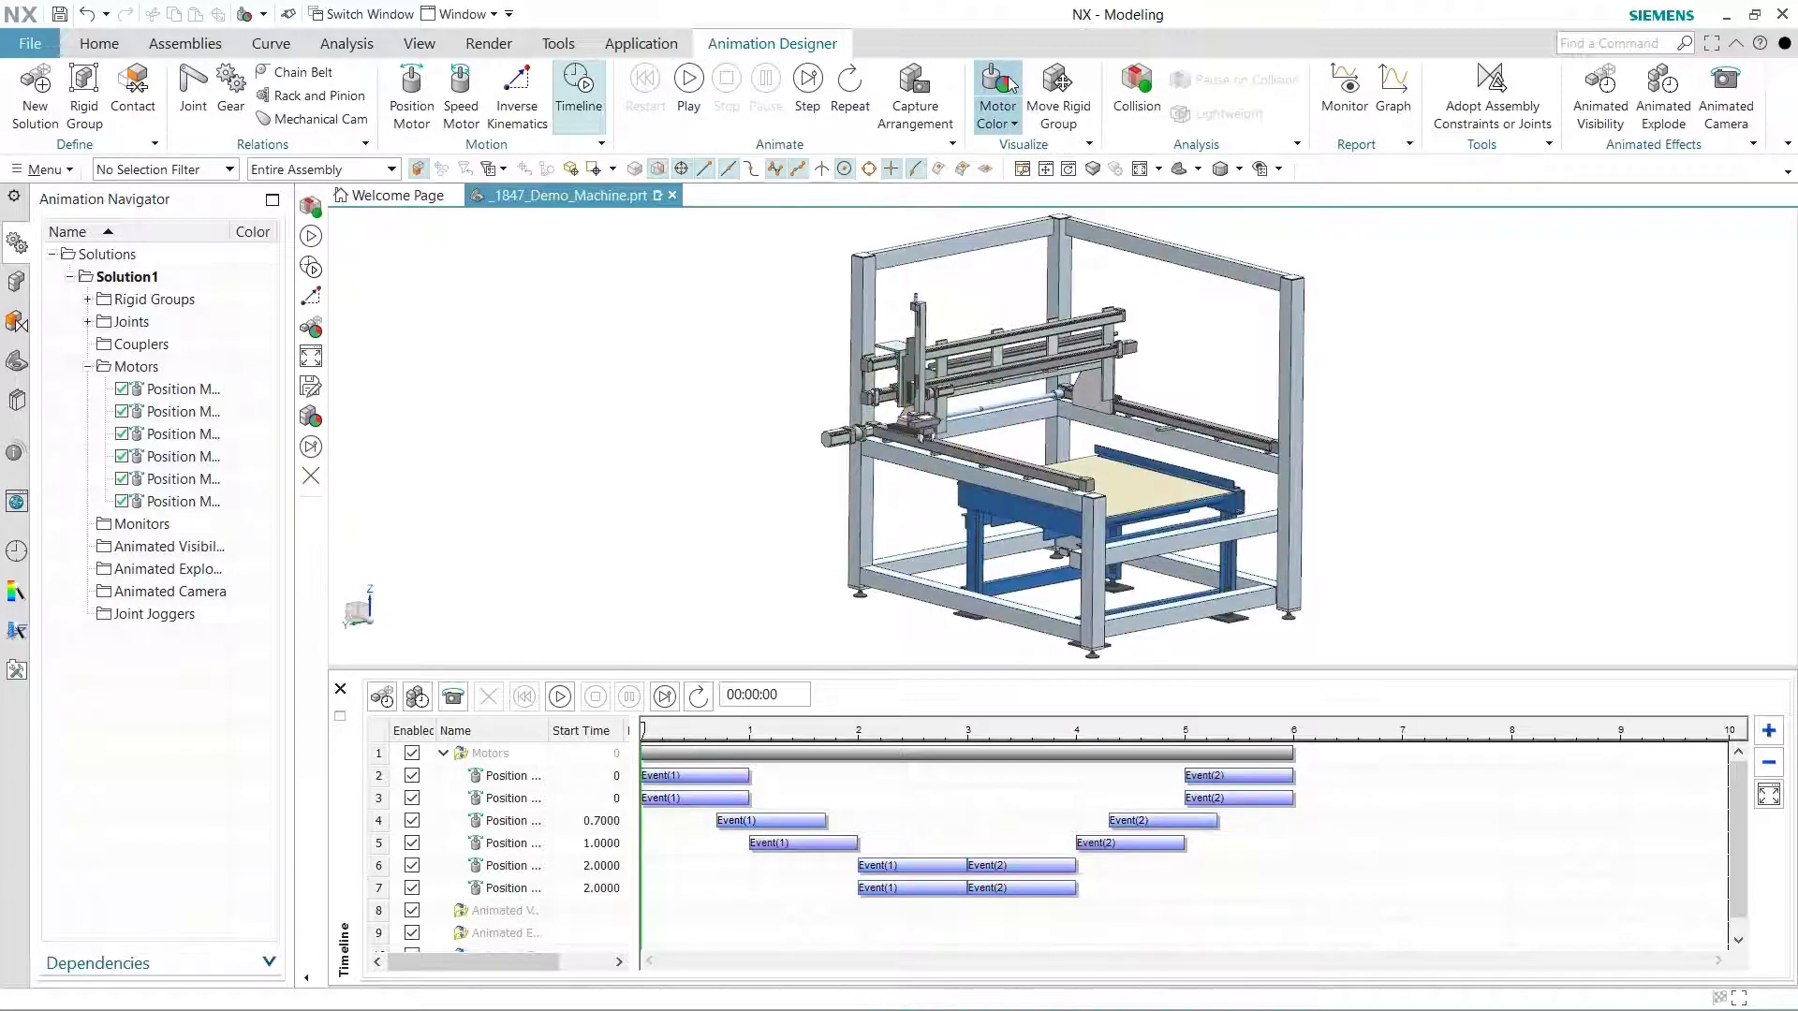
left_click(1134, 92)
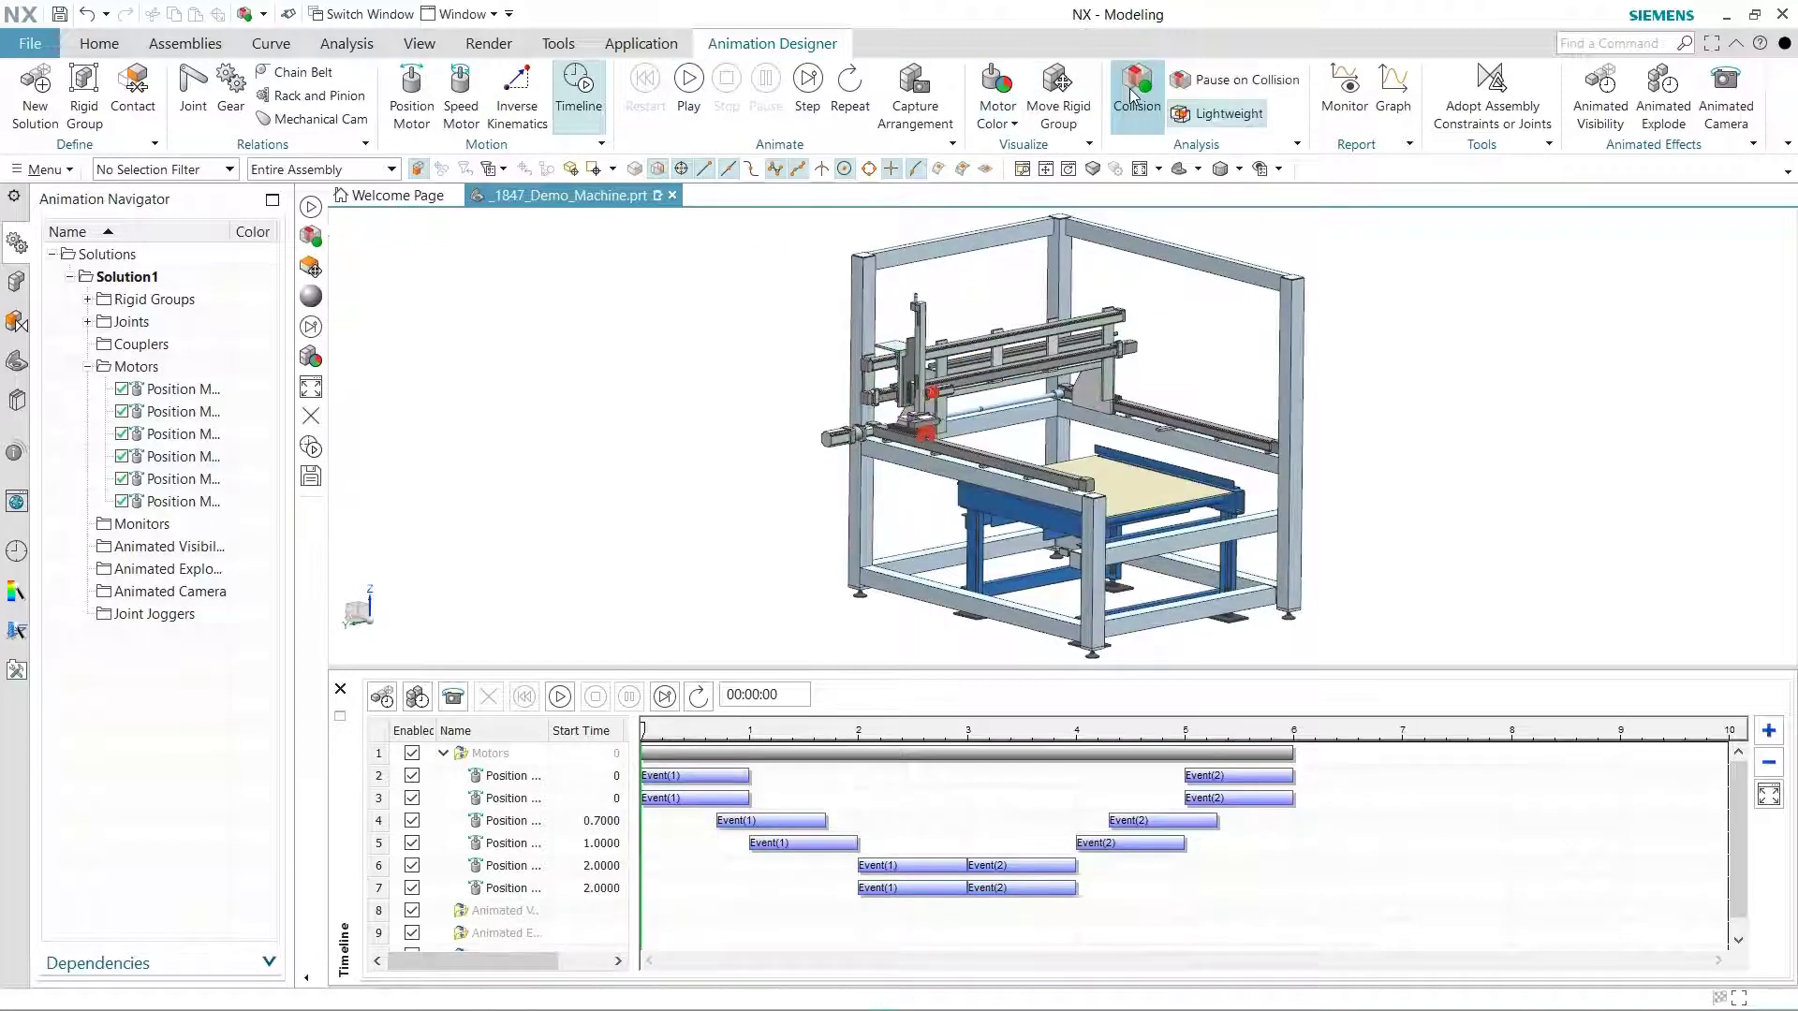
left_click(688, 80)
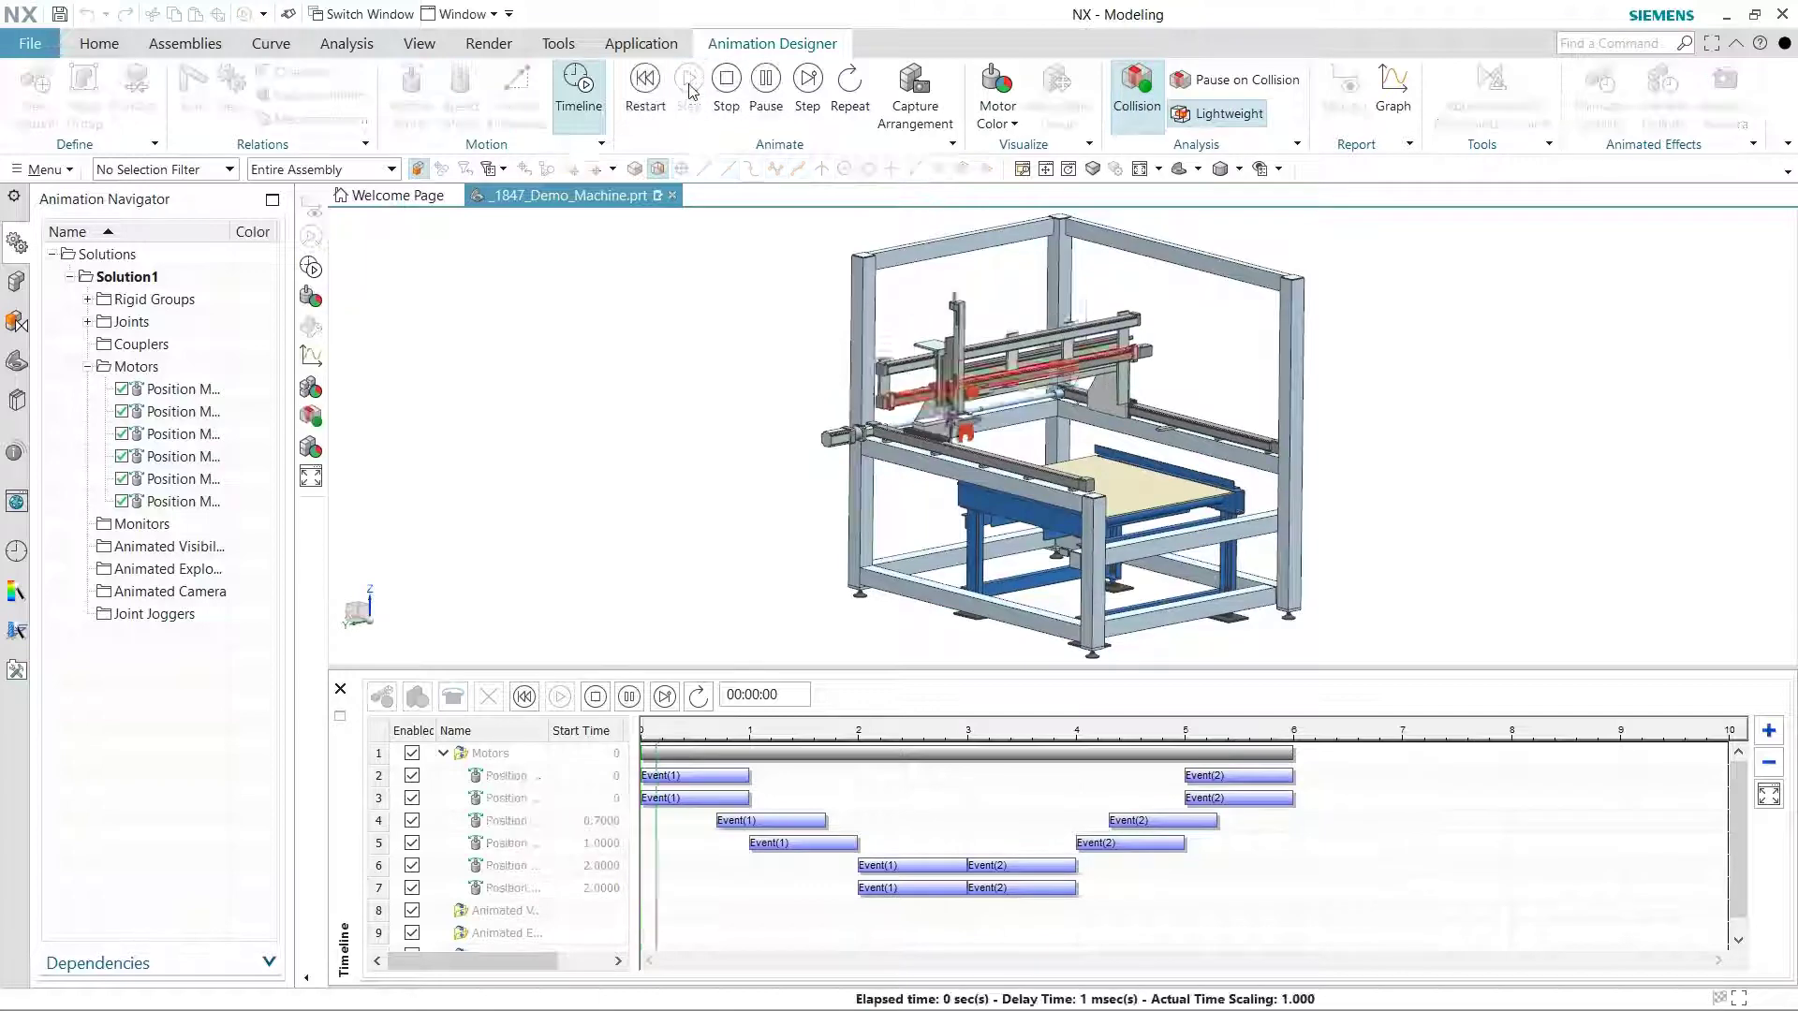
left_click(688, 82)
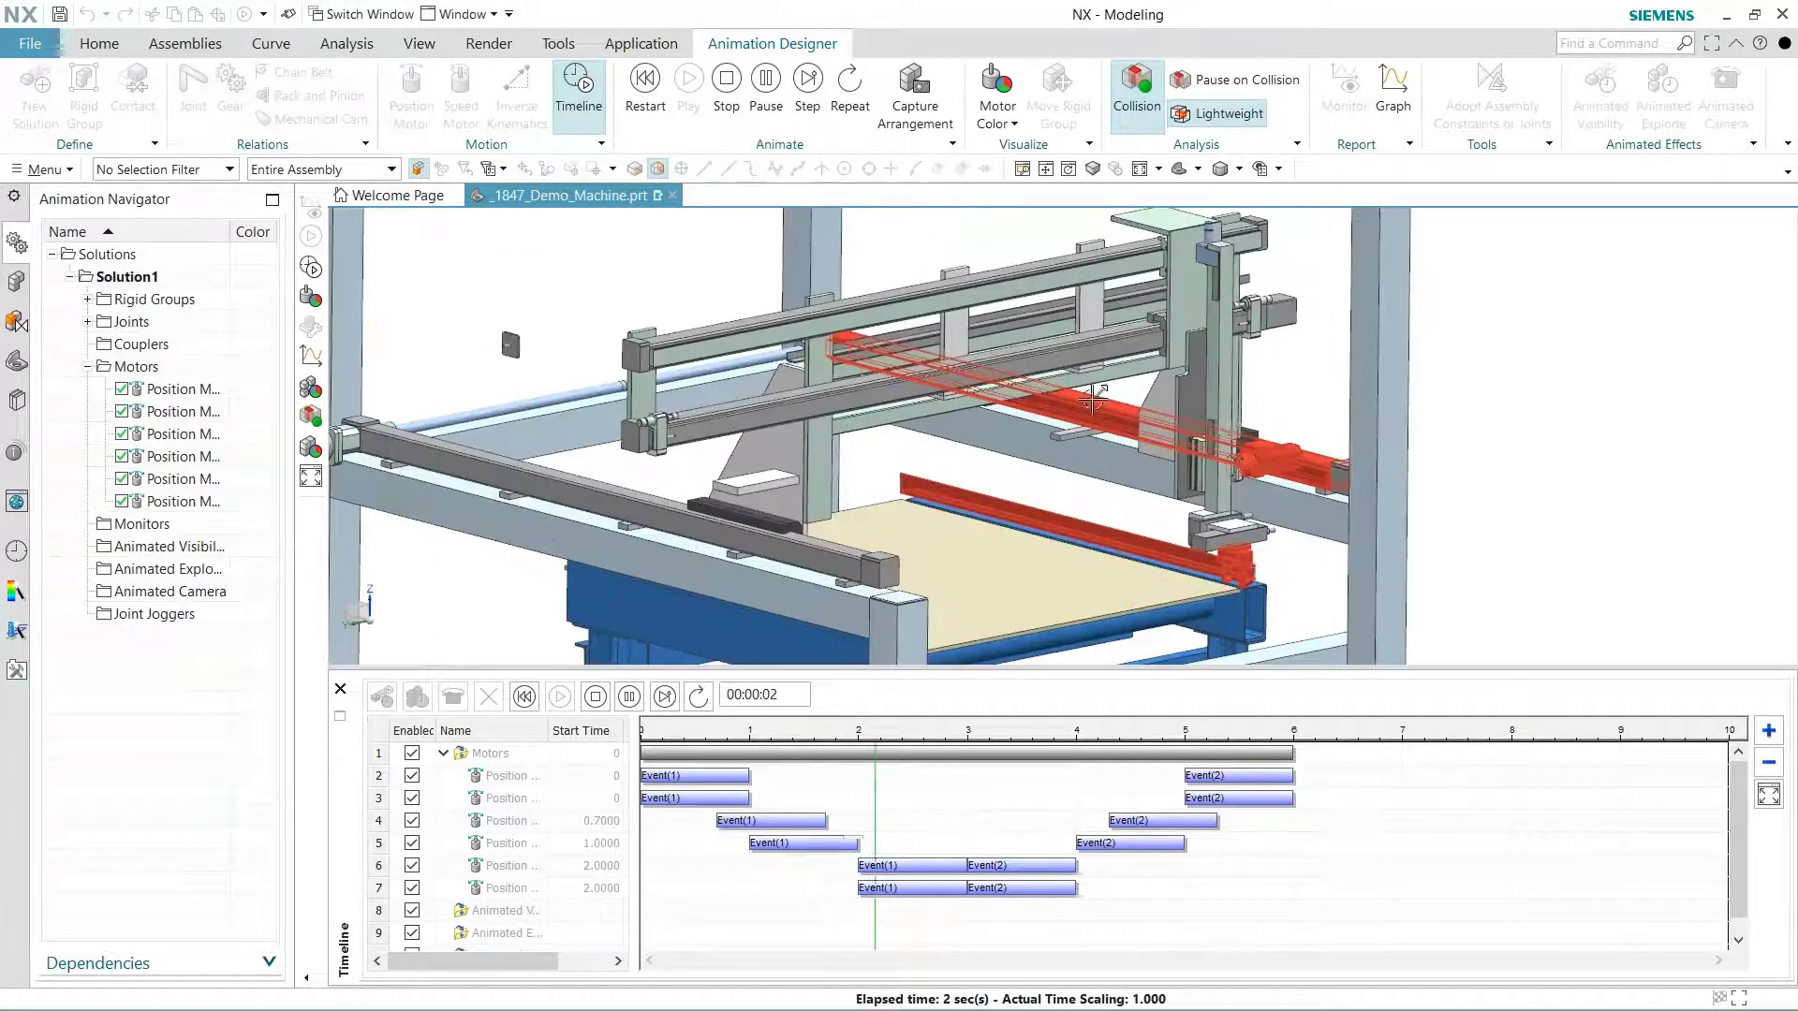
left_click(808, 86)
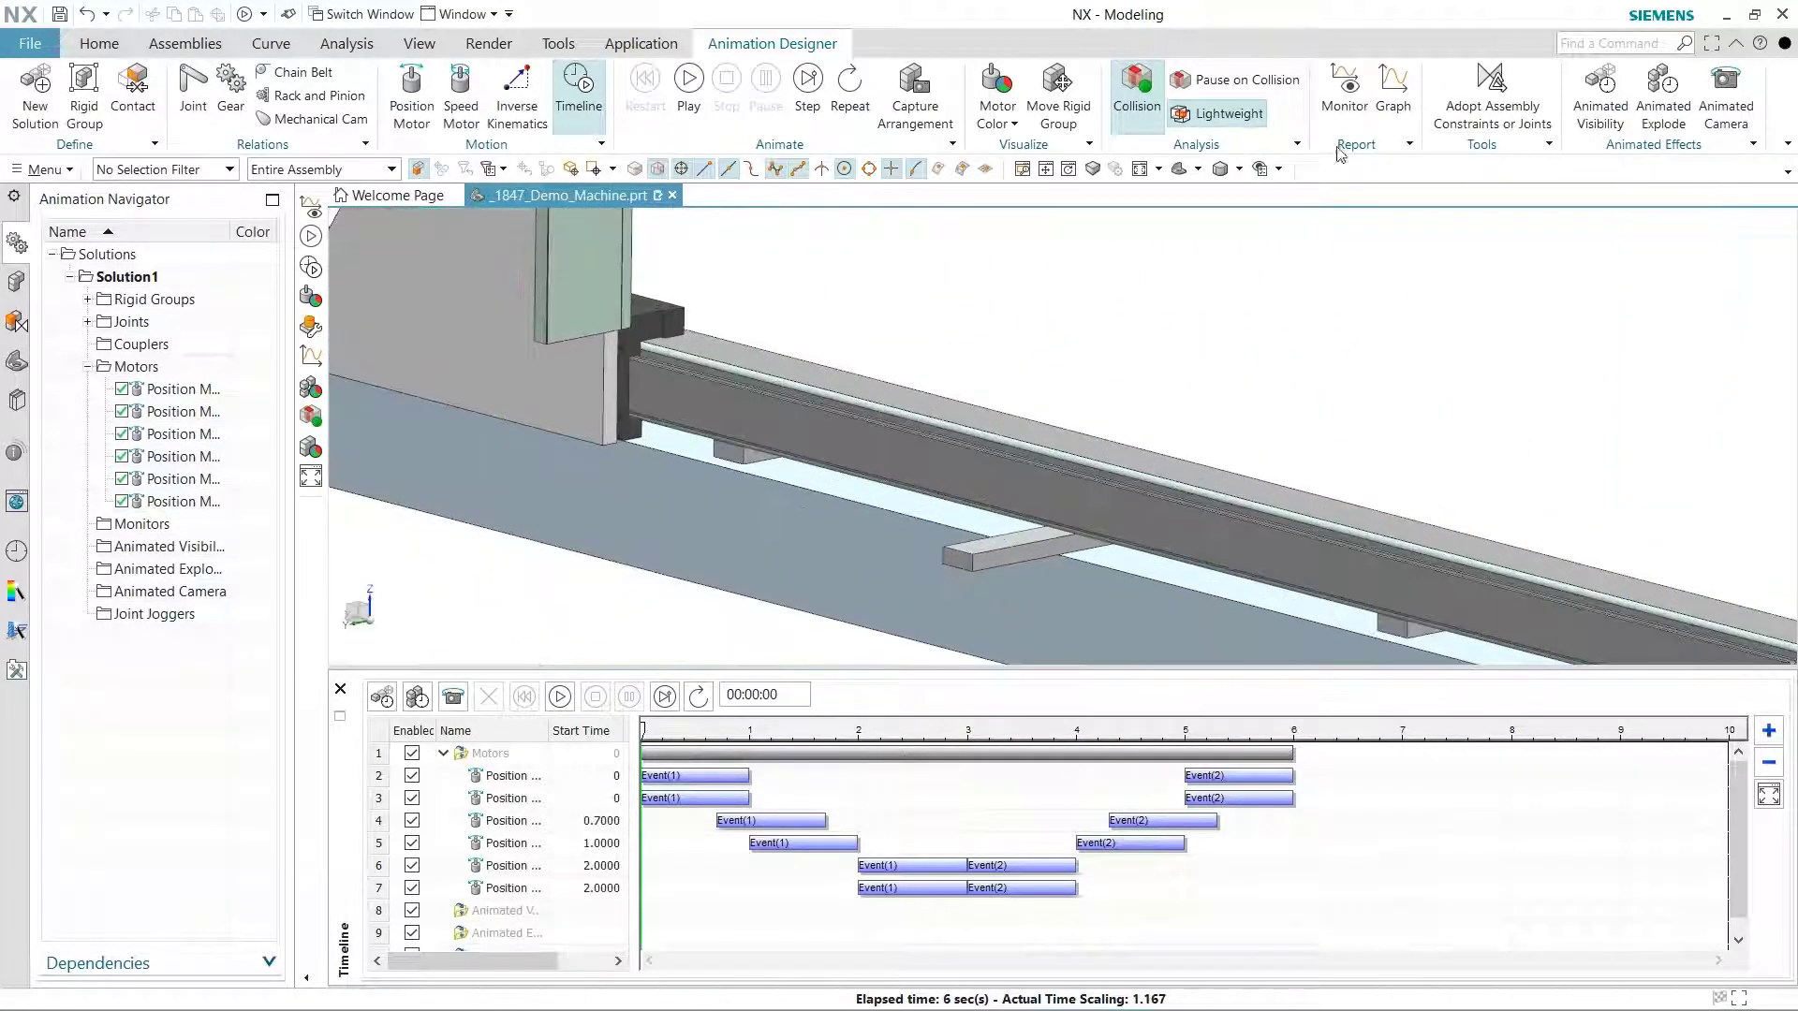
- Create a distance monitor to the small crossbar face below the rail and open the Graph window
left_click(1343, 88)
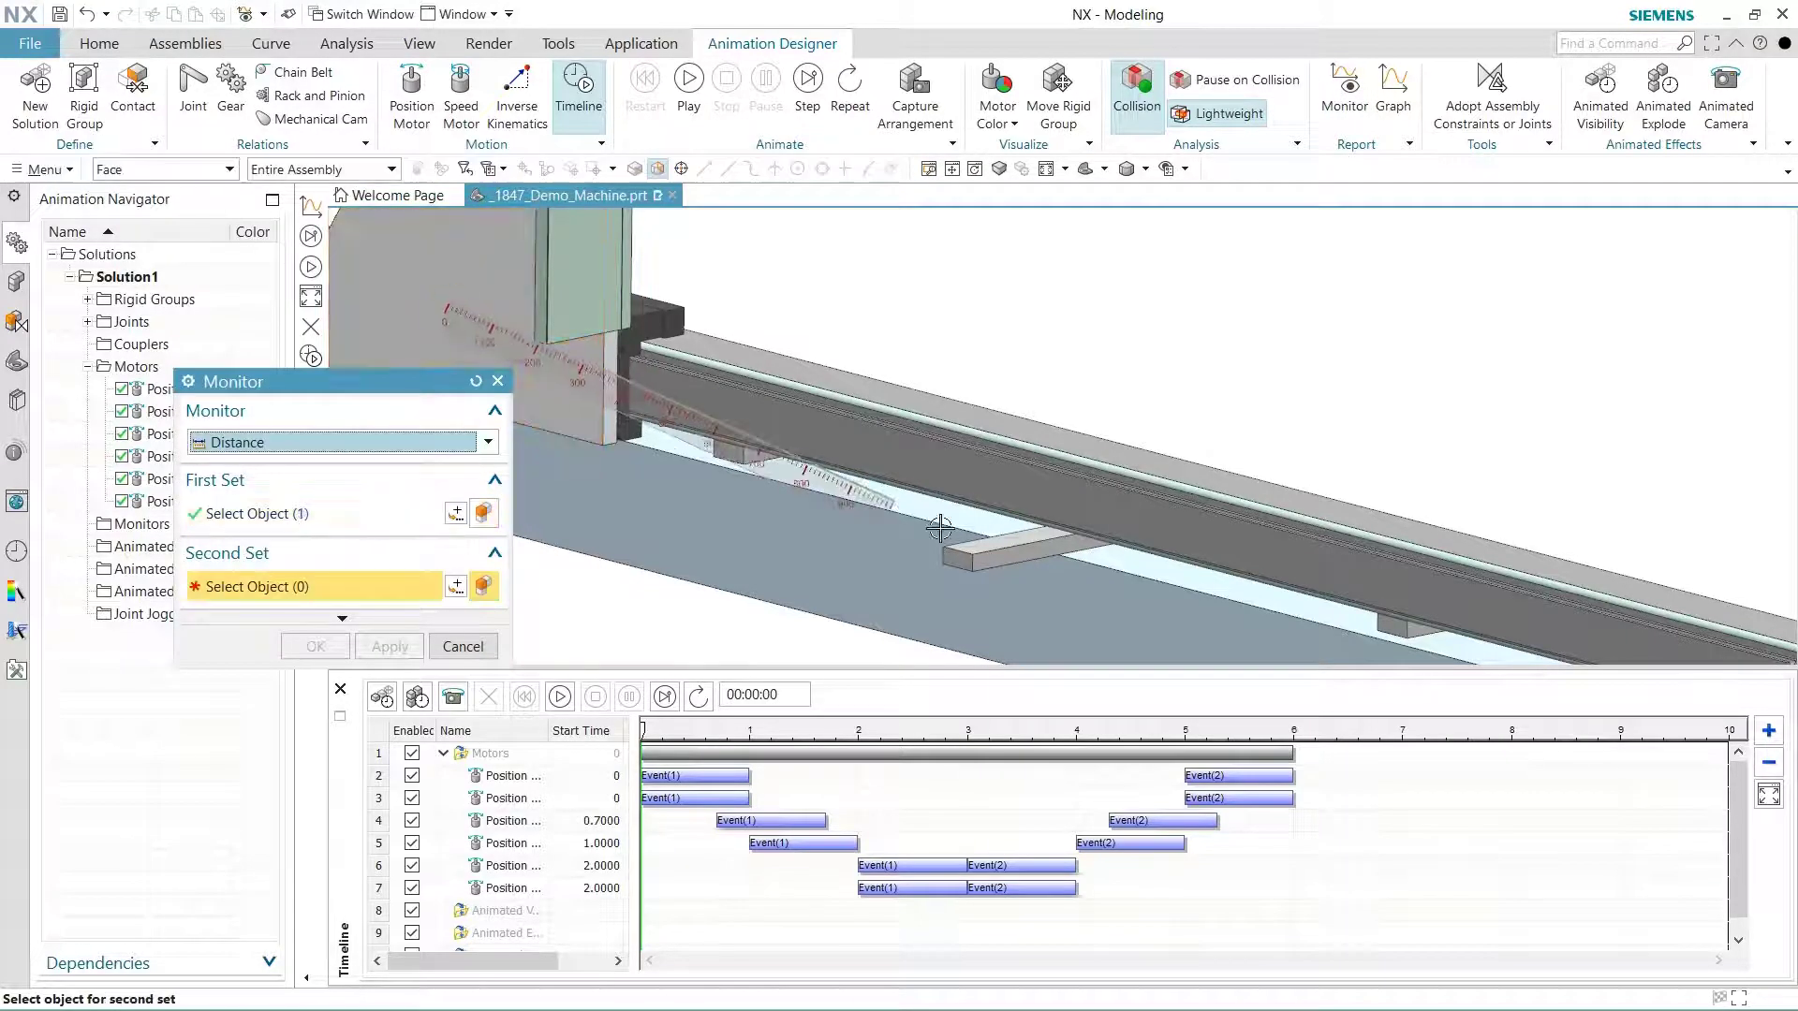
left_click(1026, 548)
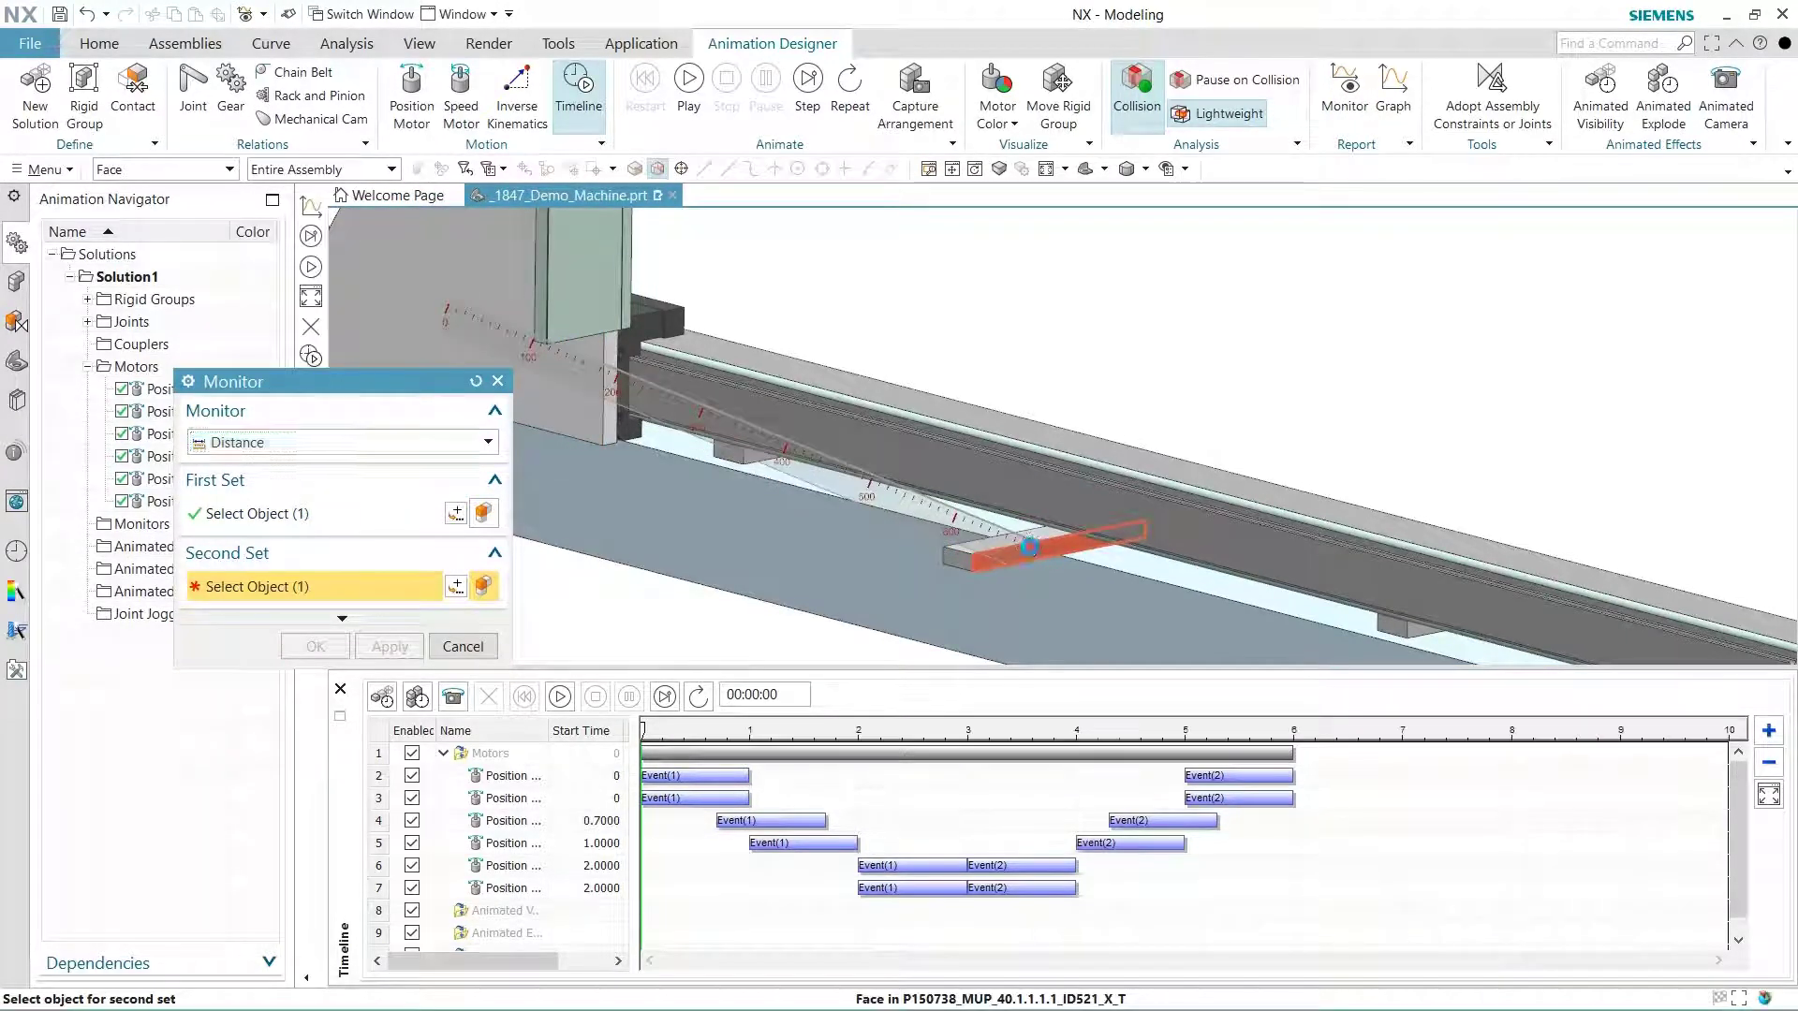
left_click(315, 645)
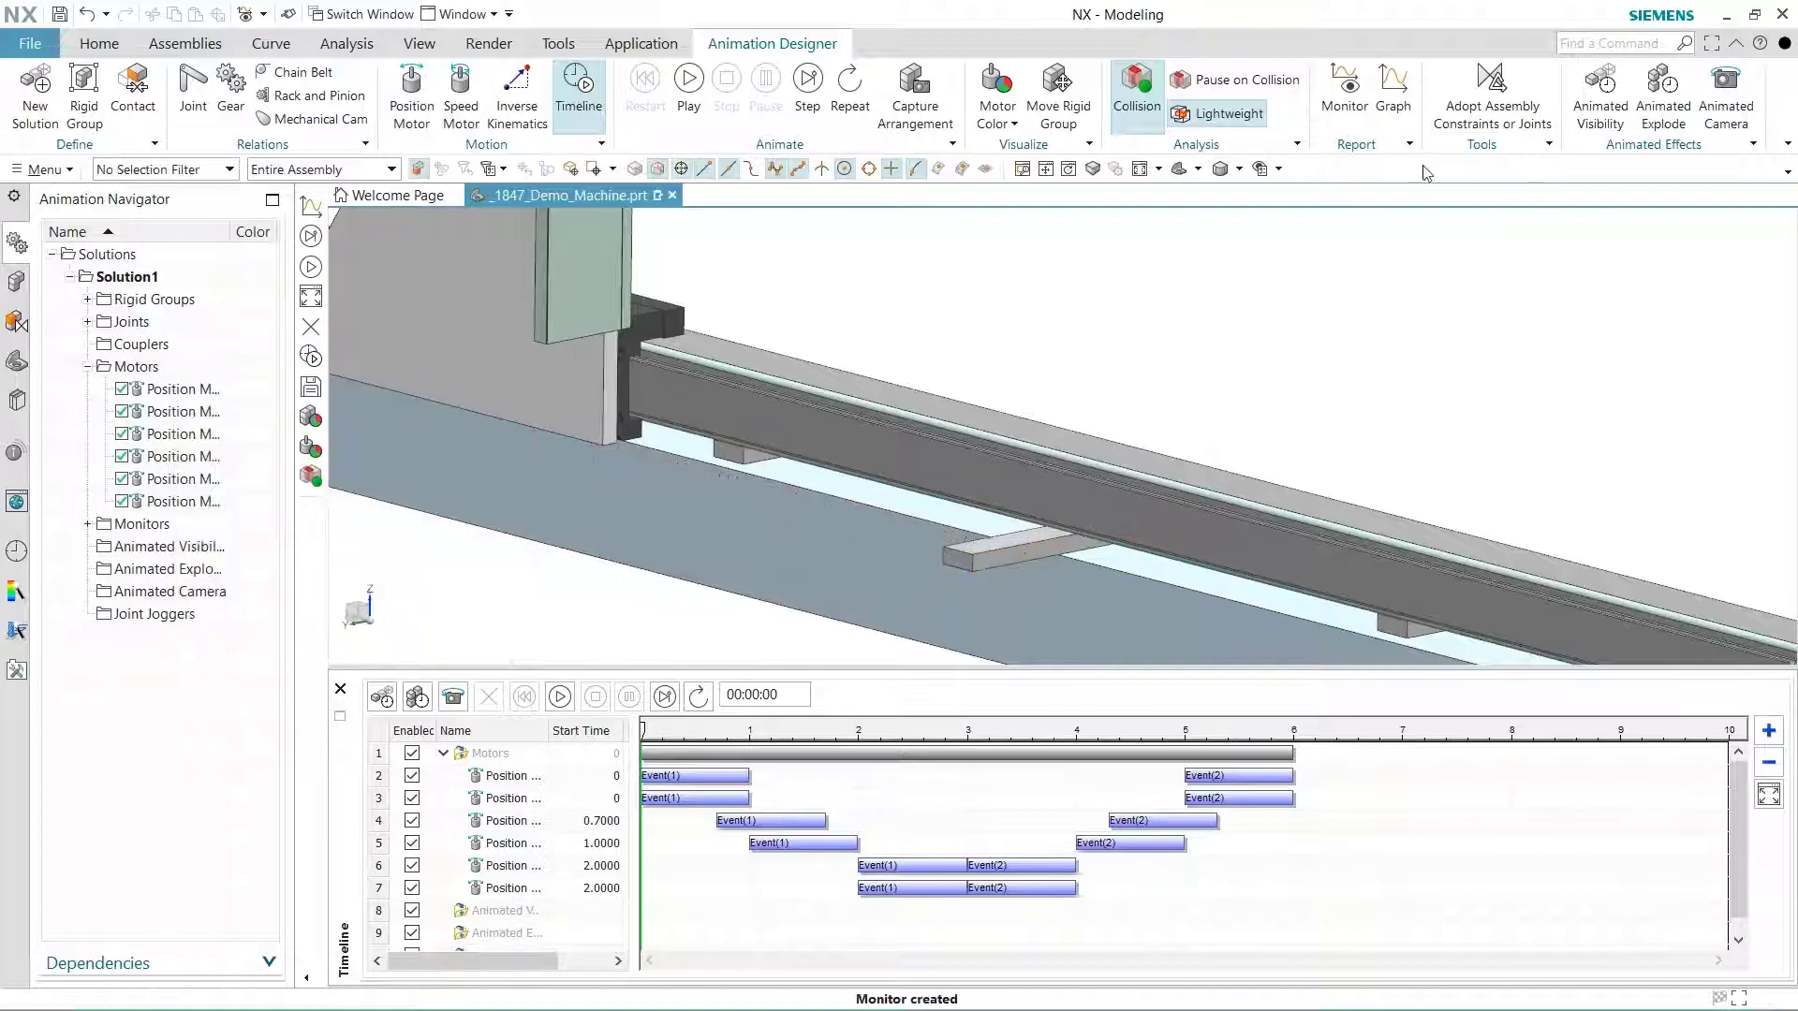
left_click(1393, 91)
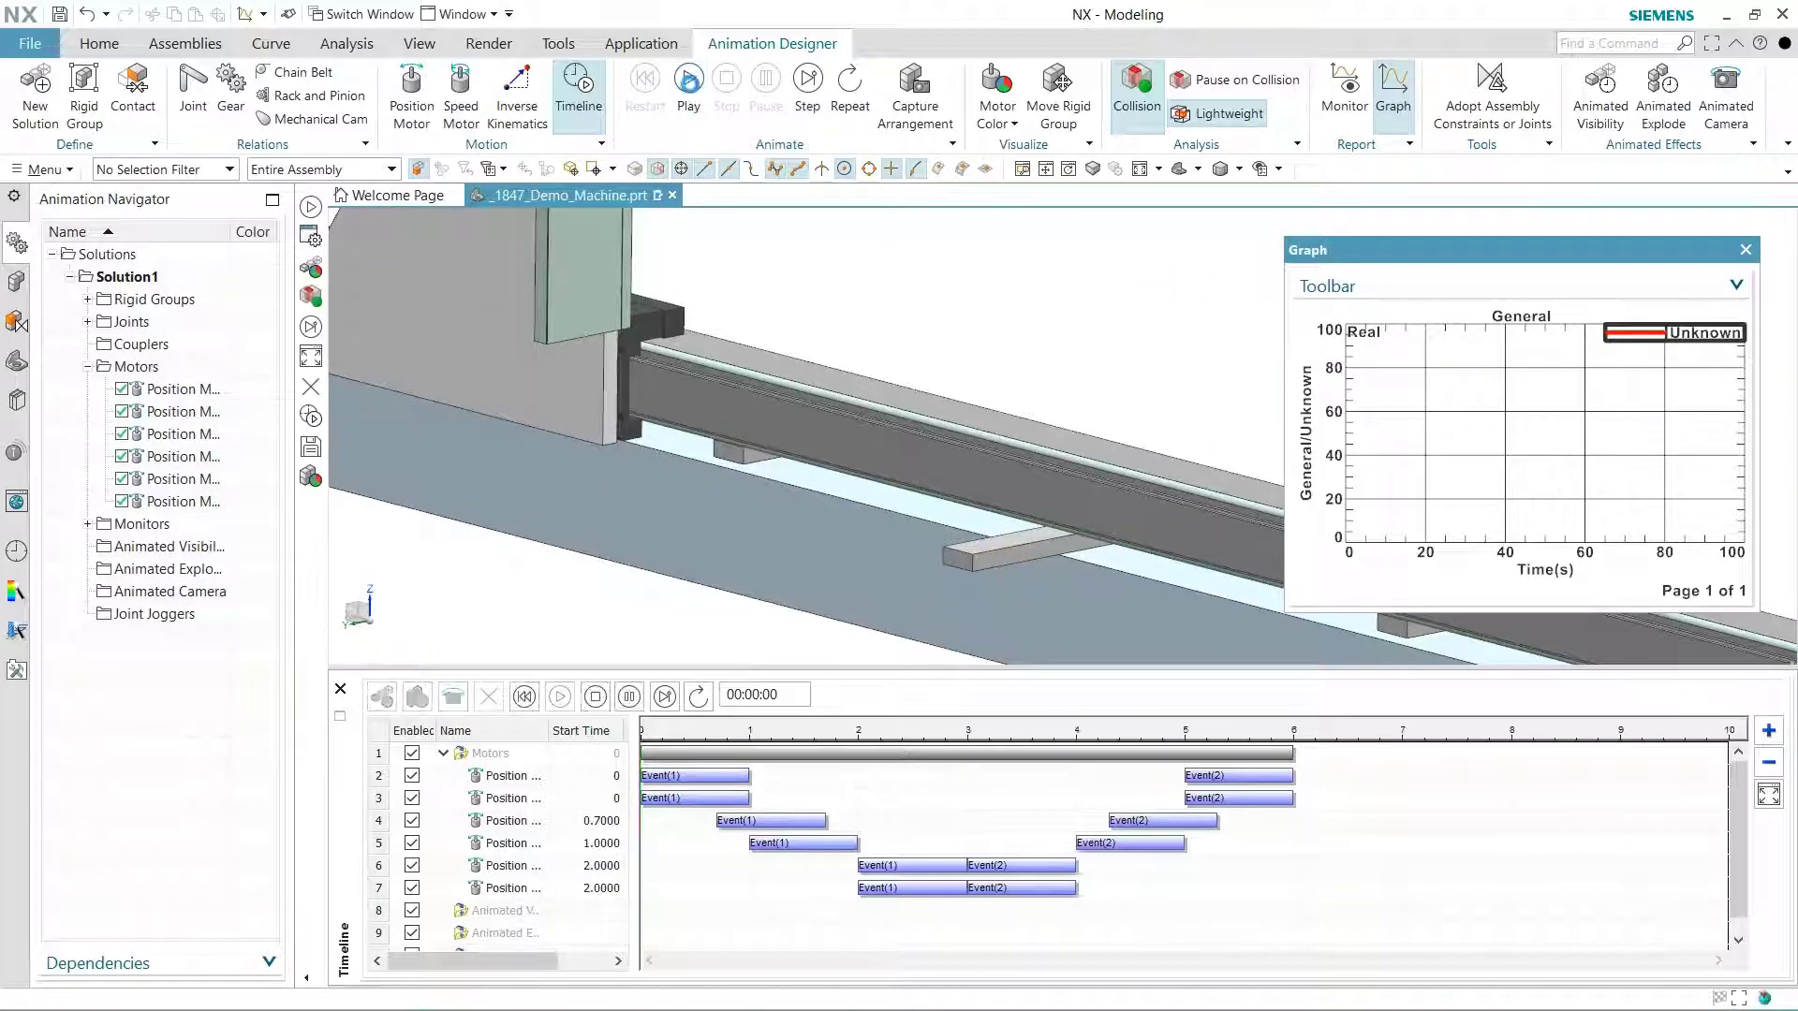
- Stop the collision playback so the timeline returns to 00:00:00
left_click(688, 88)
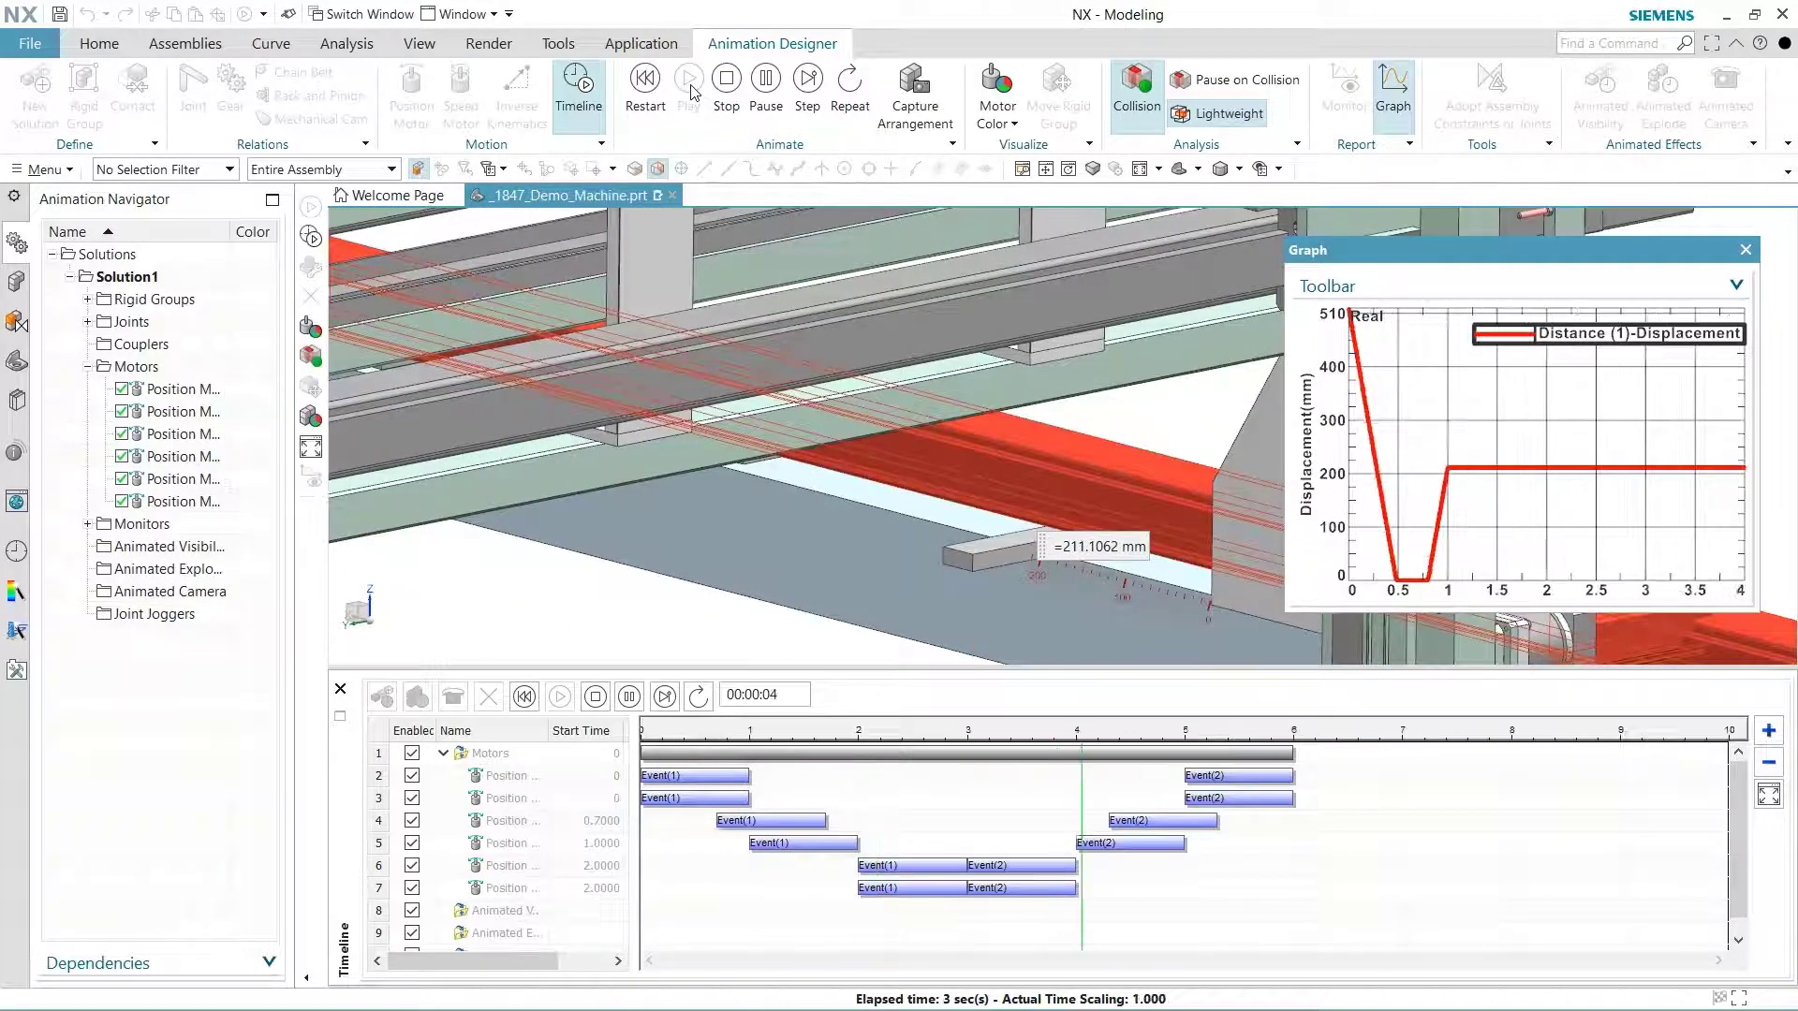
left_click(560, 696)
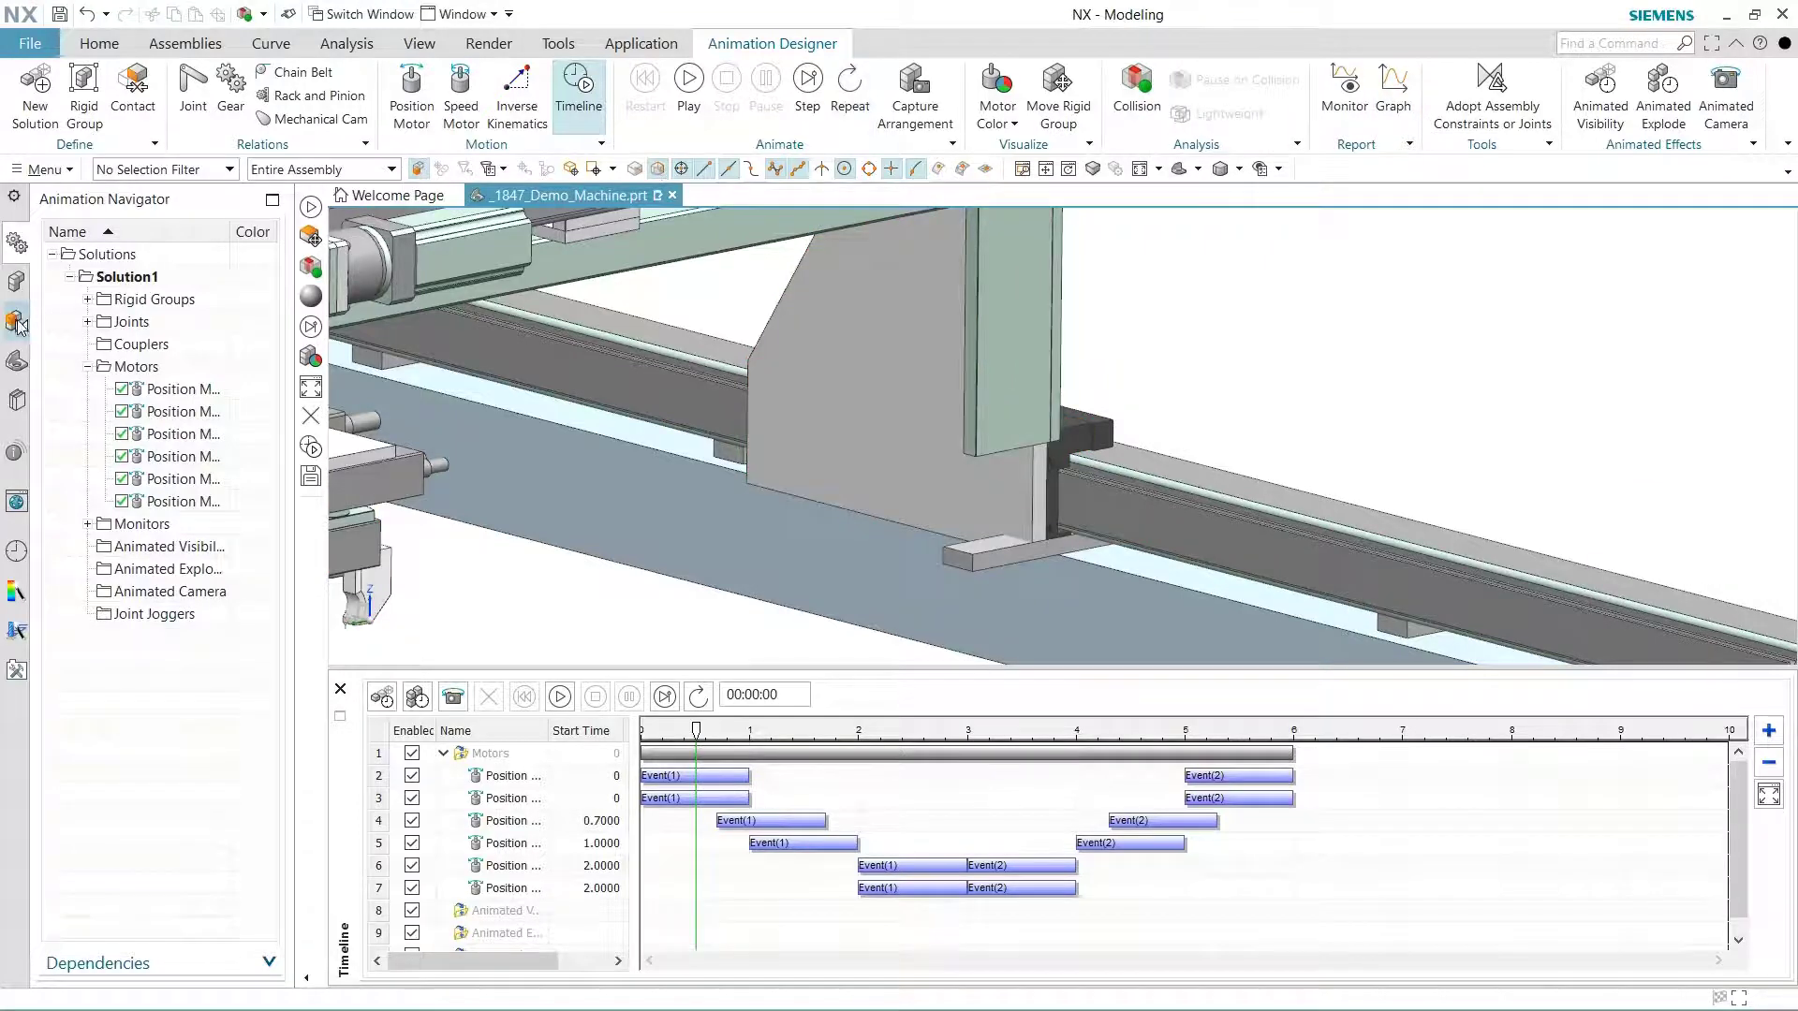
- Move the bar's end face 130 mm, then make _1847_Demo_Machine the work part
left_click(17, 322)
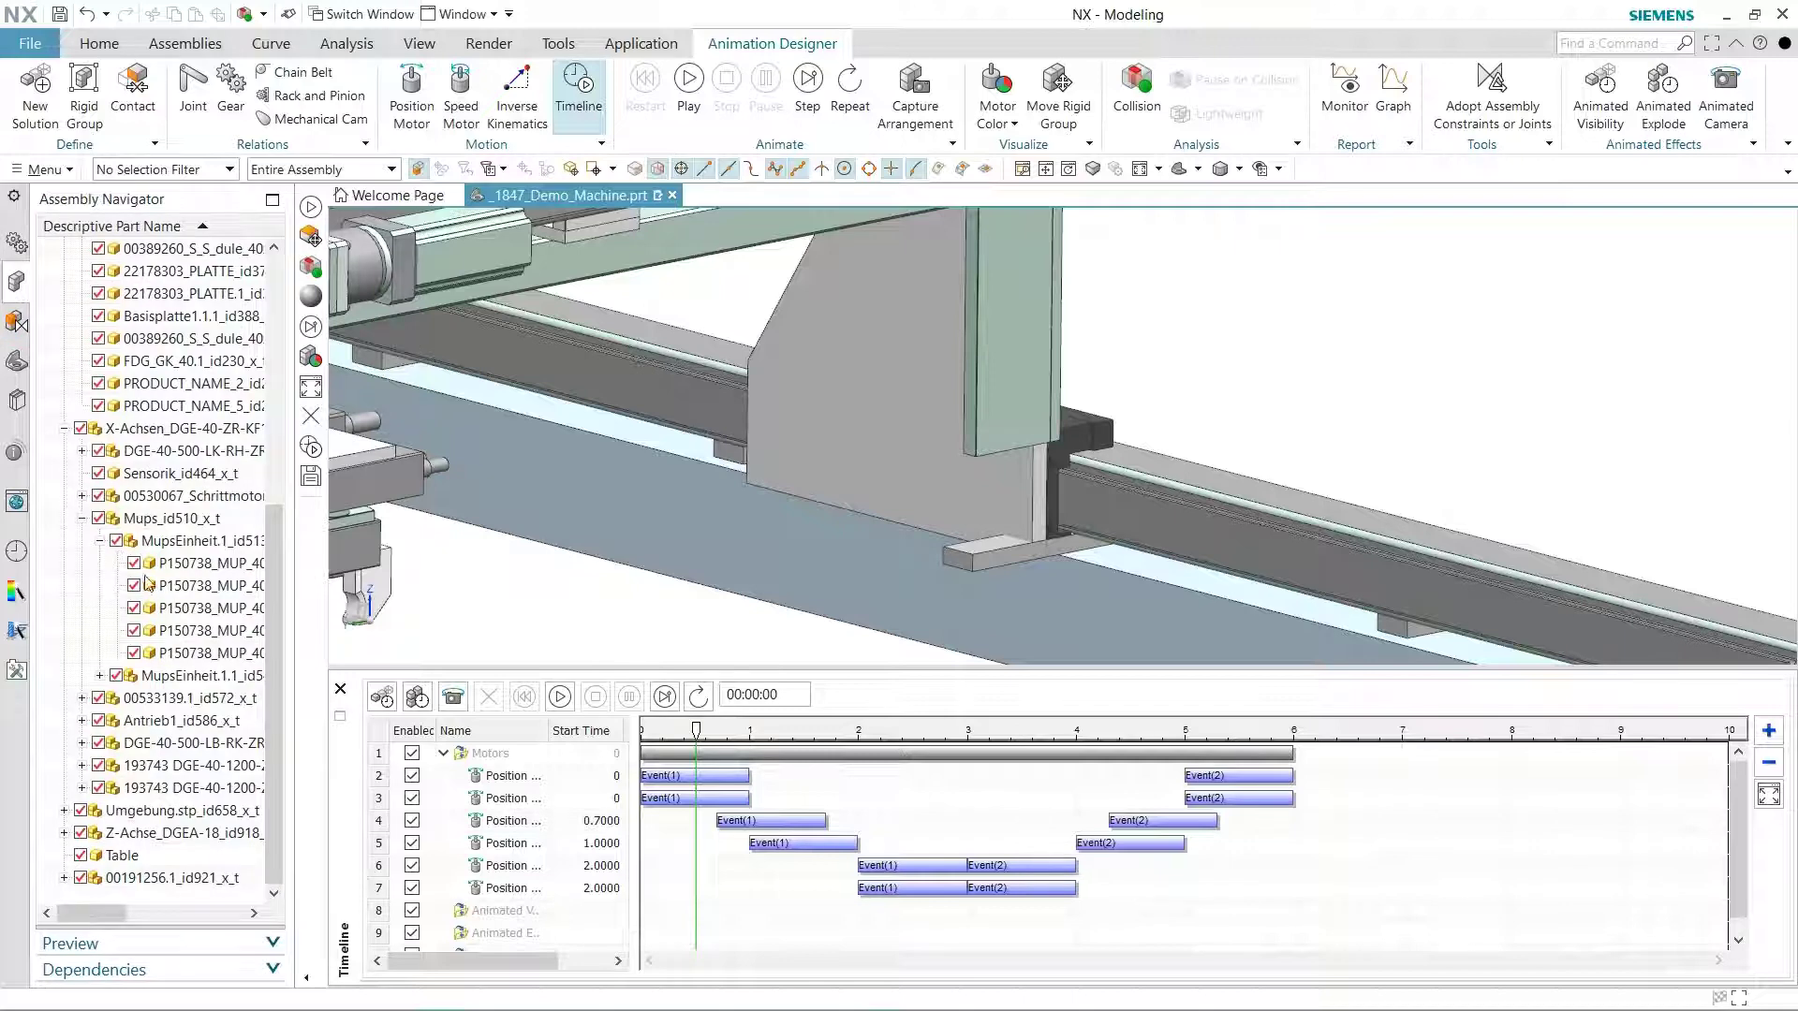
left_click(206, 584)
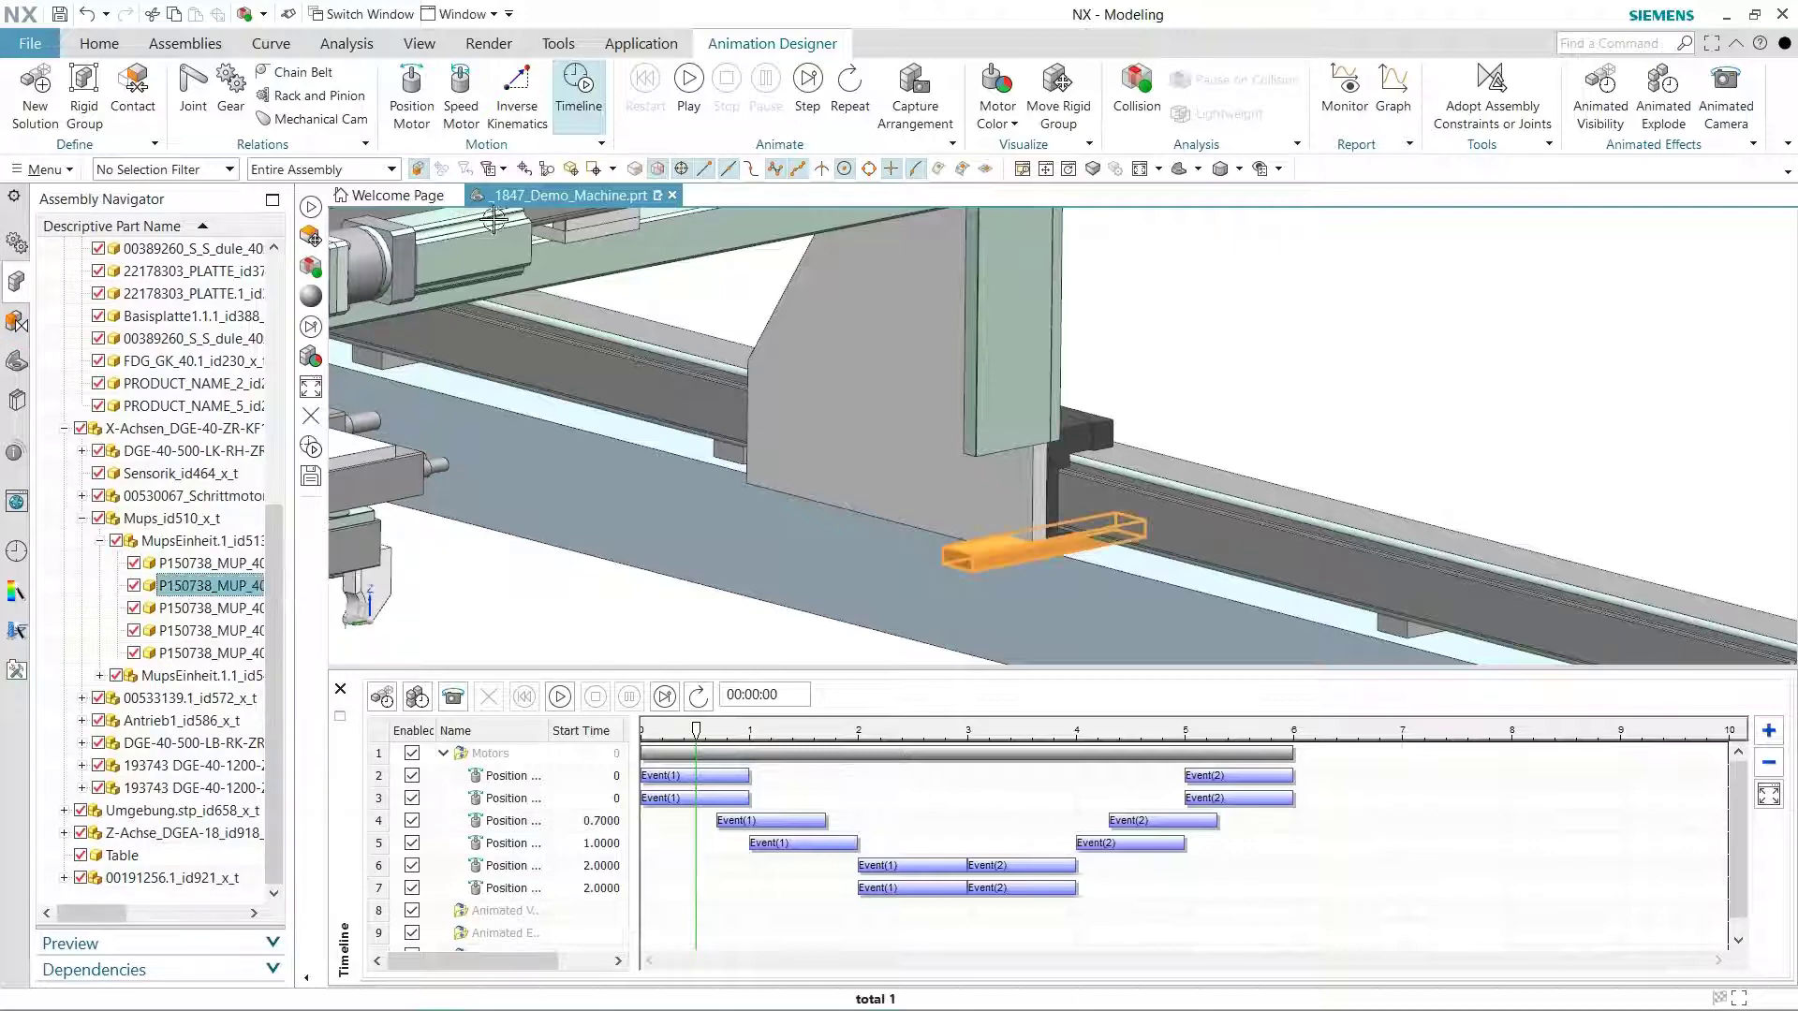
left_click(97, 44)
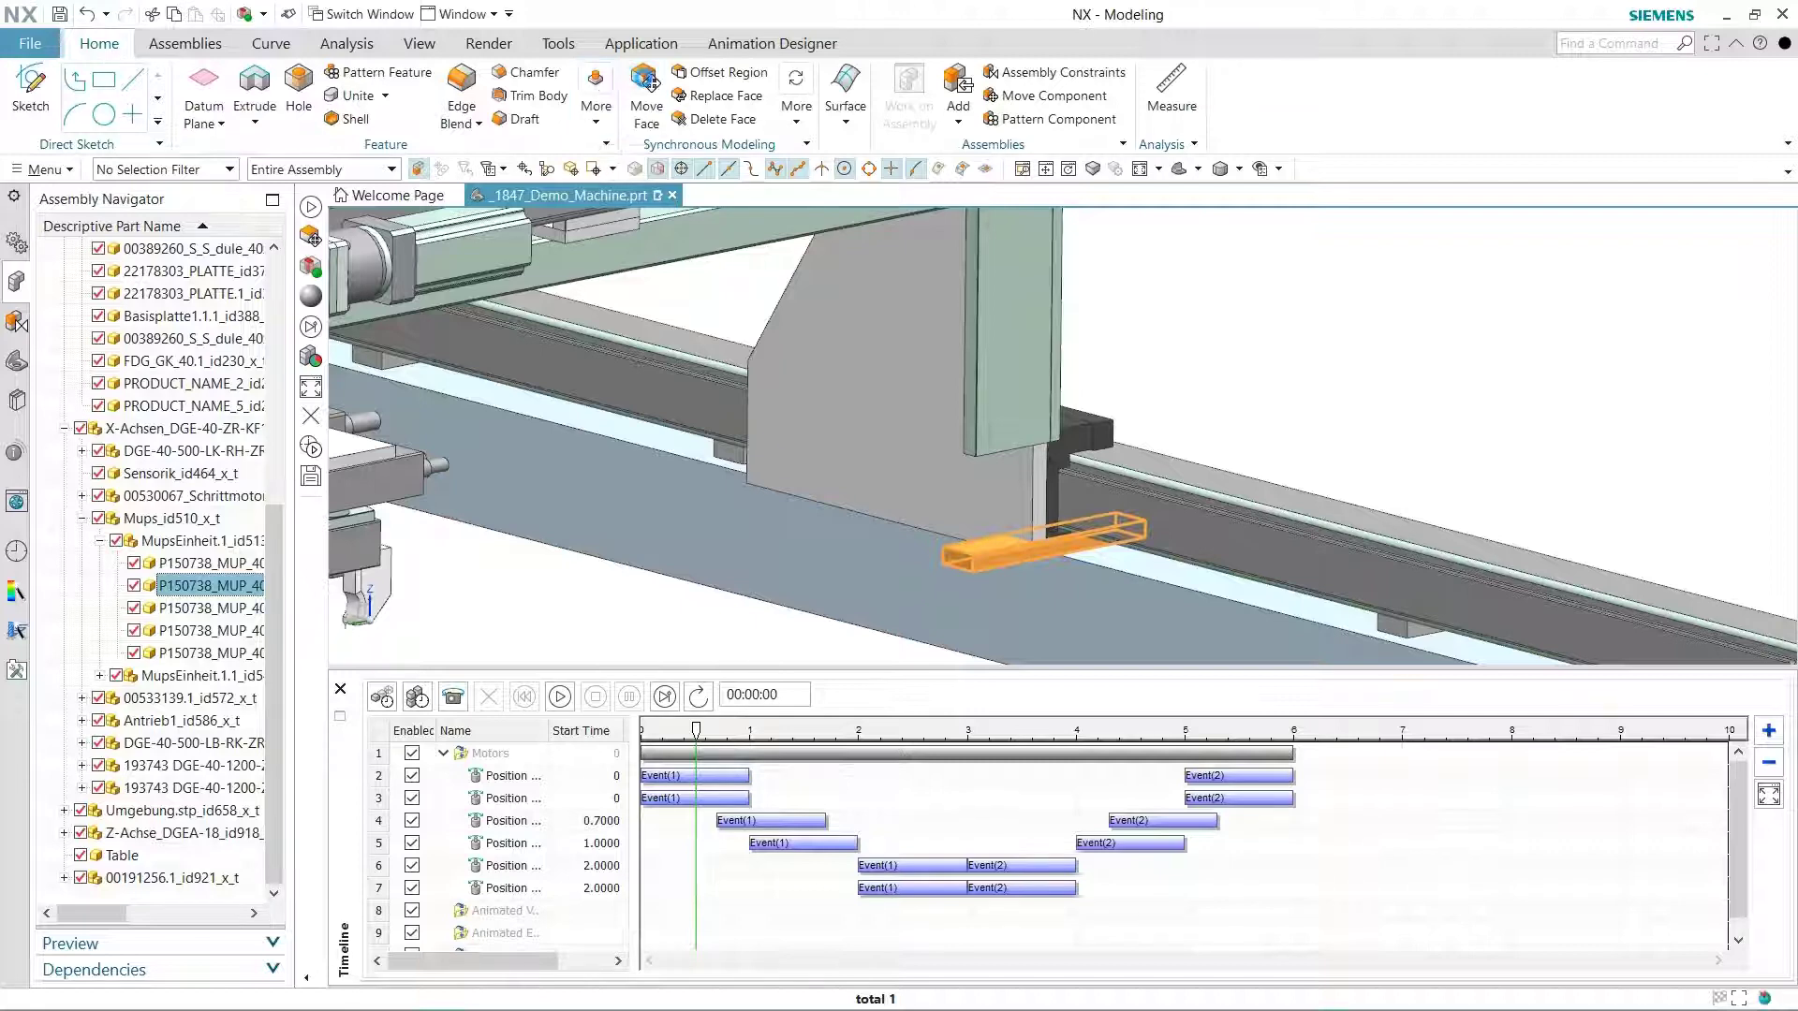
left_click(645, 98)
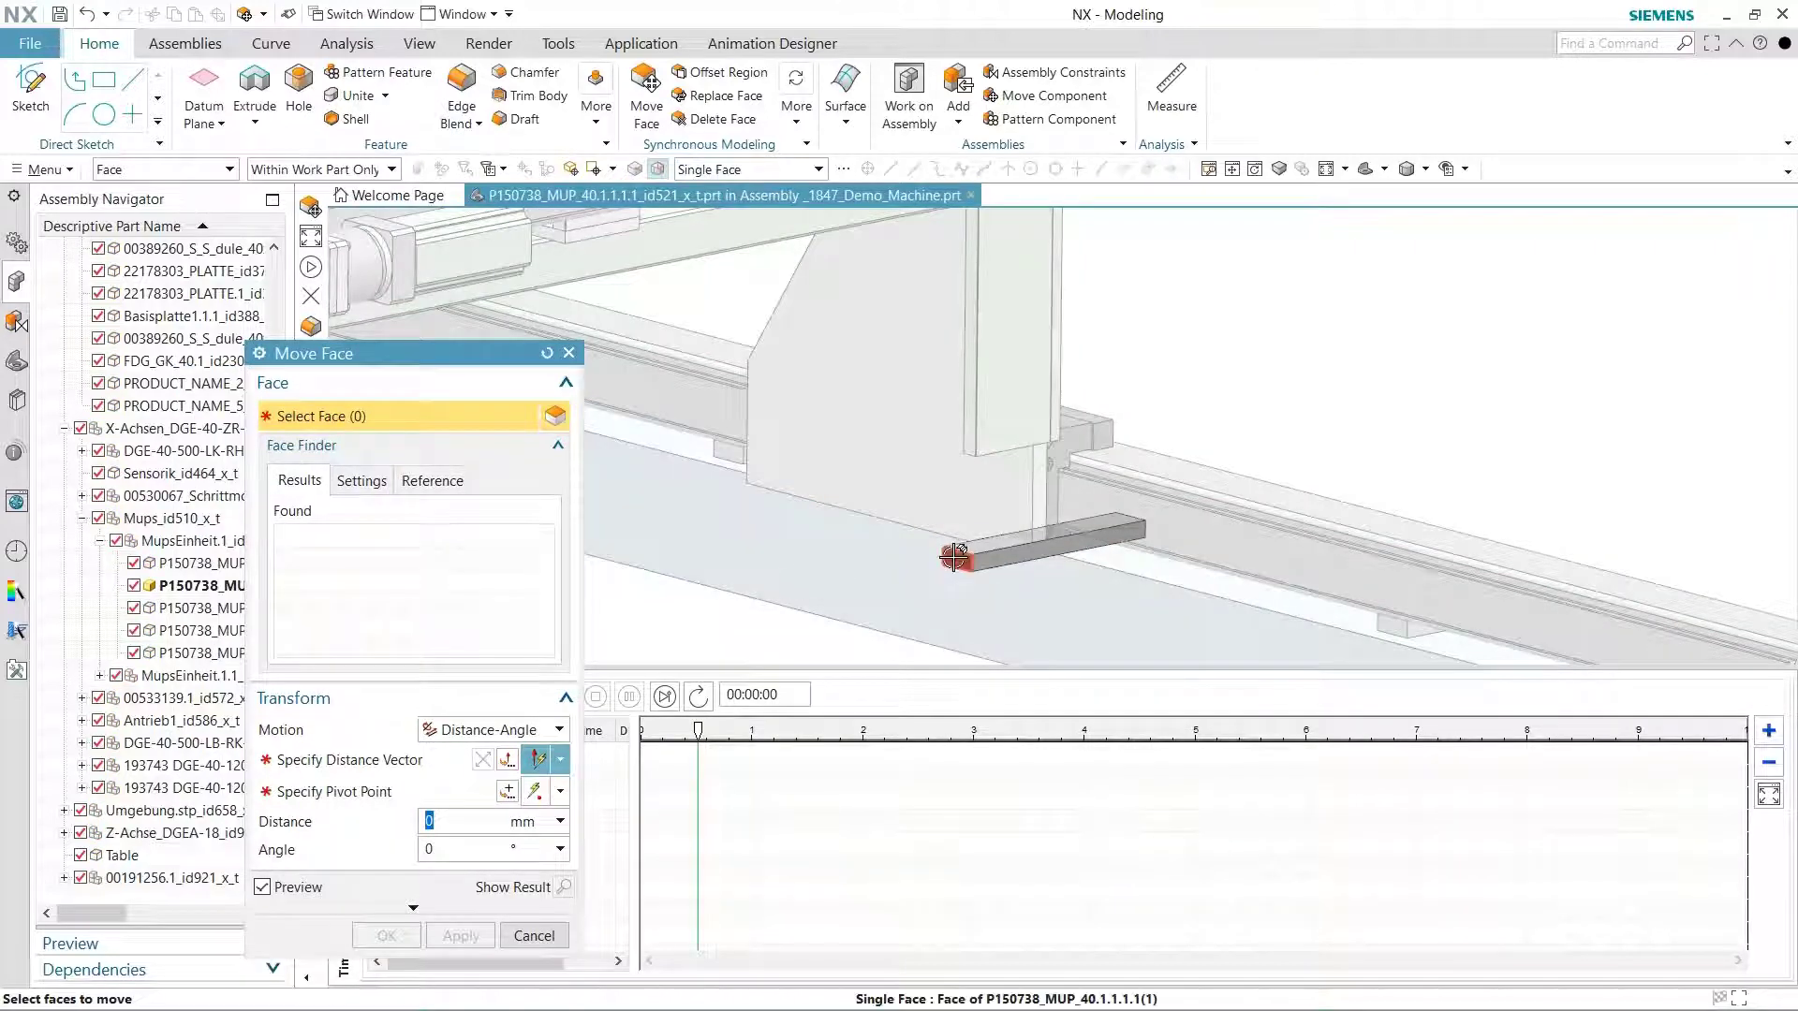
left_click(954, 557)
type("130")
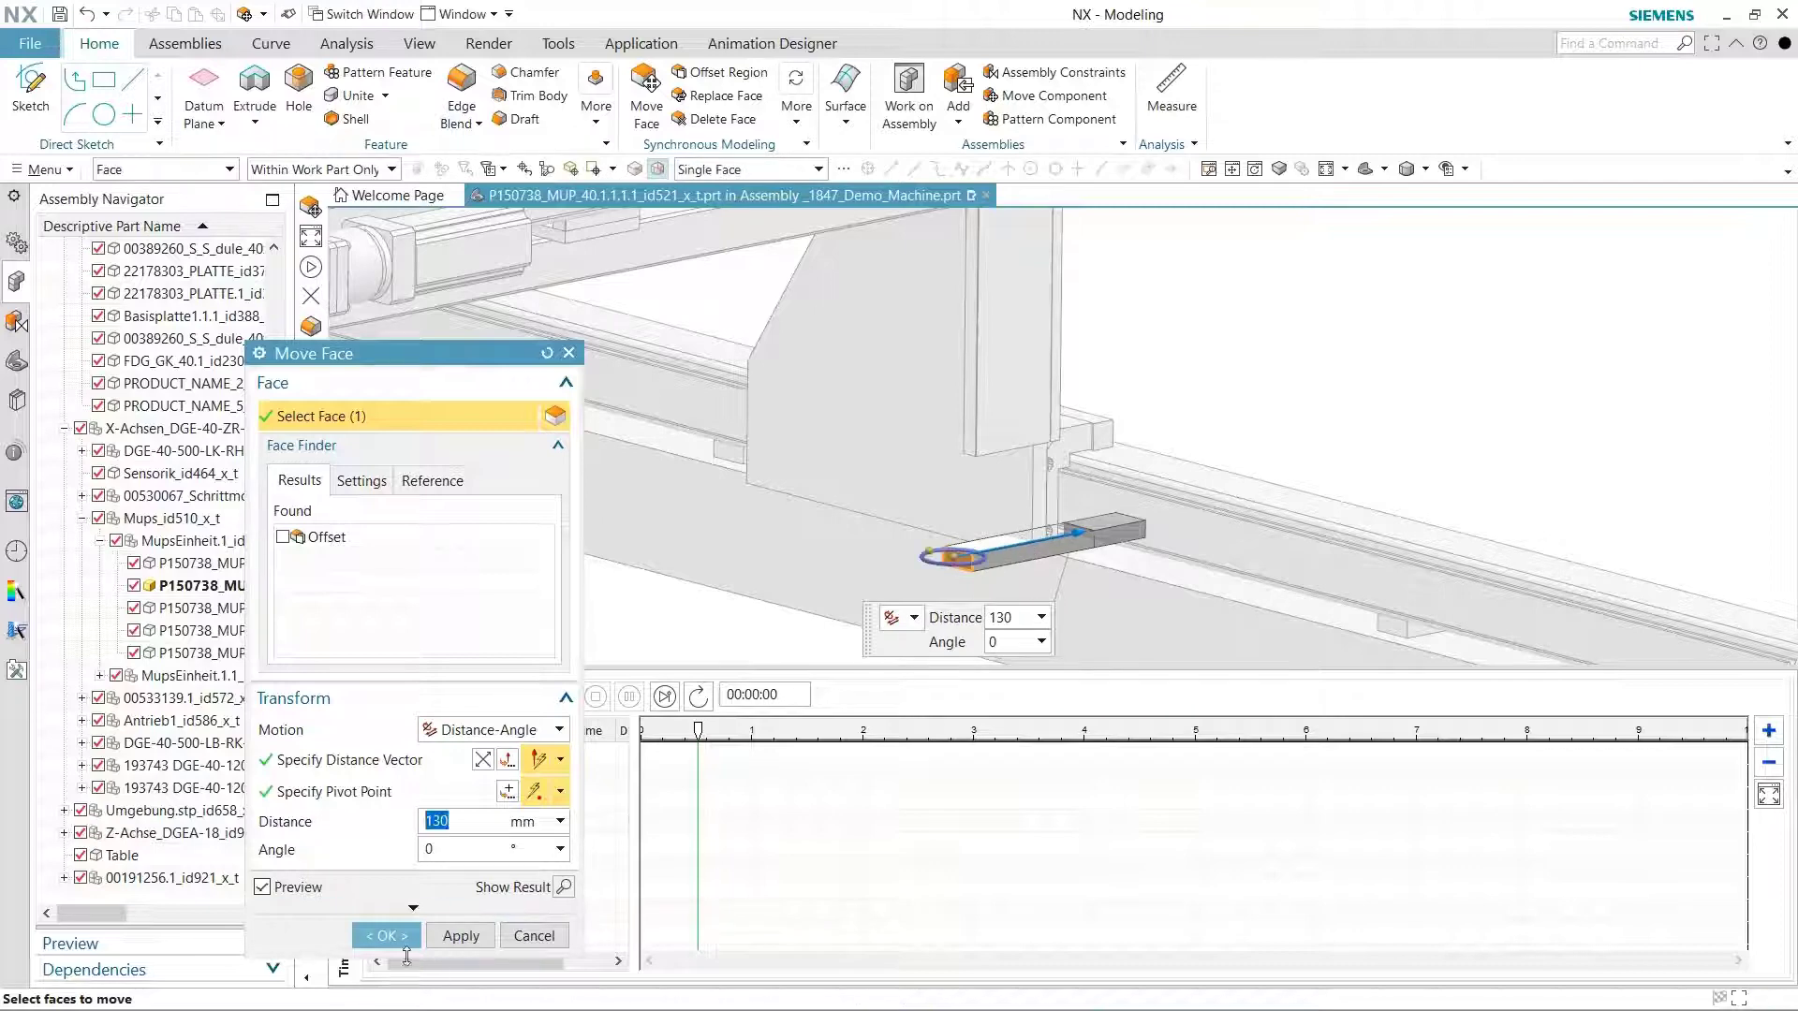
left_click(385, 935)
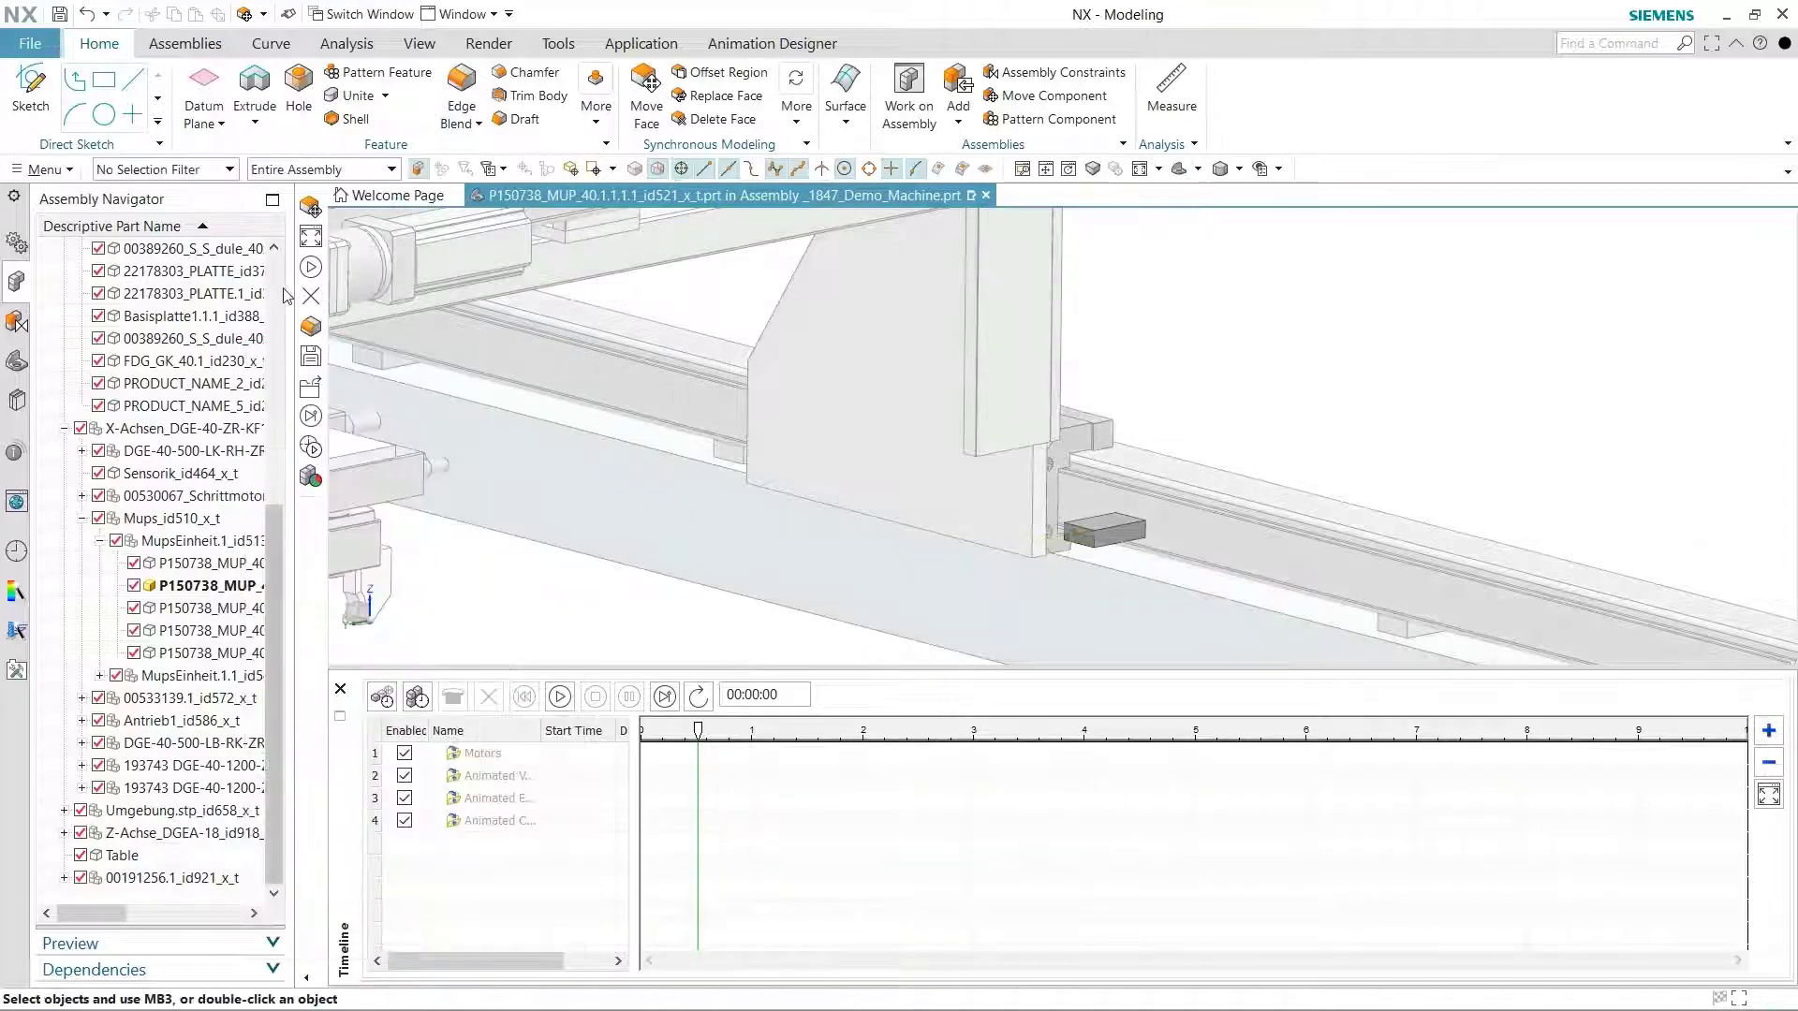
right_click(149, 271)
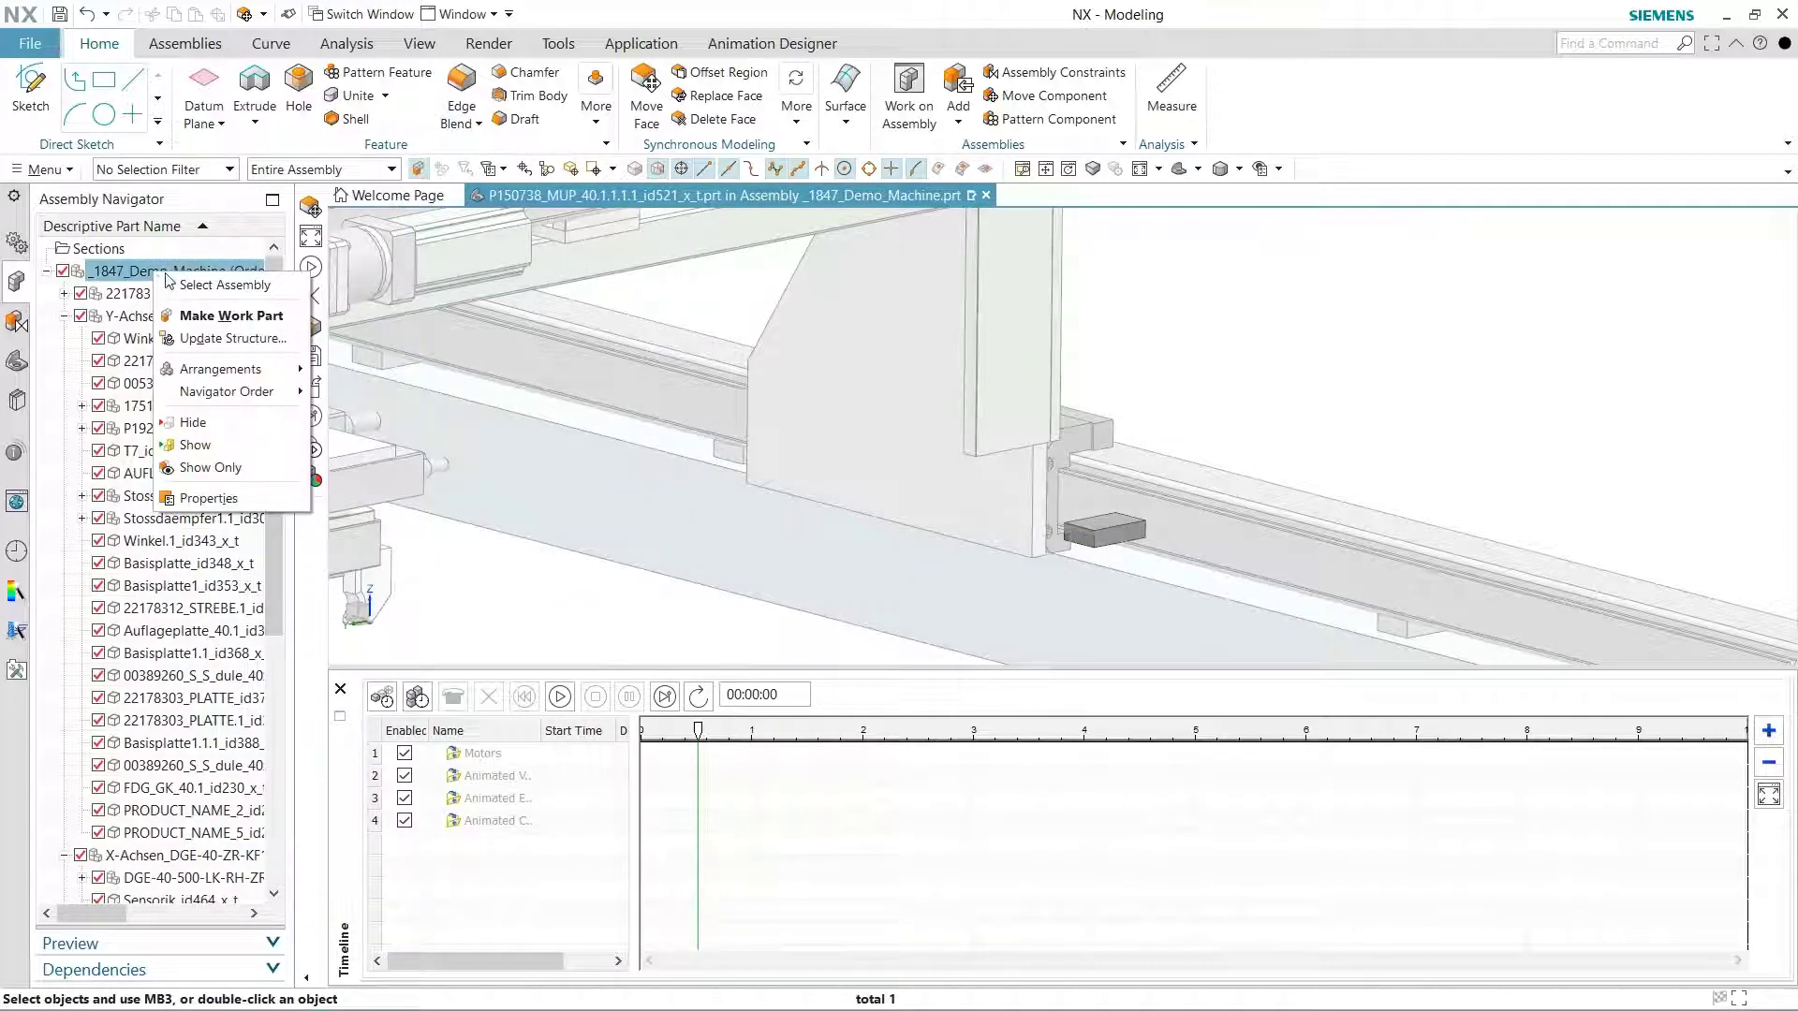
left_click(234, 315)
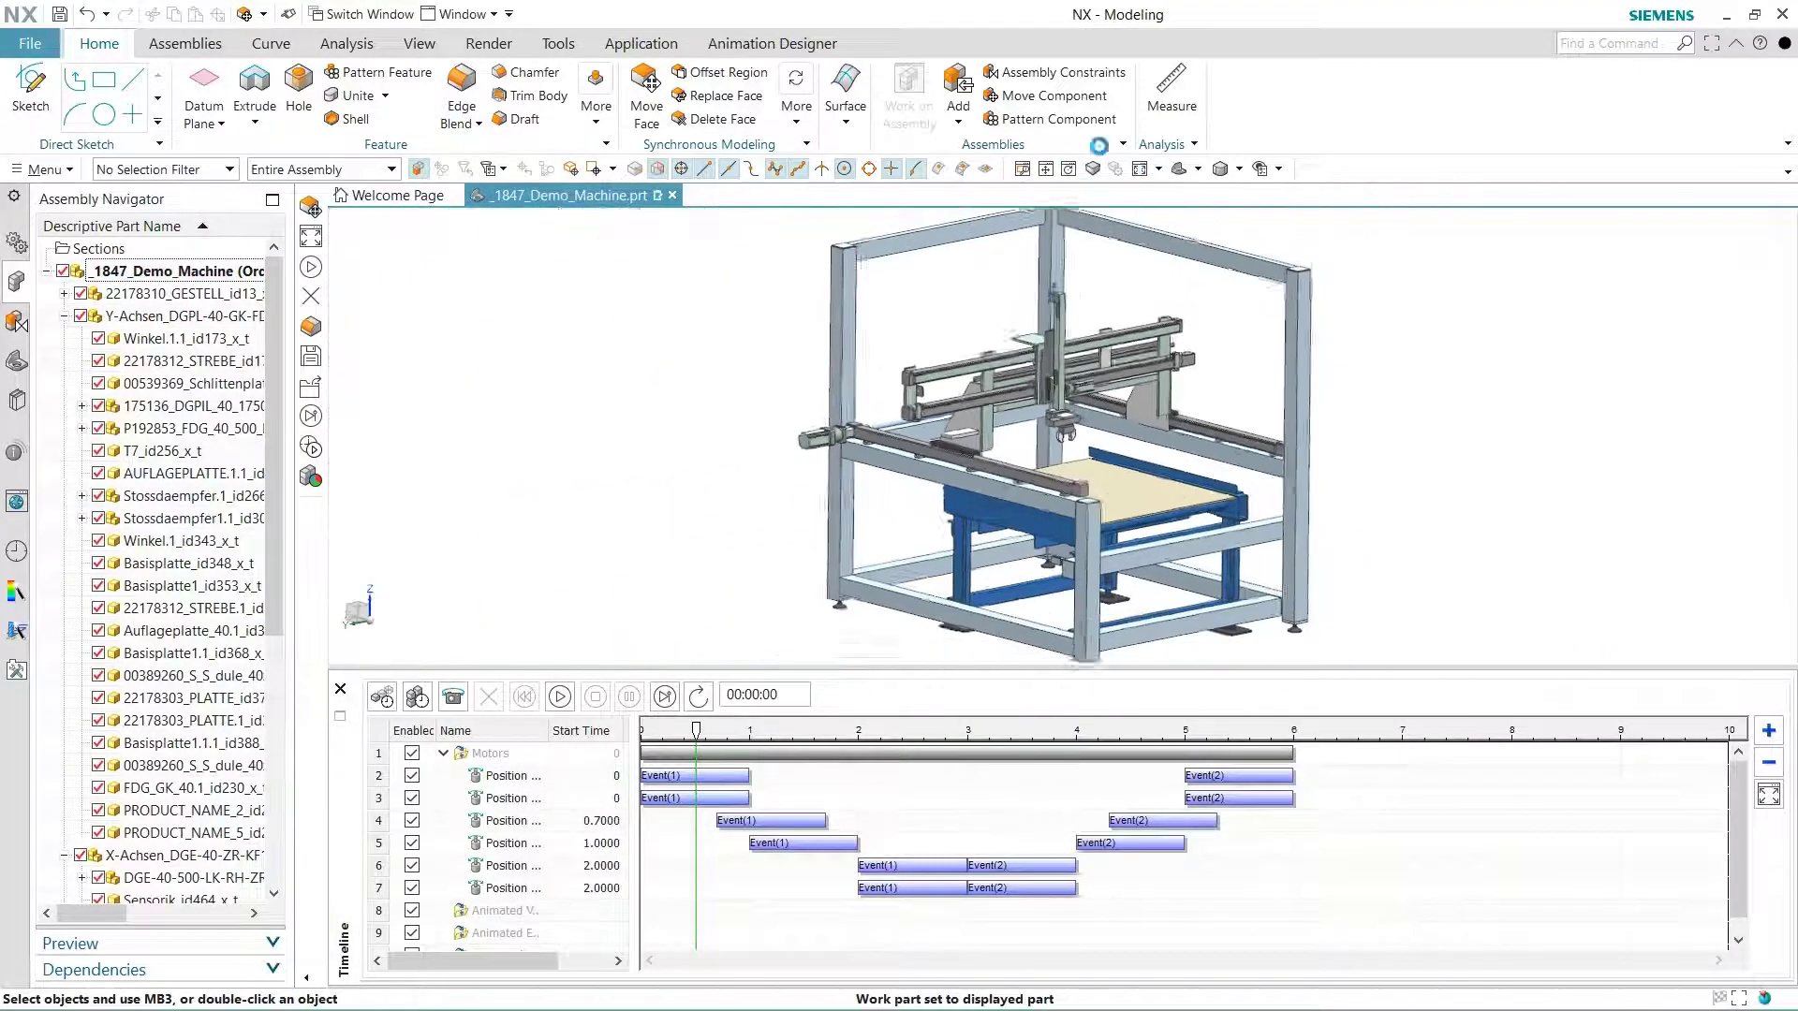
- Replay the animation with Collision on and reopen the distance monitor Graph
left_click(772, 44)
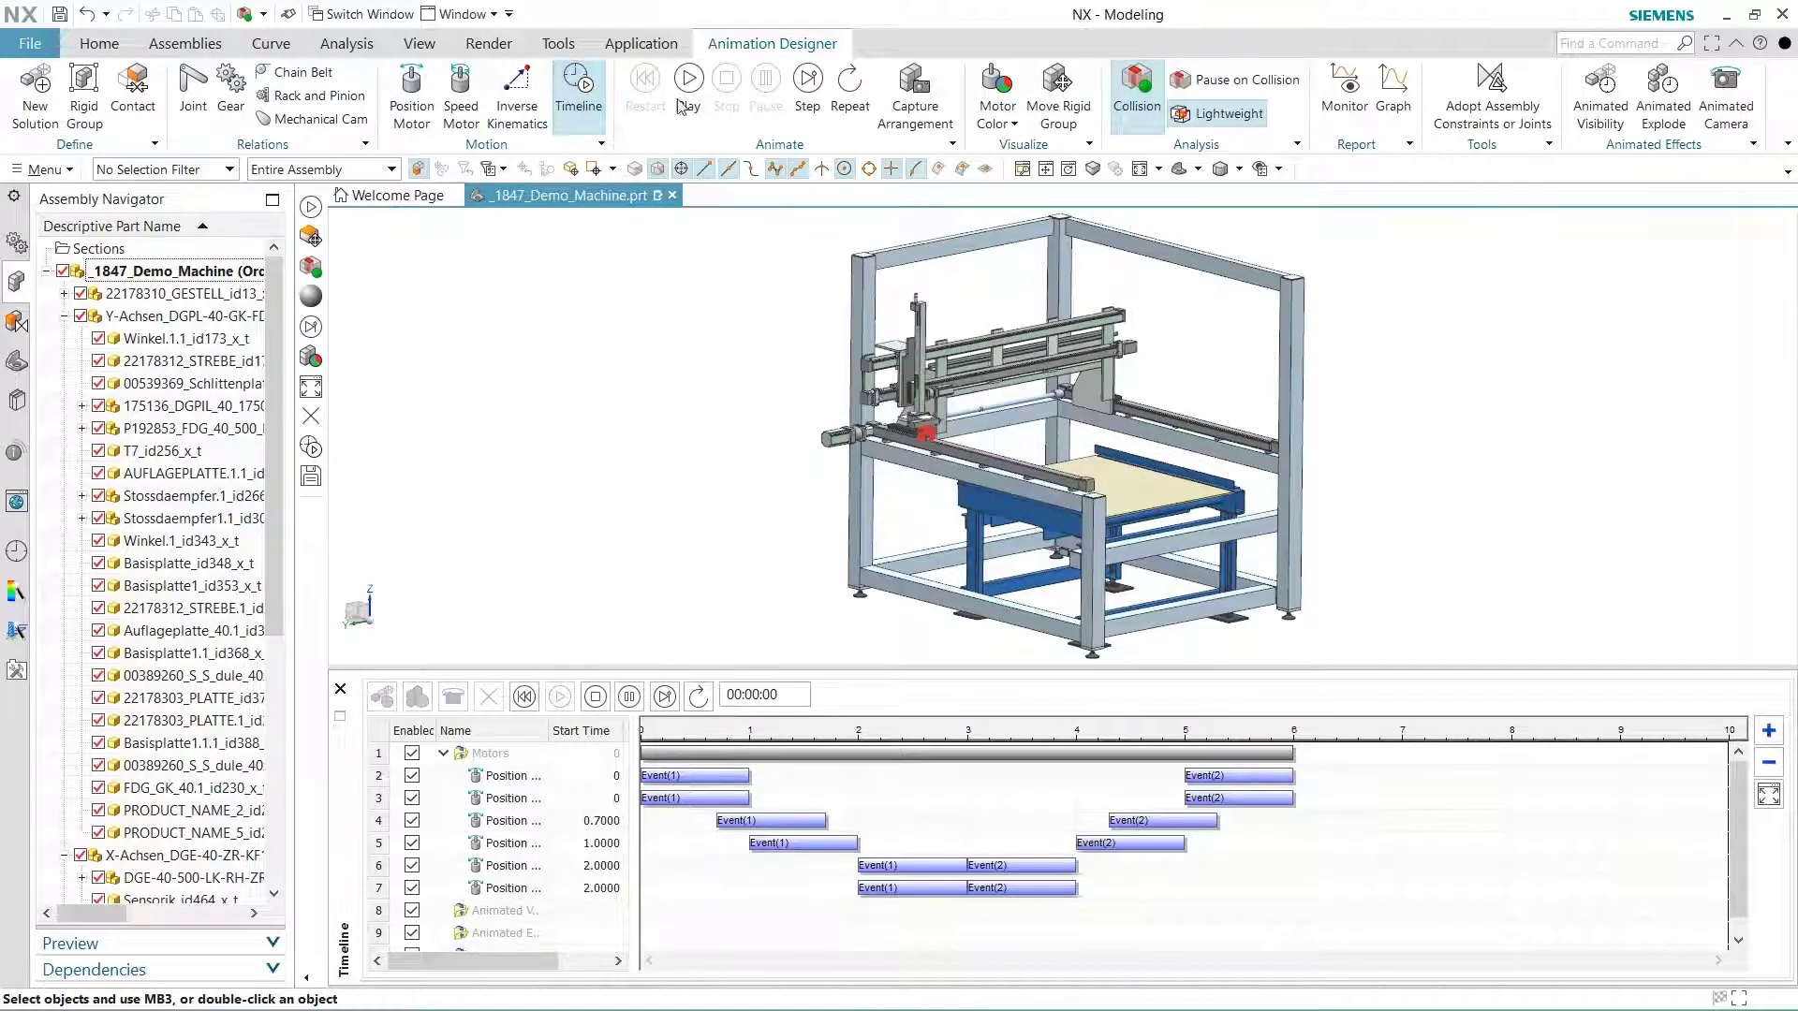
left_click(687, 81)
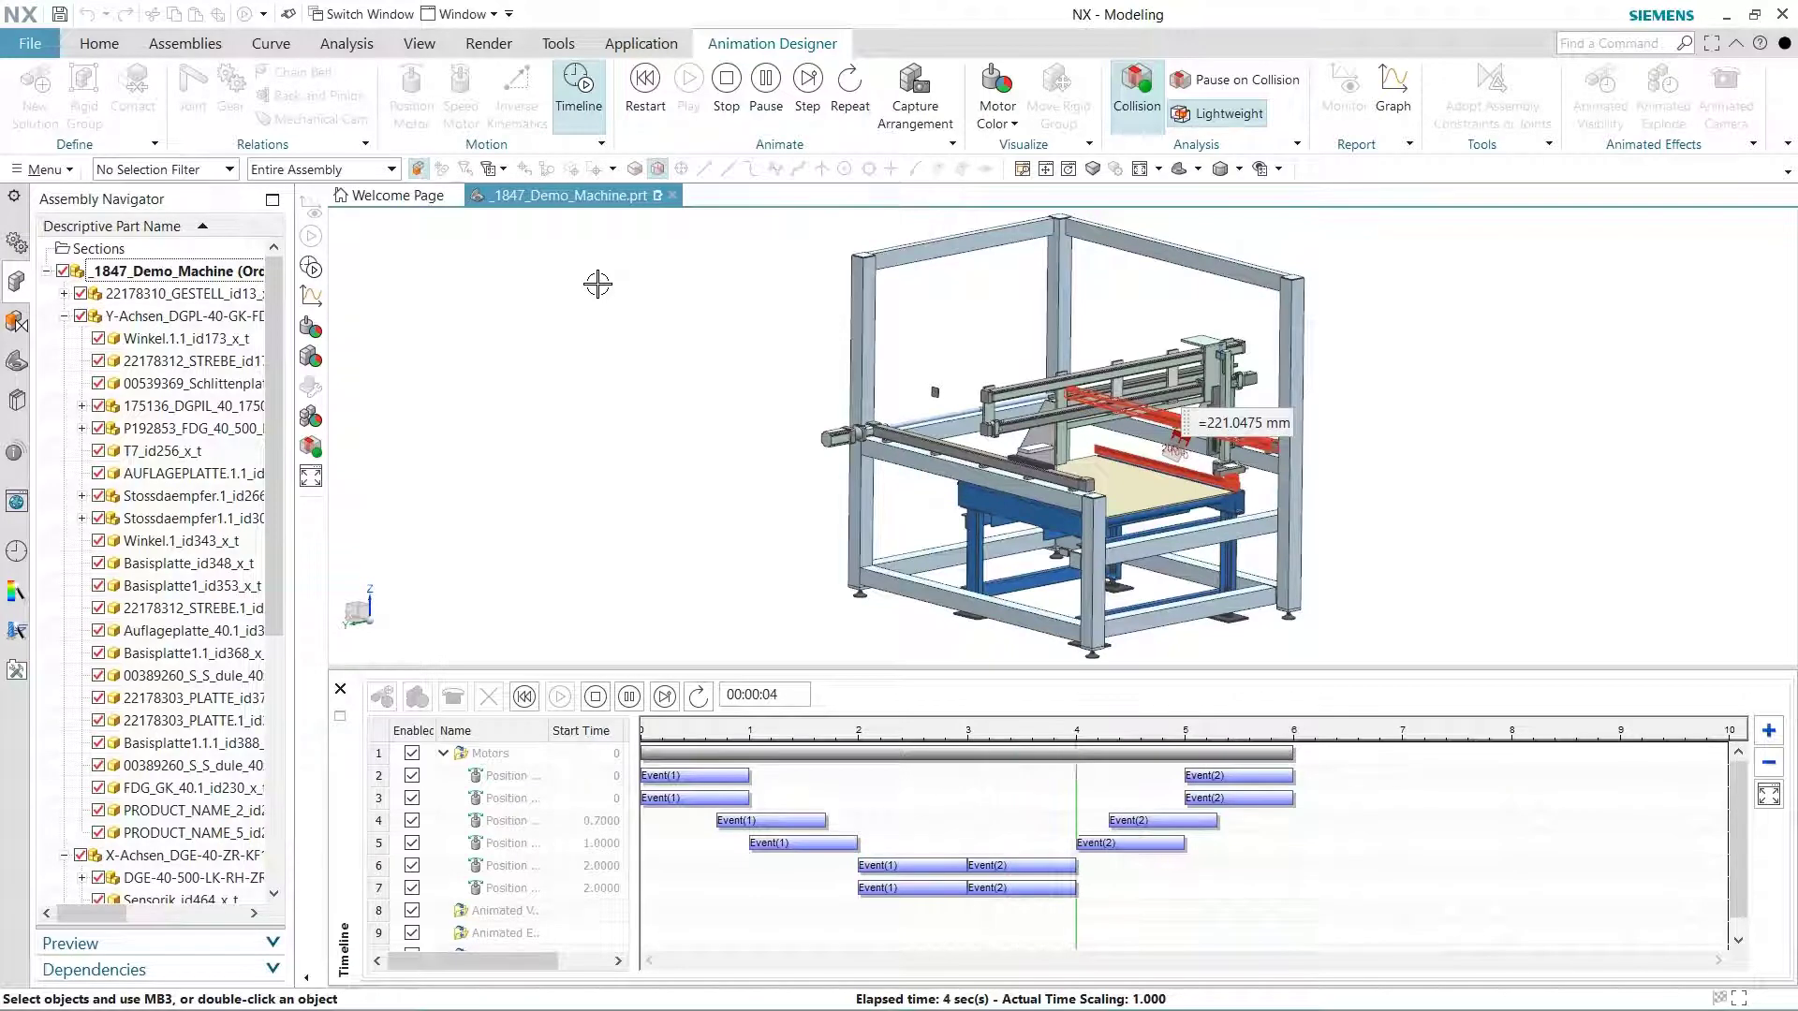
left_click(558, 696)
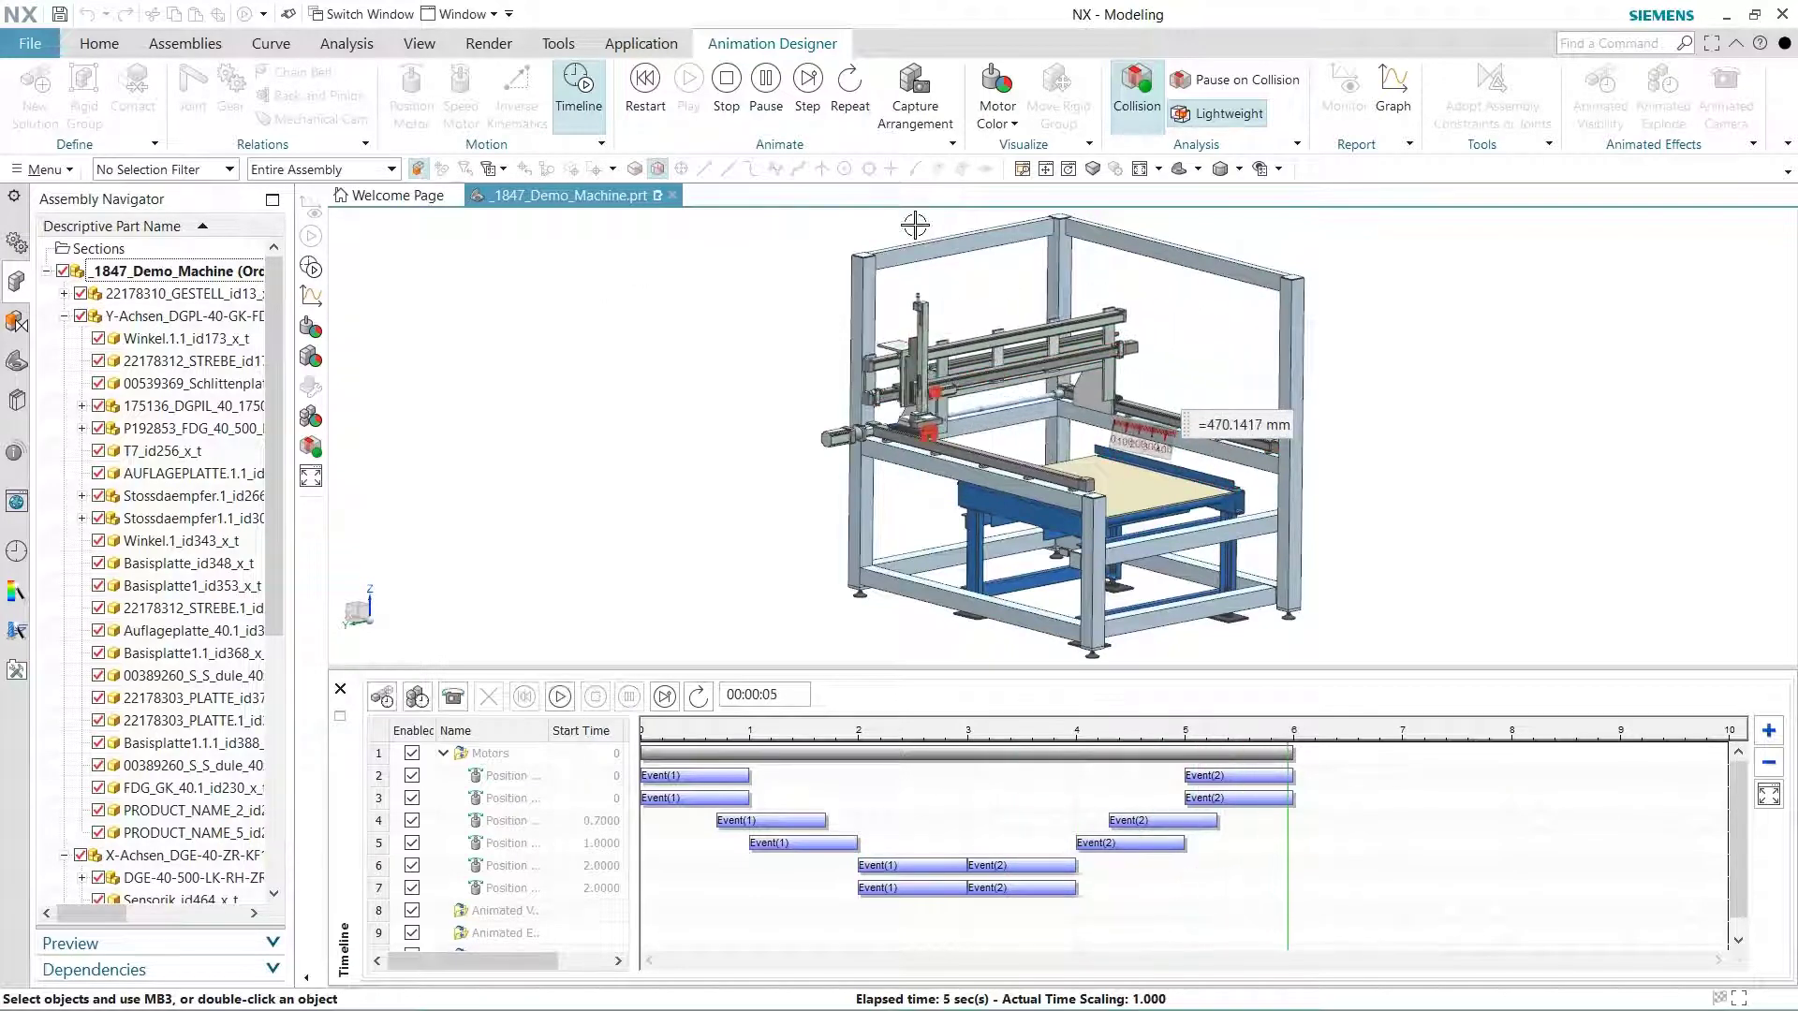
left_click(1394, 92)
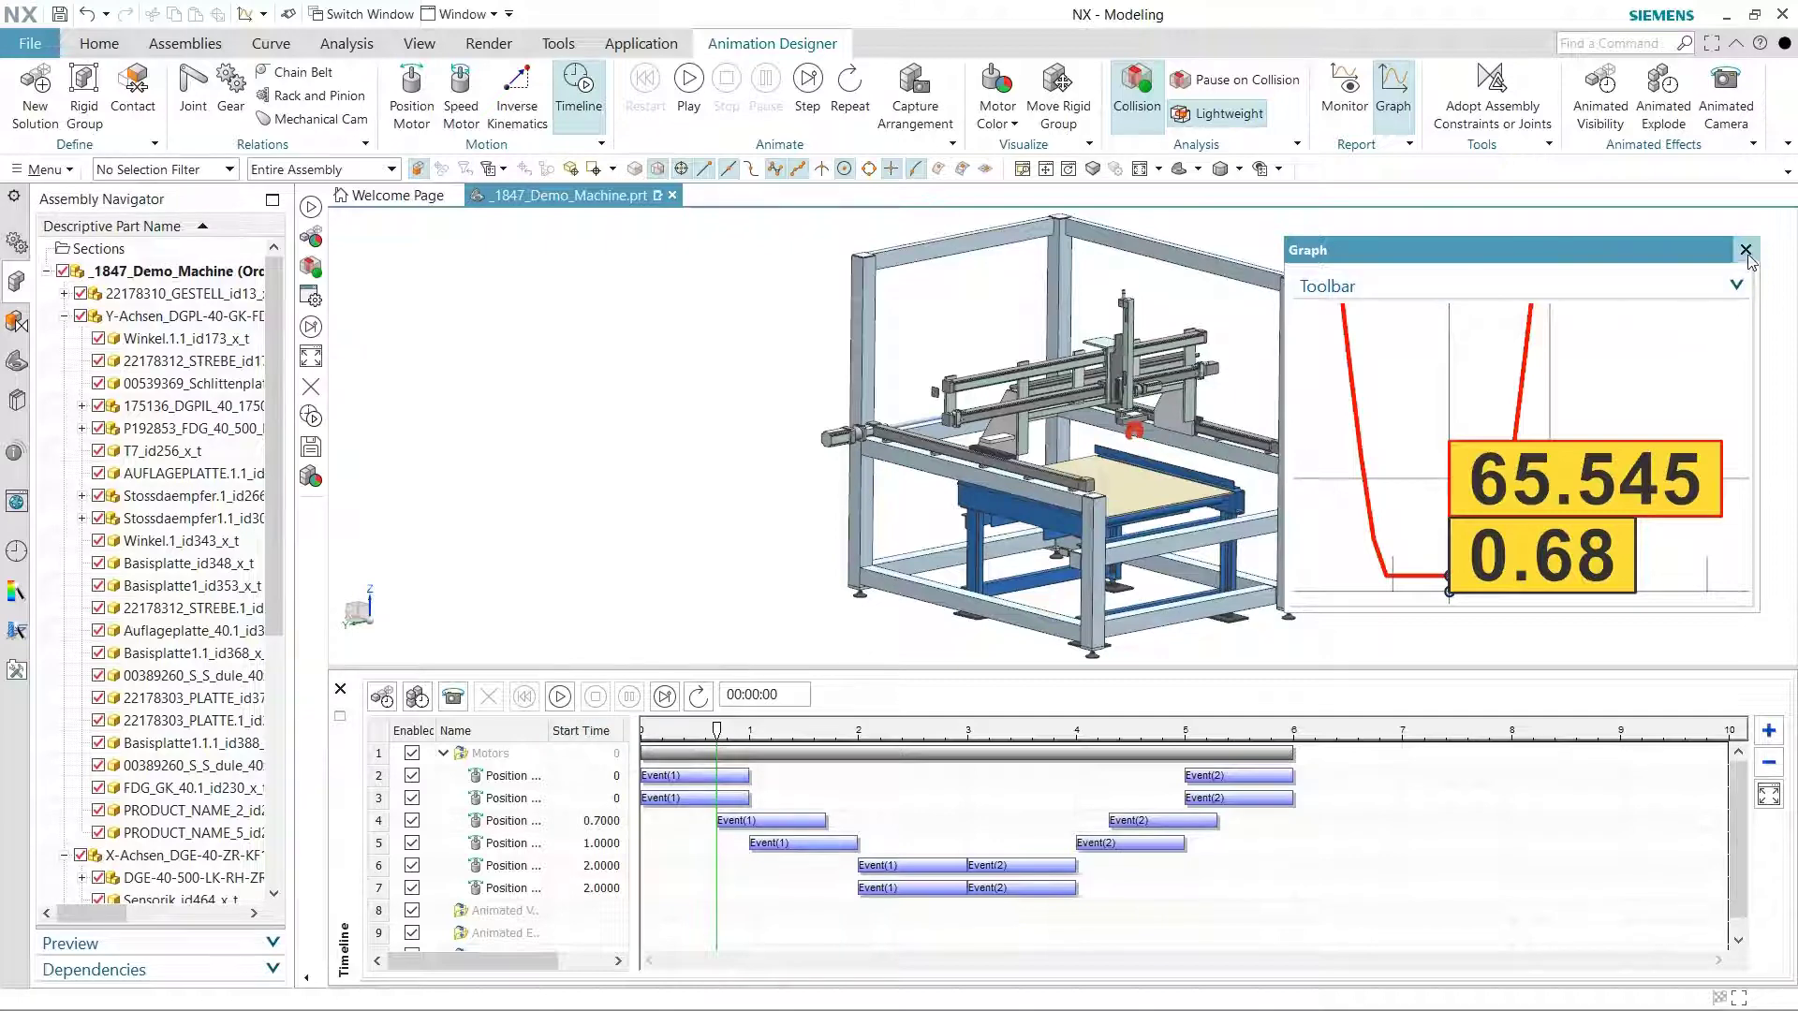
- Close the graph and add visibility events for the ROLLTISCH roller table and table top
left_click(1746, 250)
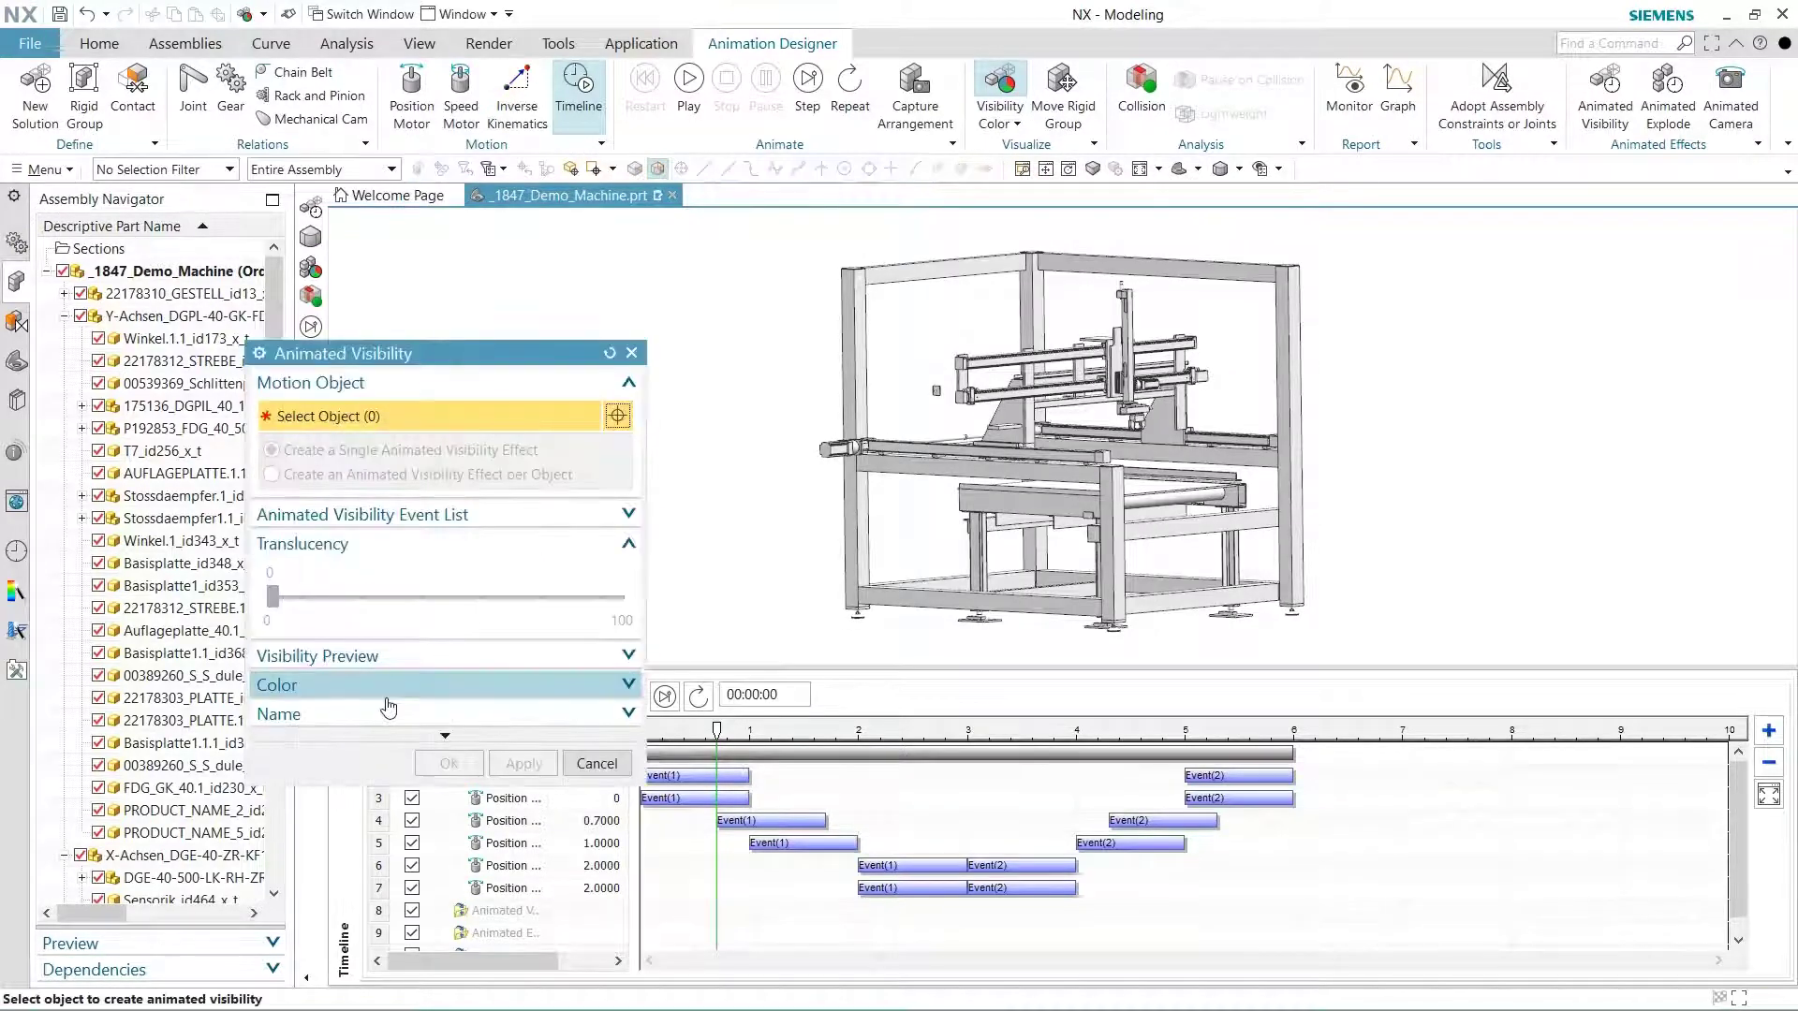
mouse_move(854, 539)
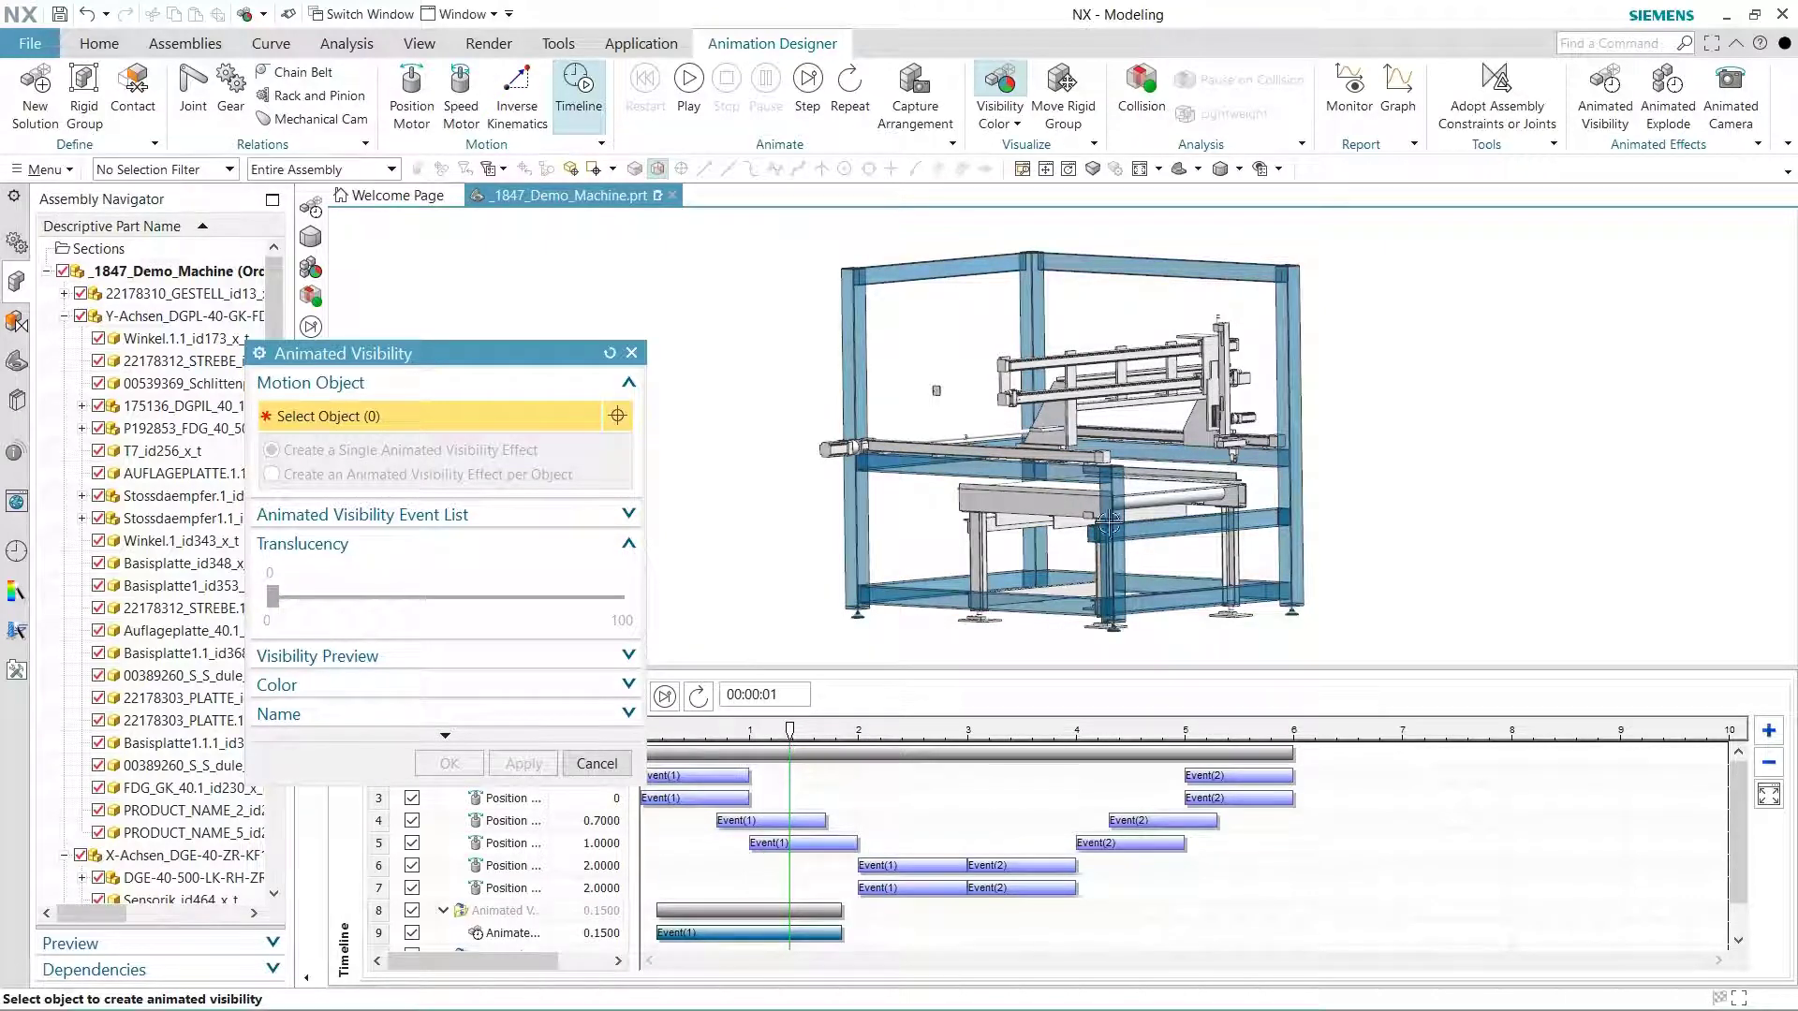
left_click(1066, 510)
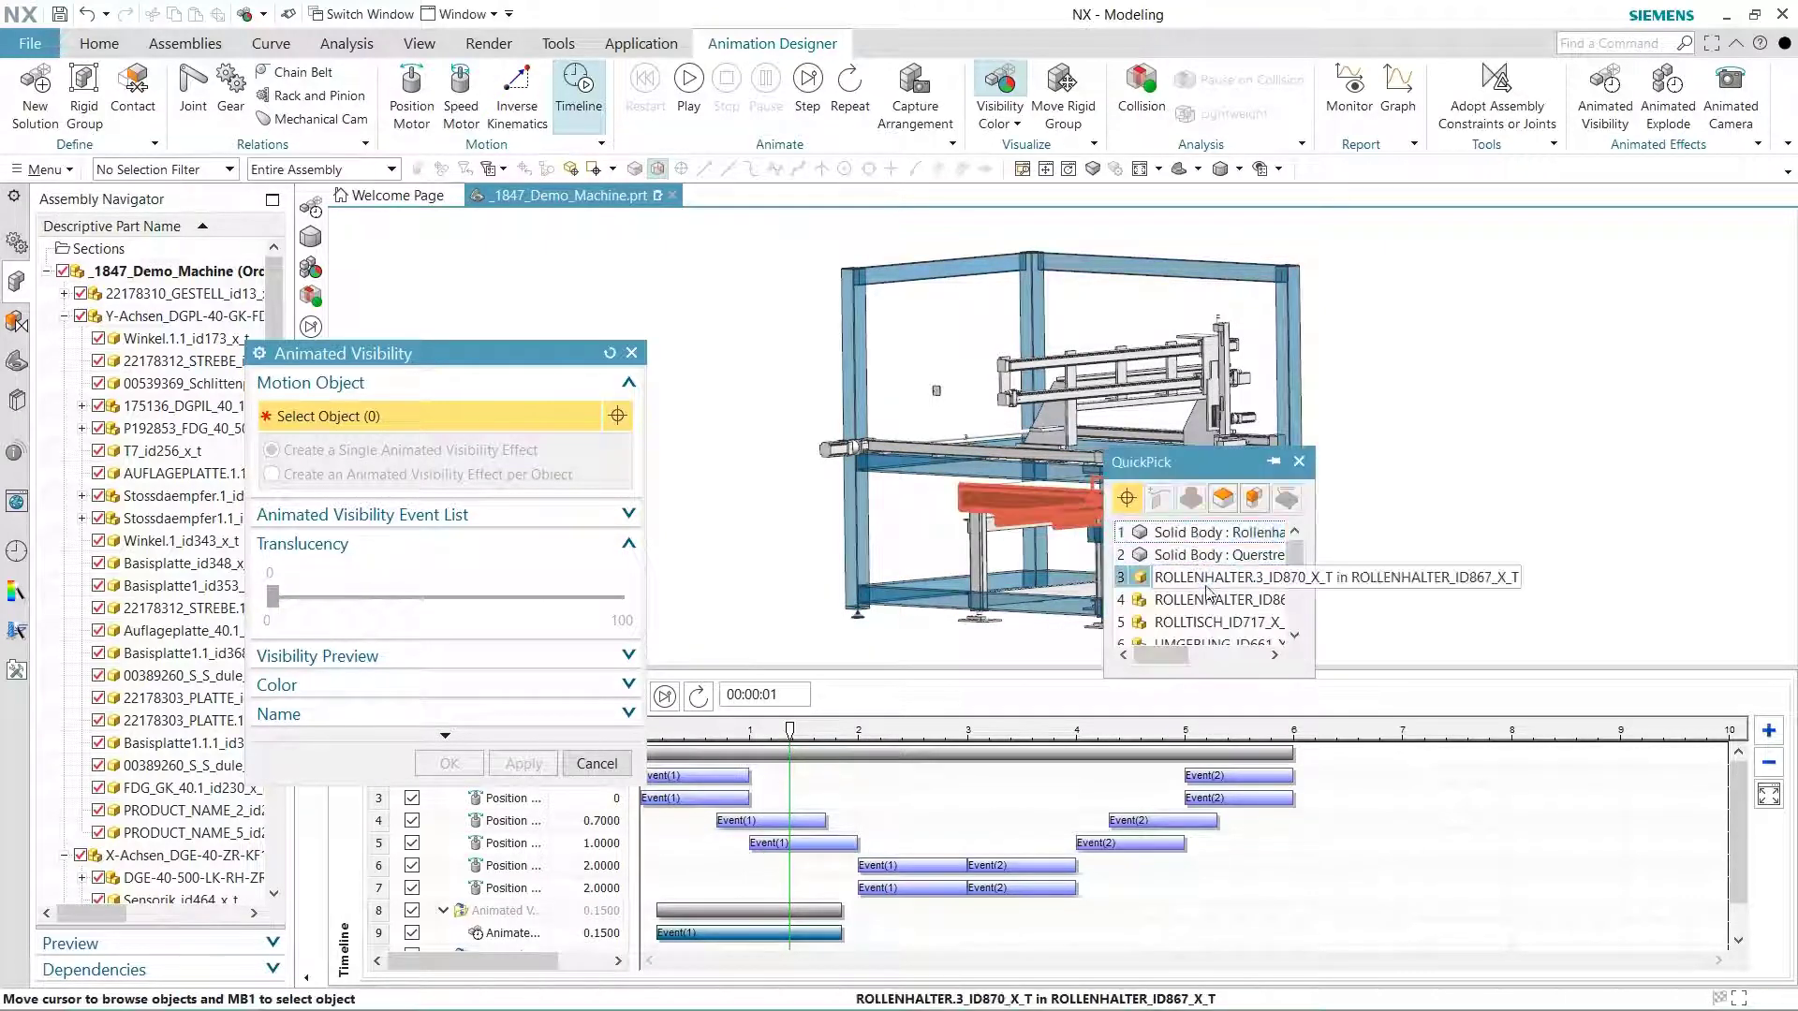
left_click(1217, 622)
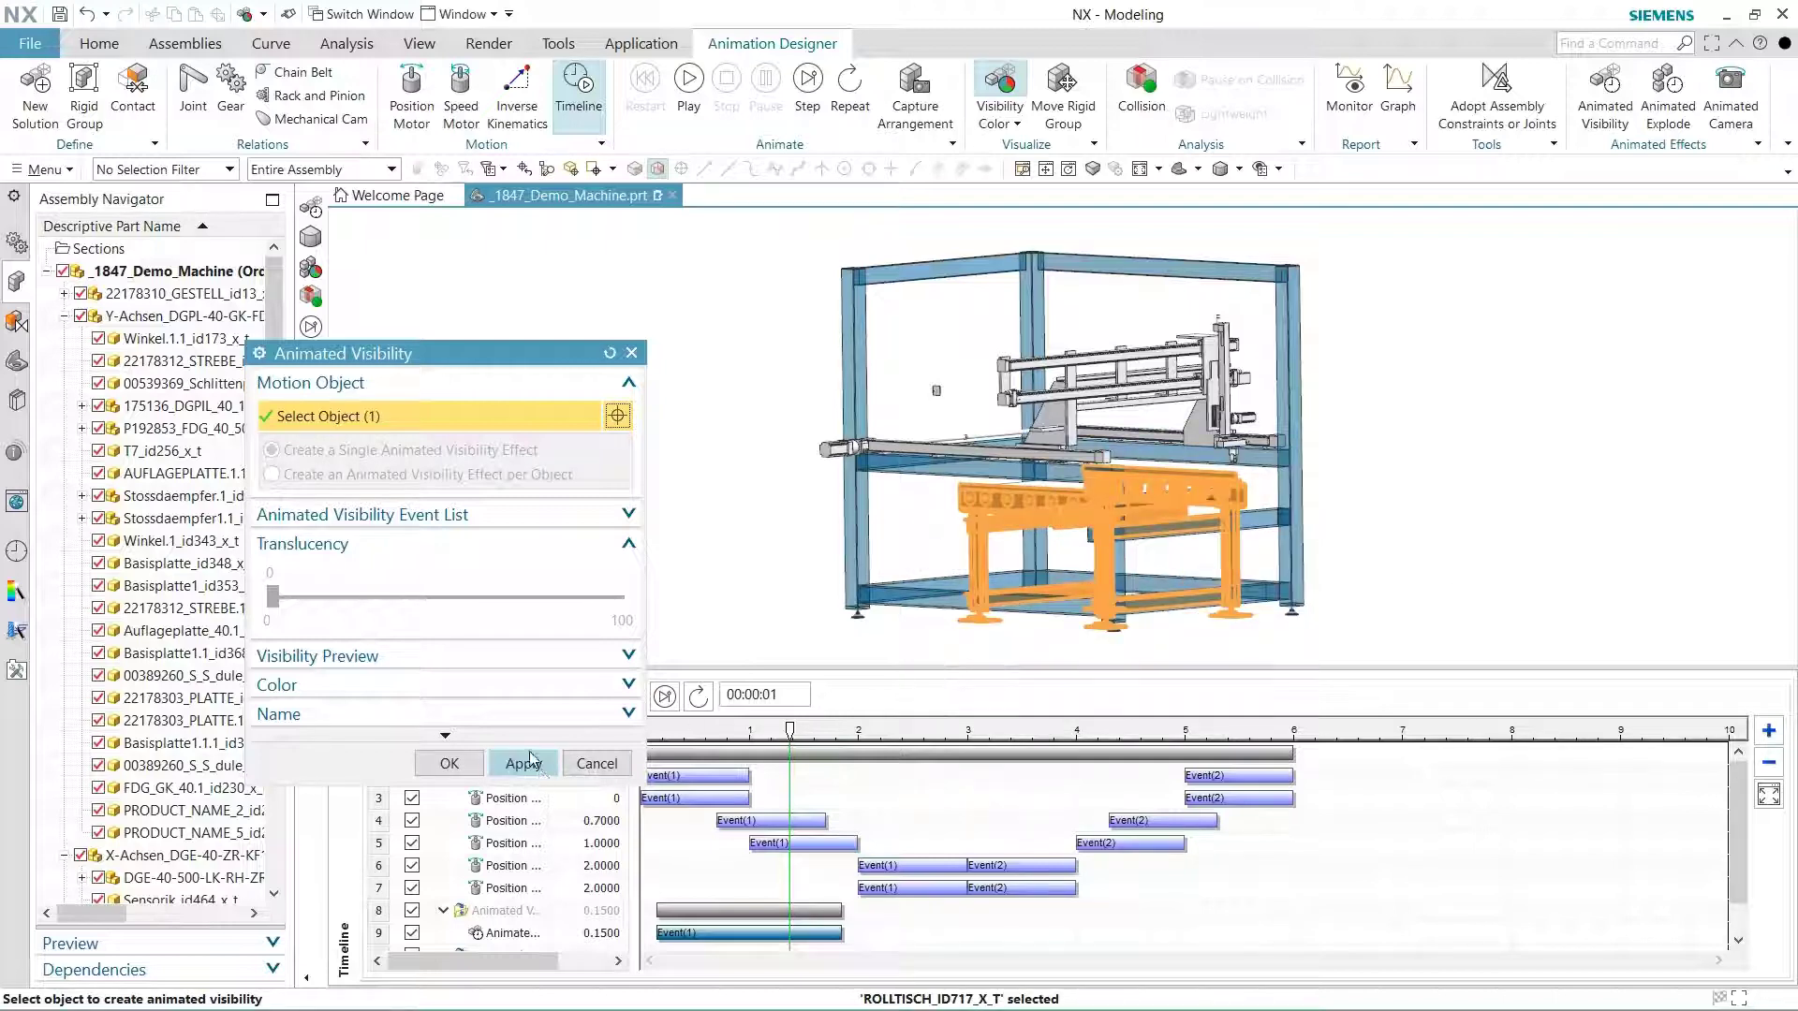
left_click(522, 762)
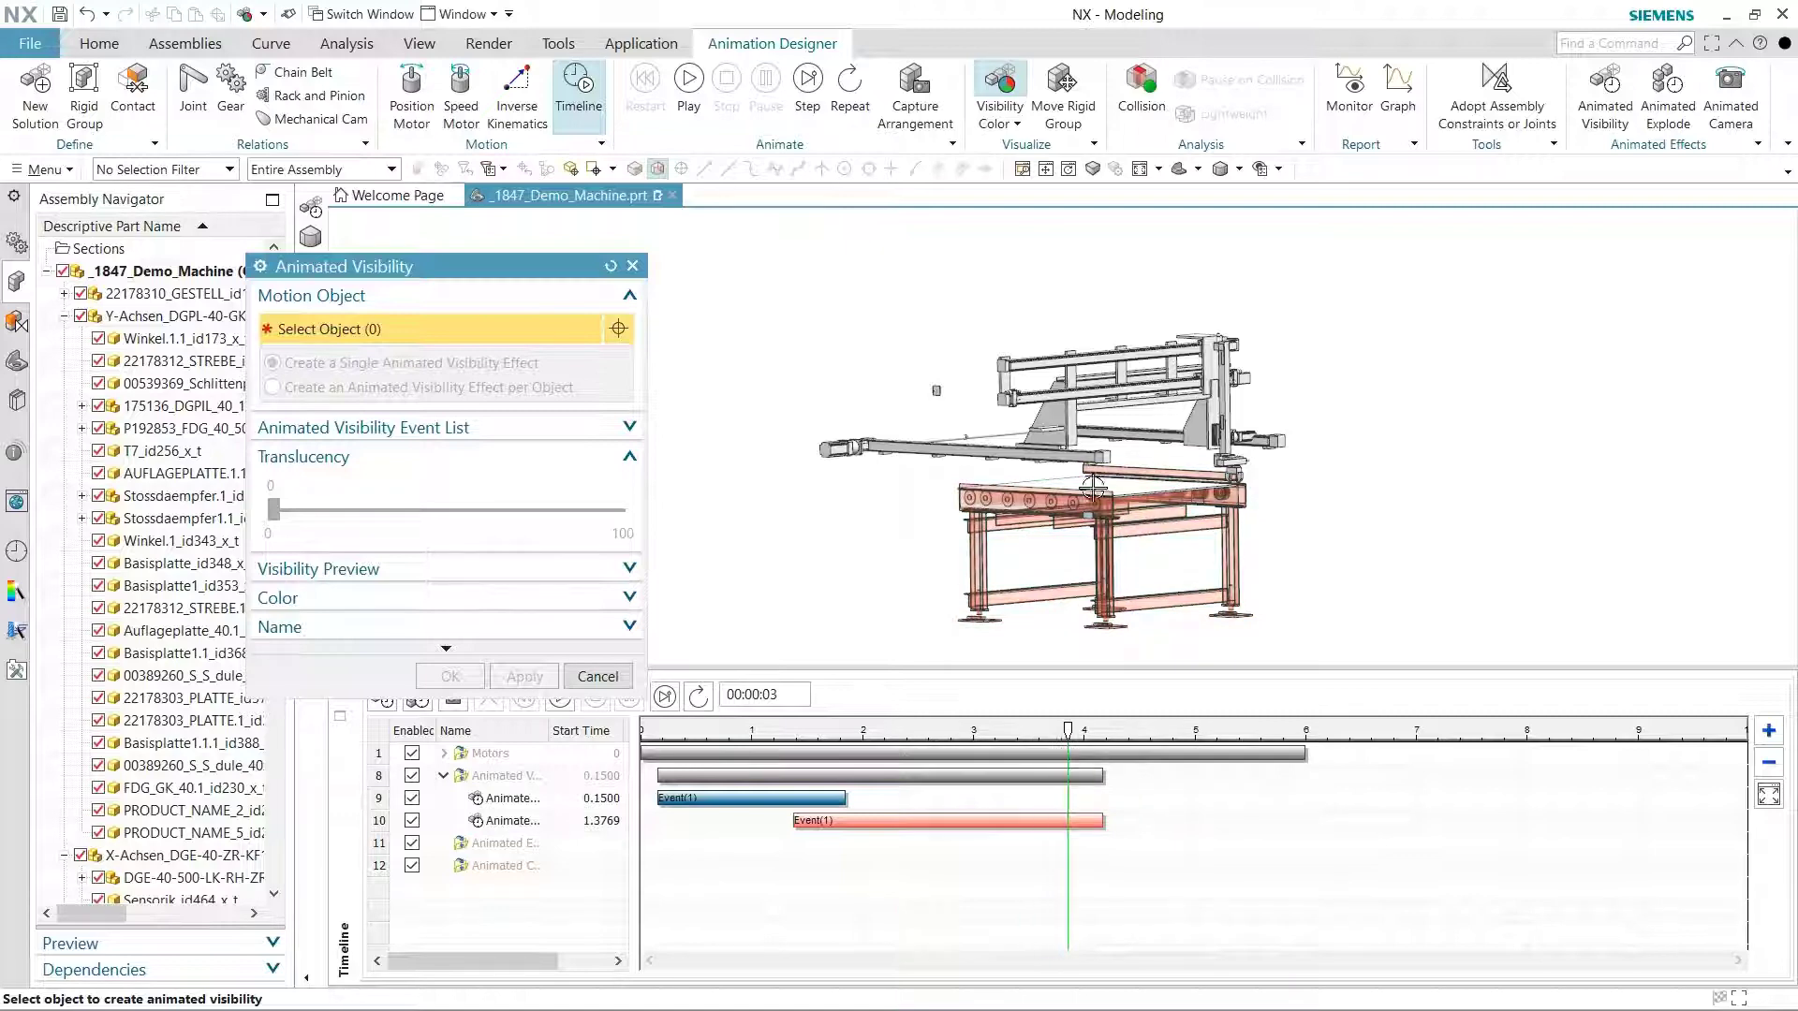
left_click(1089, 499)
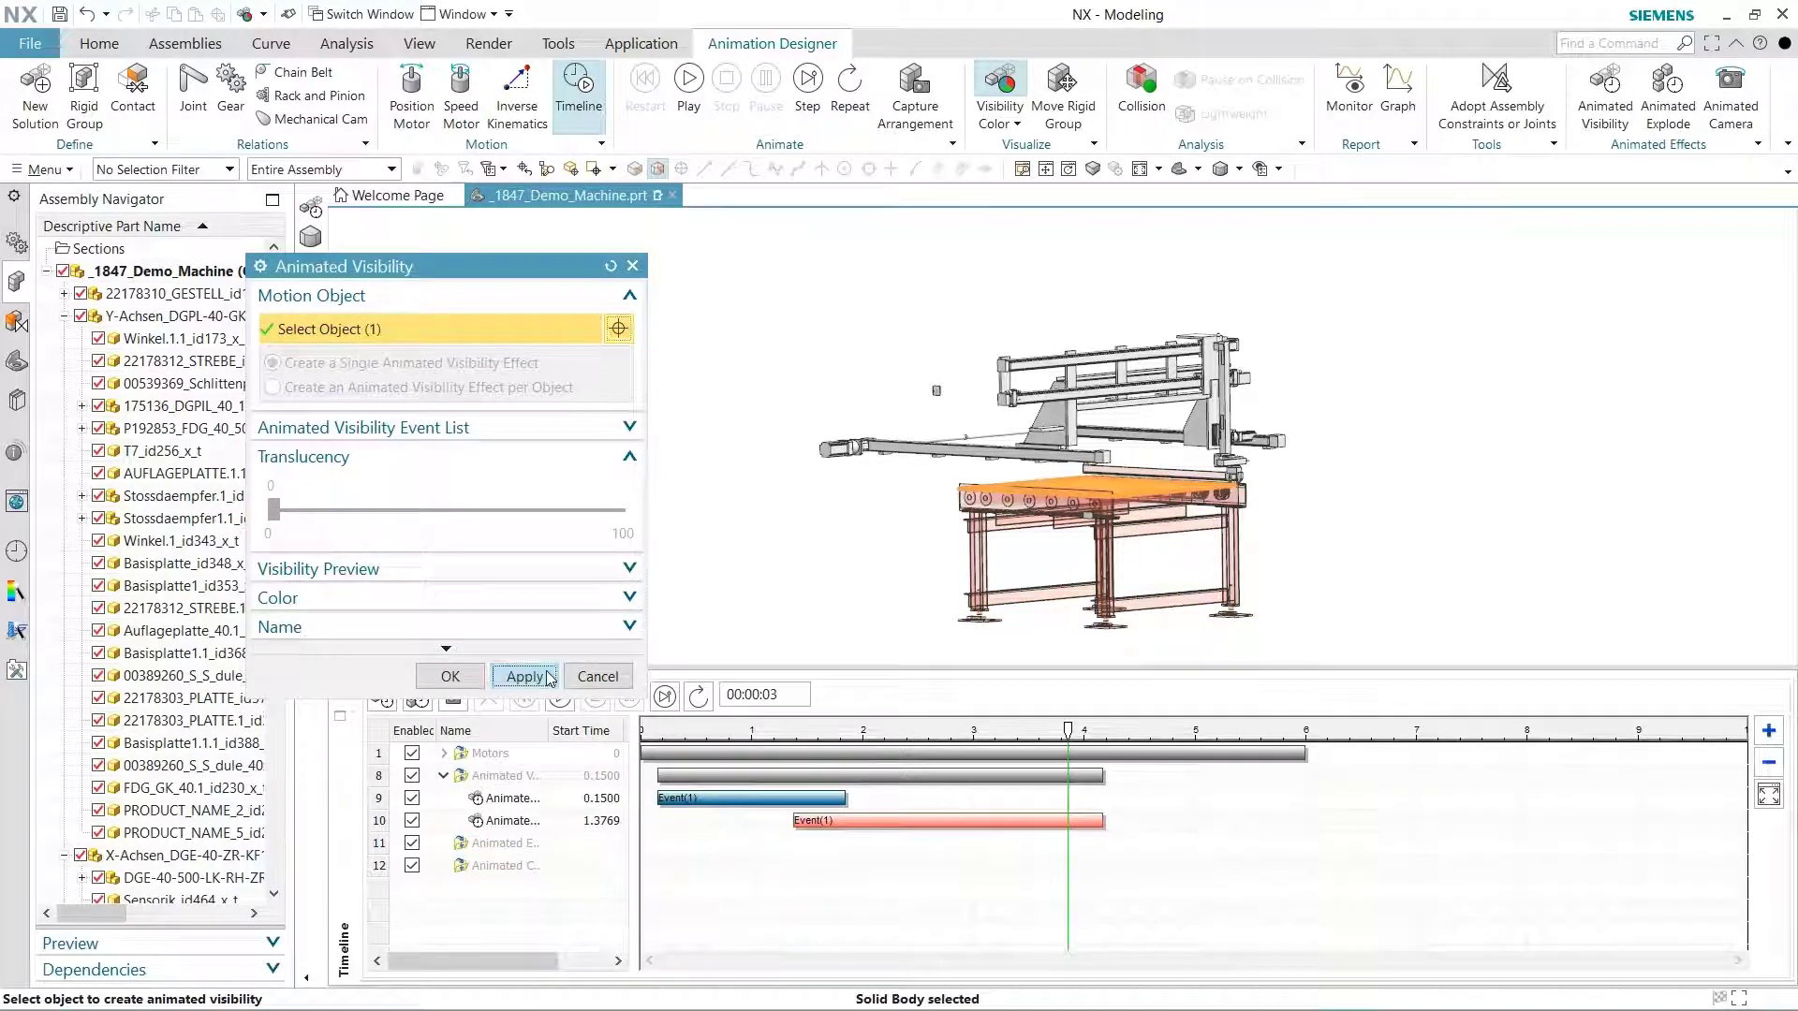
left_click(524, 675)
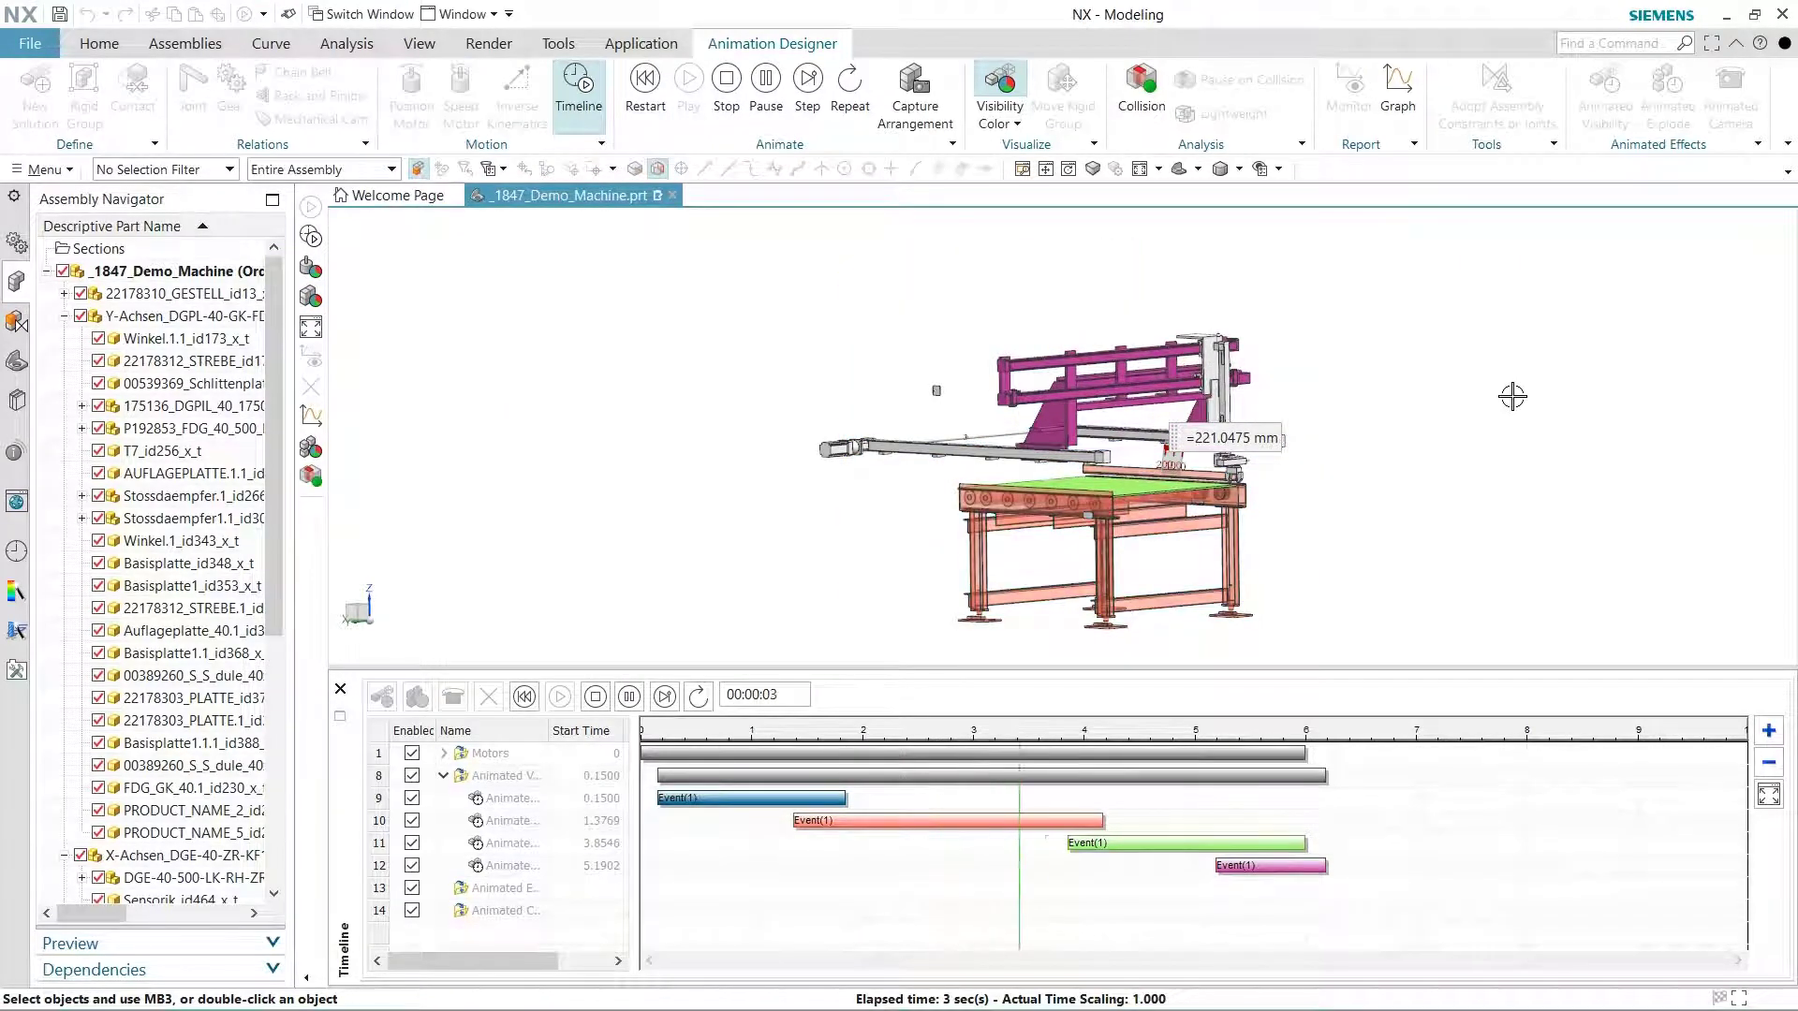
- Preview the six-second visibility fades, then stop and restart at zero
left_click(807, 80)
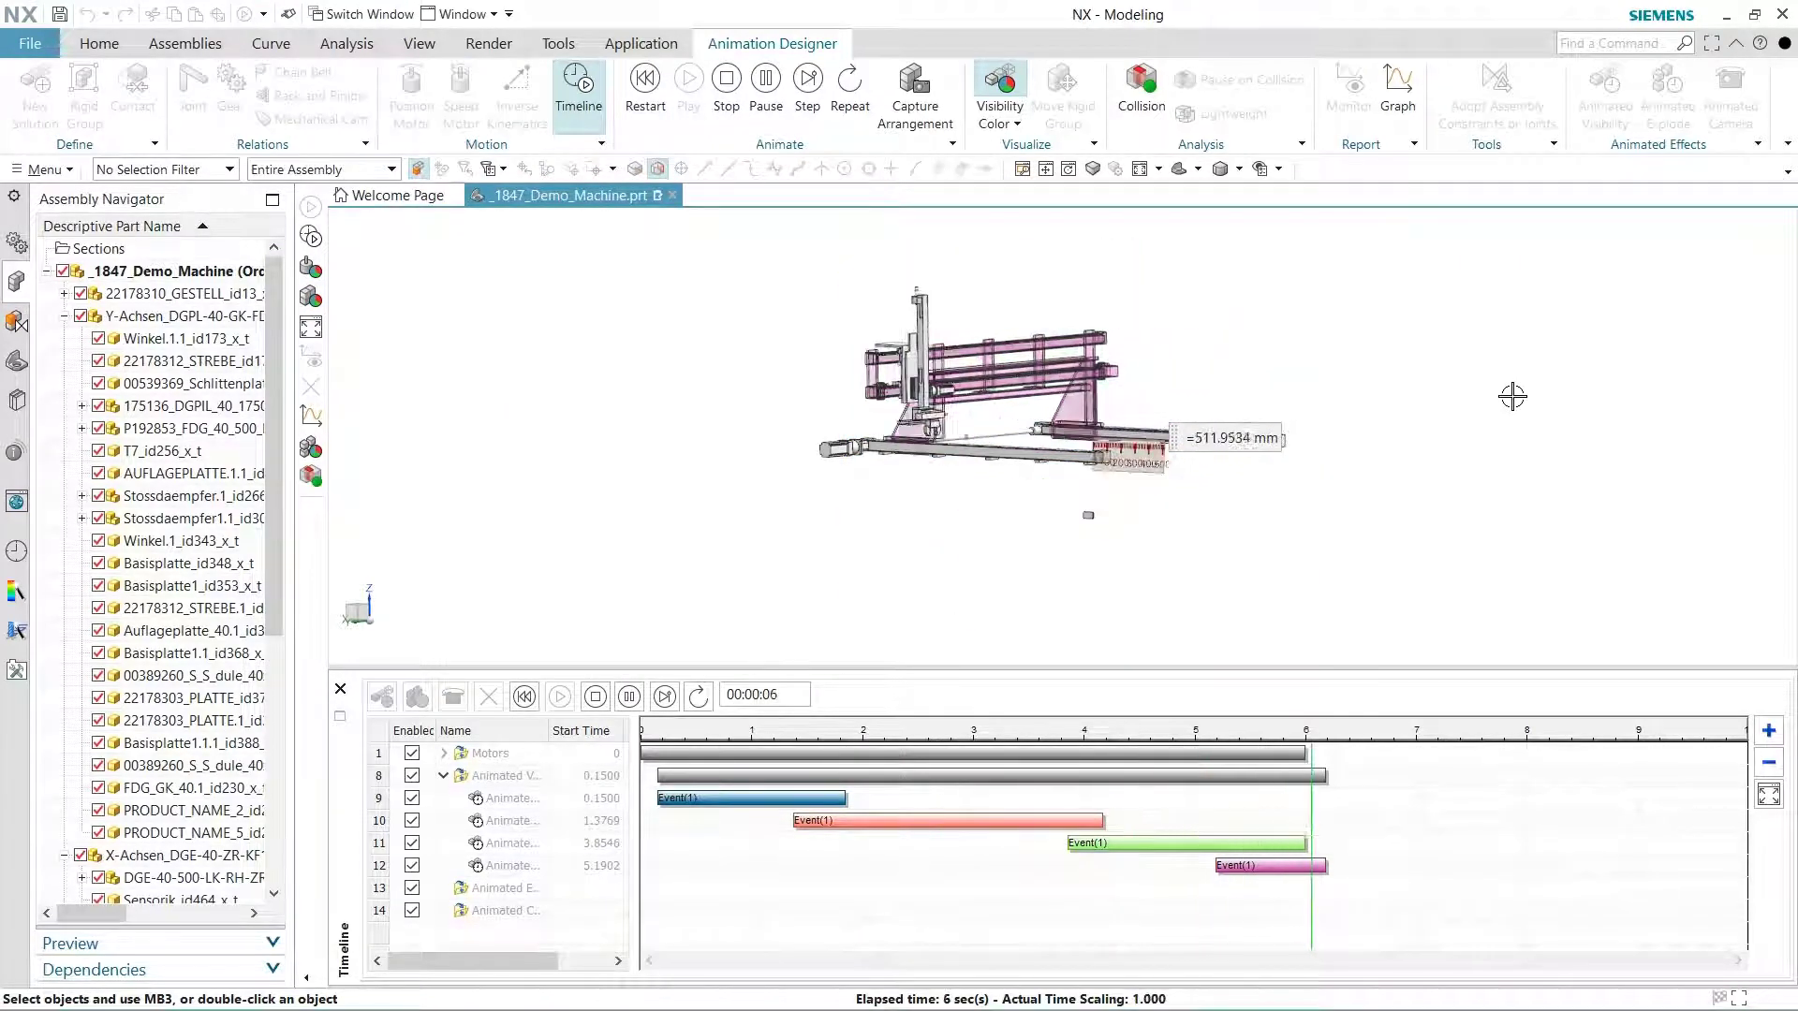
left_click(525, 696)
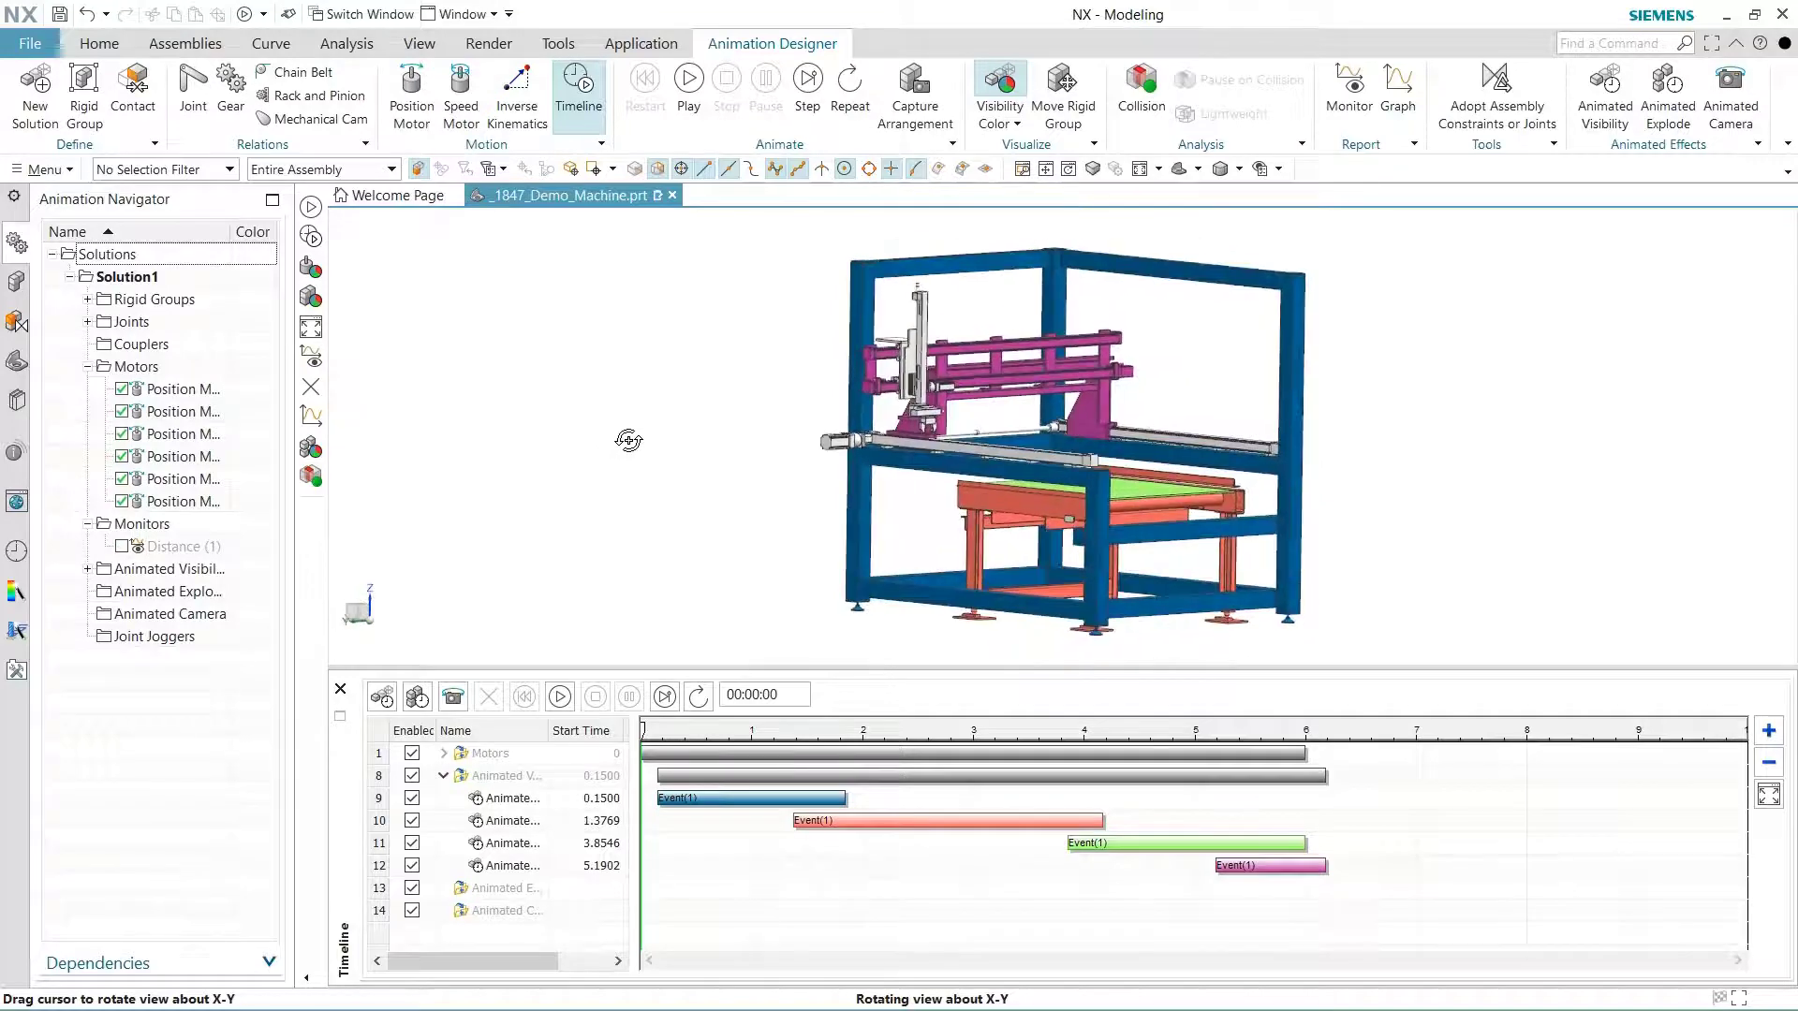
- Colour parts by explode effect and add explode effects for two frame beam groups
left_click(997, 94)
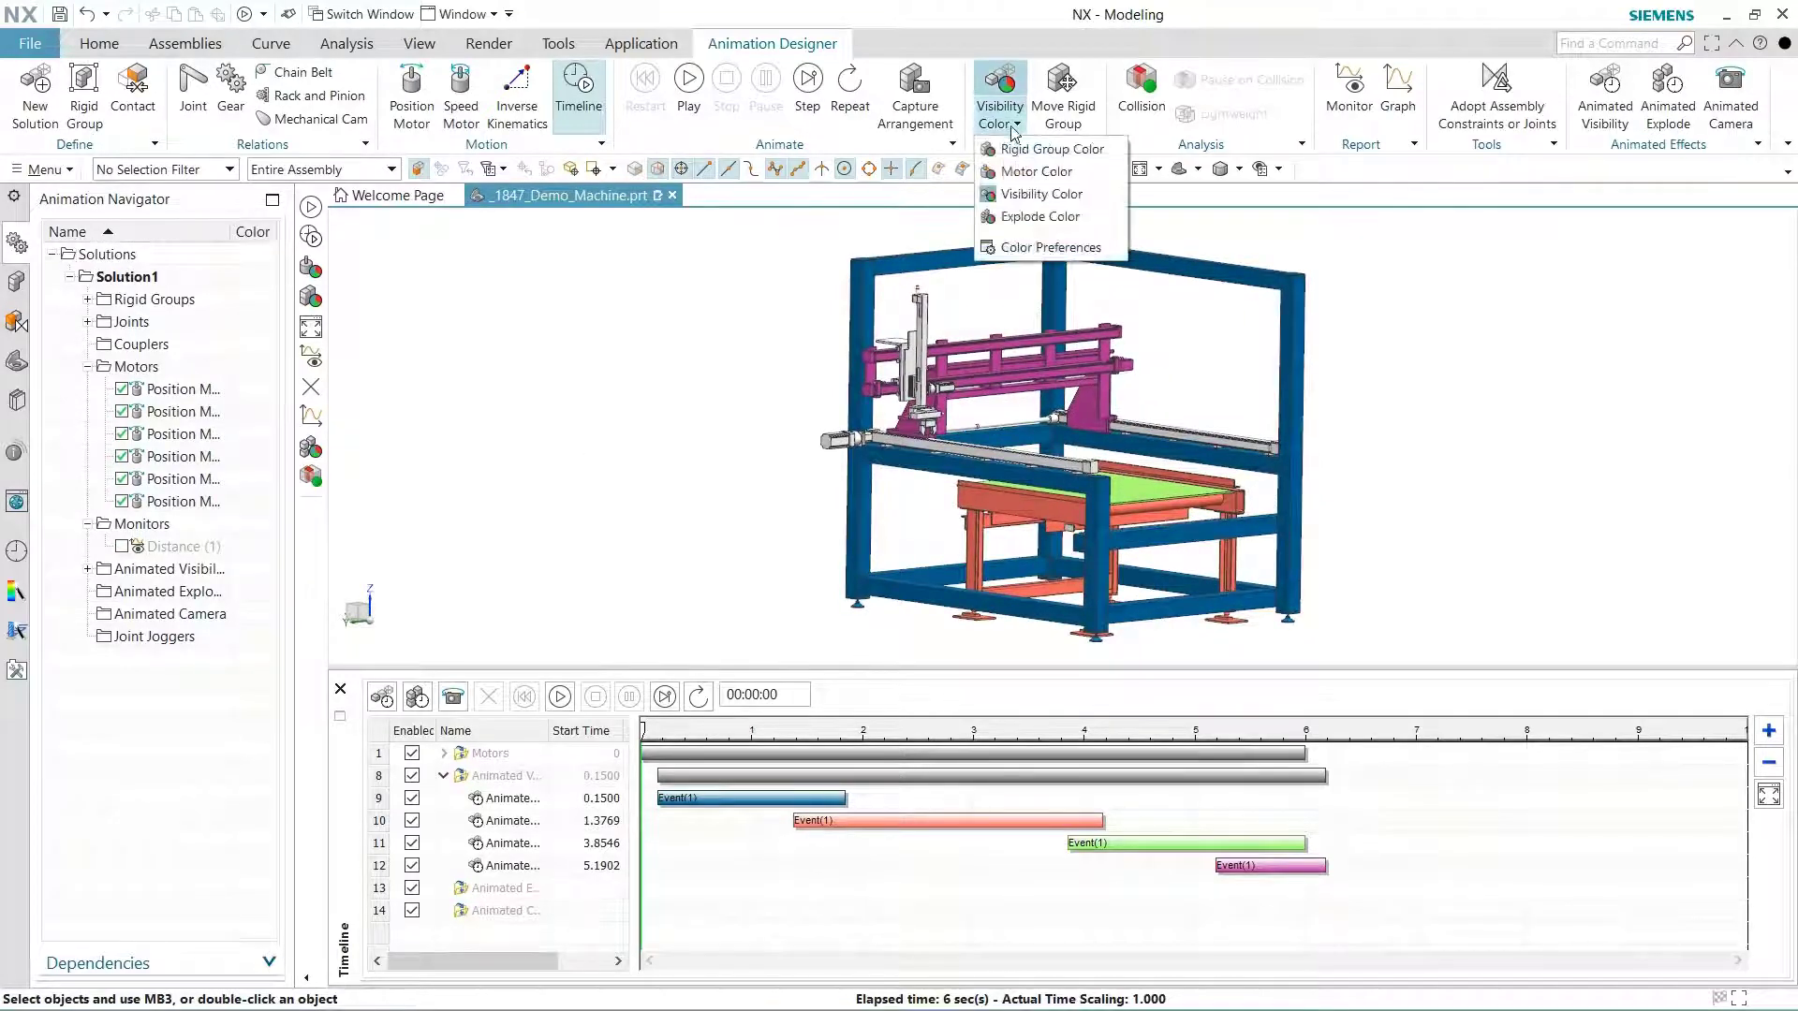
left_click(1036, 193)
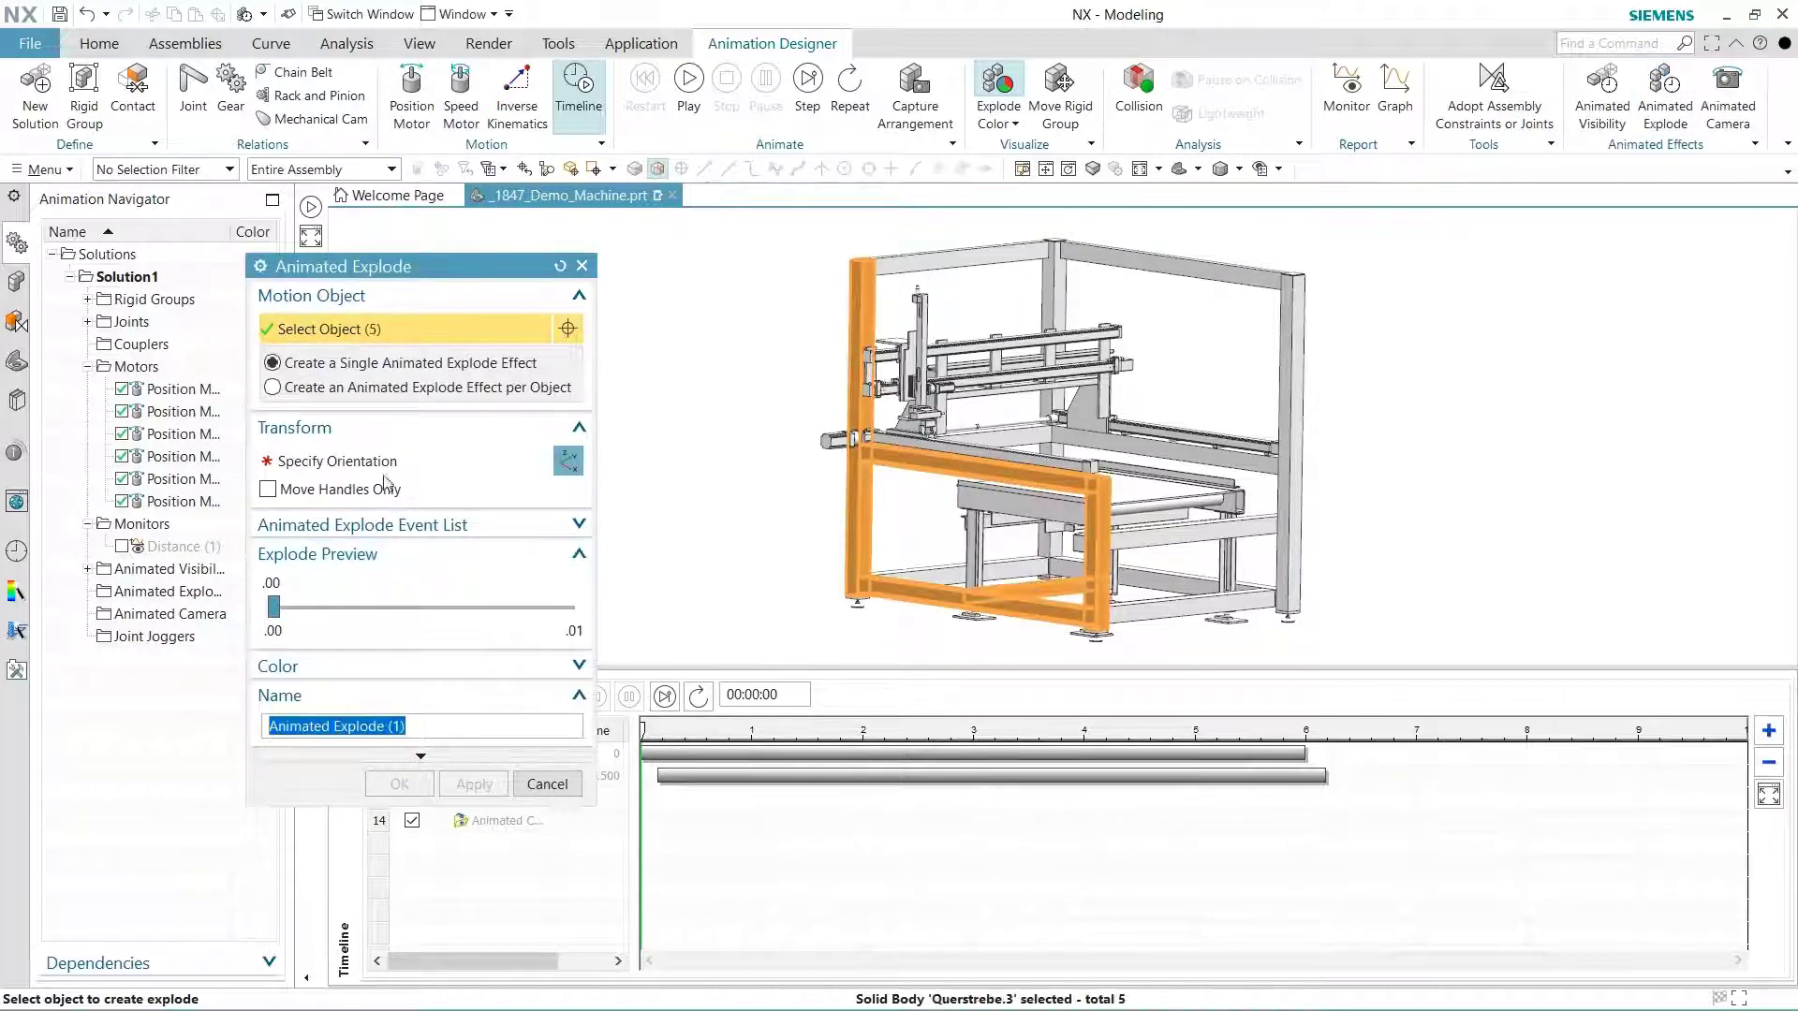
left_click(336, 460)
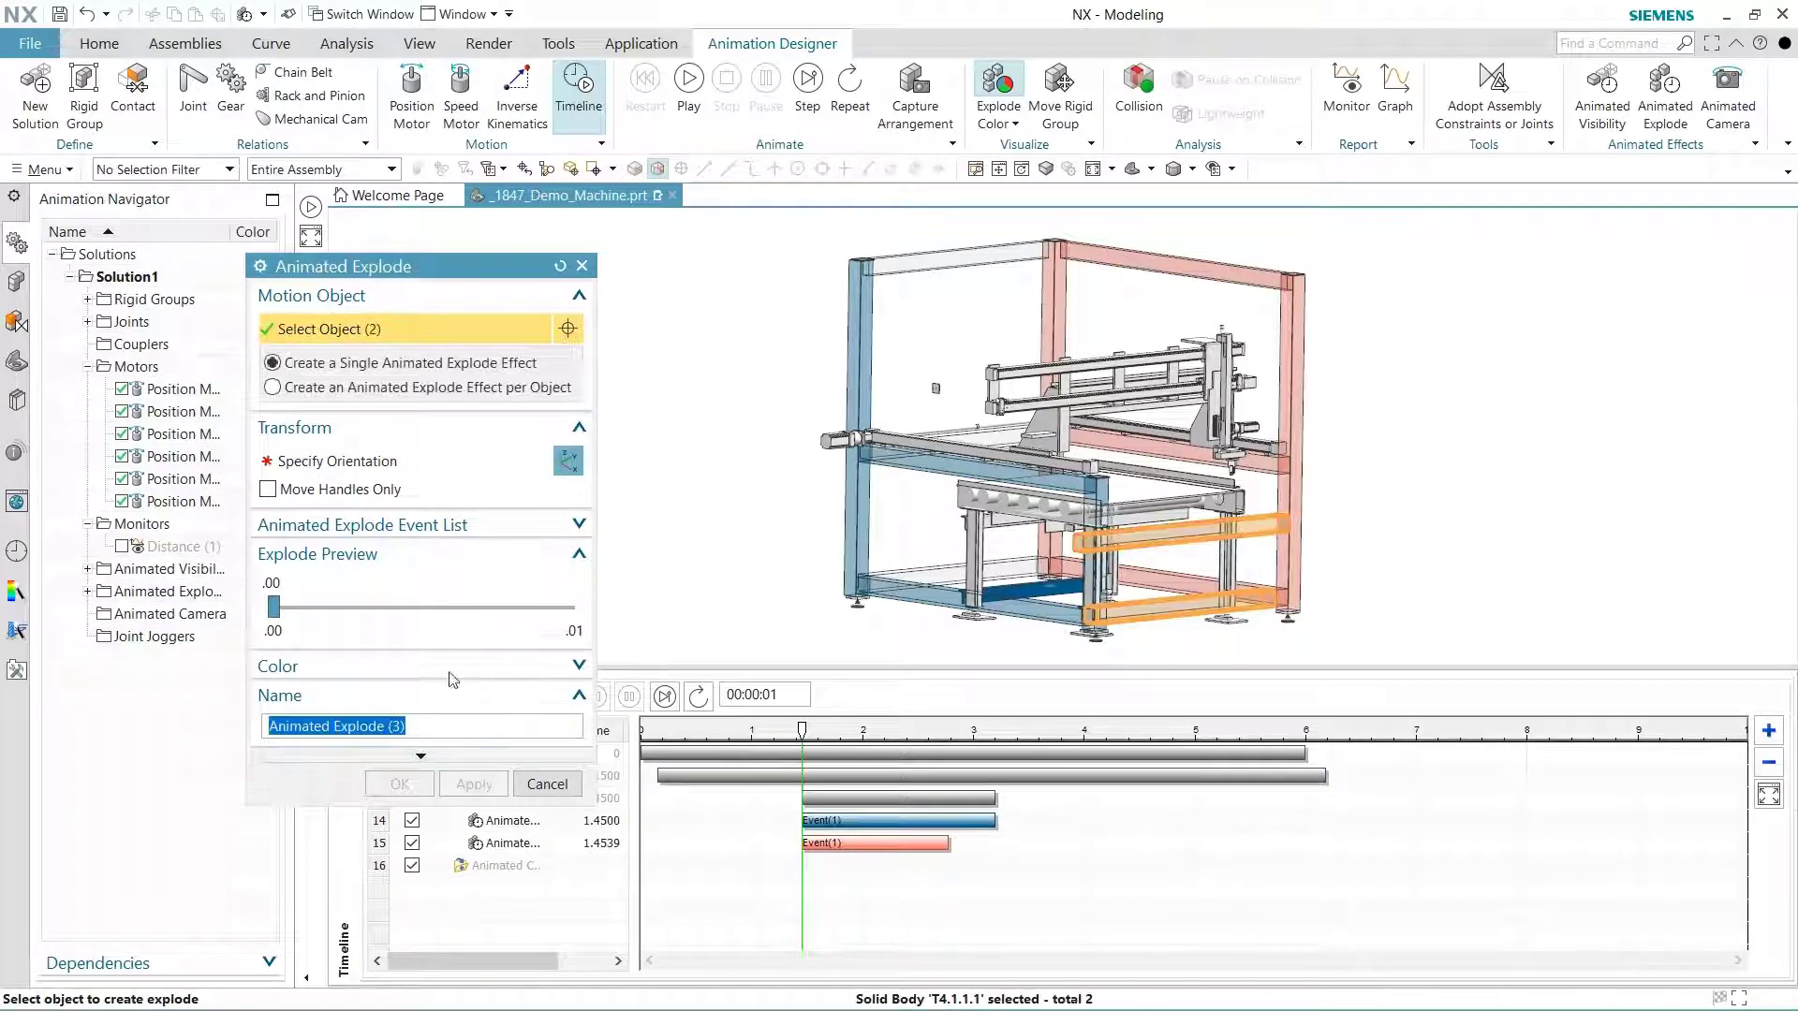
left_click(337, 460)
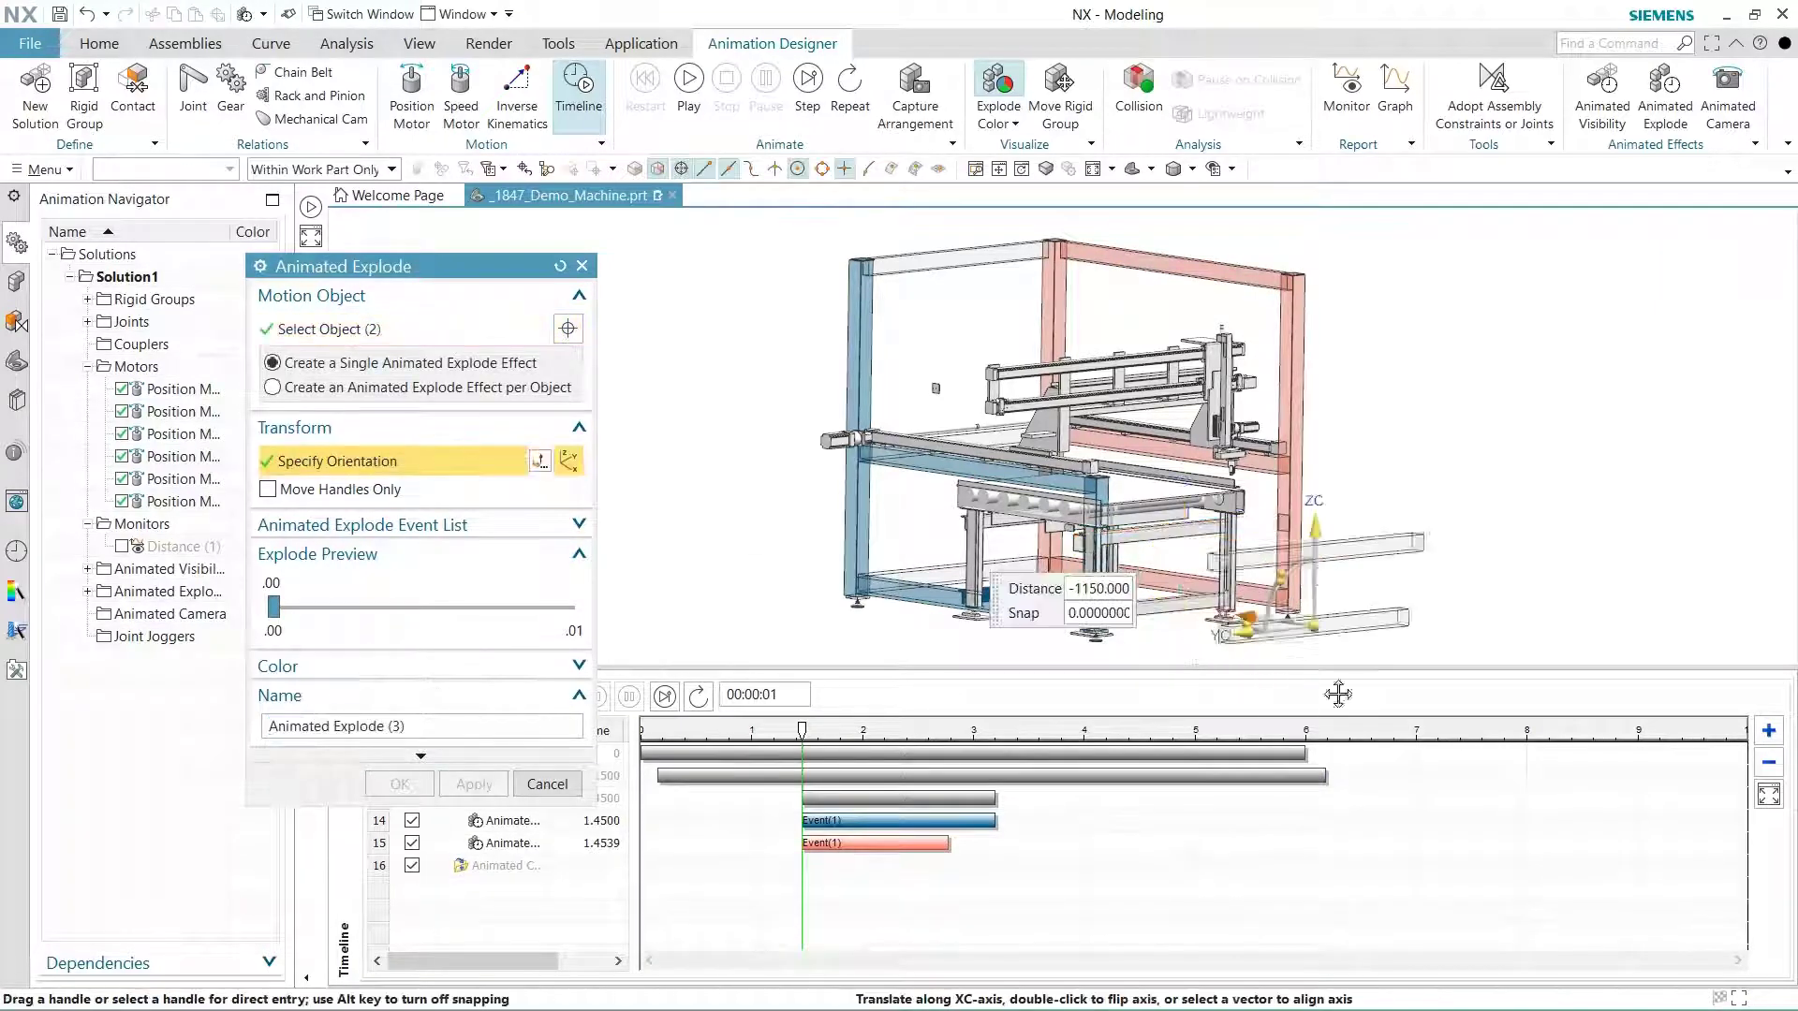
left_click(472, 783)
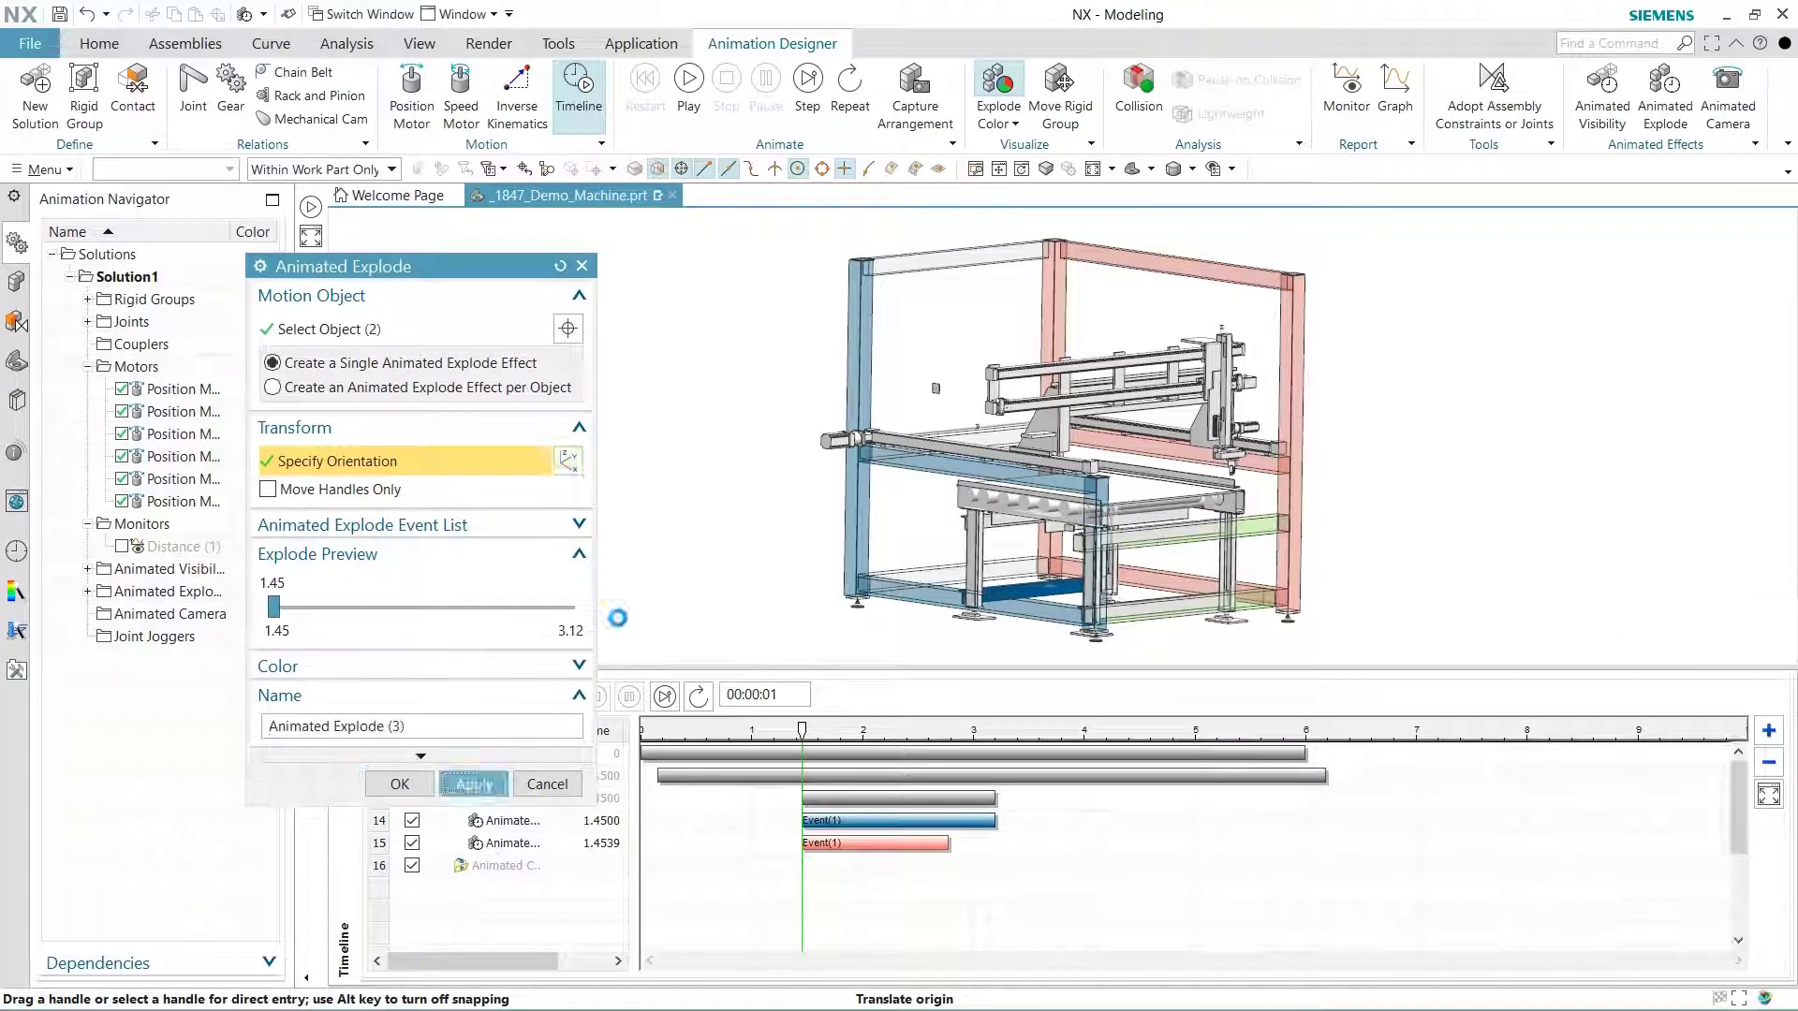
left_click(472, 783)
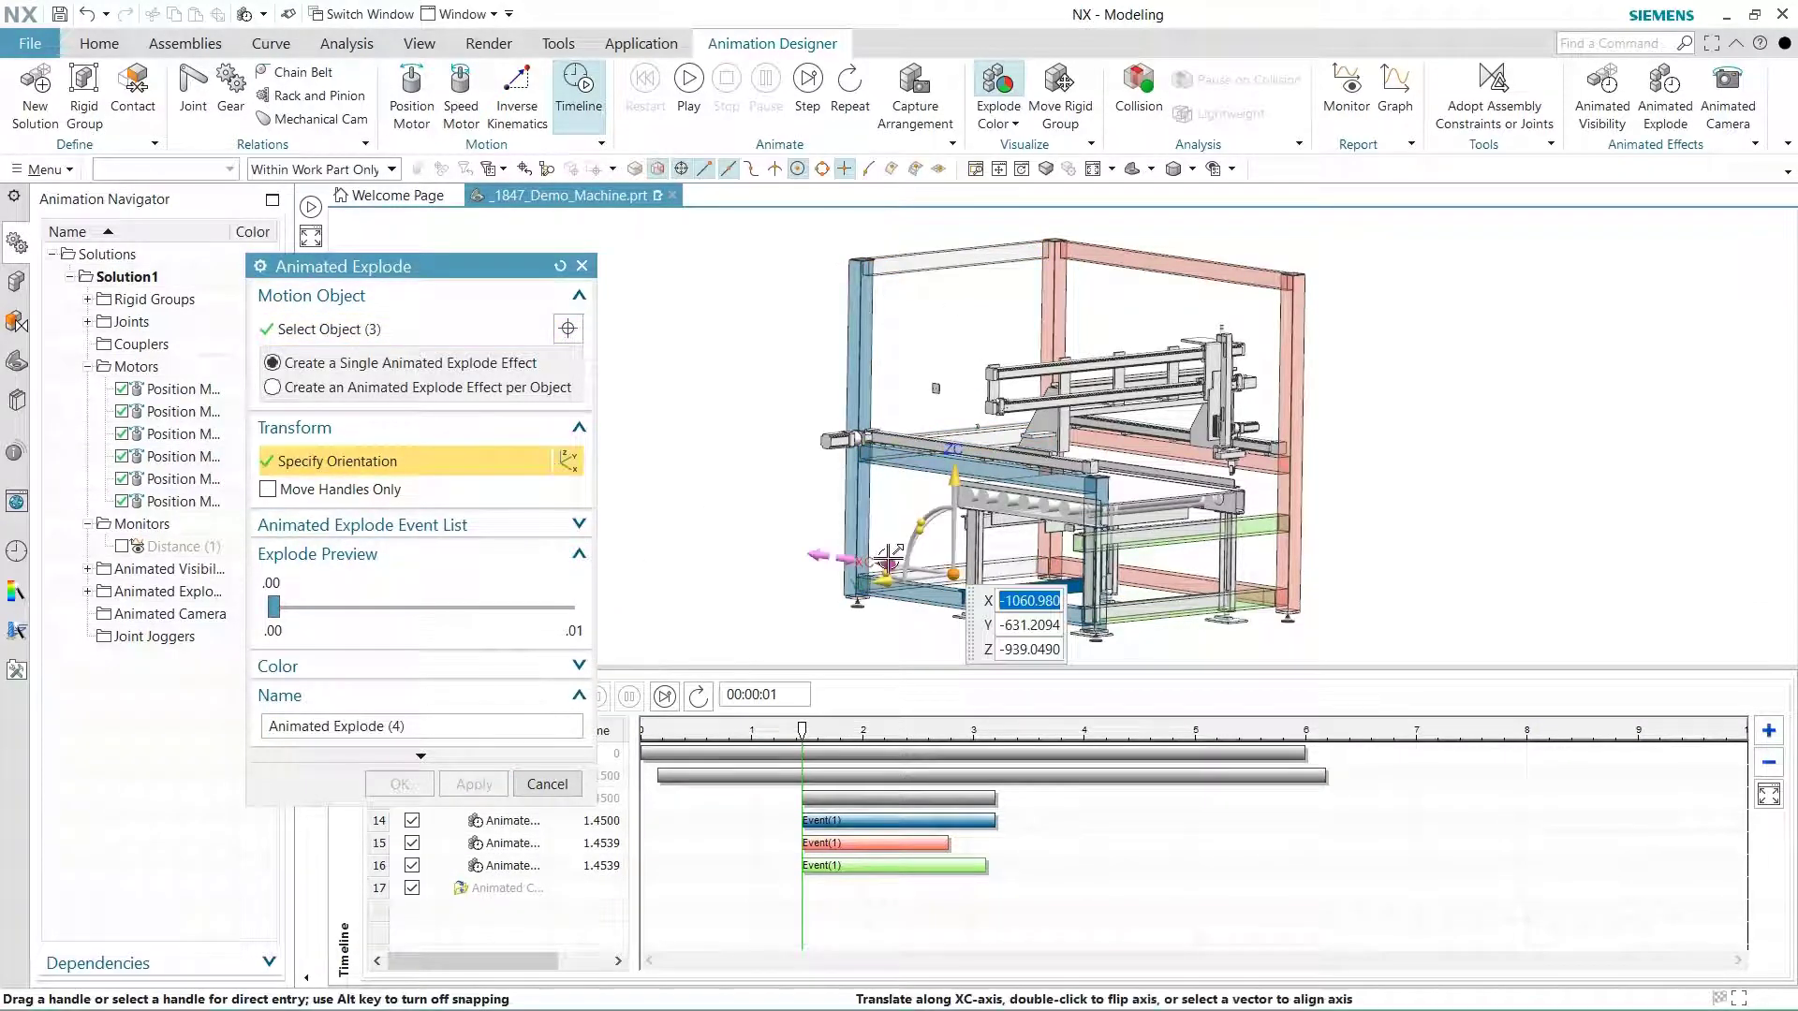
left_click(472, 782)
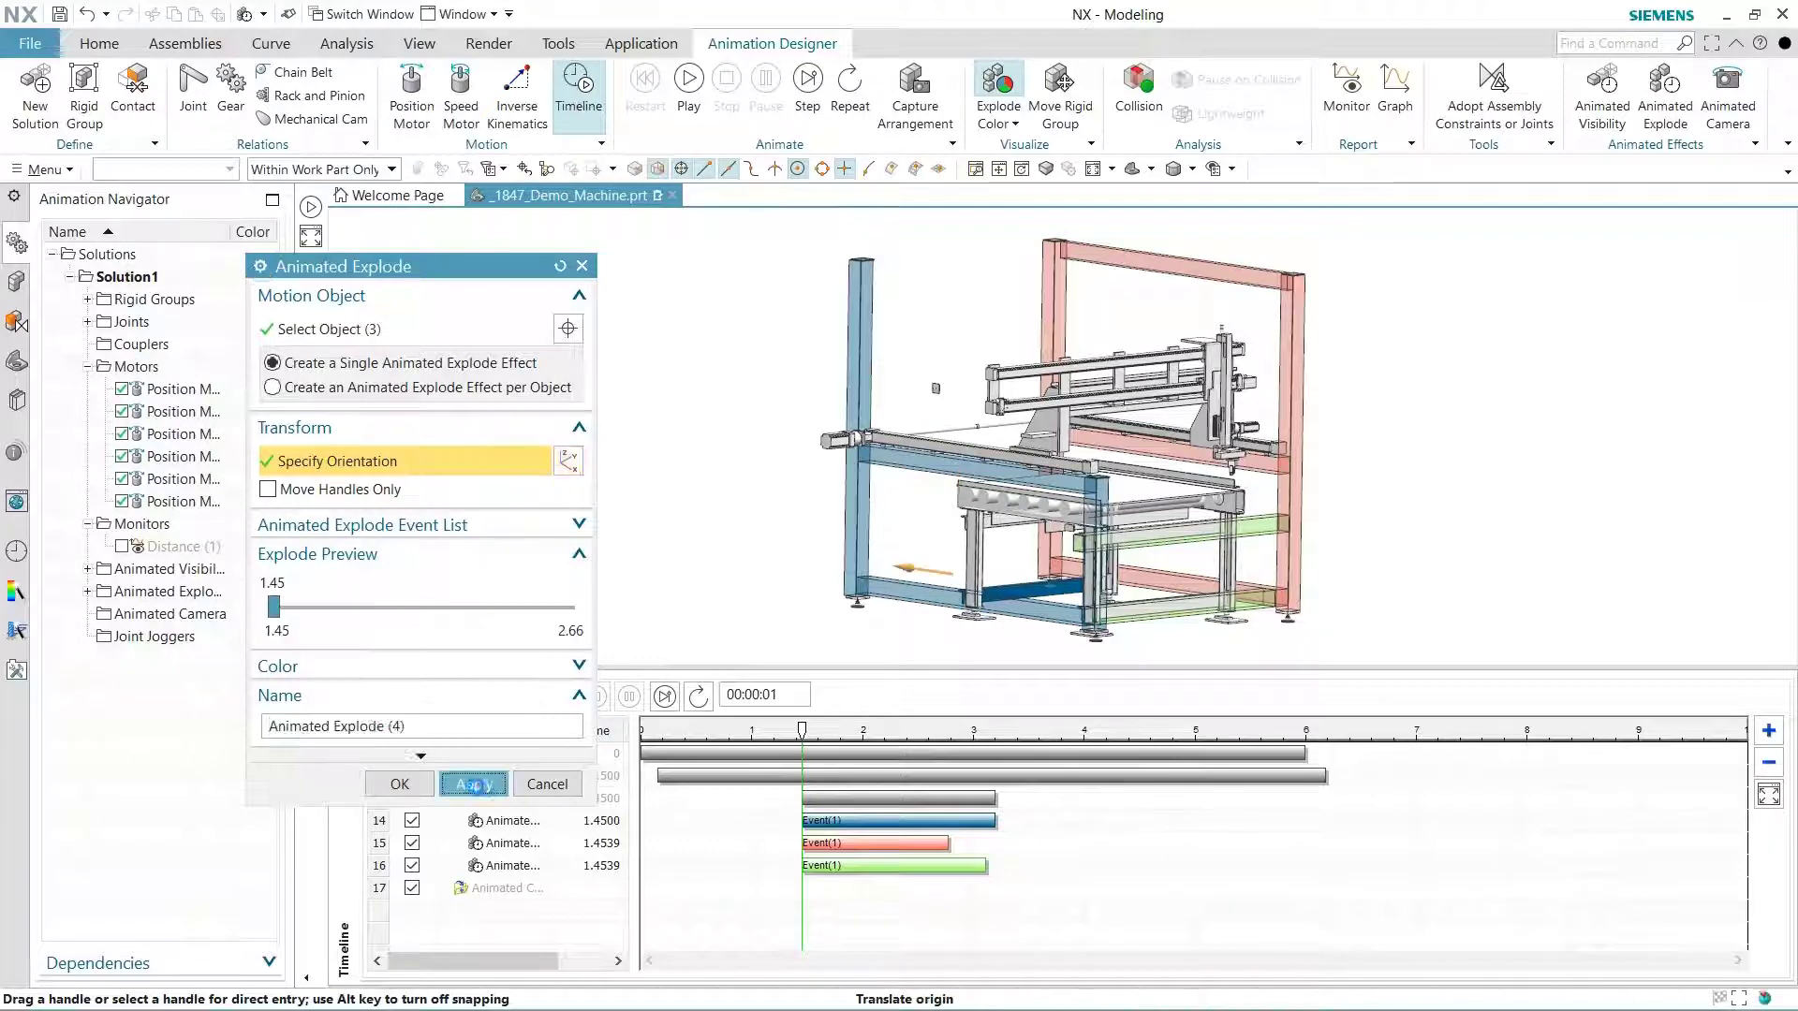
left_click(472, 782)
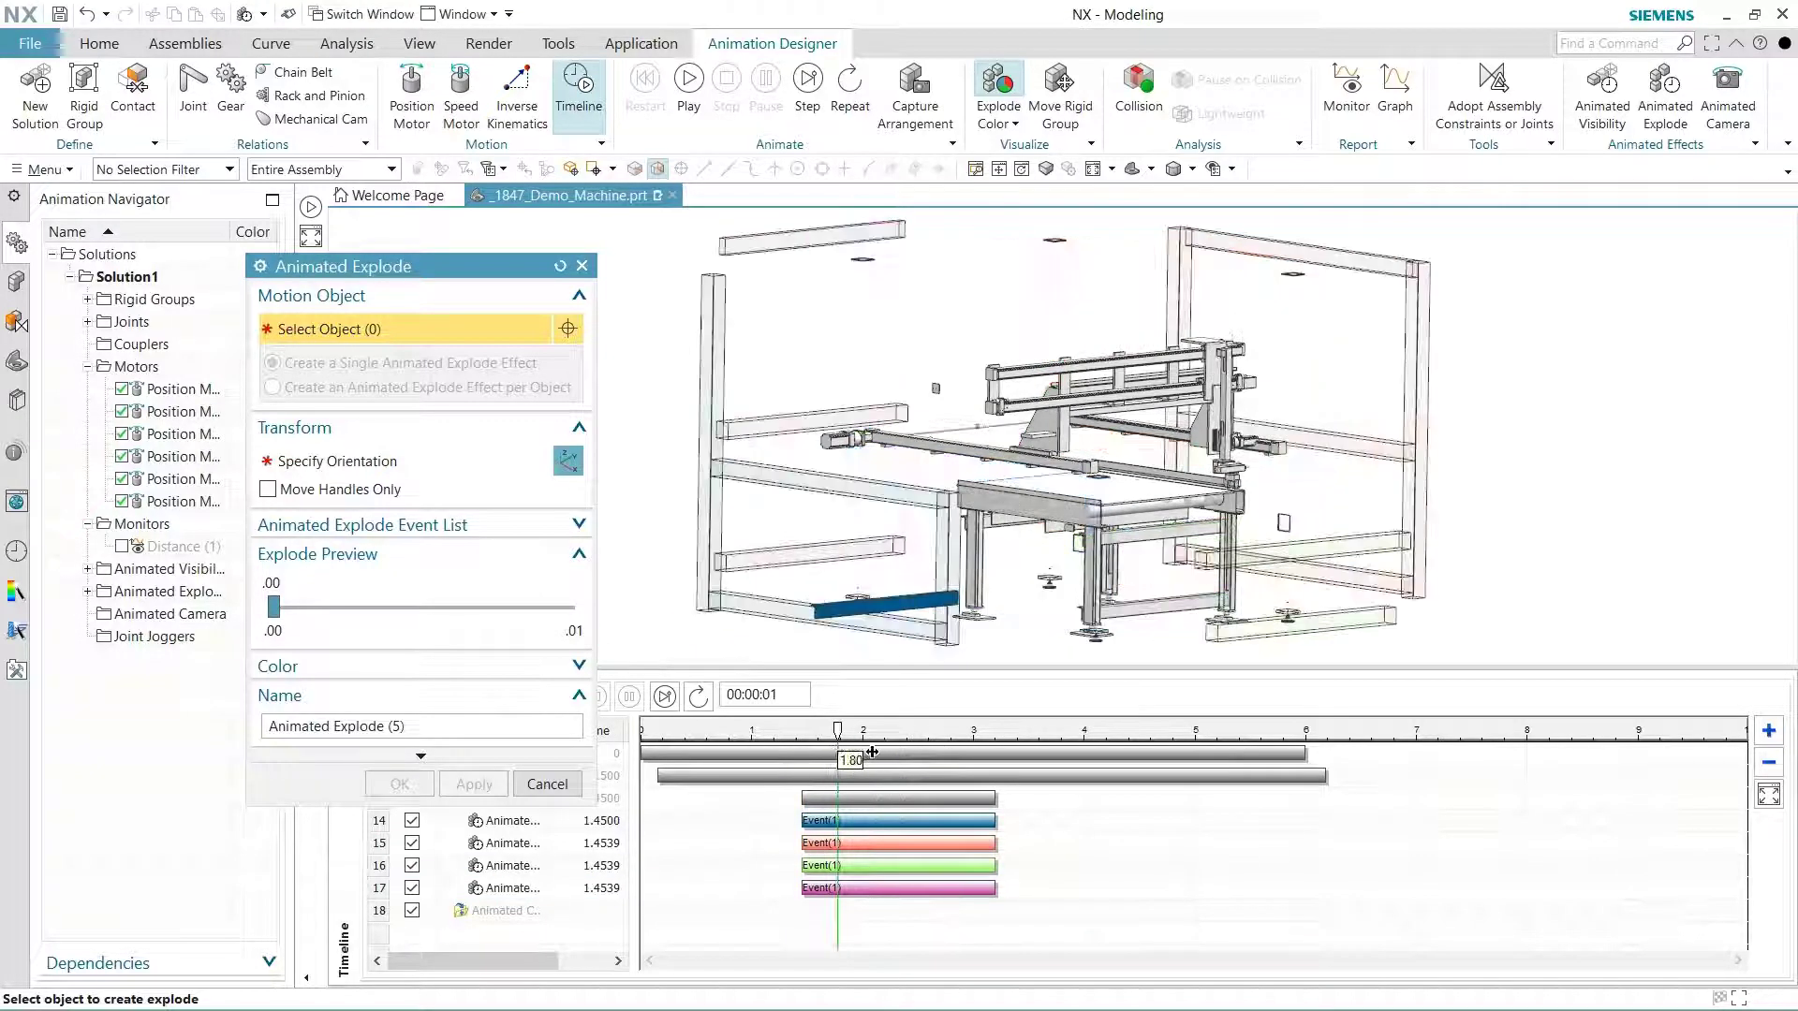
- Explode the 20 table bodies downward along ZC
left_click(1055, 499)
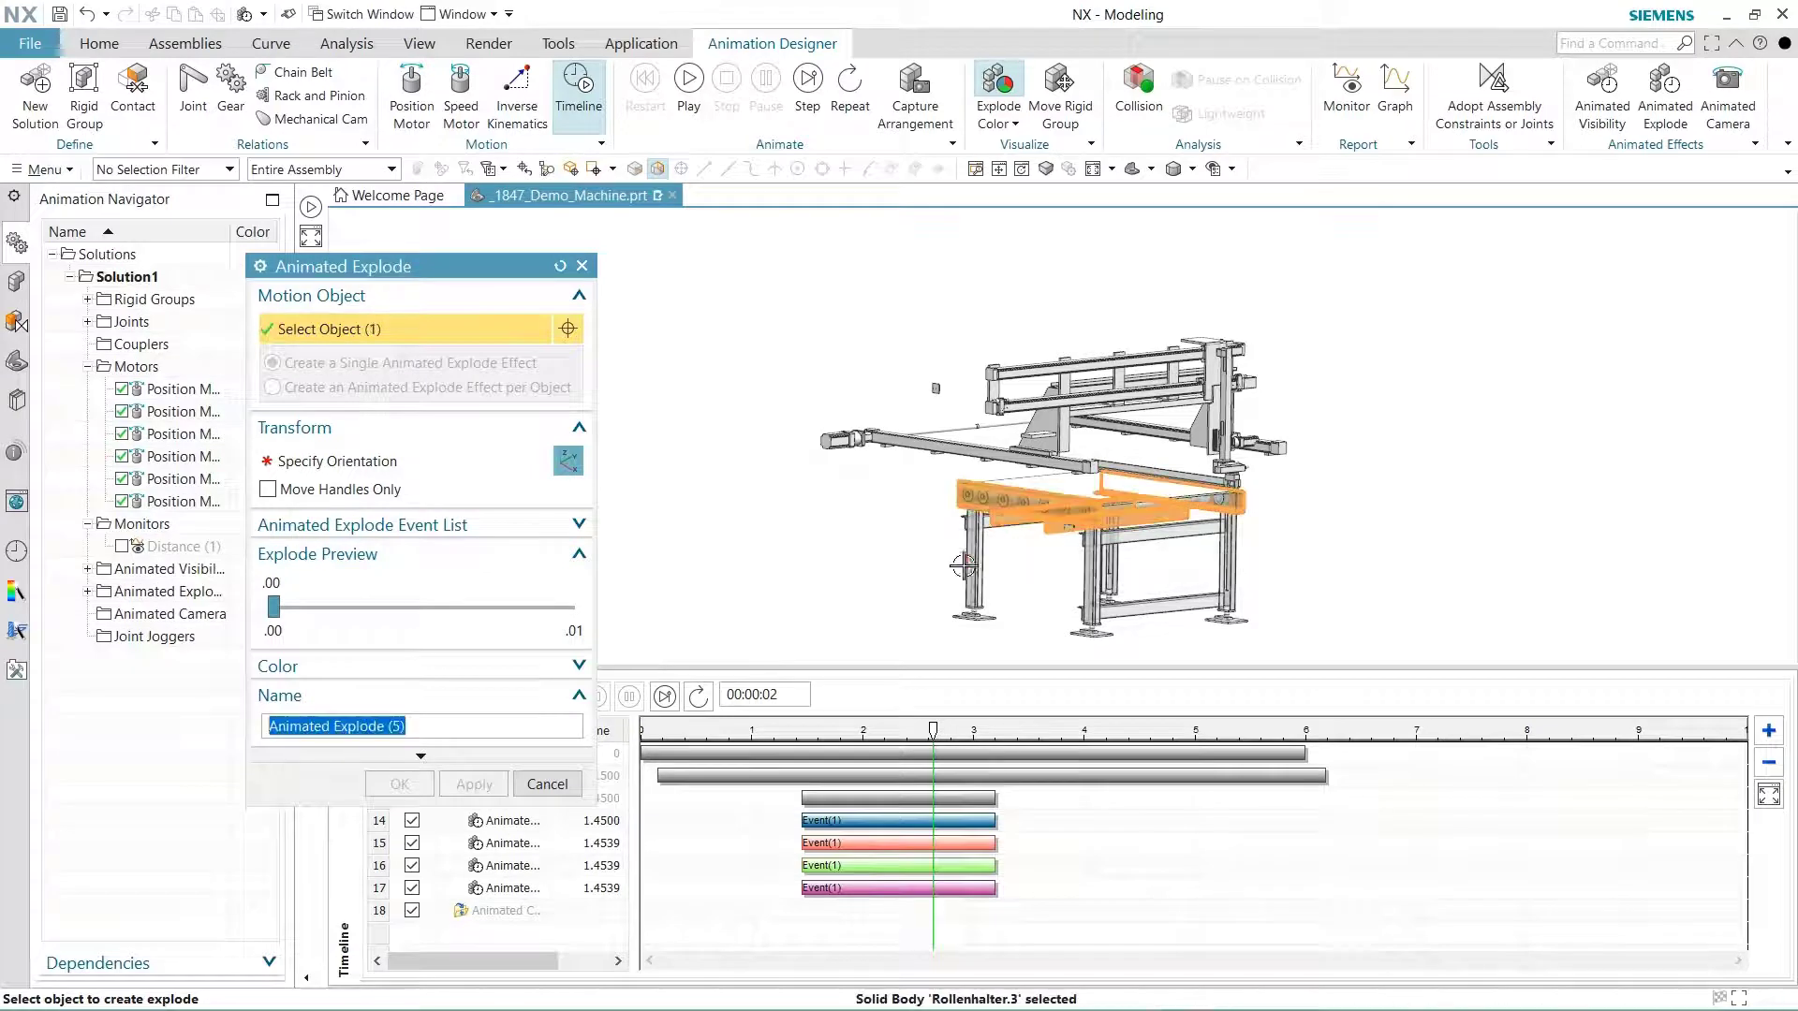
left_click(1057, 551)
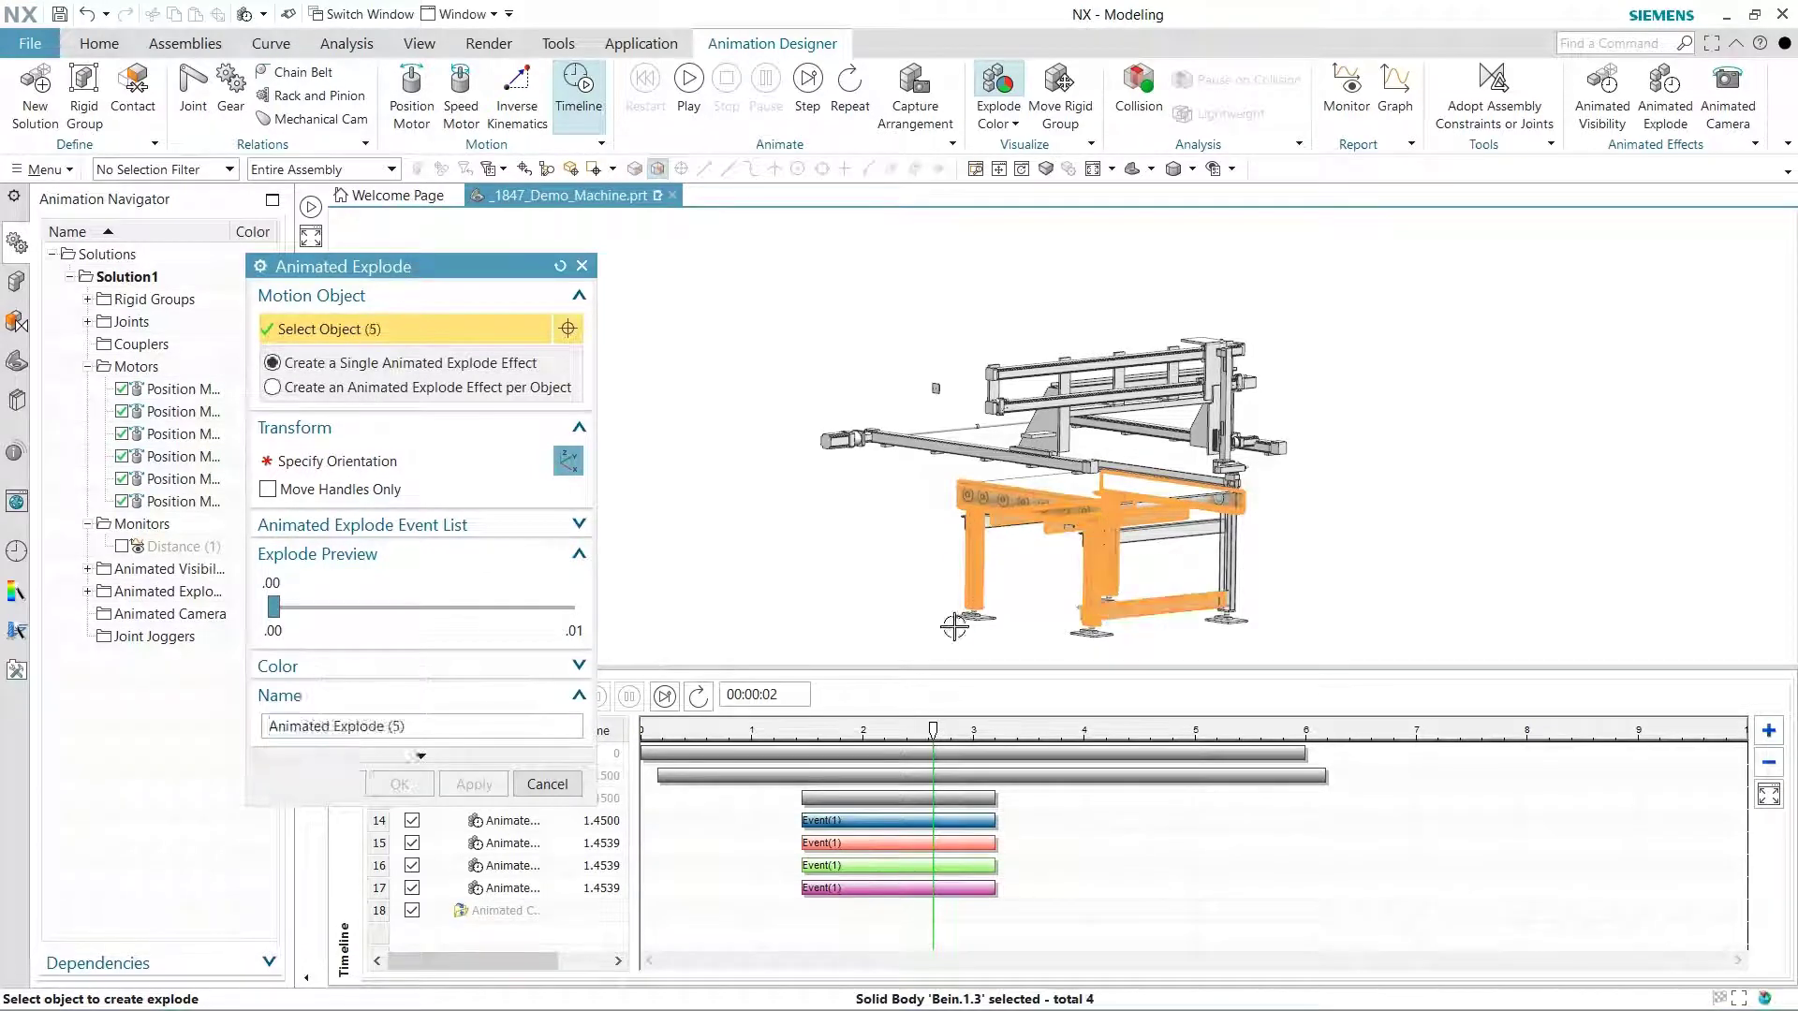
left_click(970, 511)
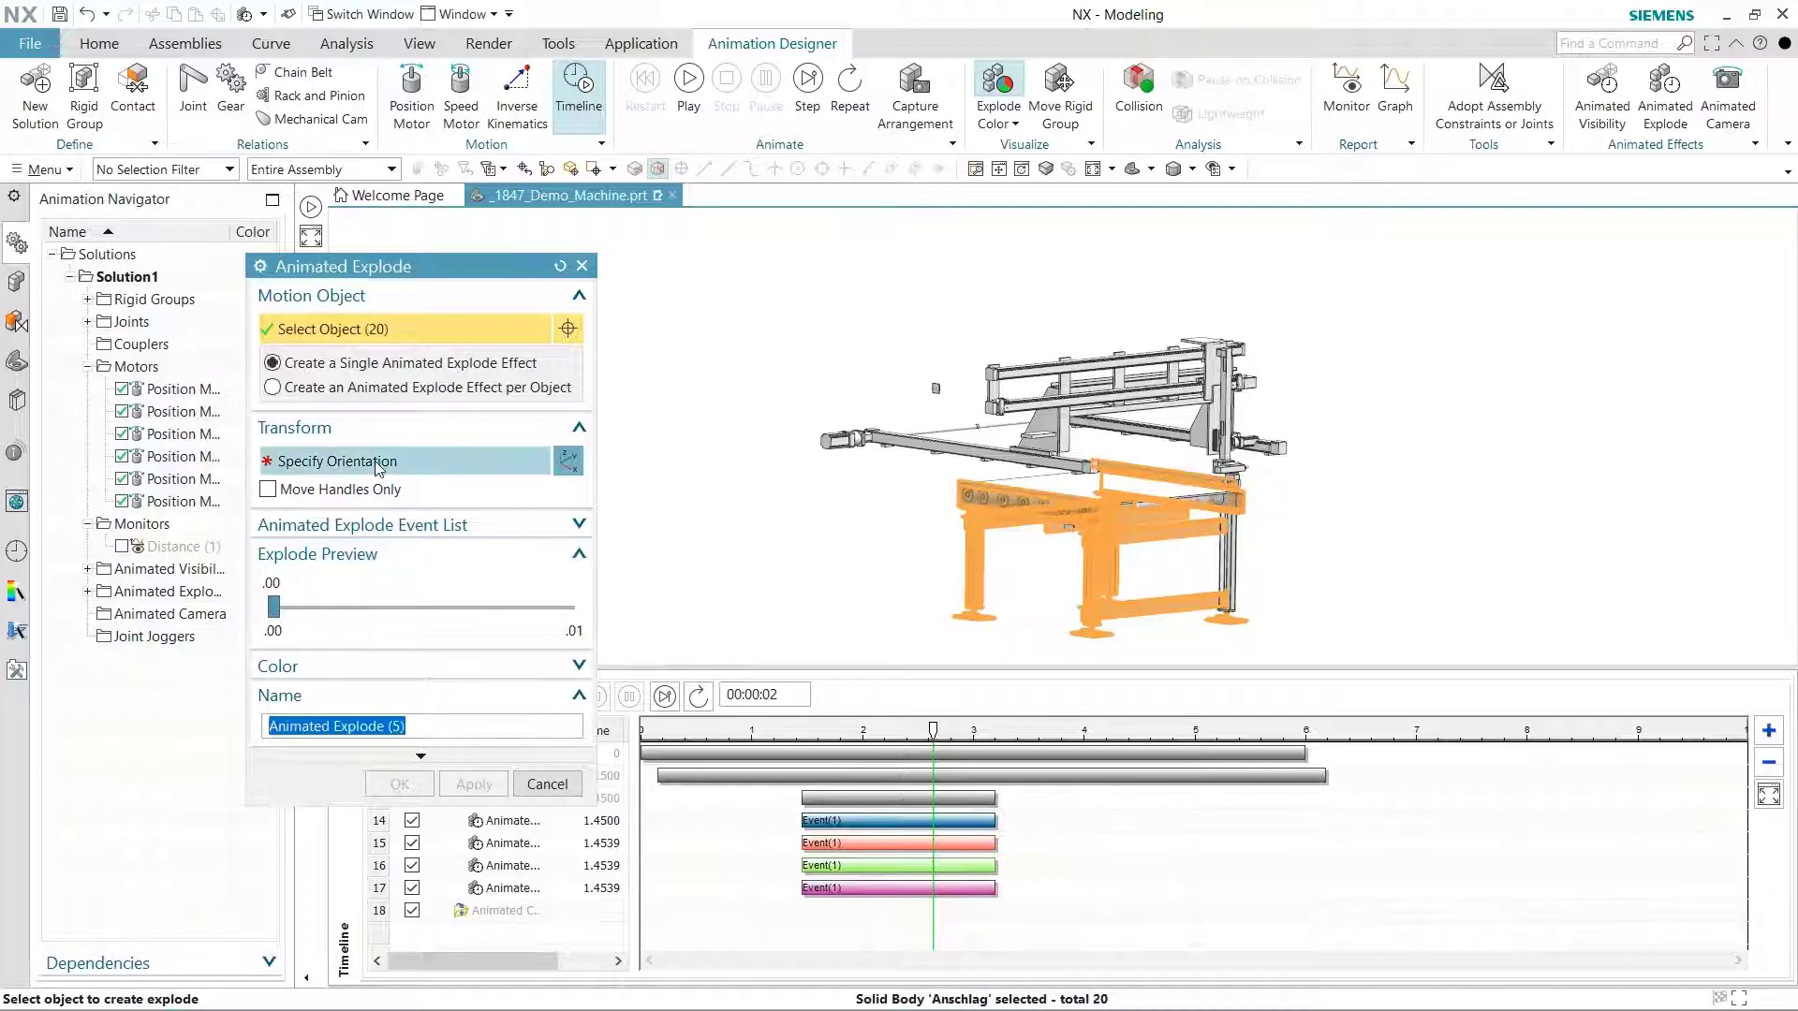
left_click(336, 460)
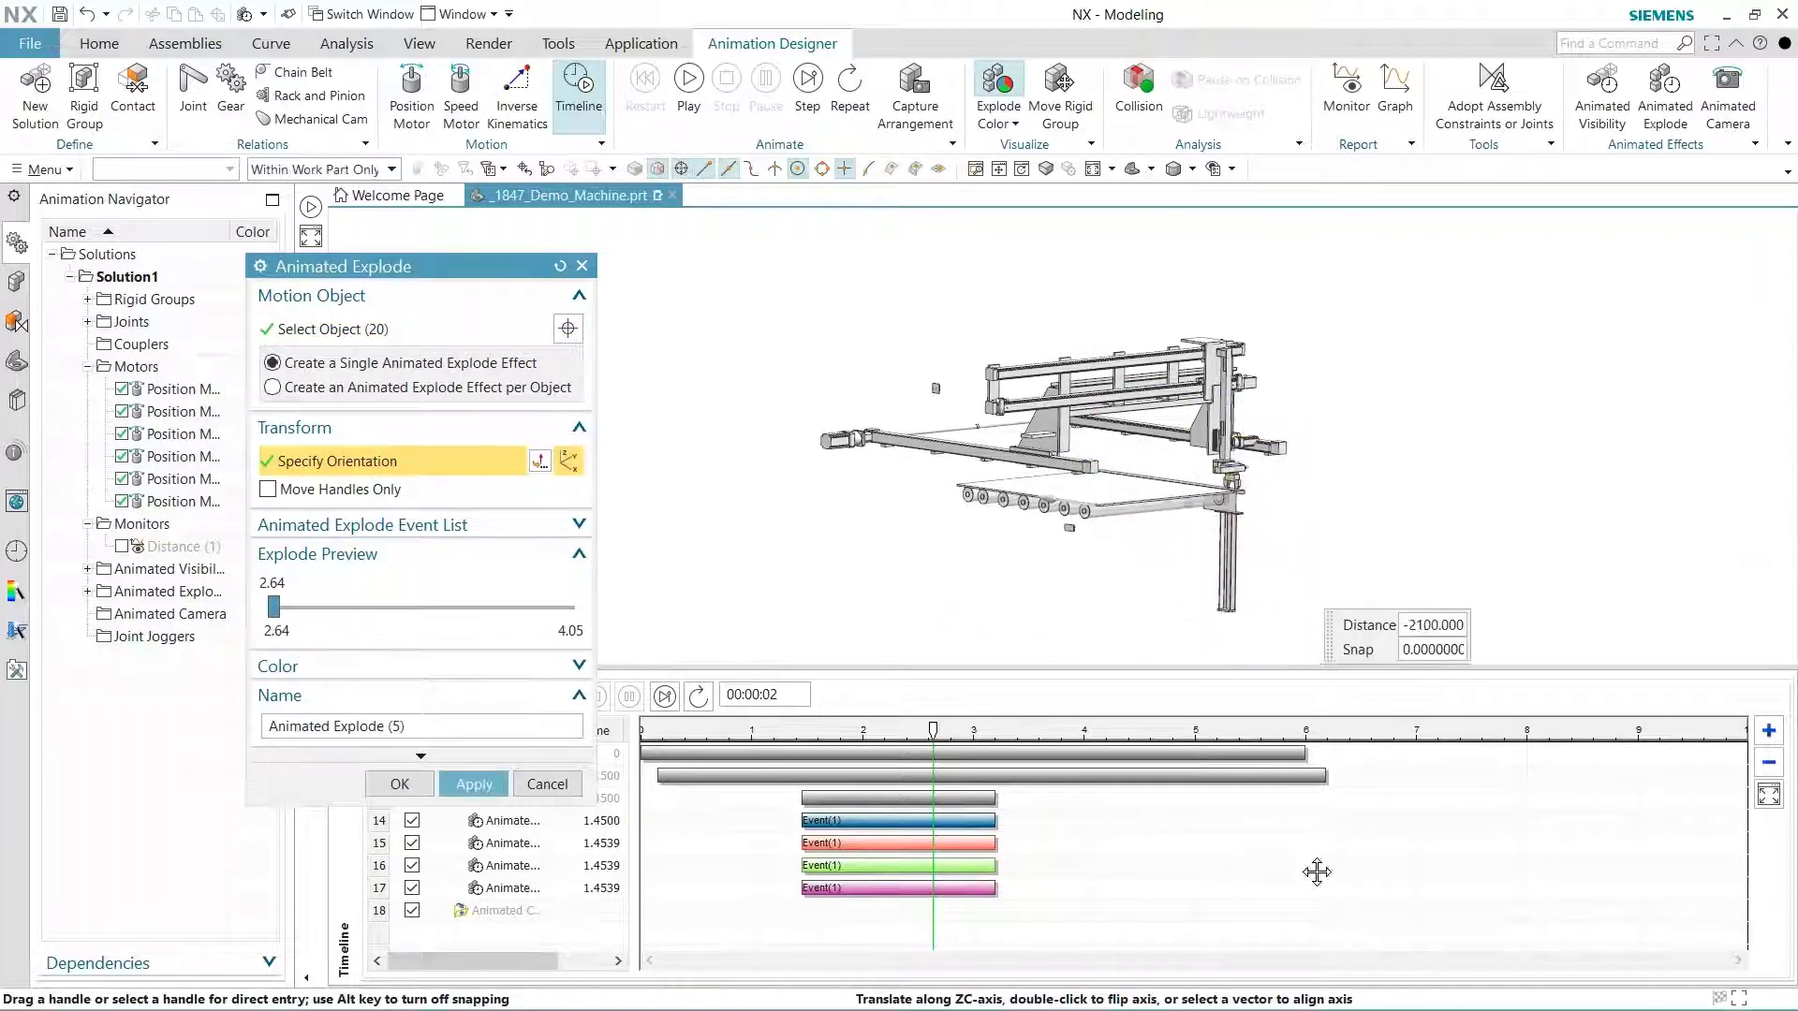
left_click(474, 782)
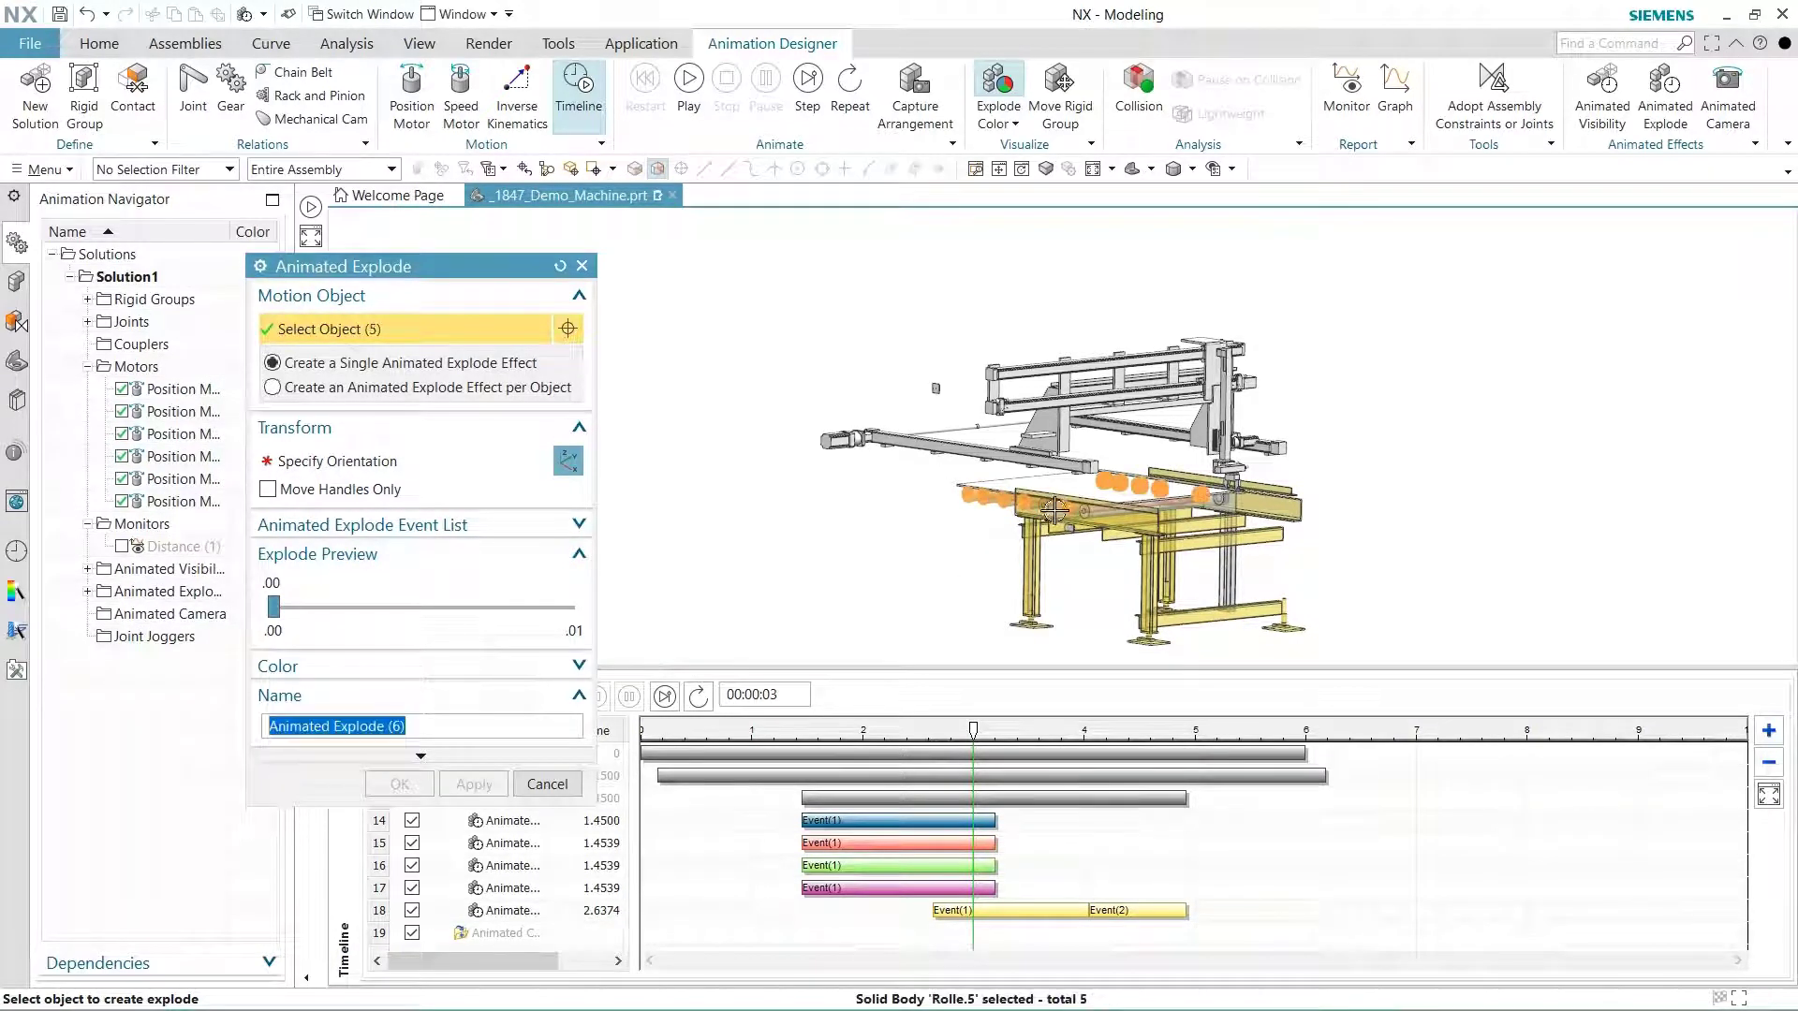
- Explode the rollers with Effect per Object offsets, then cancel the explode setup
left_click(1179, 495)
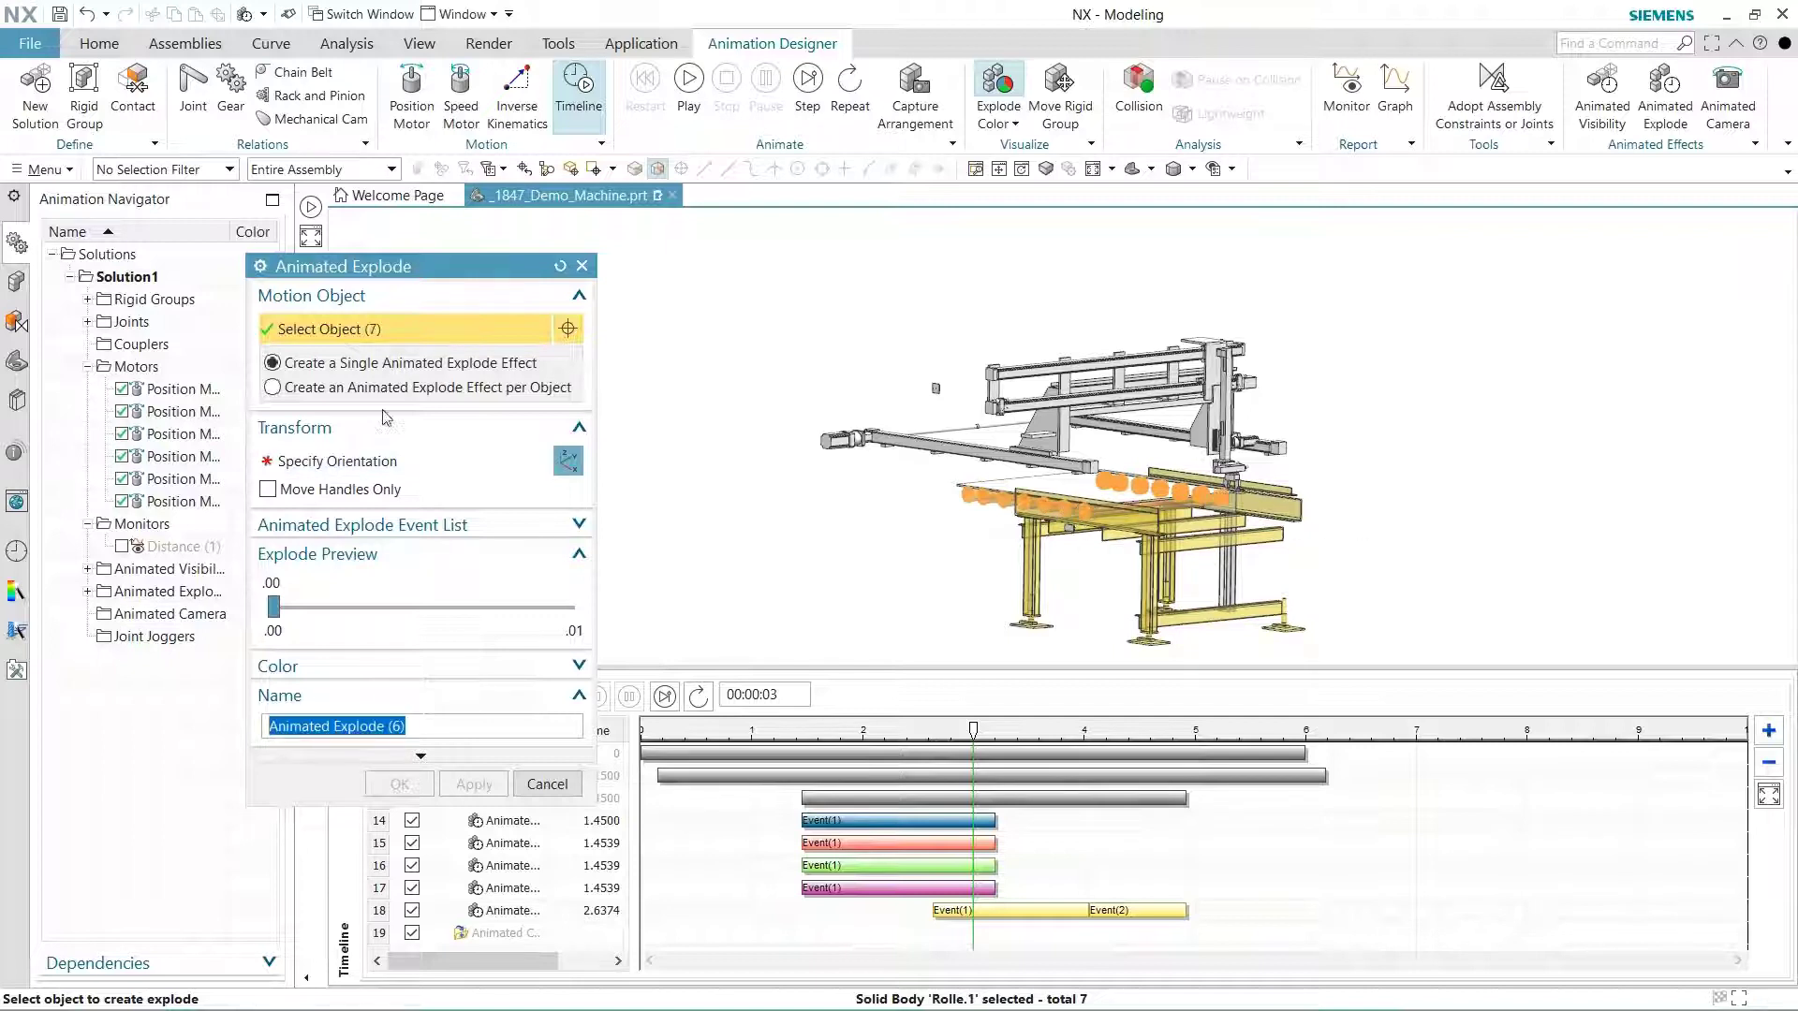
left_click(273, 387)
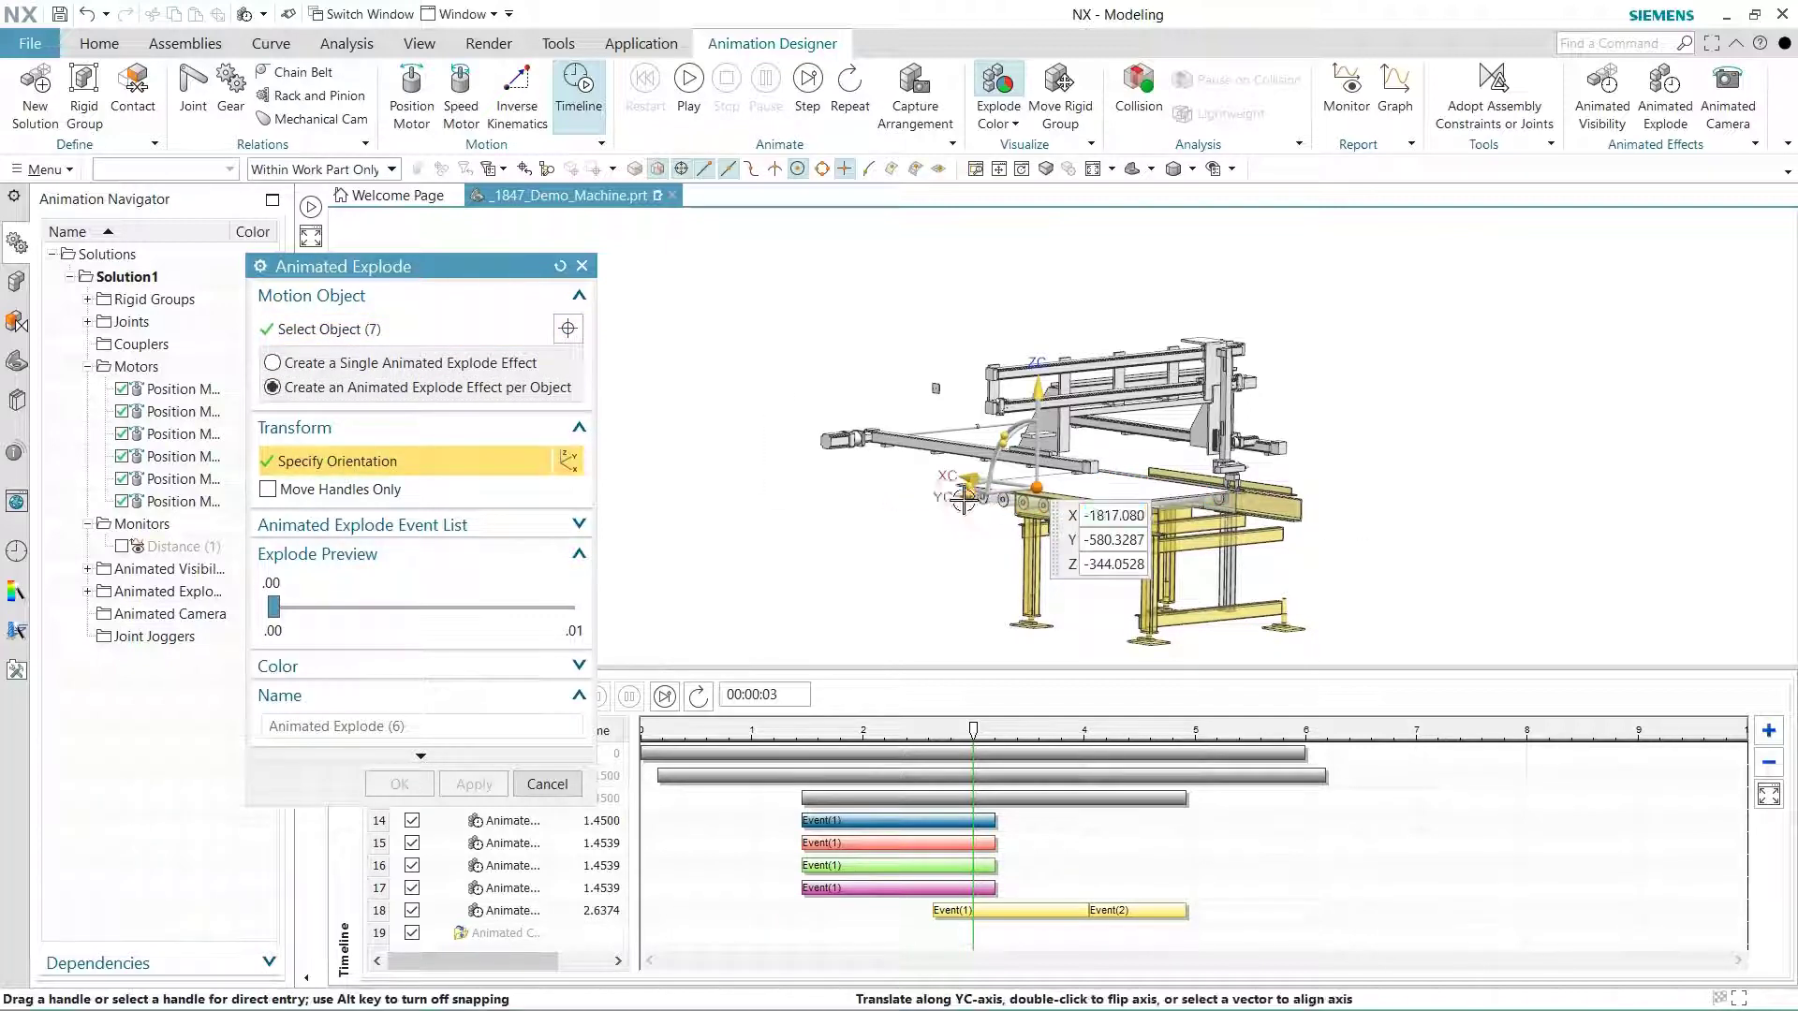
left_click(474, 784)
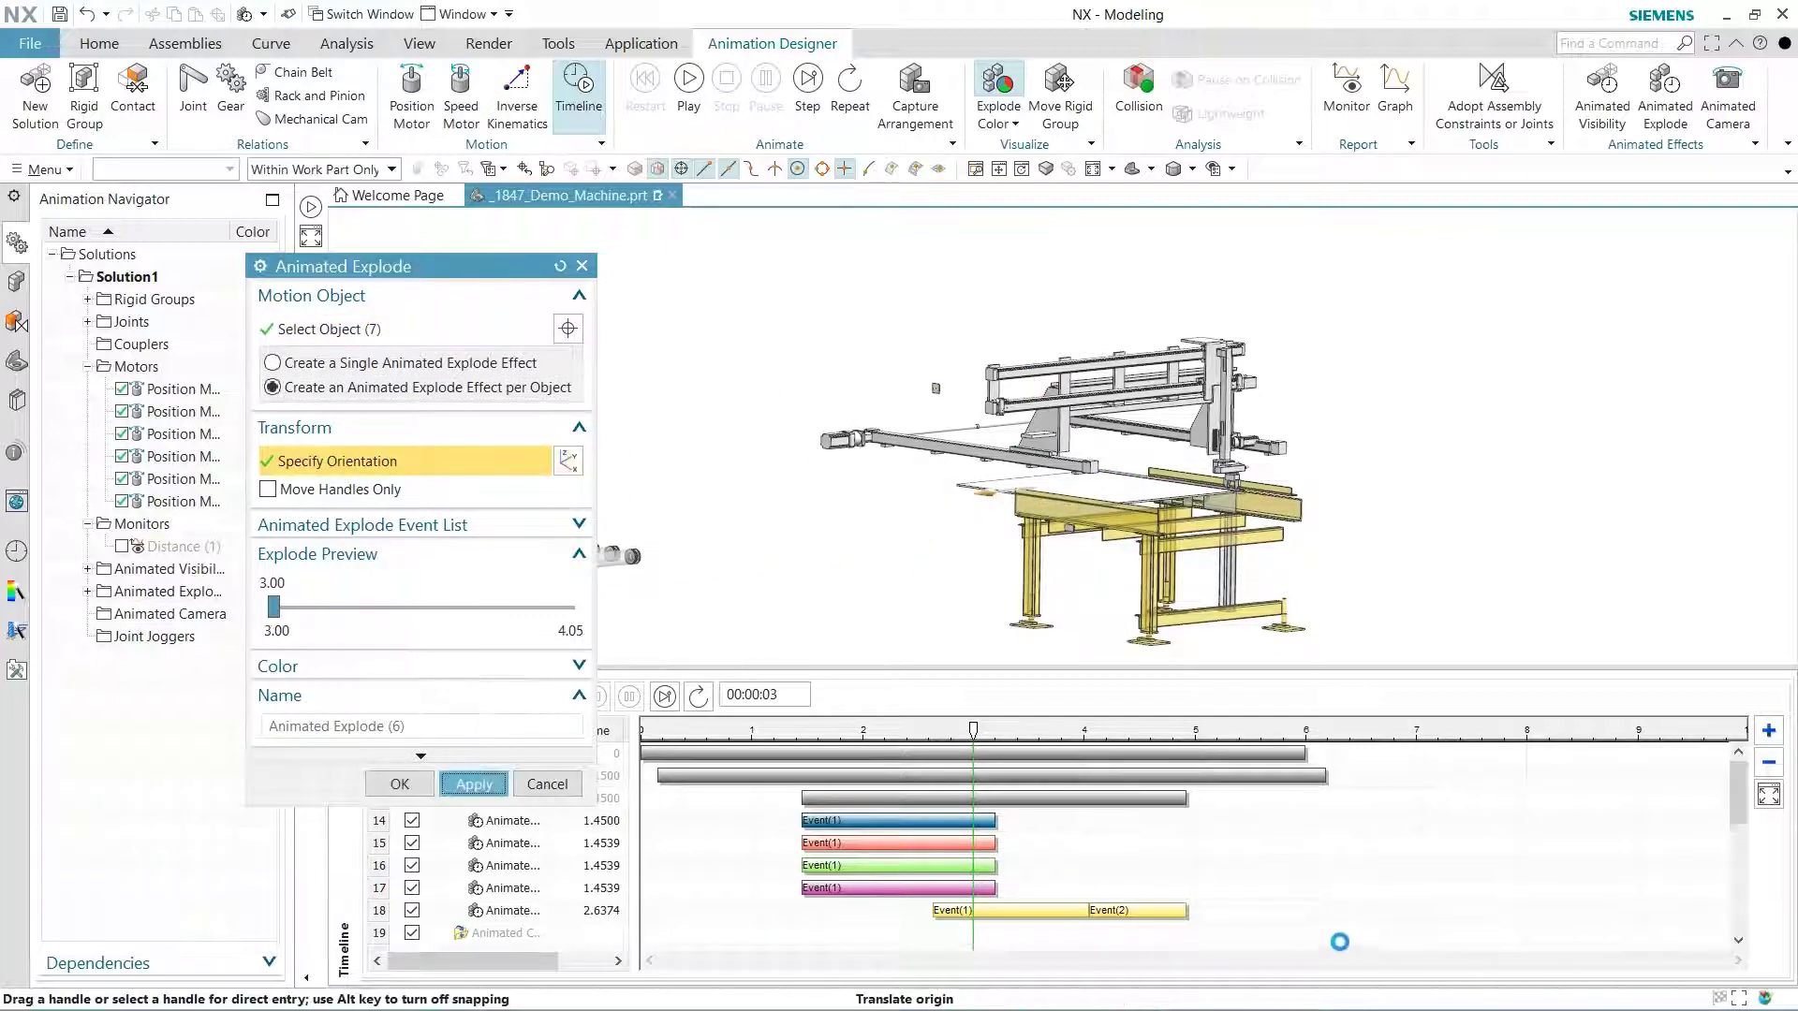
left_click(472, 783)
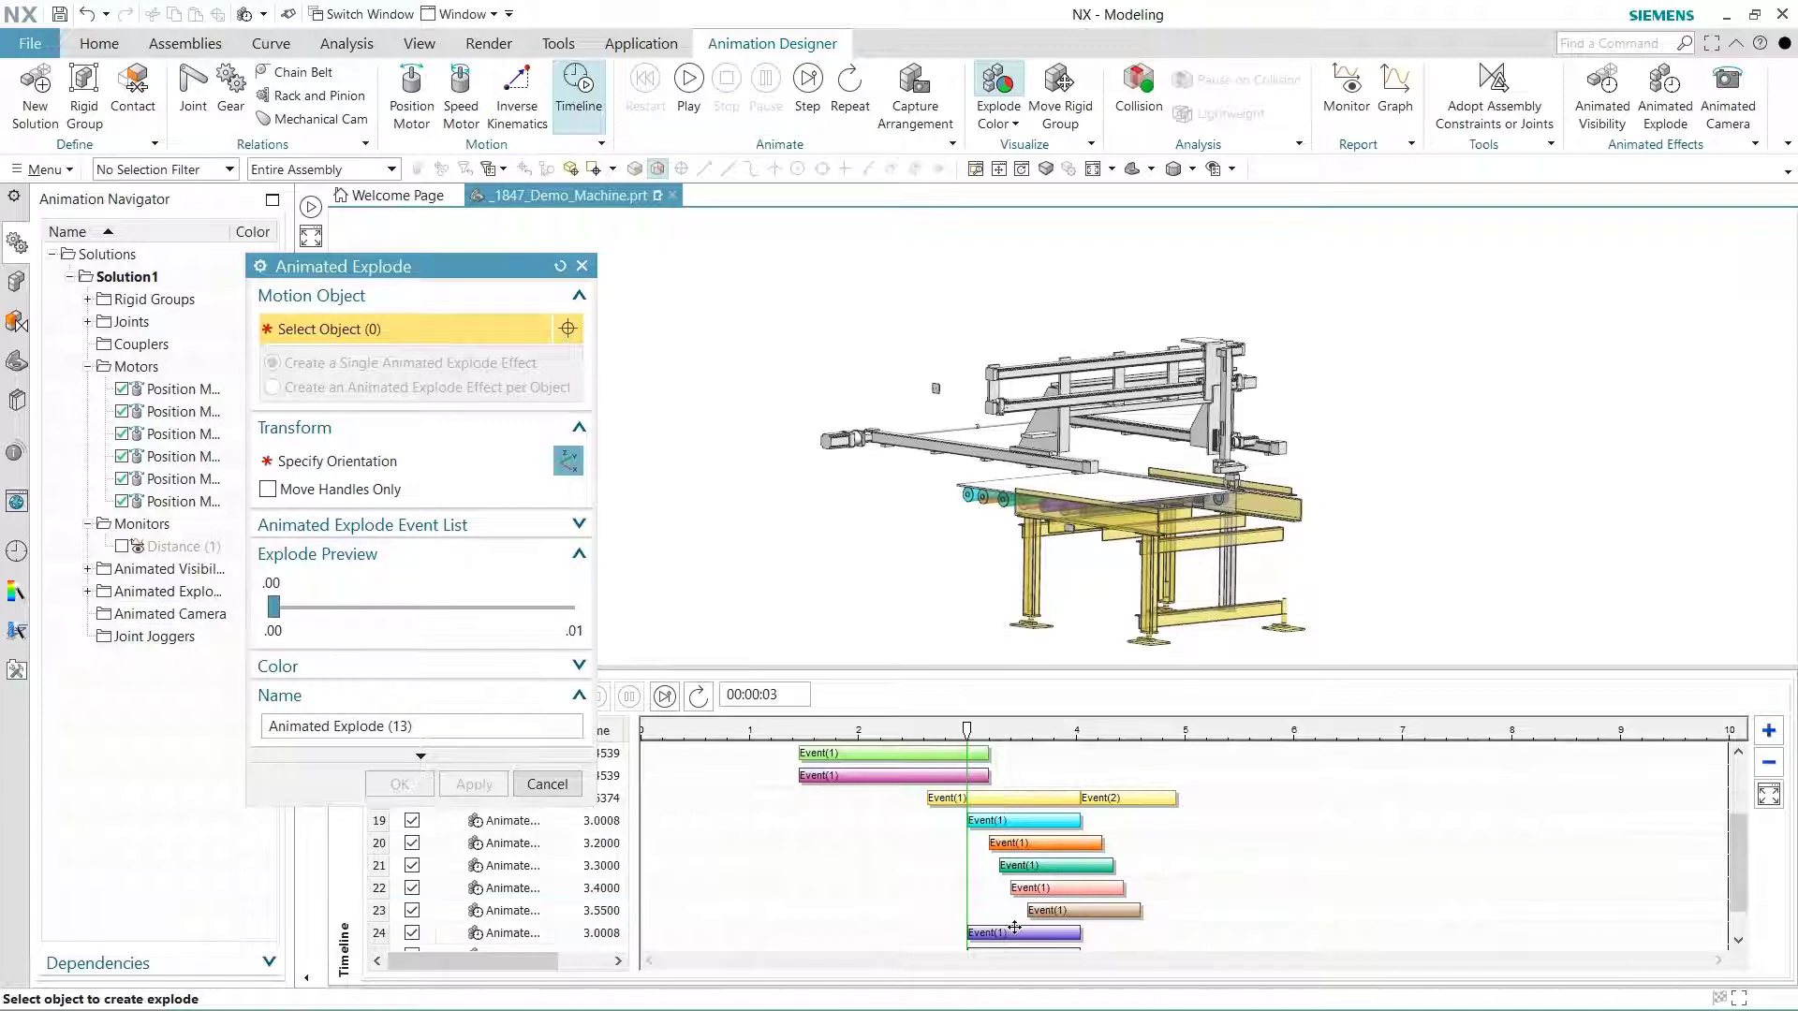
scroll("down", 3)
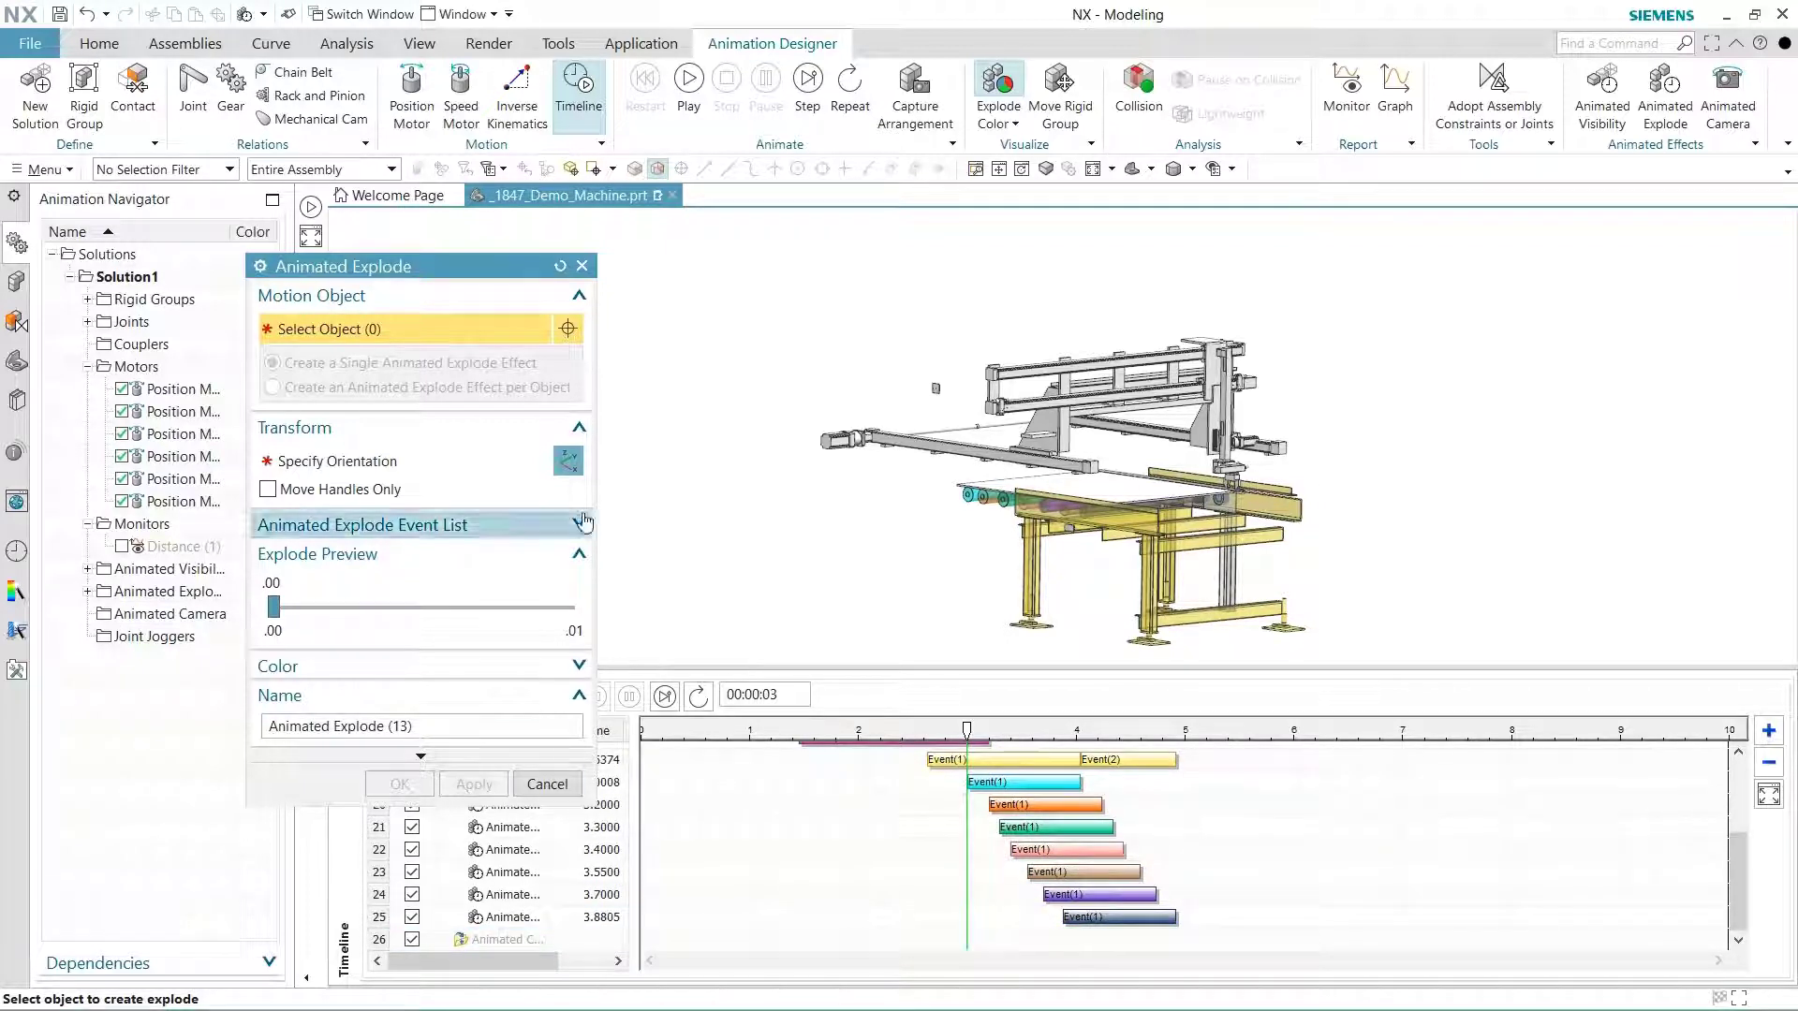
left_click(547, 785)
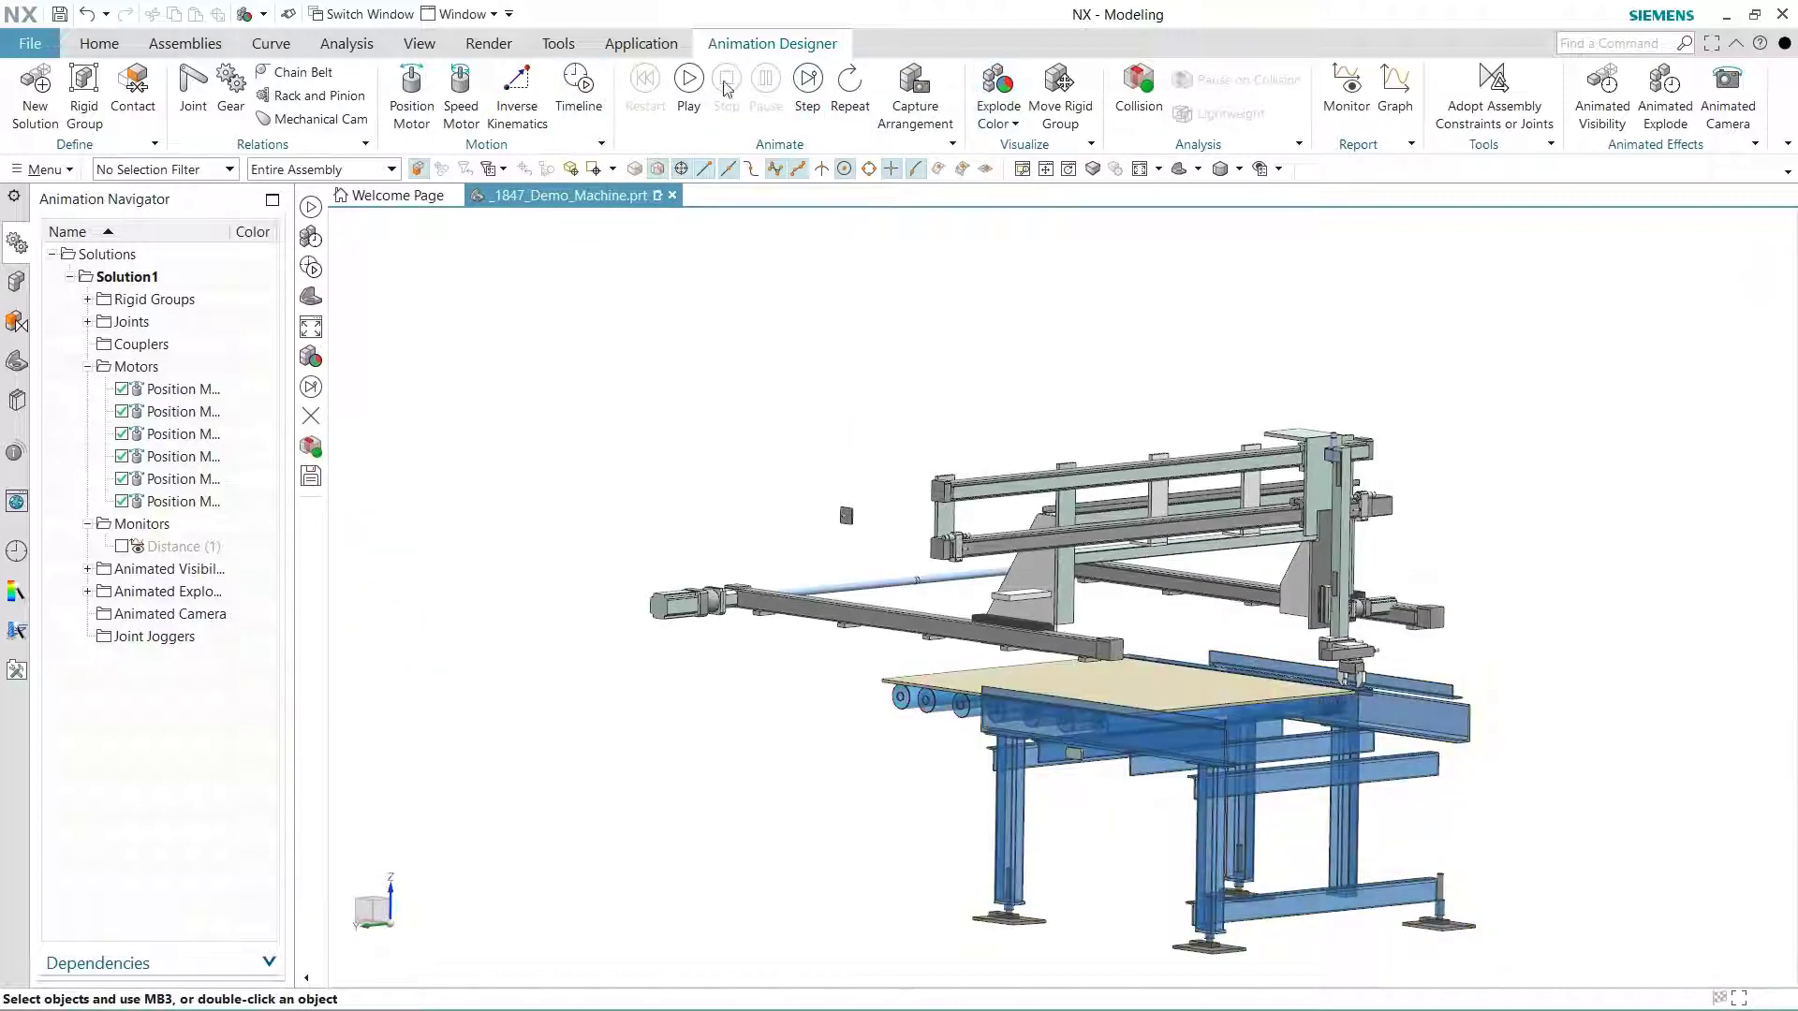
- Play the six-second animation as frame, table and rollers explode away, then stop
left_click(688, 80)
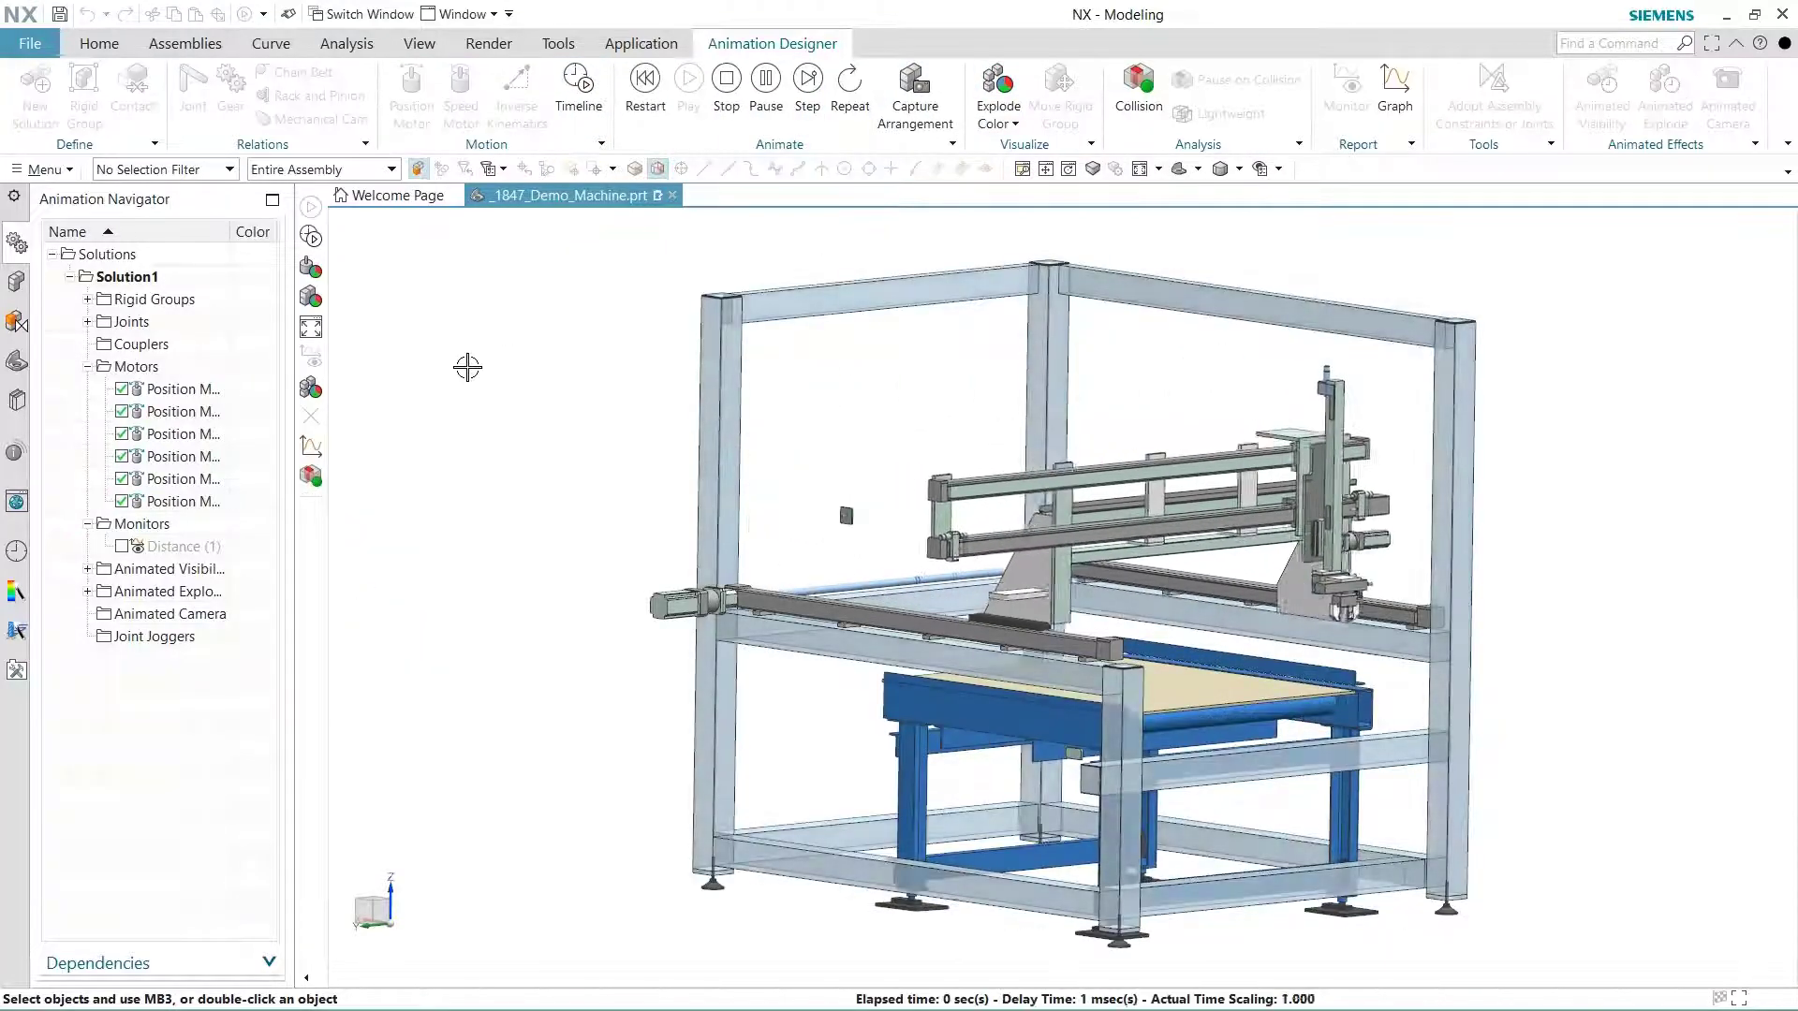
left_click(686, 88)
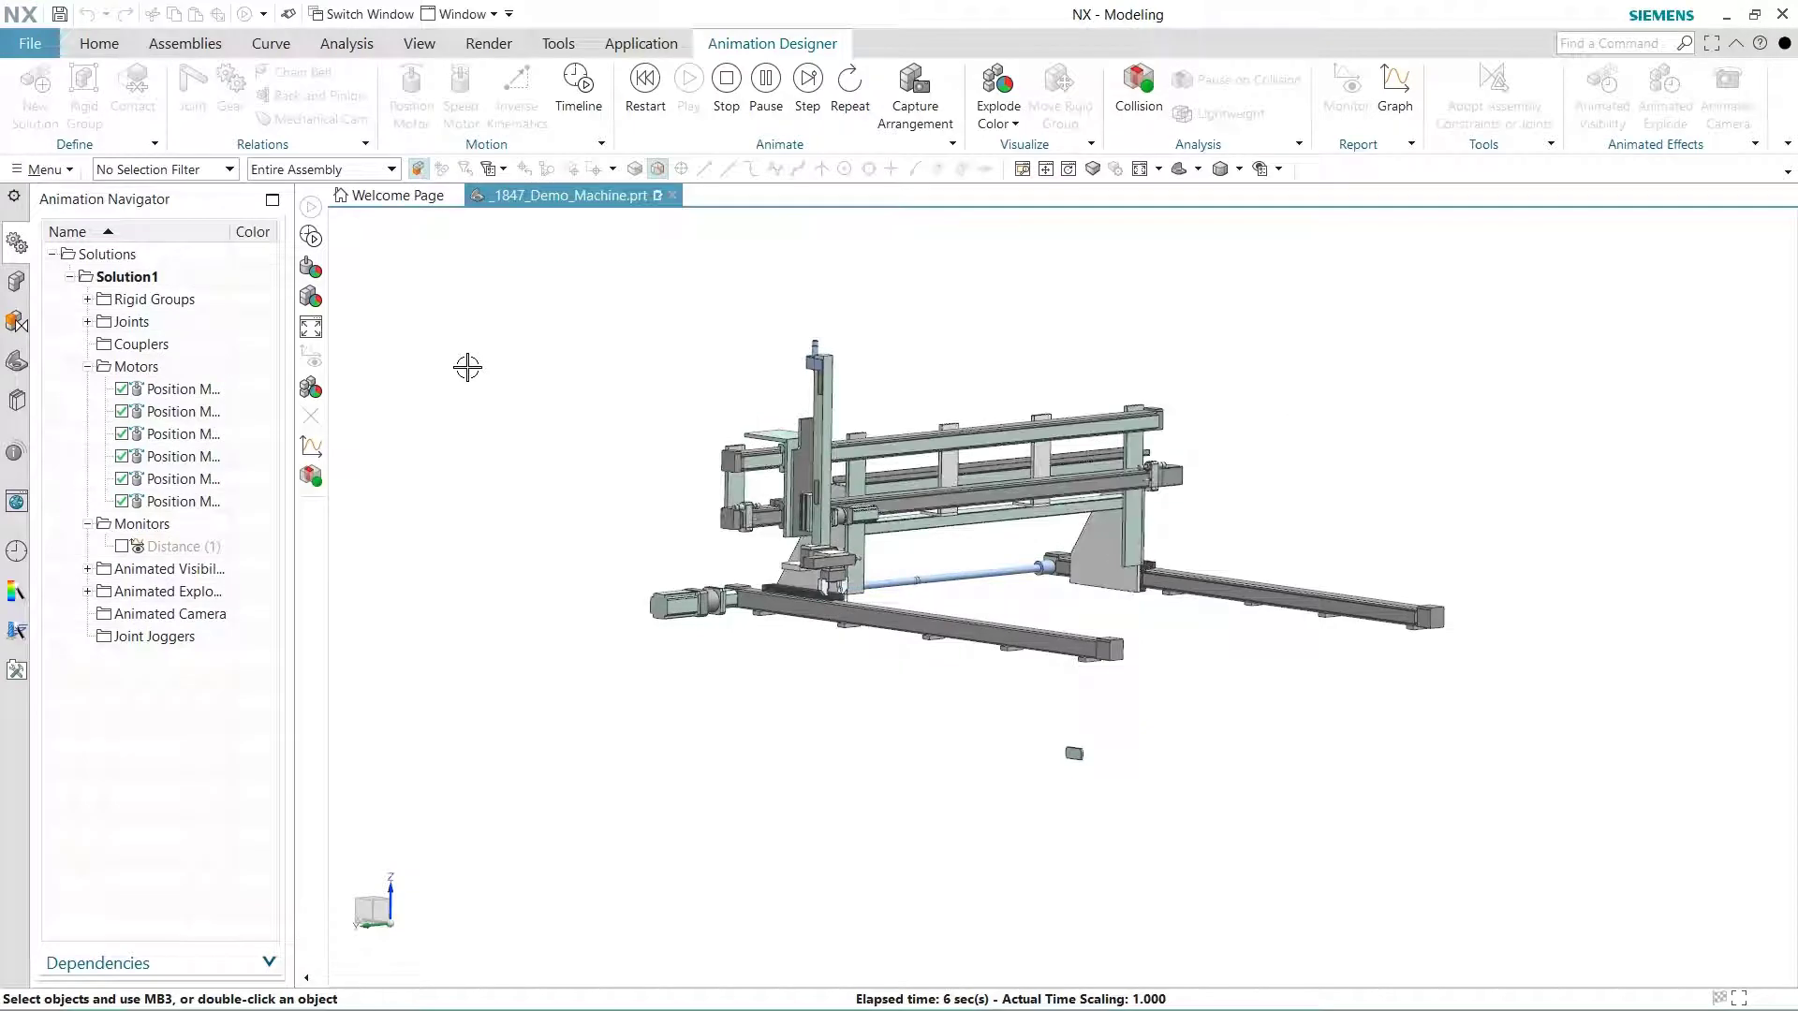
left_click(578, 93)
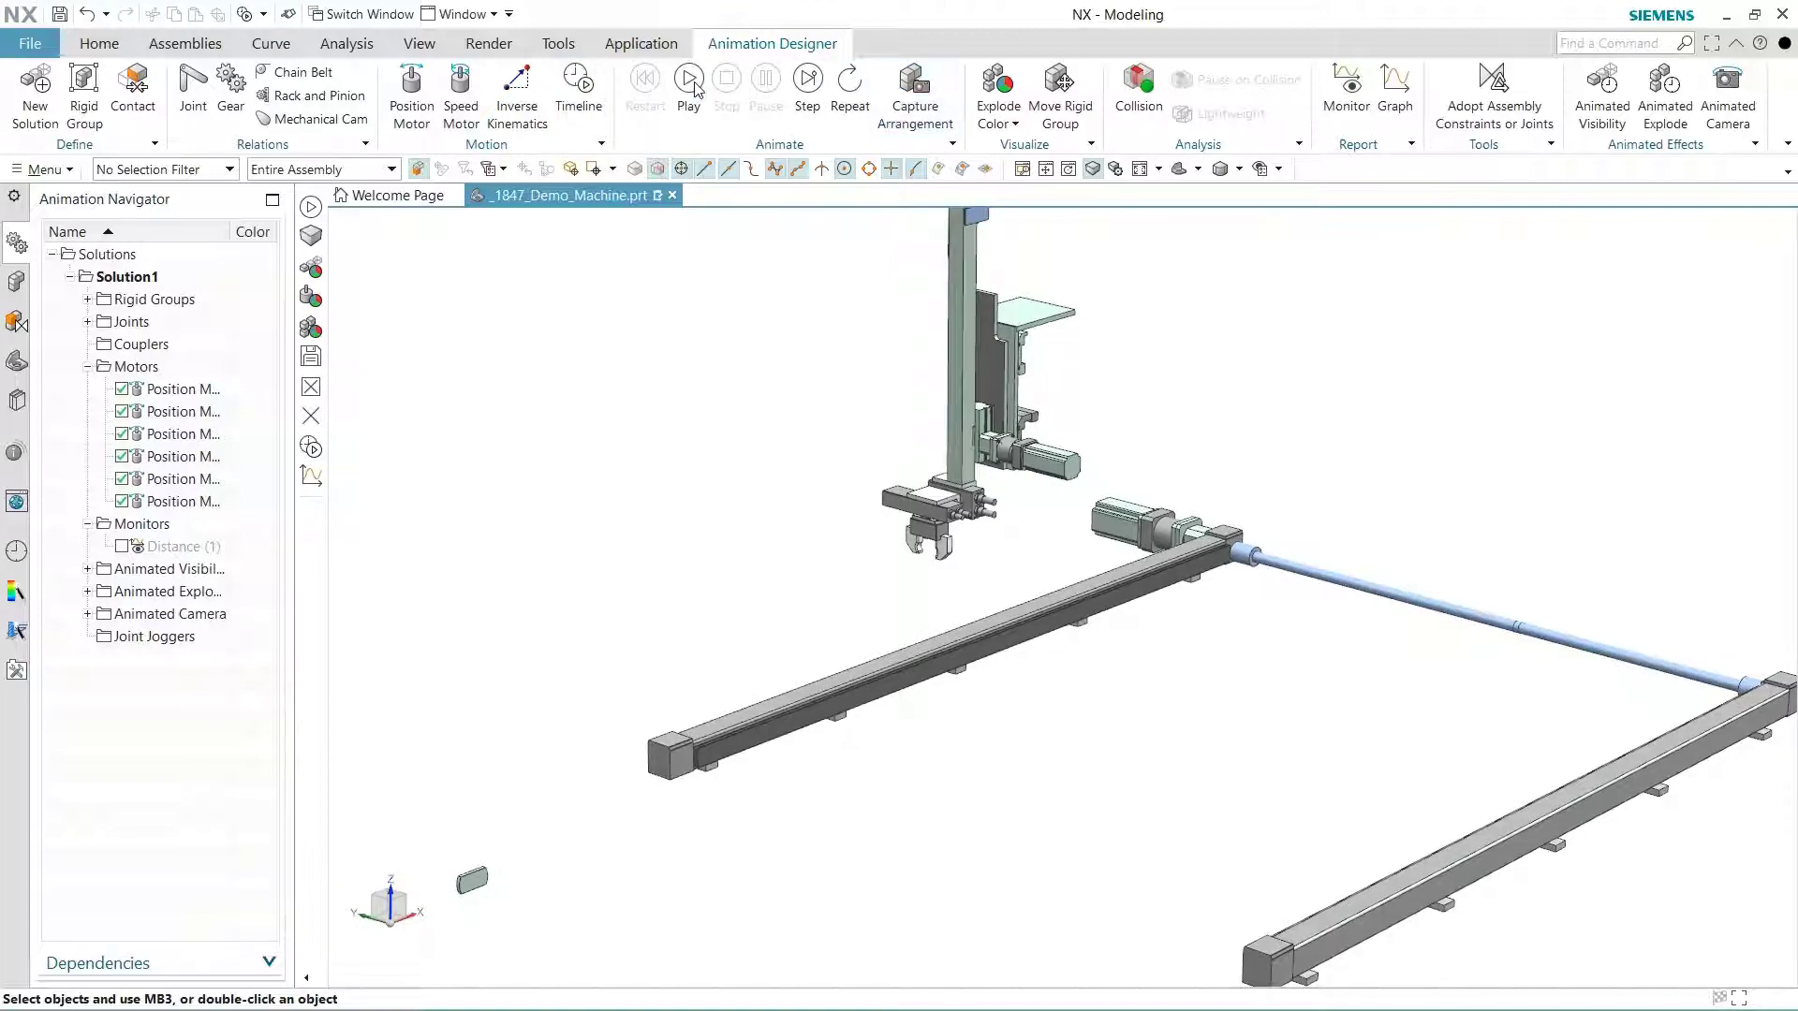
- Rerun the animation past nine seconds until only the gantry axes remain
left_click(688, 80)
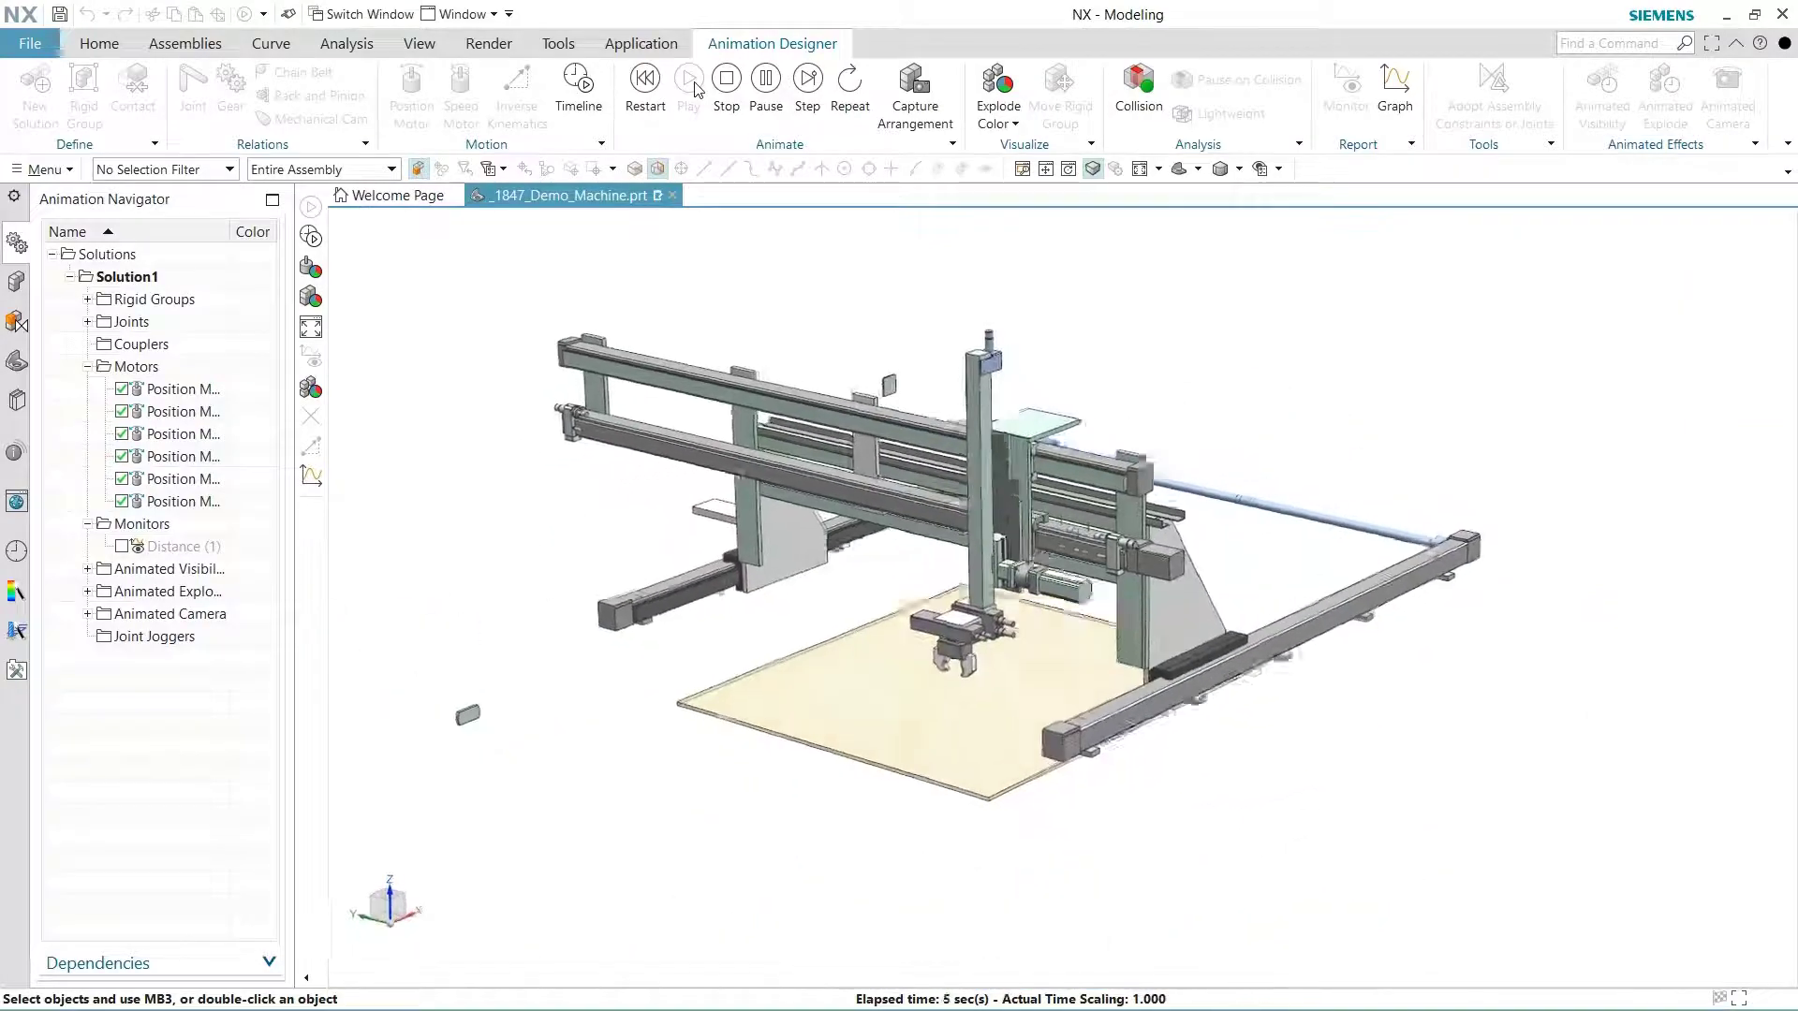
left_click(688, 88)
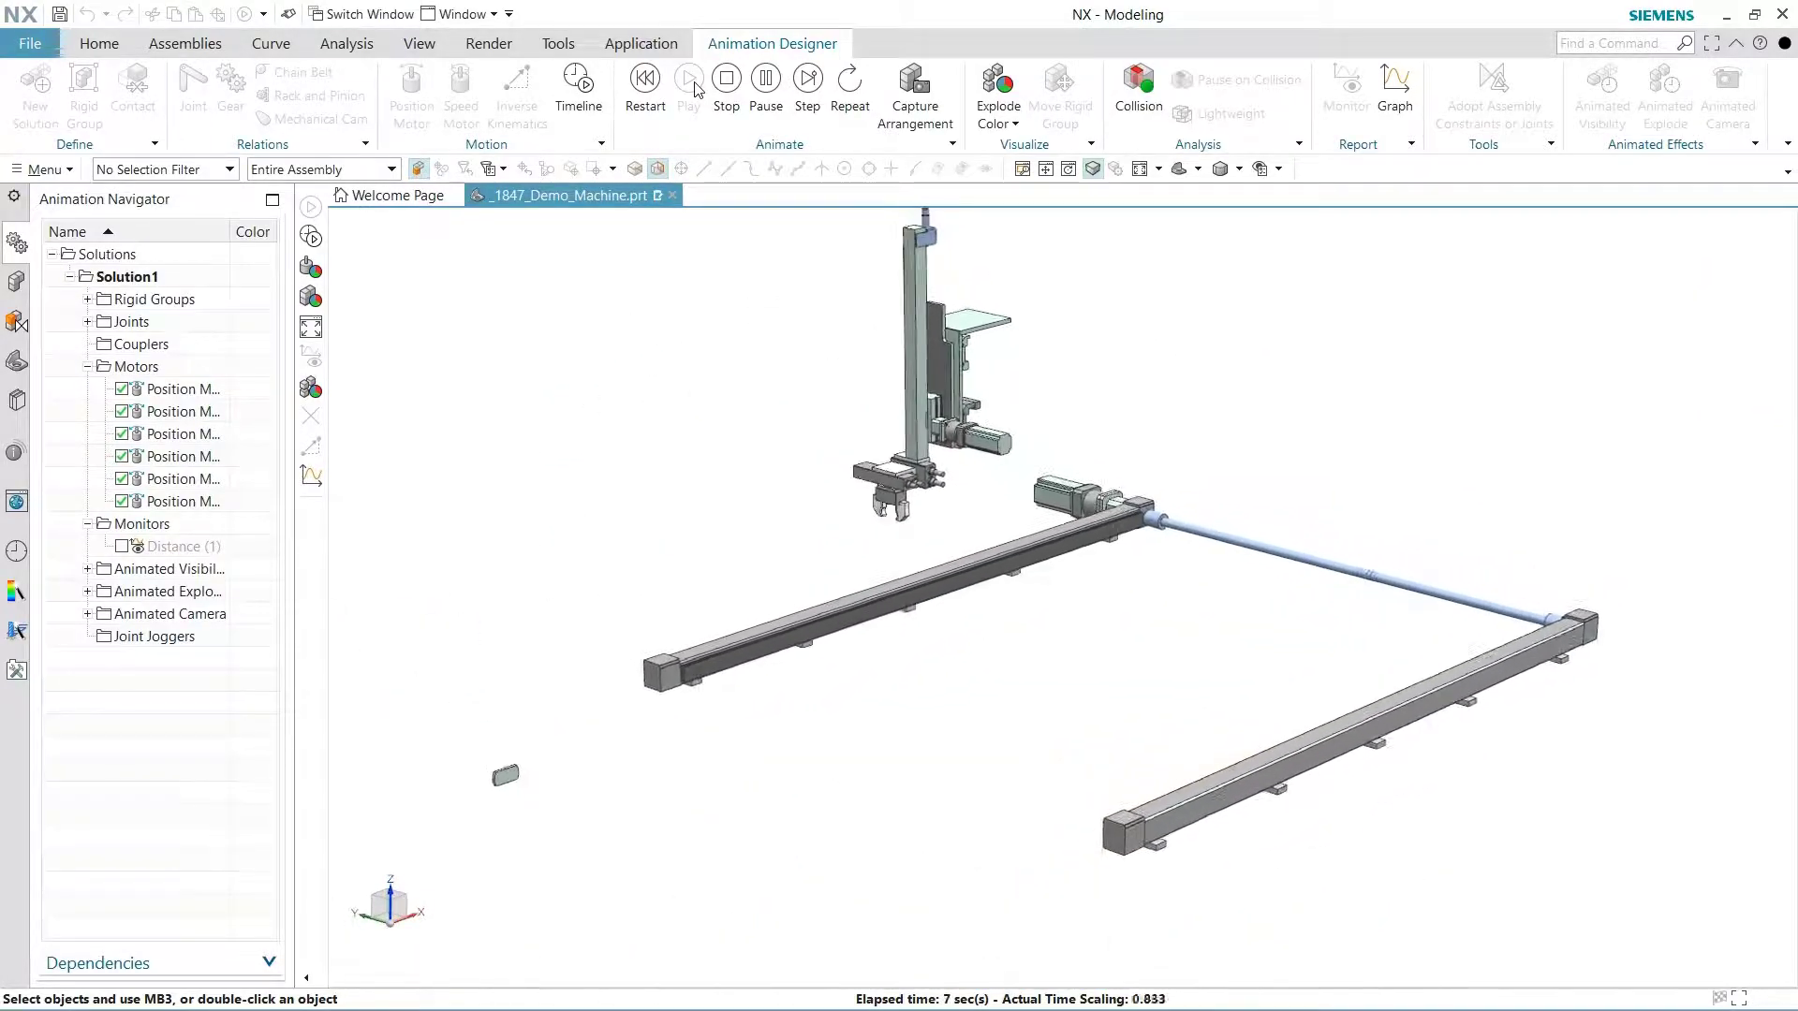
left_click(689, 81)
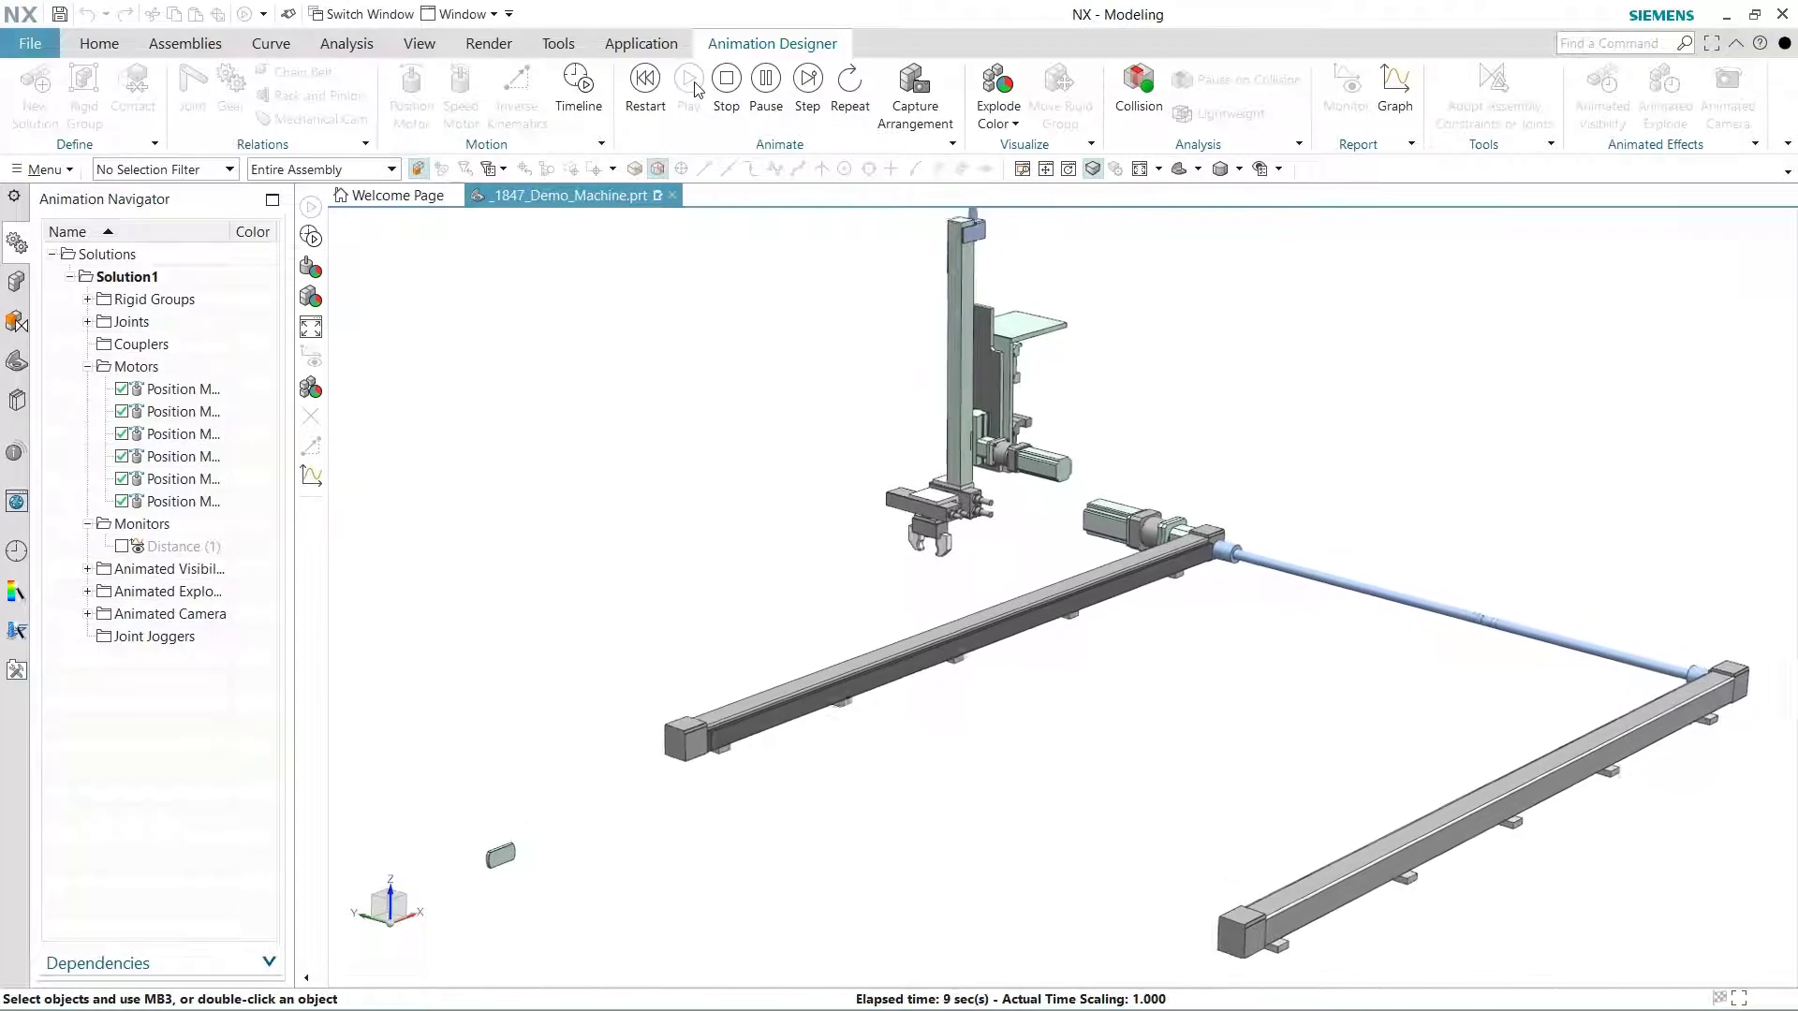
left_click(689, 87)
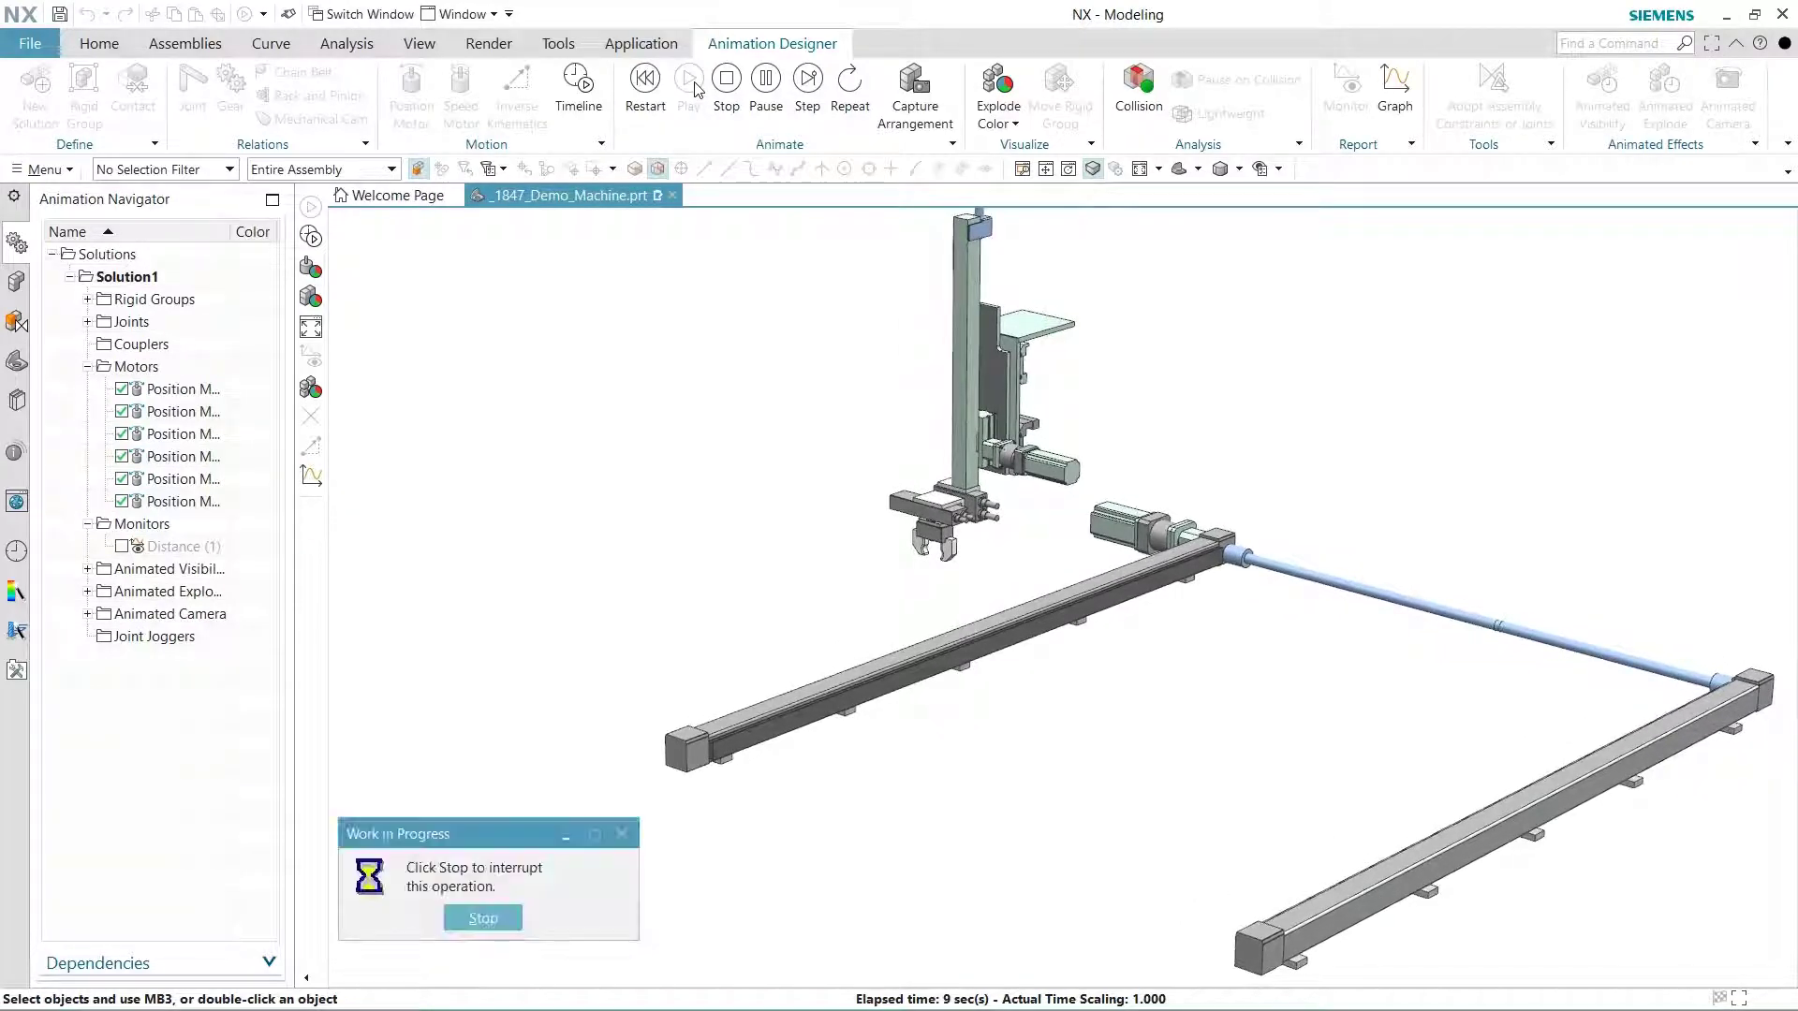